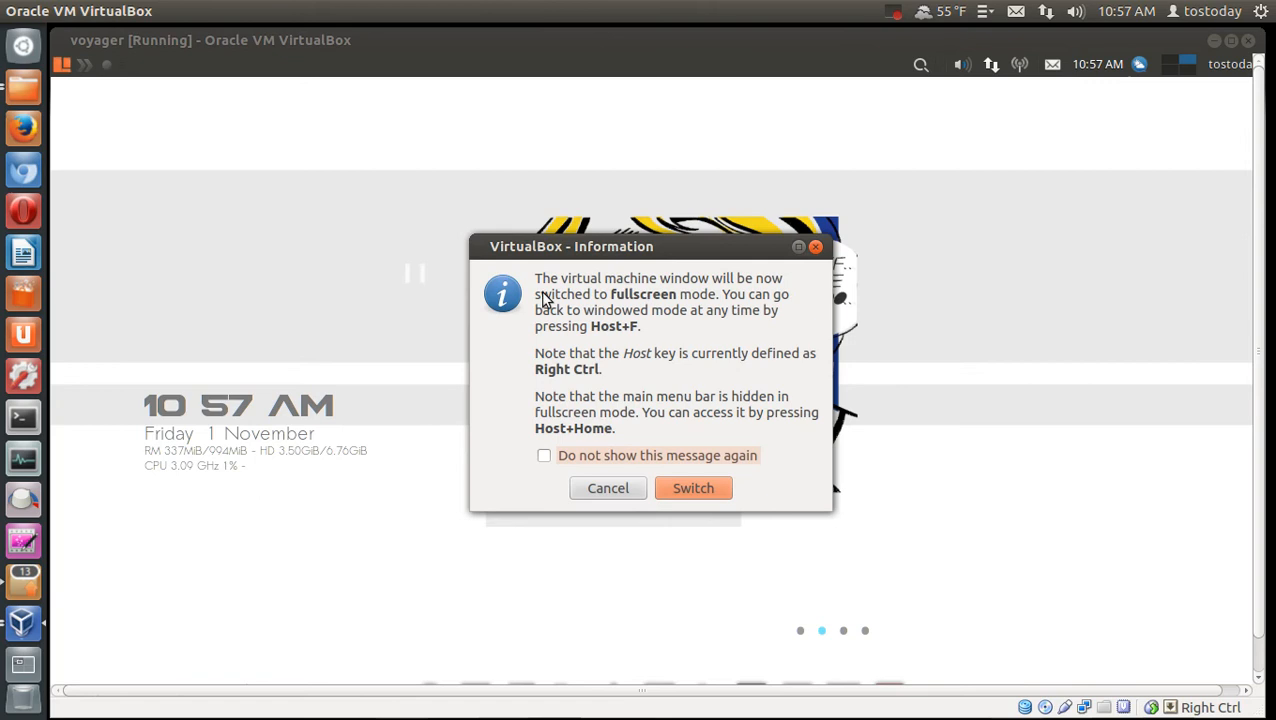
# Switch the voyager VM to fullscreen from the VirtualBox Information dialog
pyautogui.click(693, 488)
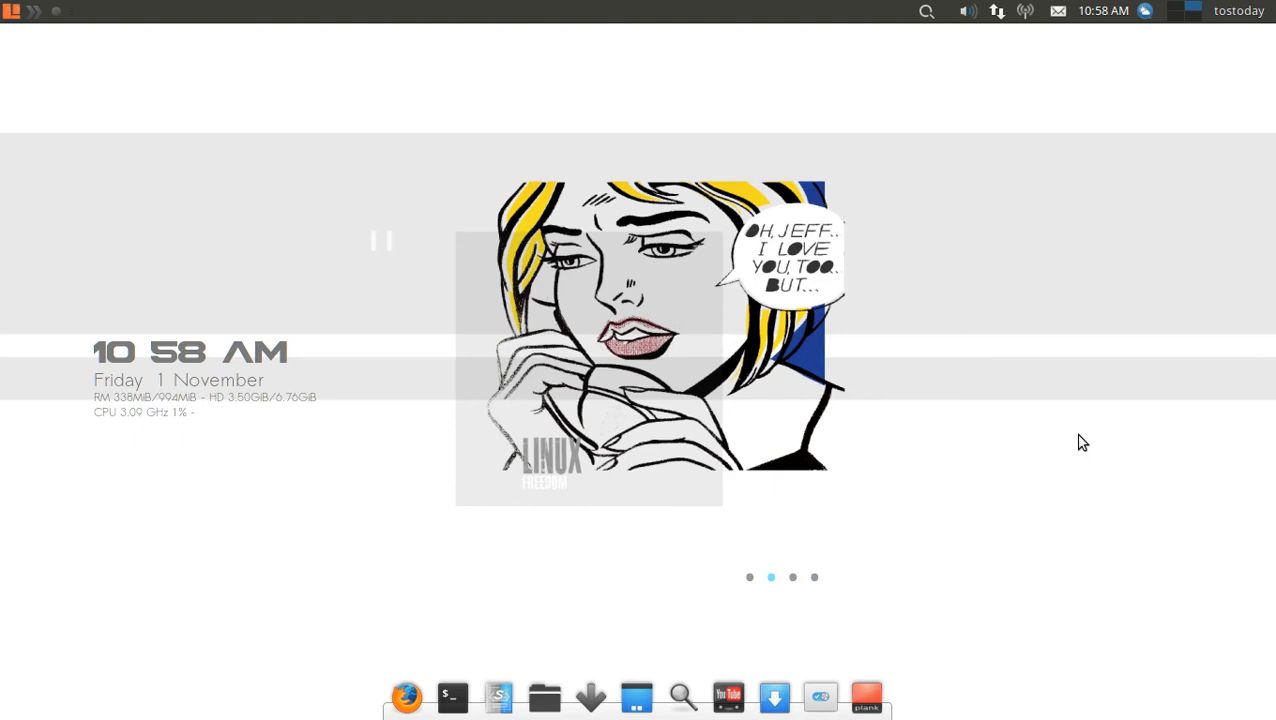
pyautogui.moveTo(1150, 118)
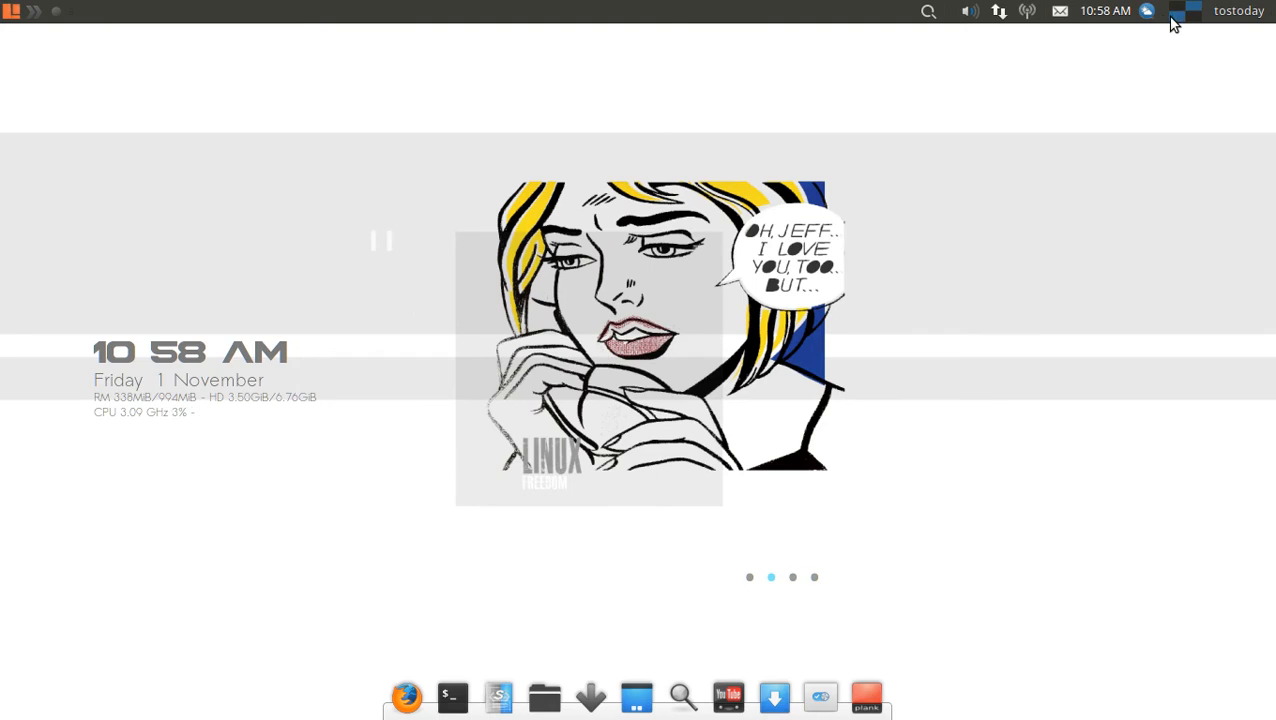
# Cycle through workspaces with the panel switcher, ending on workspace 1
pyautogui.click(1183, 11)
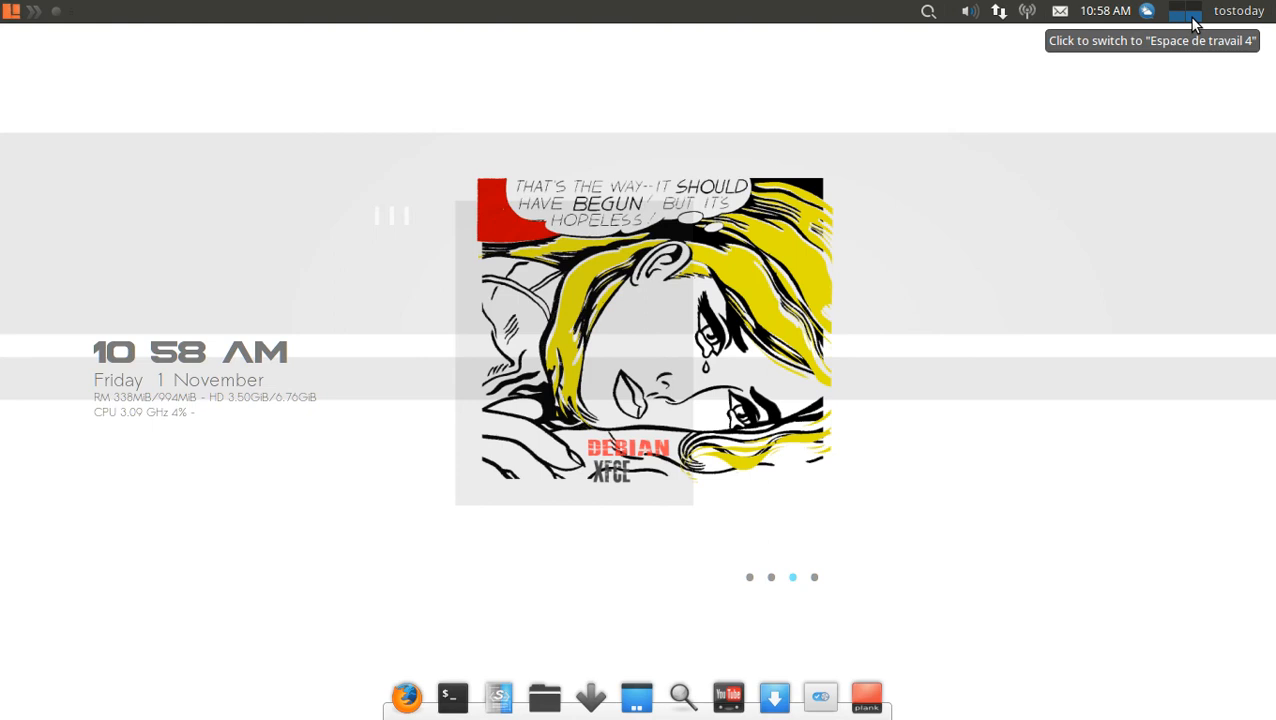
pyautogui.click(1193, 11)
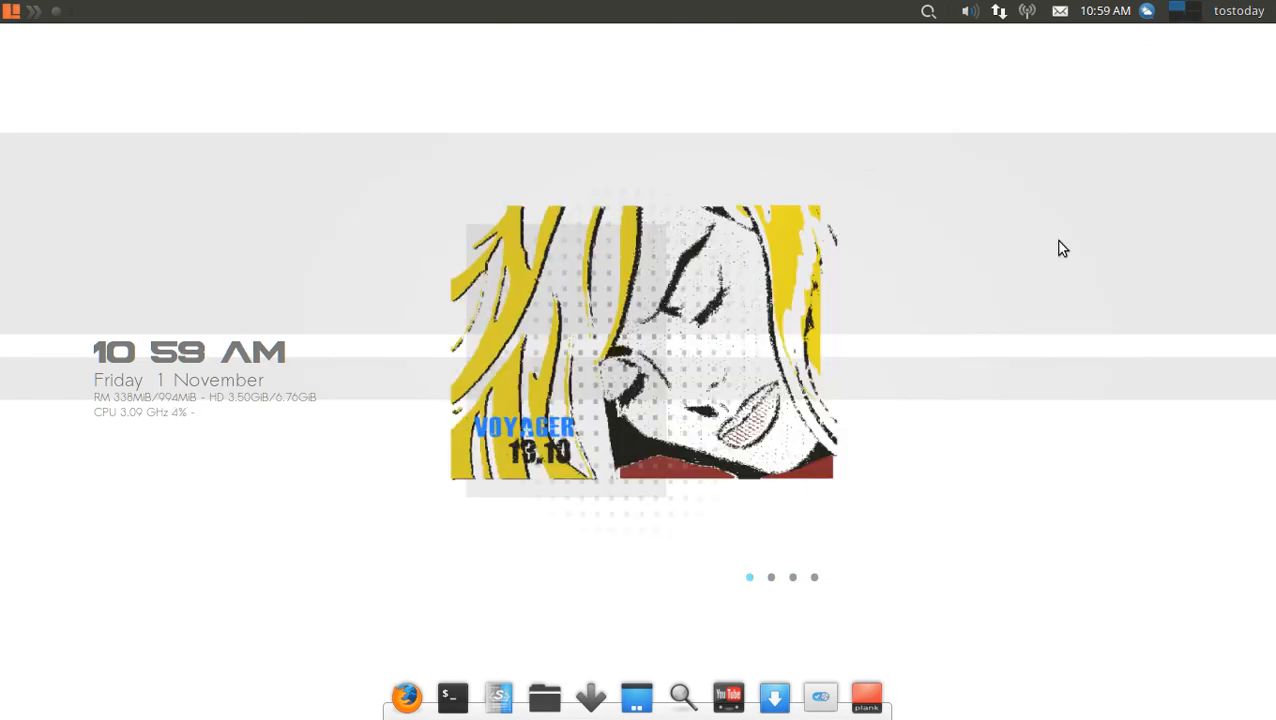
pyautogui.moveTo(85, 298)
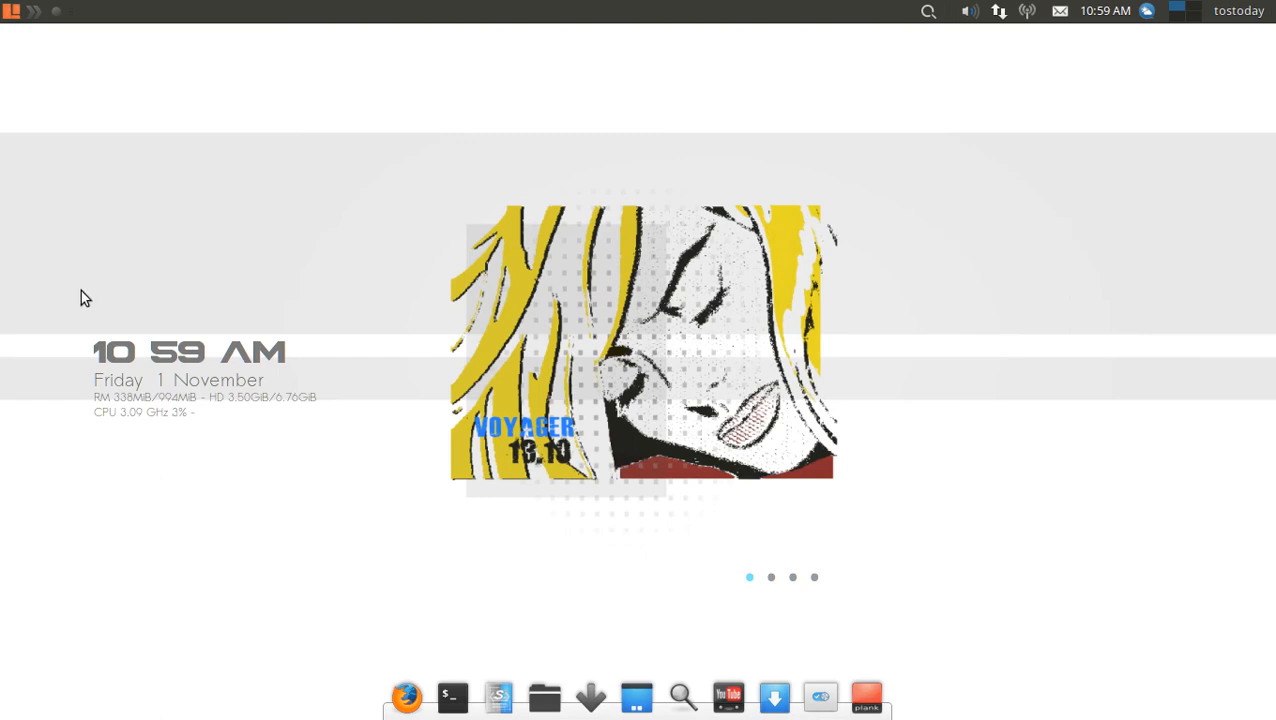
pyautogui.moveTo(313, 217)
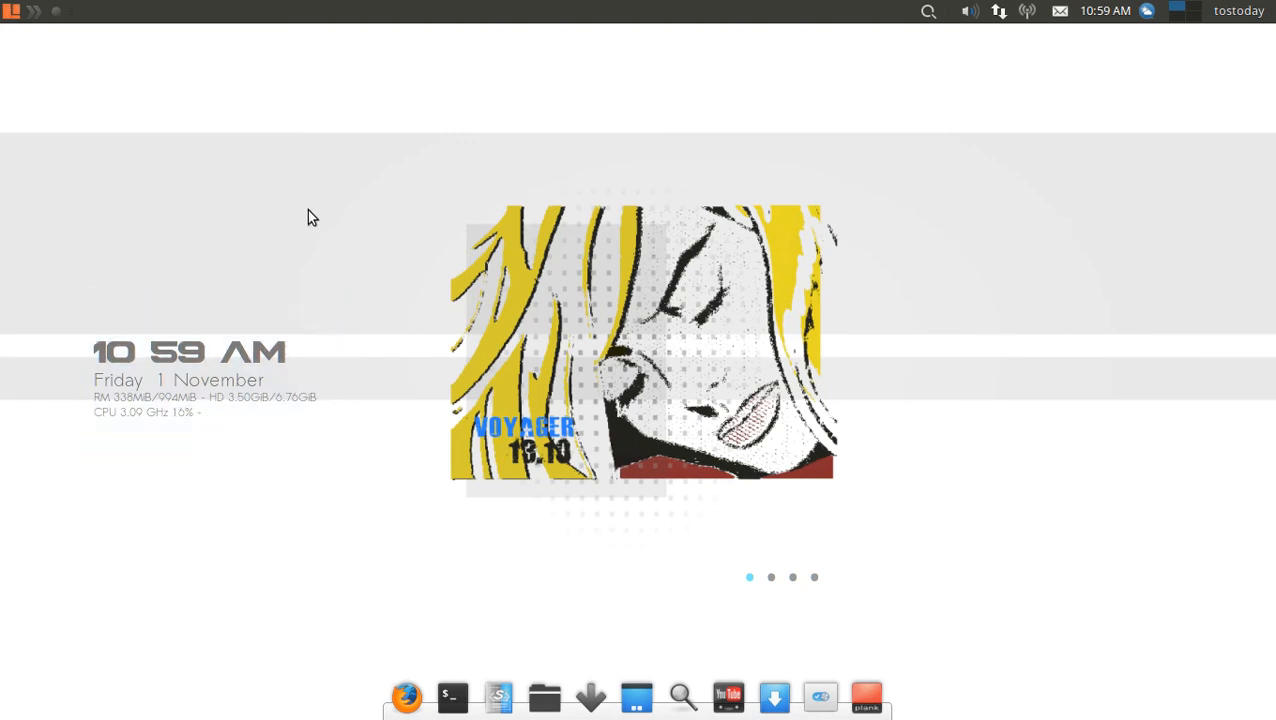
pyautogui.moveTo(292, 390)
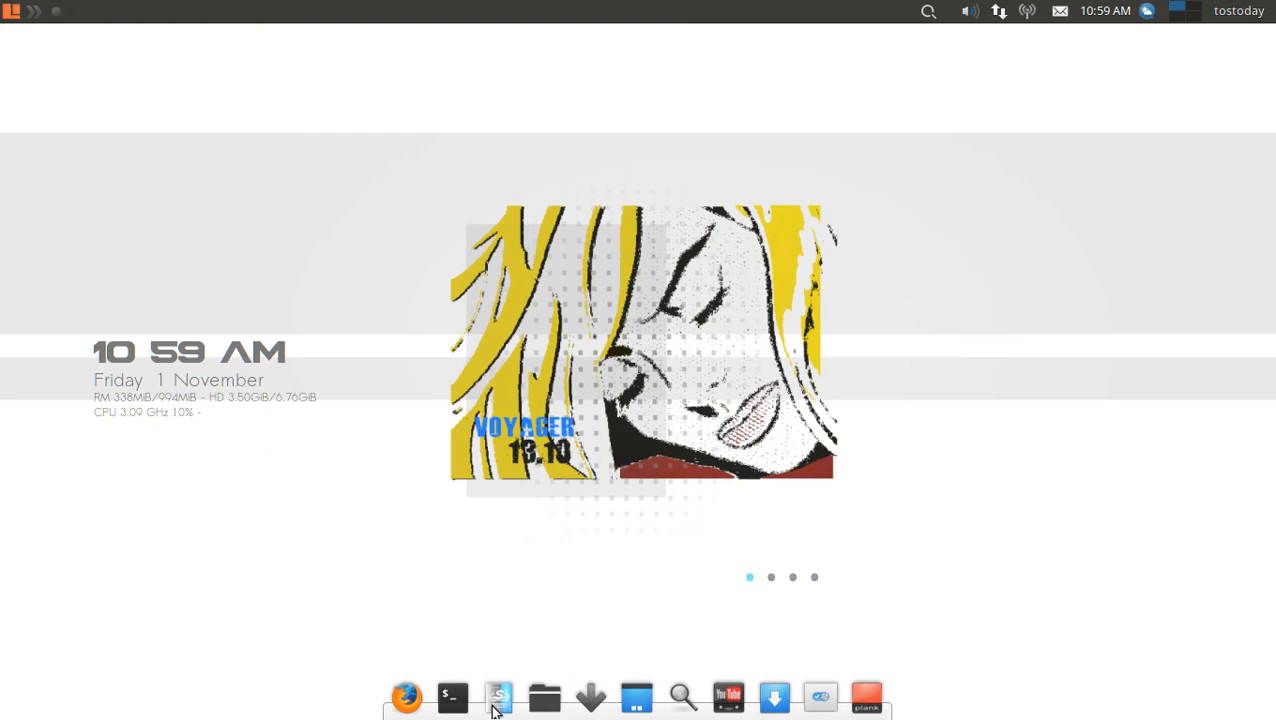
pyautogui.moveTo(866, 697)
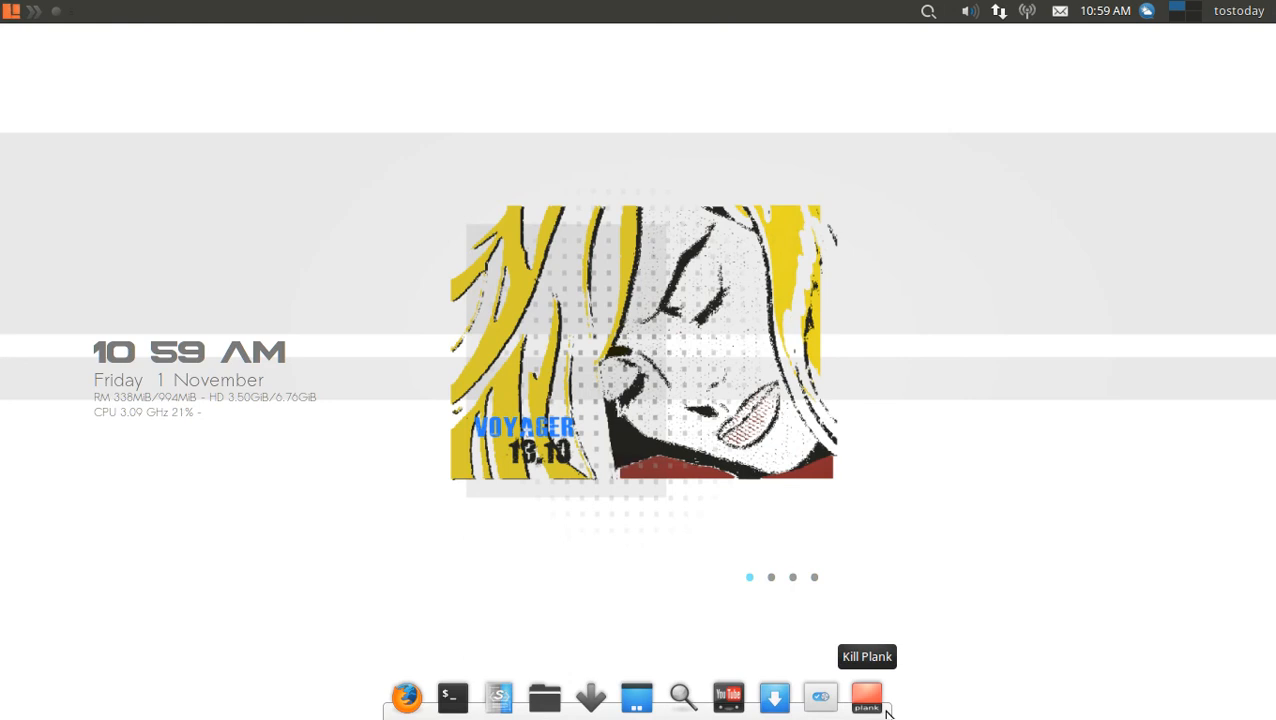
pyautogui.moveTo(947, 185)
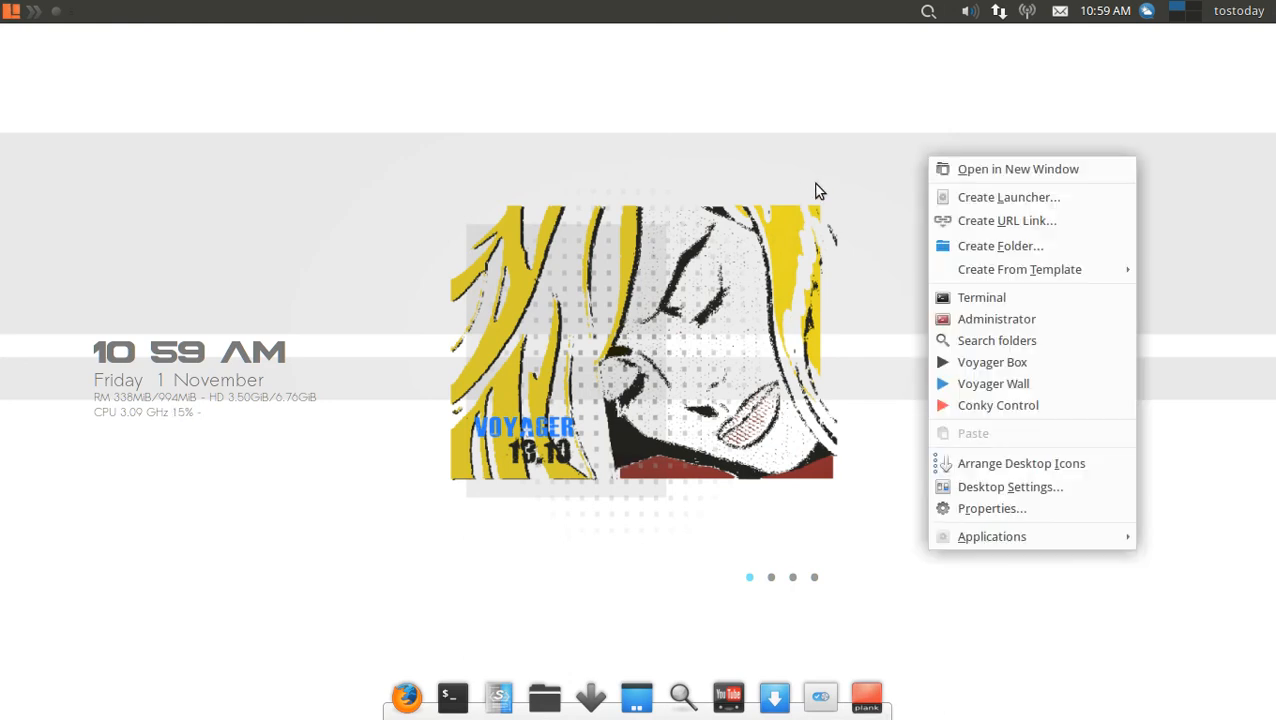
pyautogui.moveTo(992, 362)
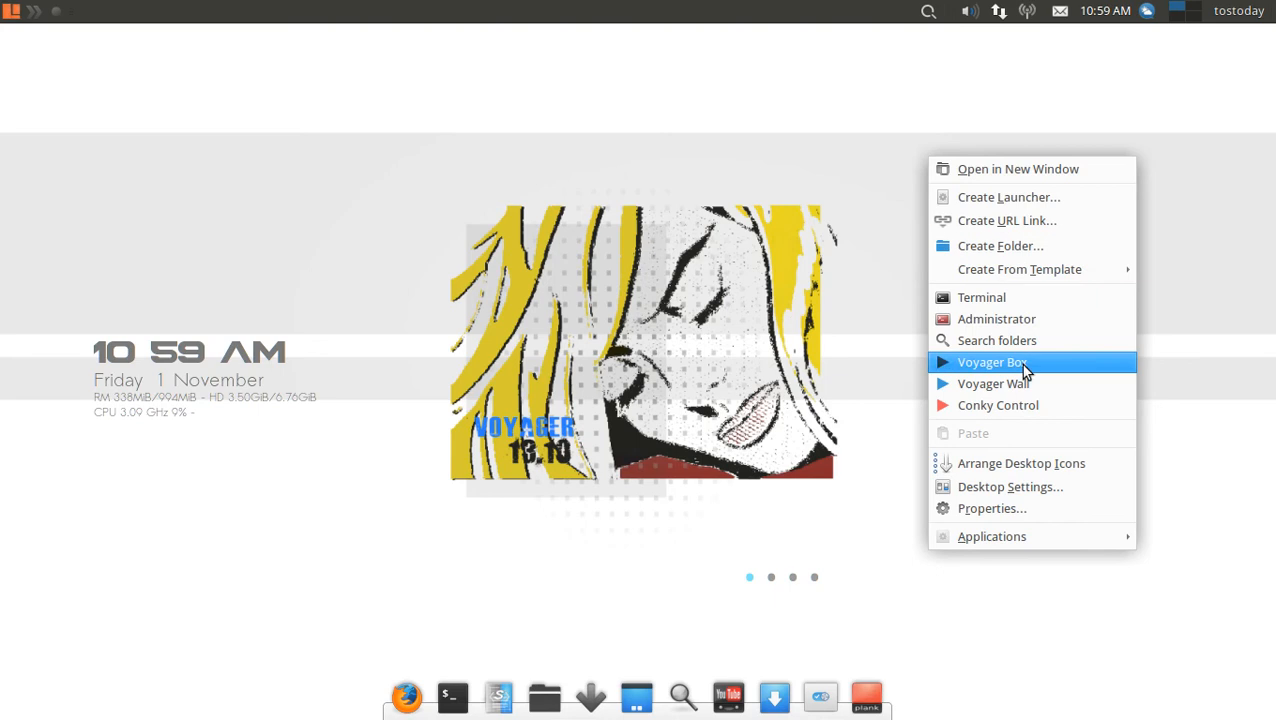
pyautogui.moveTo(1020, 220)
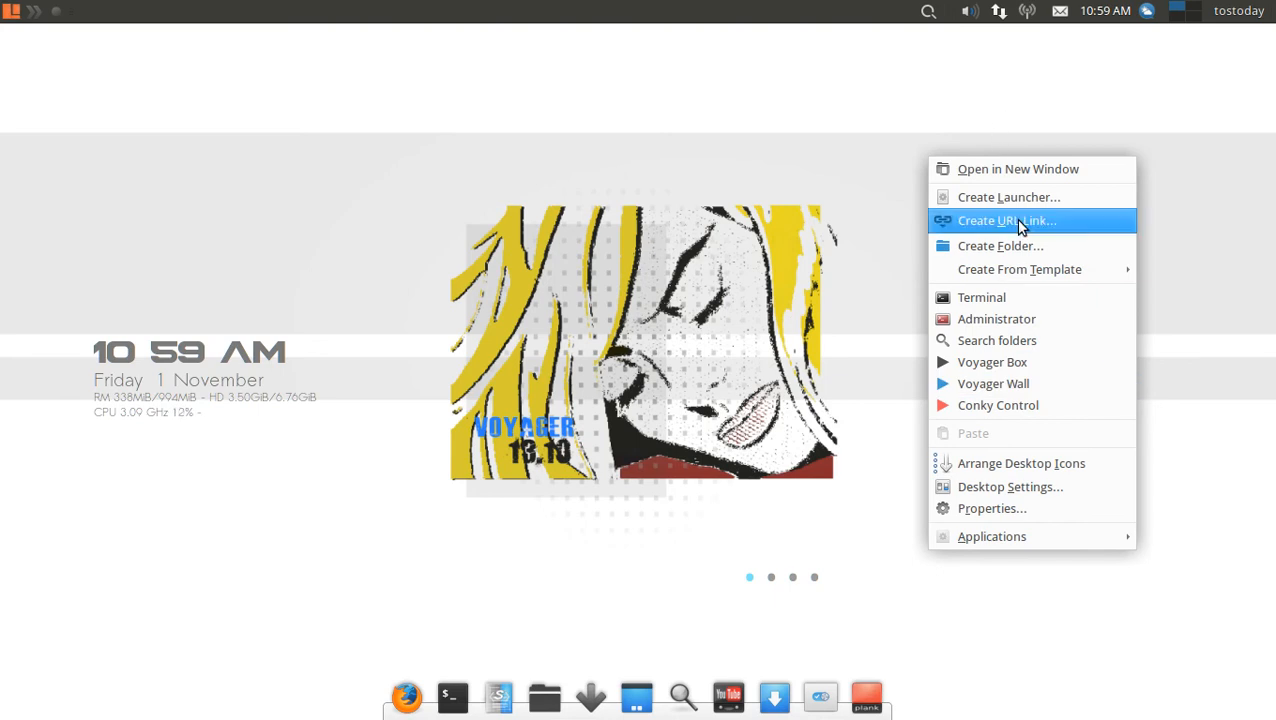
pyautogui.moveTo(990, 537)
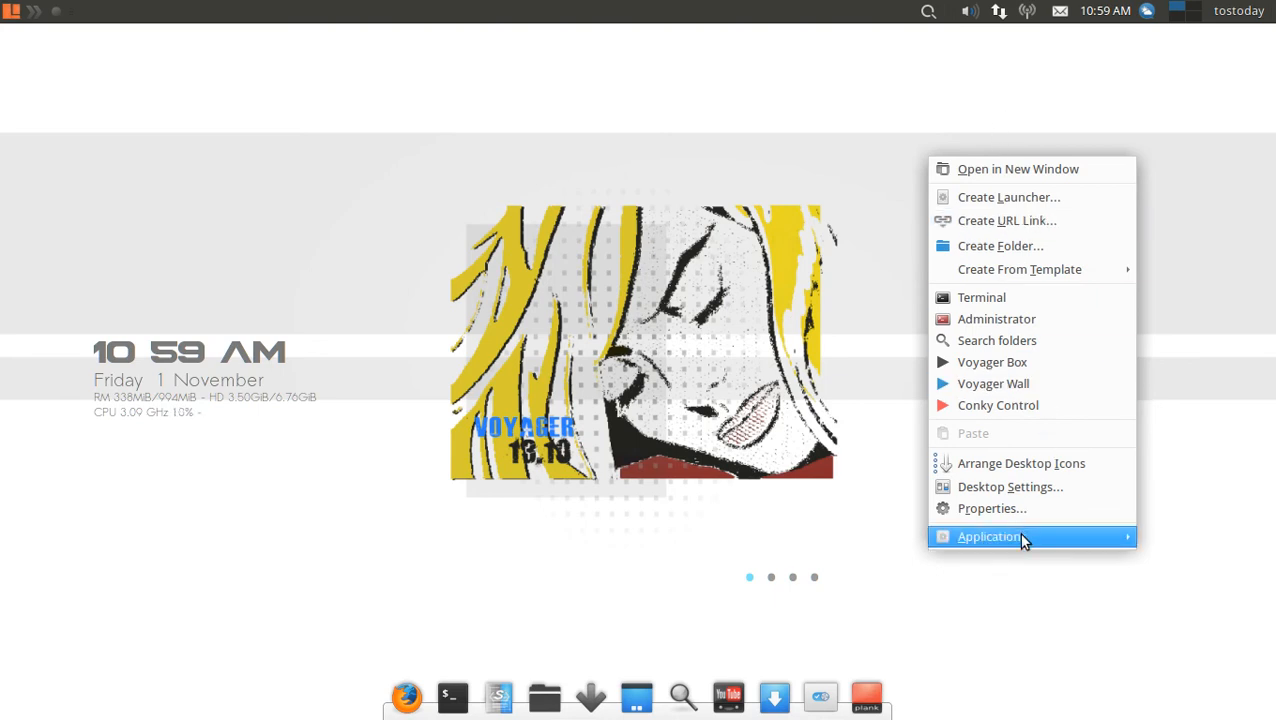
pyautogui.moveTo(1023, 237)
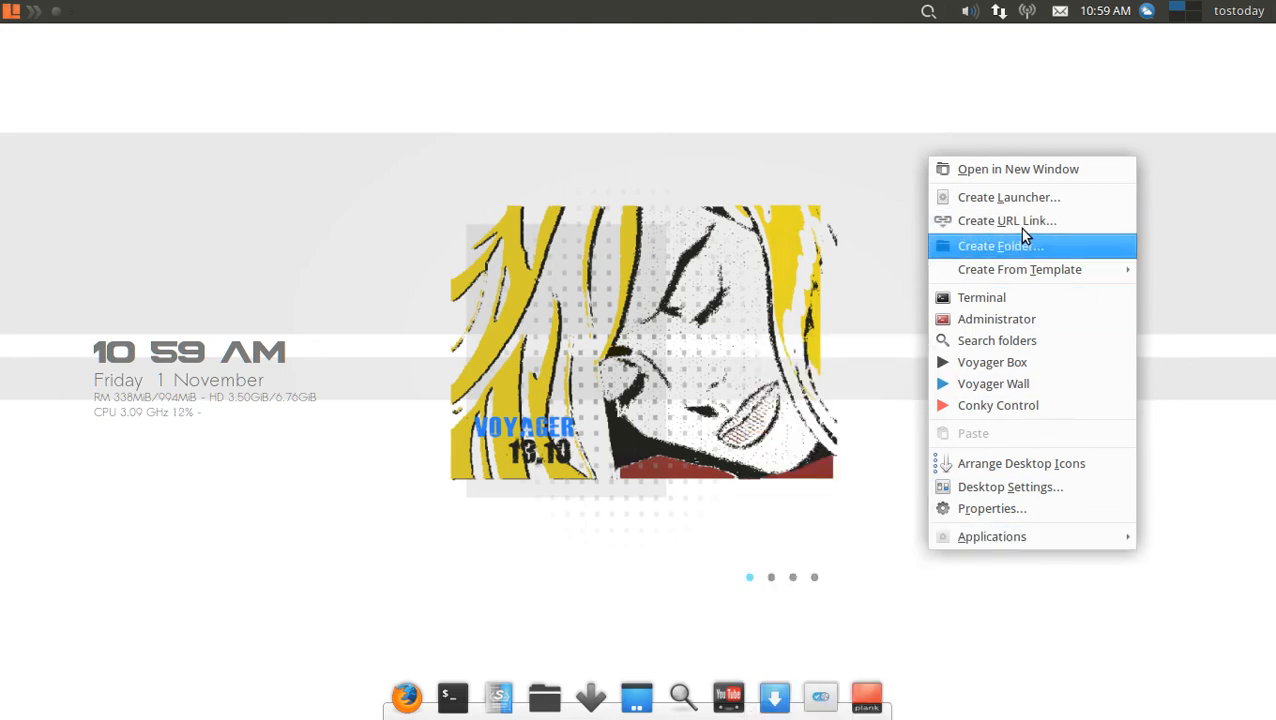
pyautogui.moveTo(1020, 220)
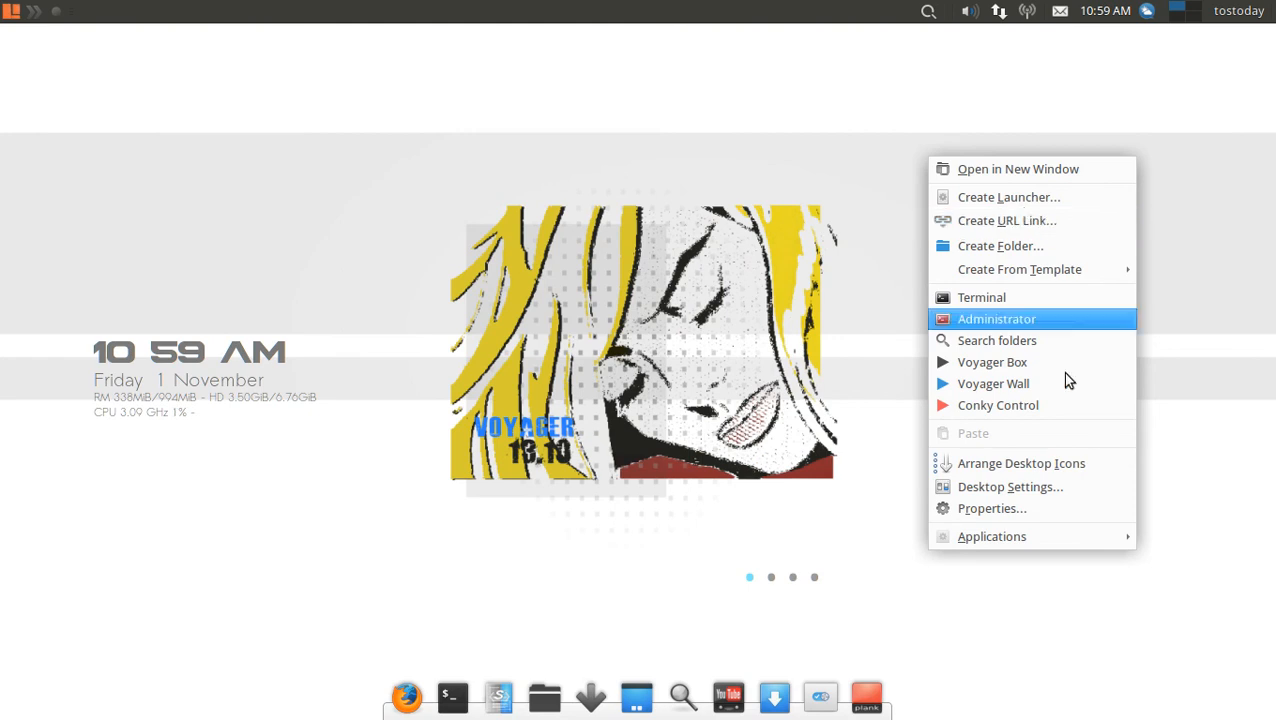
pyautogui.click(991, 536)
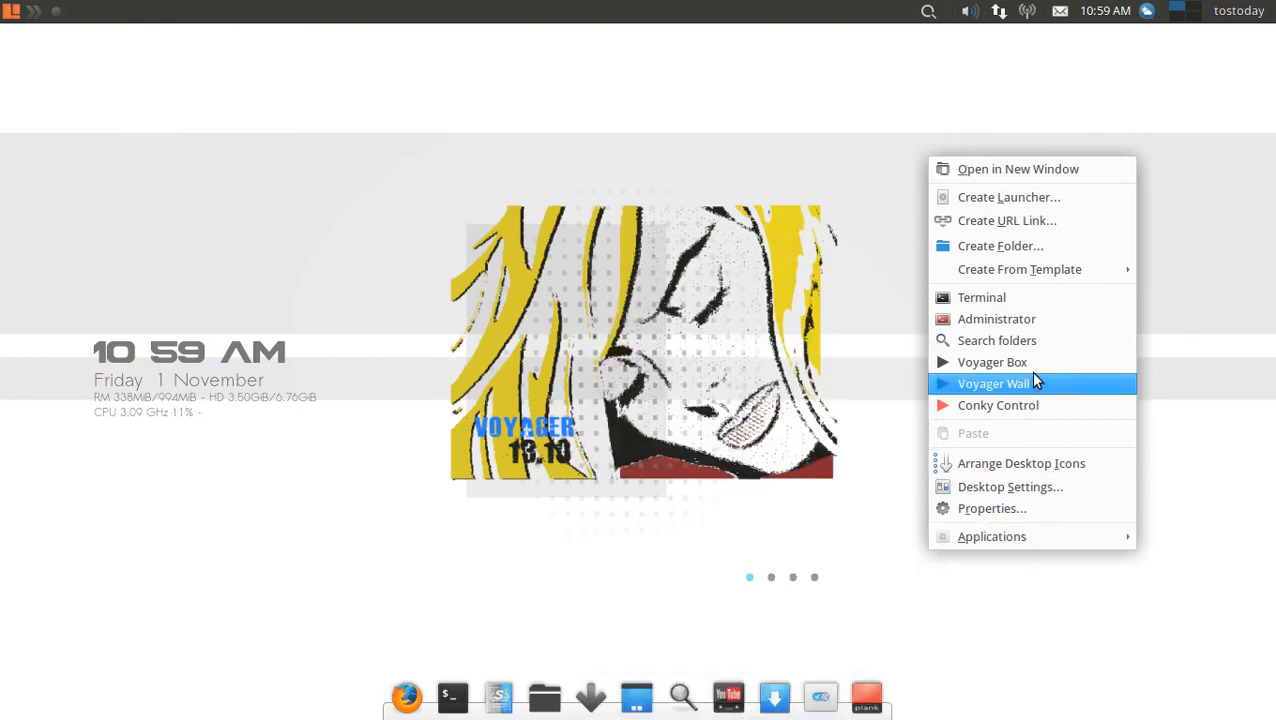
pyautogui.click(993, 383)
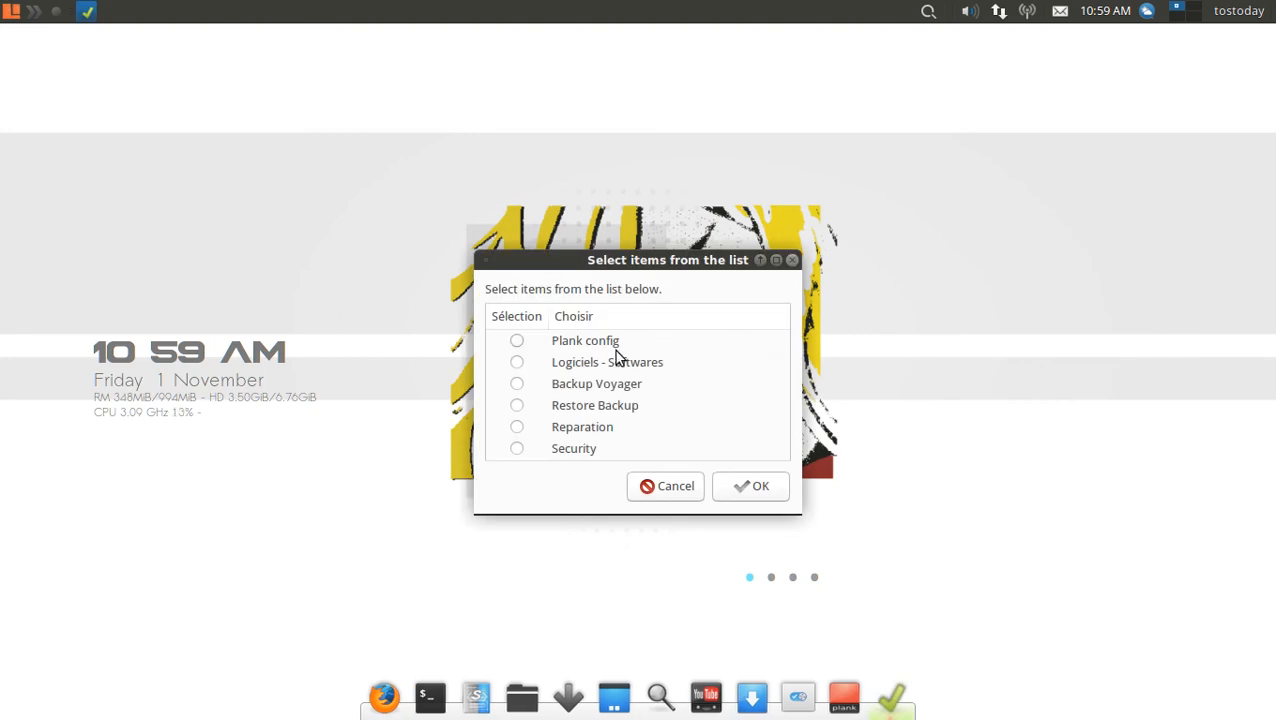
pyautogui.moveTo(641, 419)
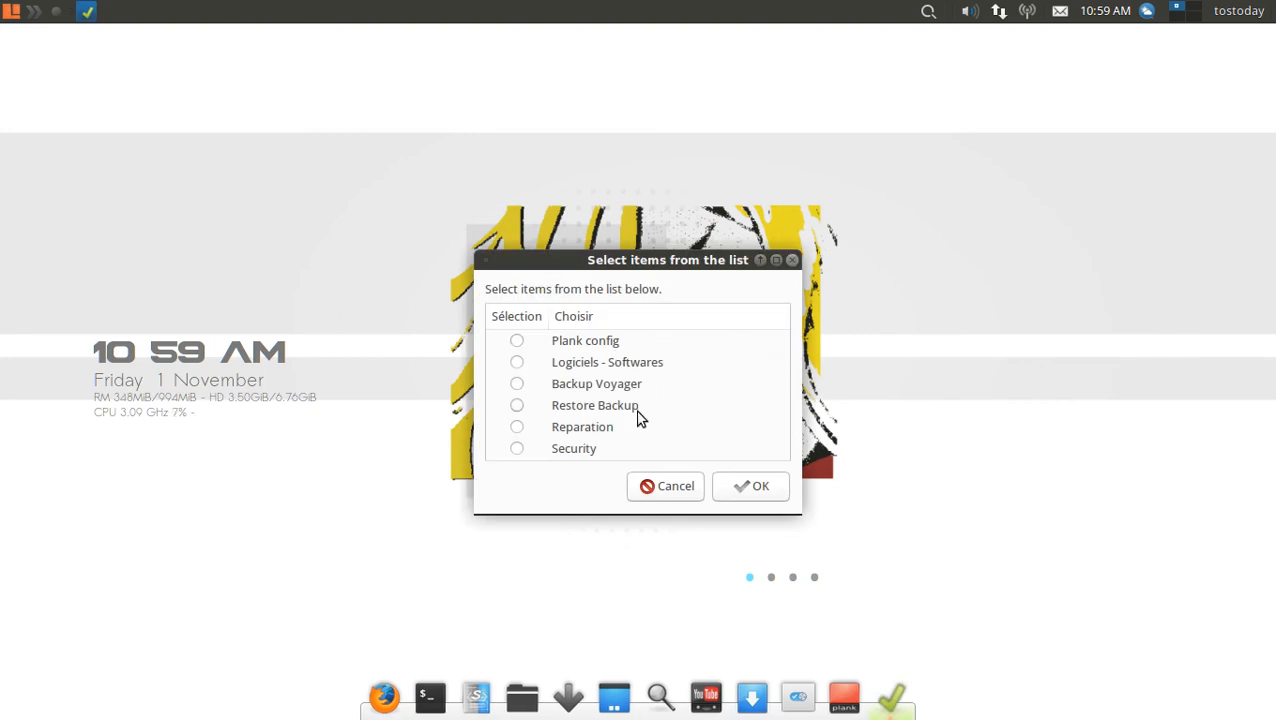
pyautogui.moveTo(810, 465)
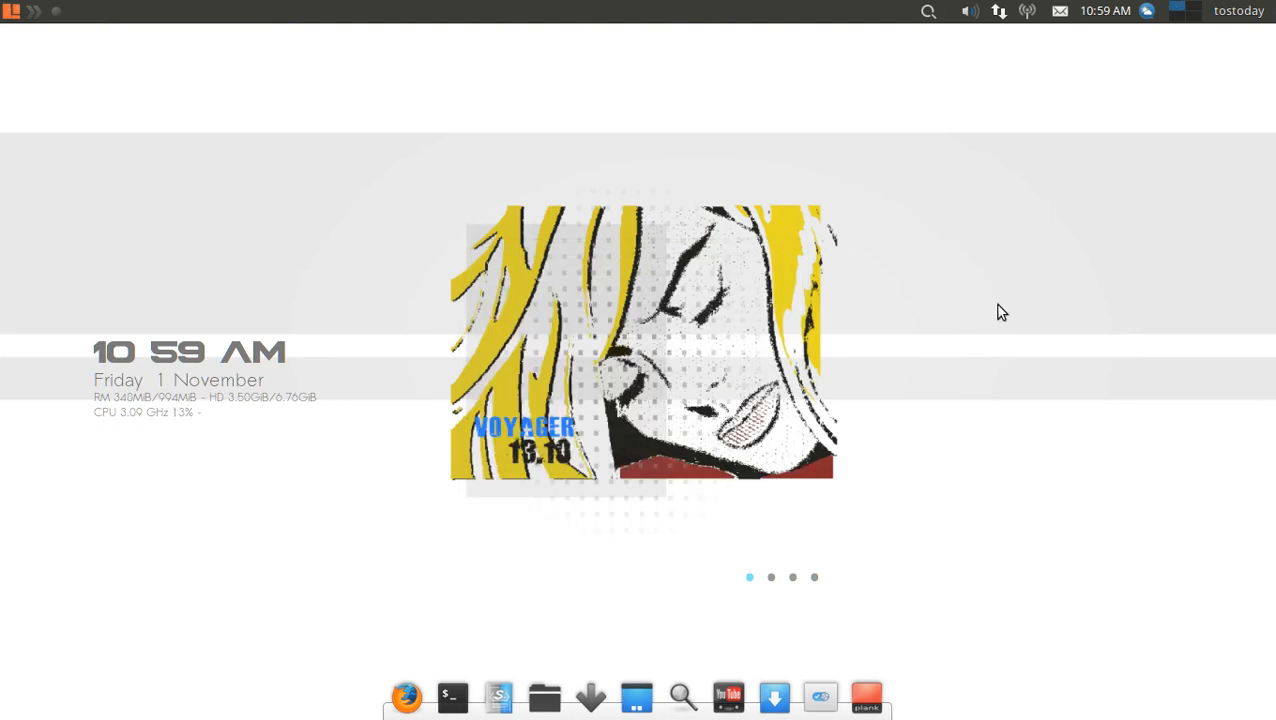
# Pick Bureau 1 in Voyager Wall and browse the Desktop settings image list
pyautogui.rightClick(1003, 312)
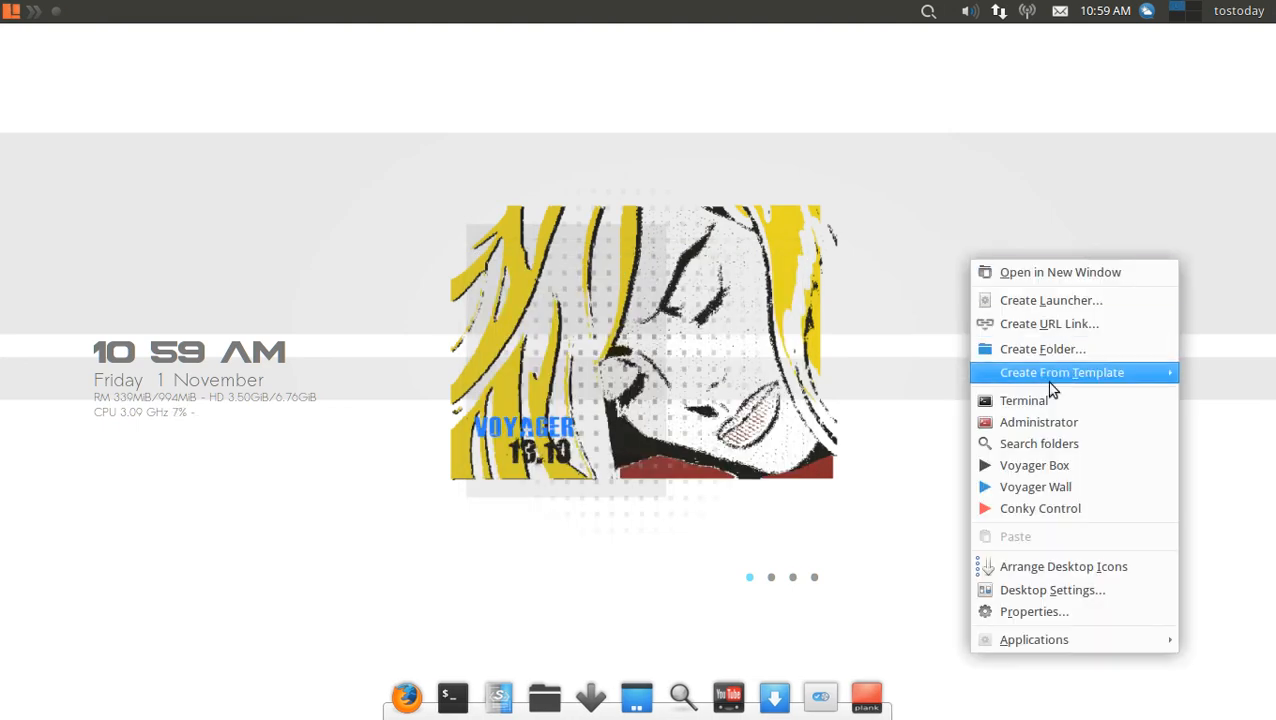
pyautogui.click(1035, 486)
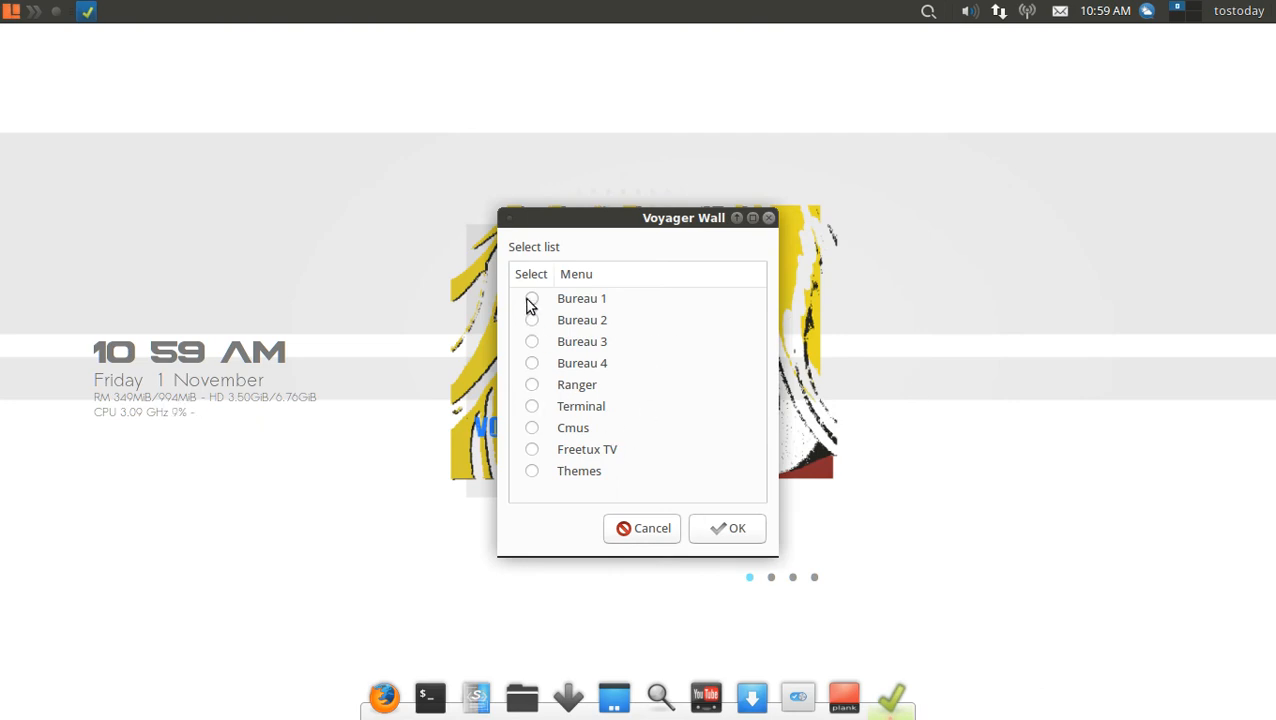
pyautogui.click(531, 298)
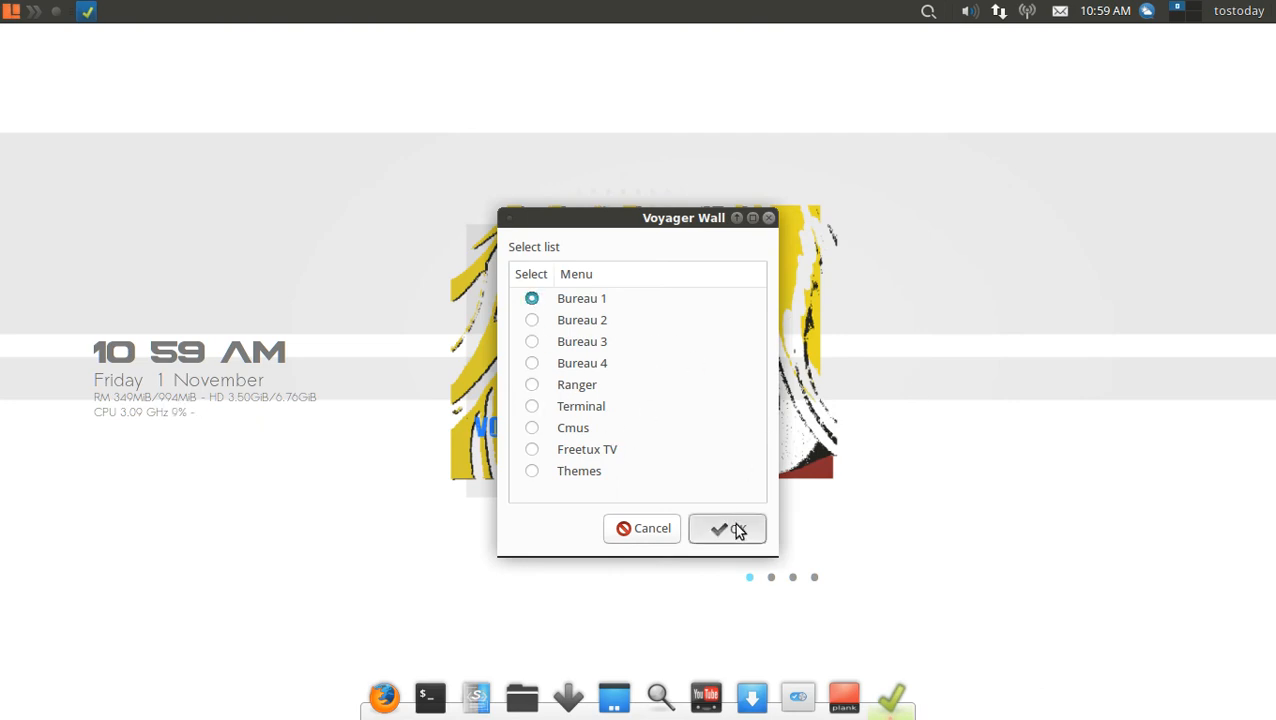
pyautogui.click(719, 528)
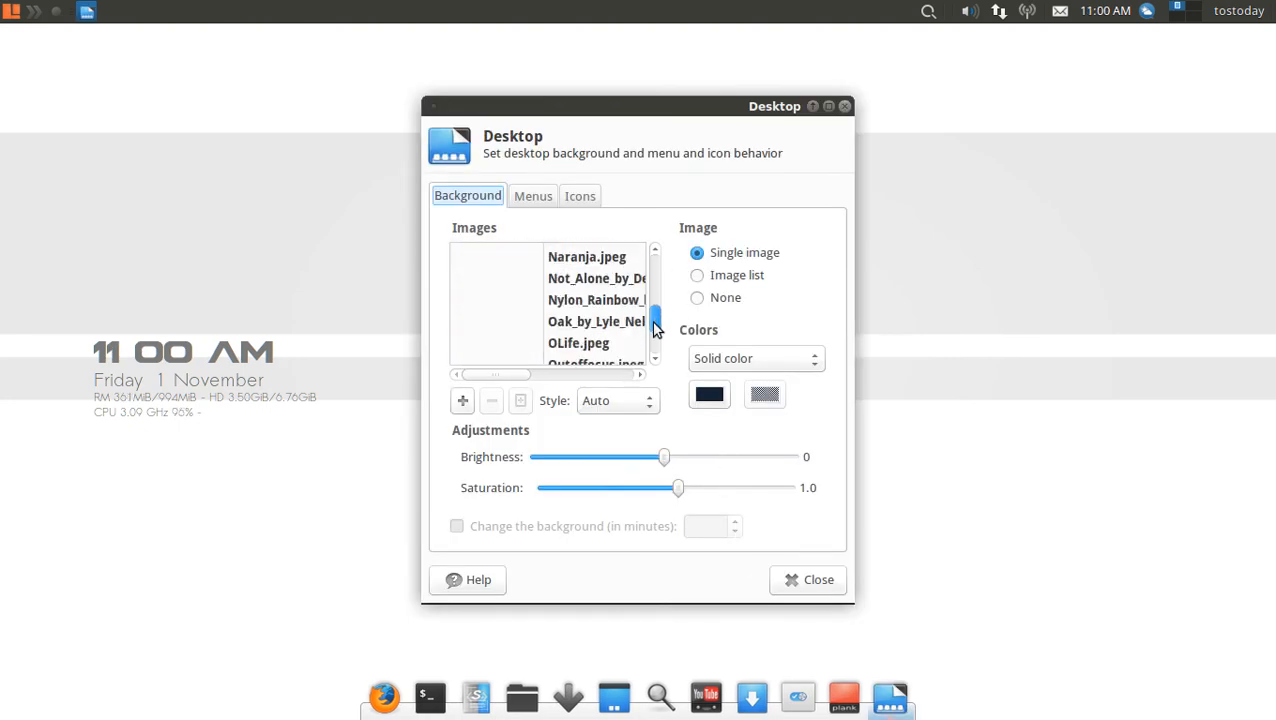
pyautogui.scroll(-3)
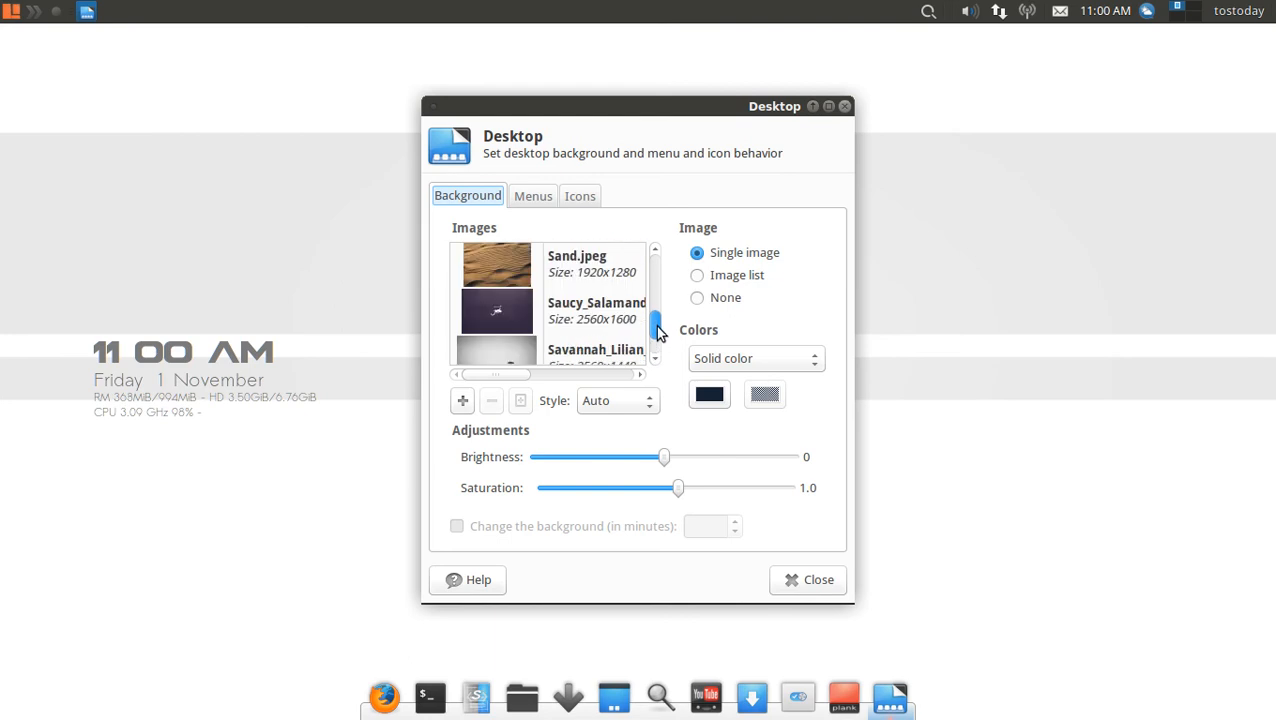
pyautogui.scroll(-3)
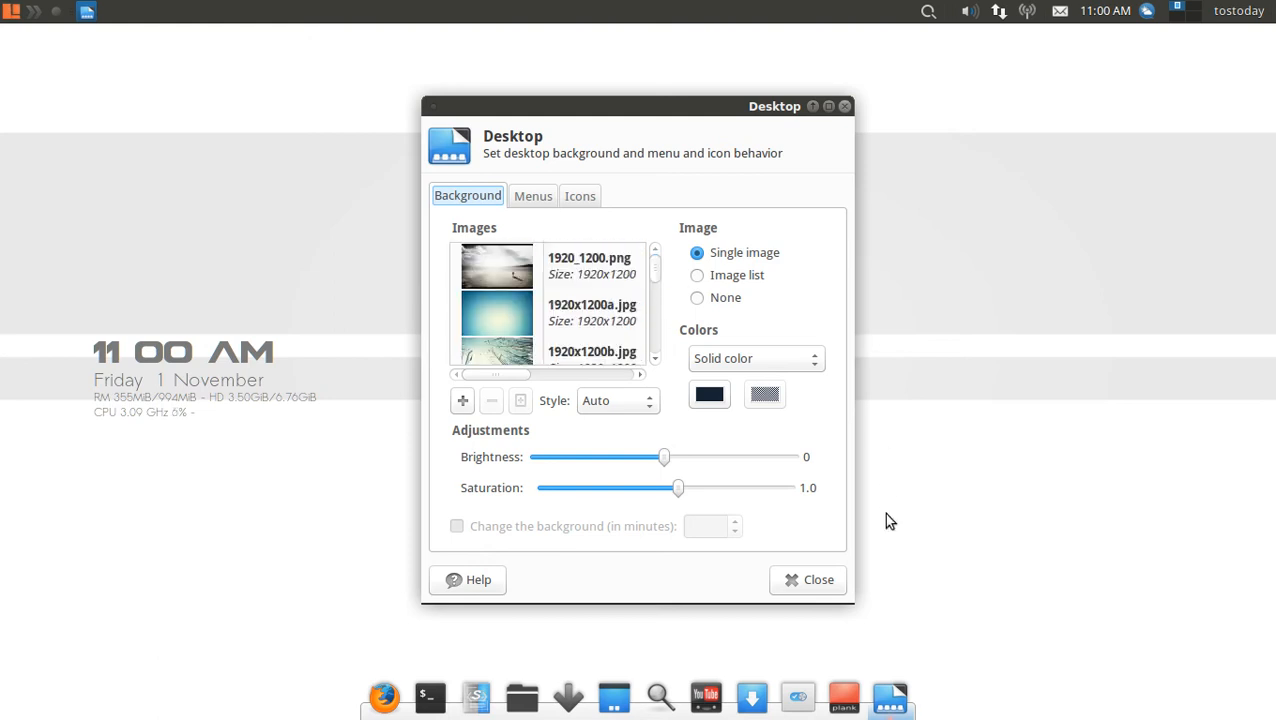
pyautogui.moveTo(808, 580)
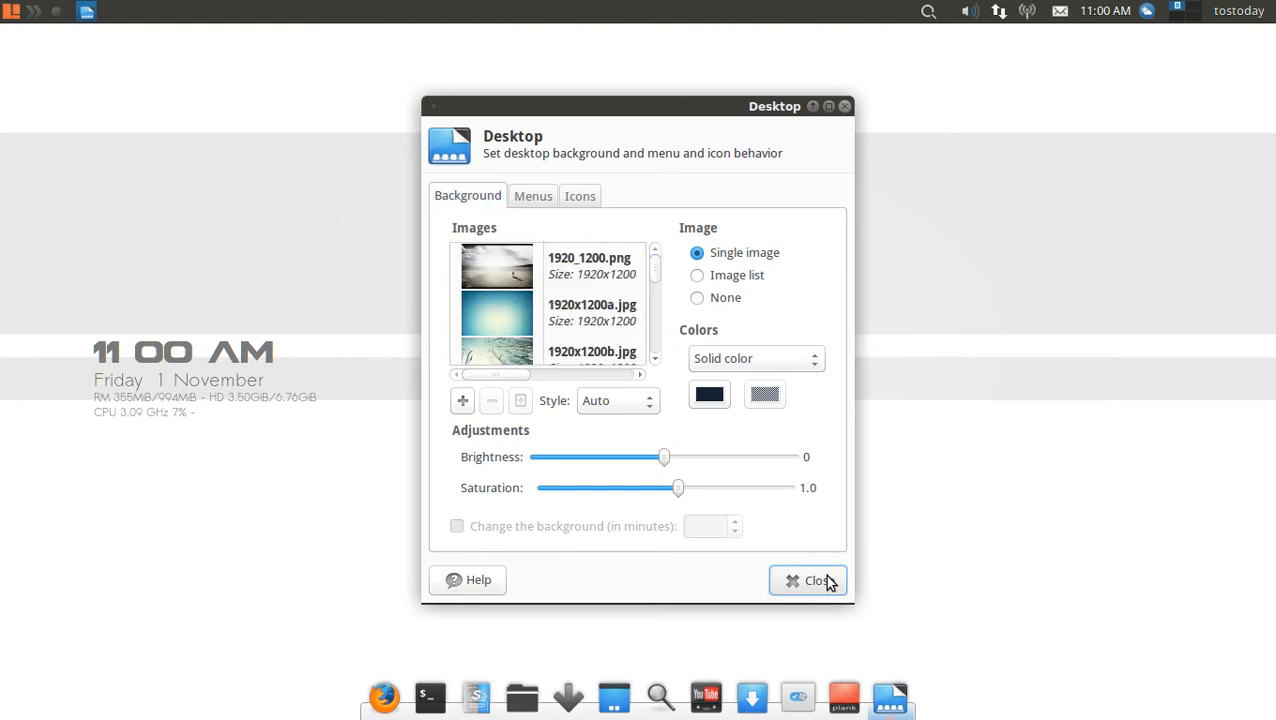
# Close Desktop settings, check the session menu, and try launching Thunderbird mail
pyautogui.click(808, 580)
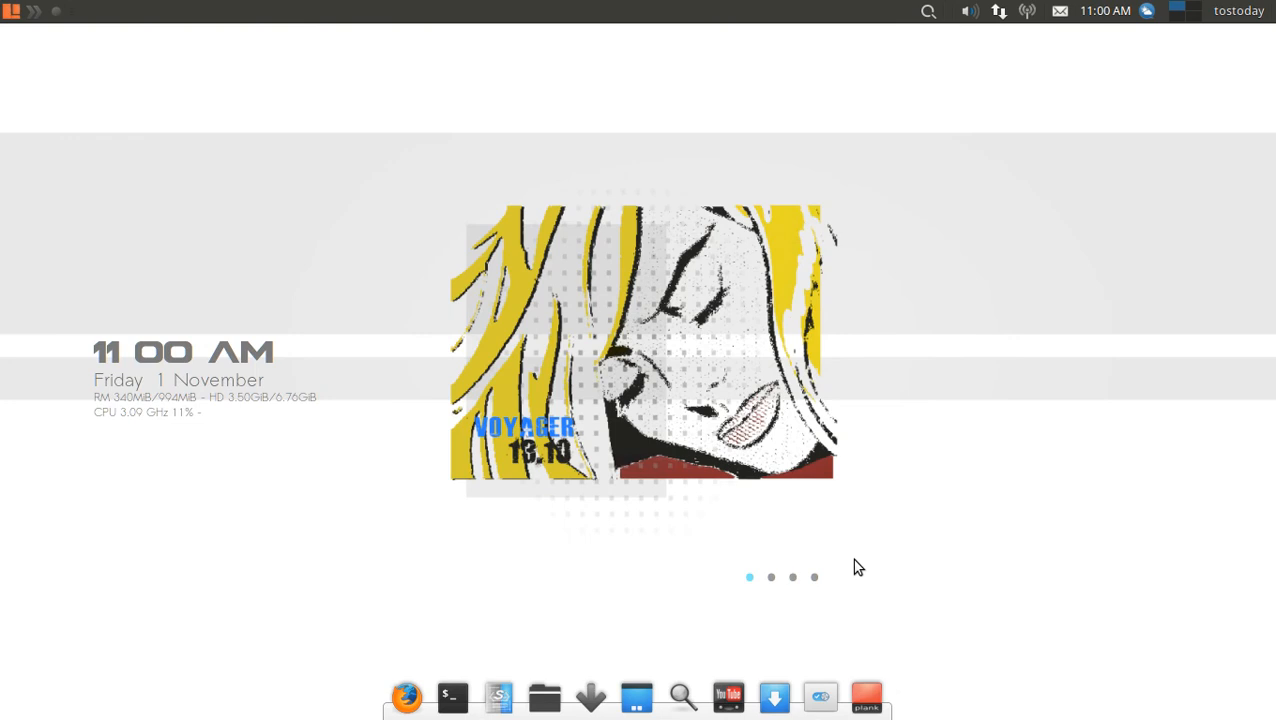
pyautogui.moveTo(1088, 259)
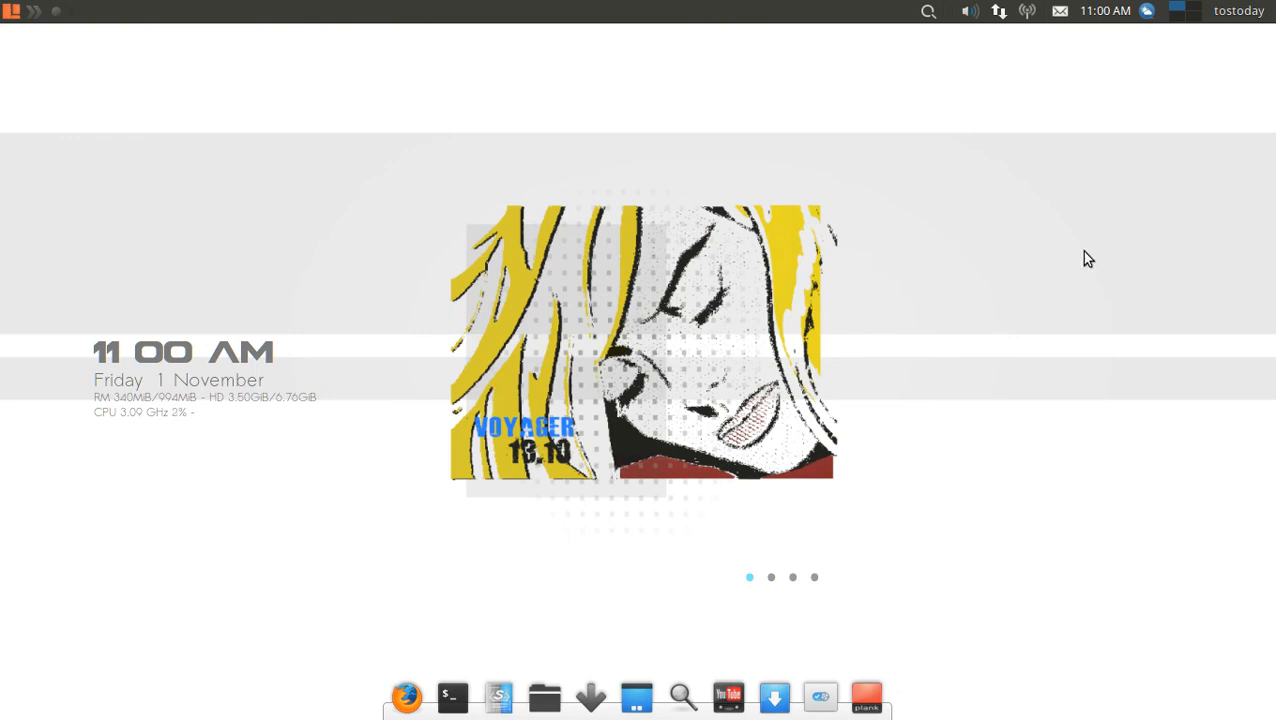
pyautogui.click(1240, 11)
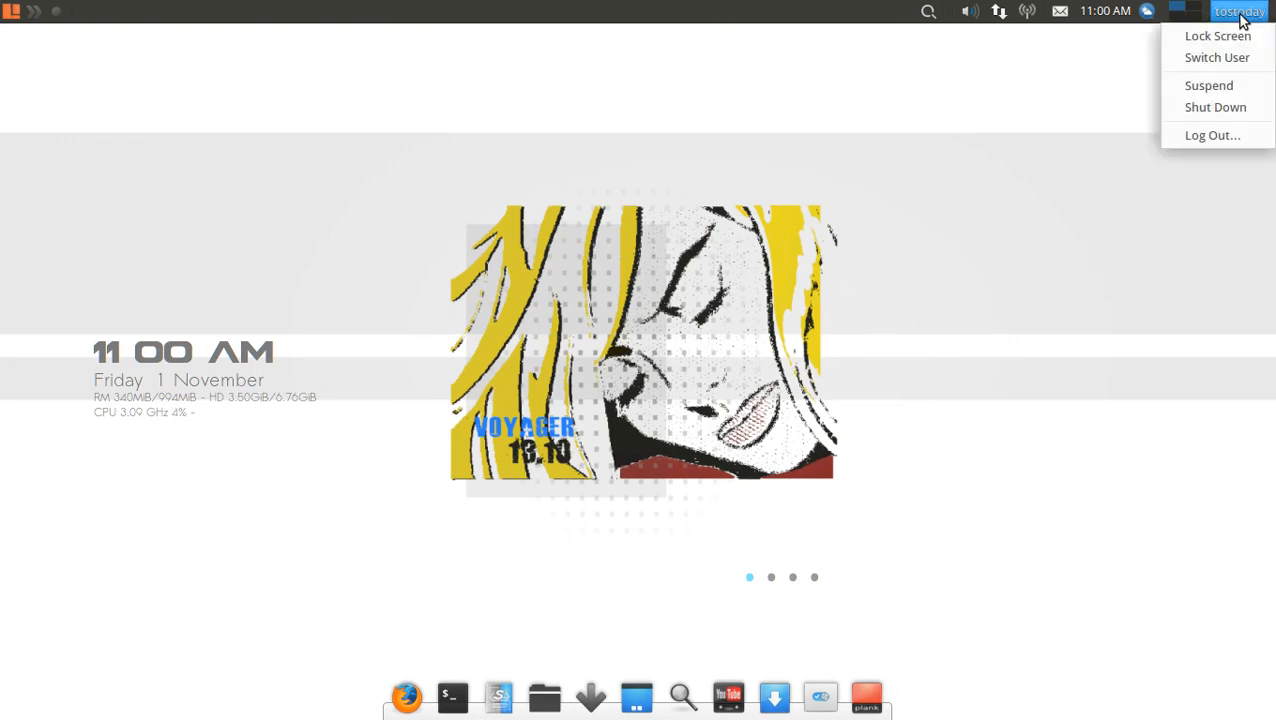
pyautogui.click(1188, 11)
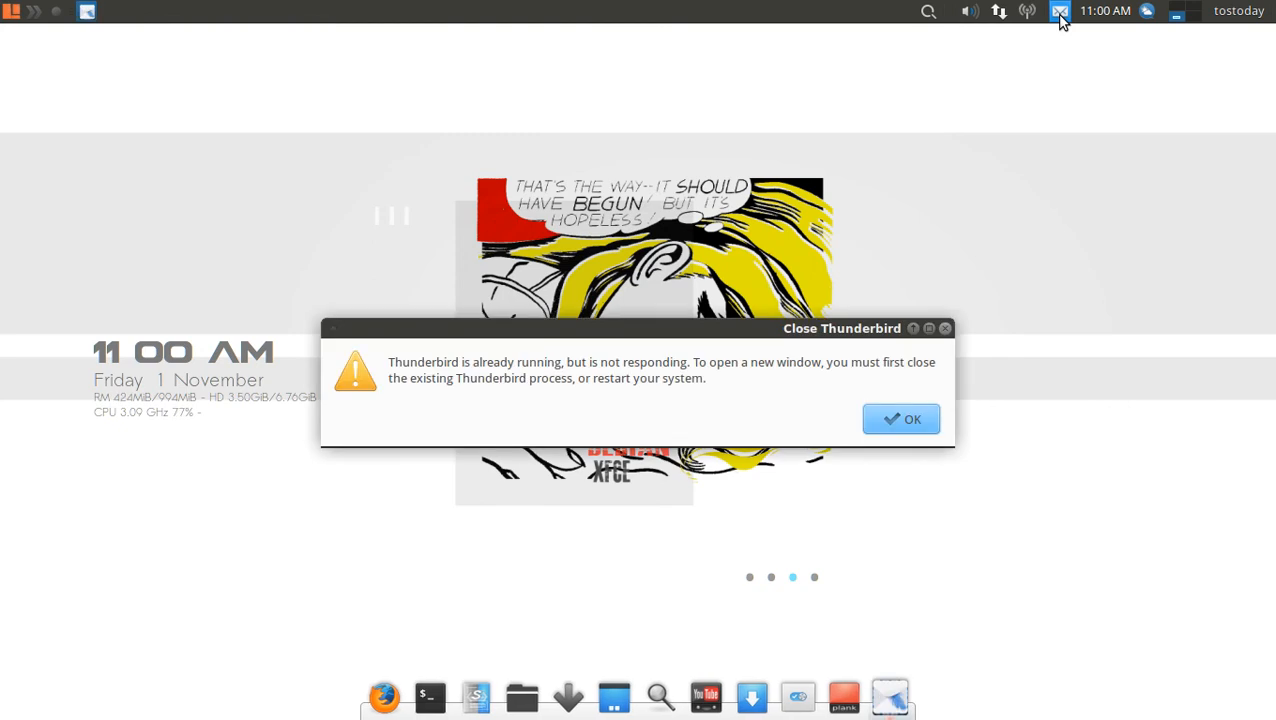
pyautogui.click(900, 419)
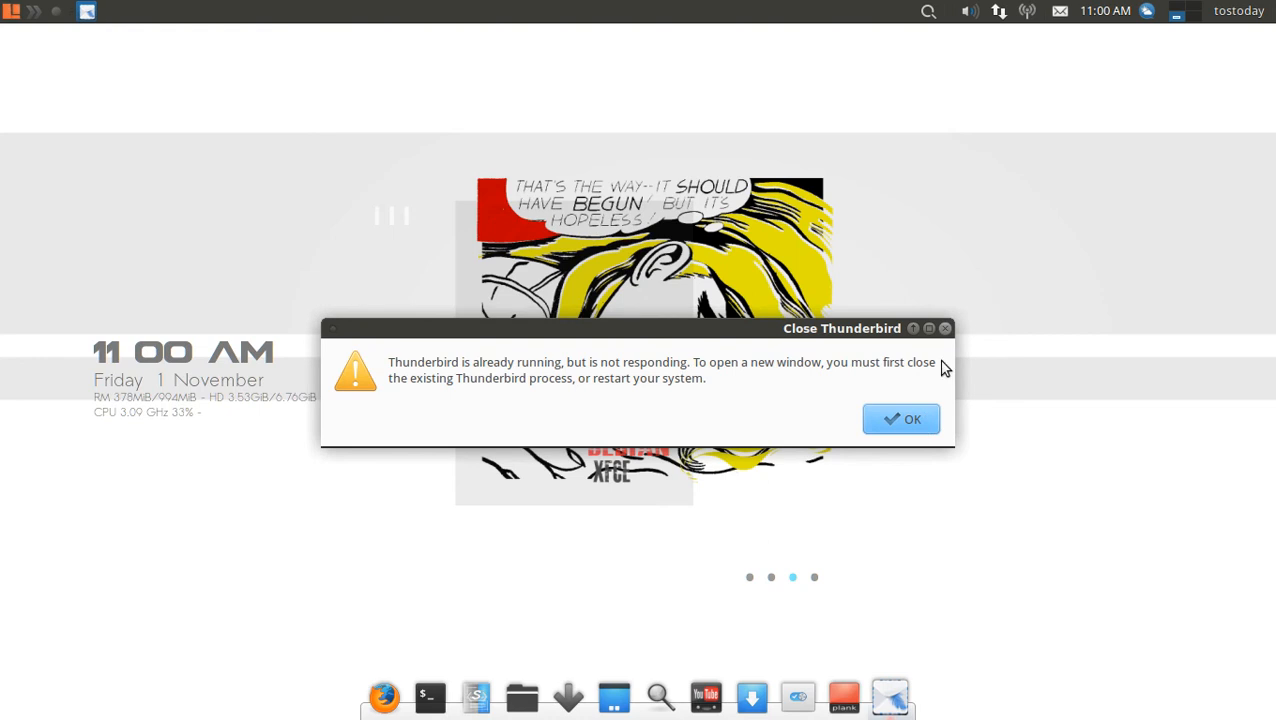
# Dismiss the Thunderbird warning, view Radio Tray's About (0.7.3), then reopen its station menu
pyautogui.click(900, 418)
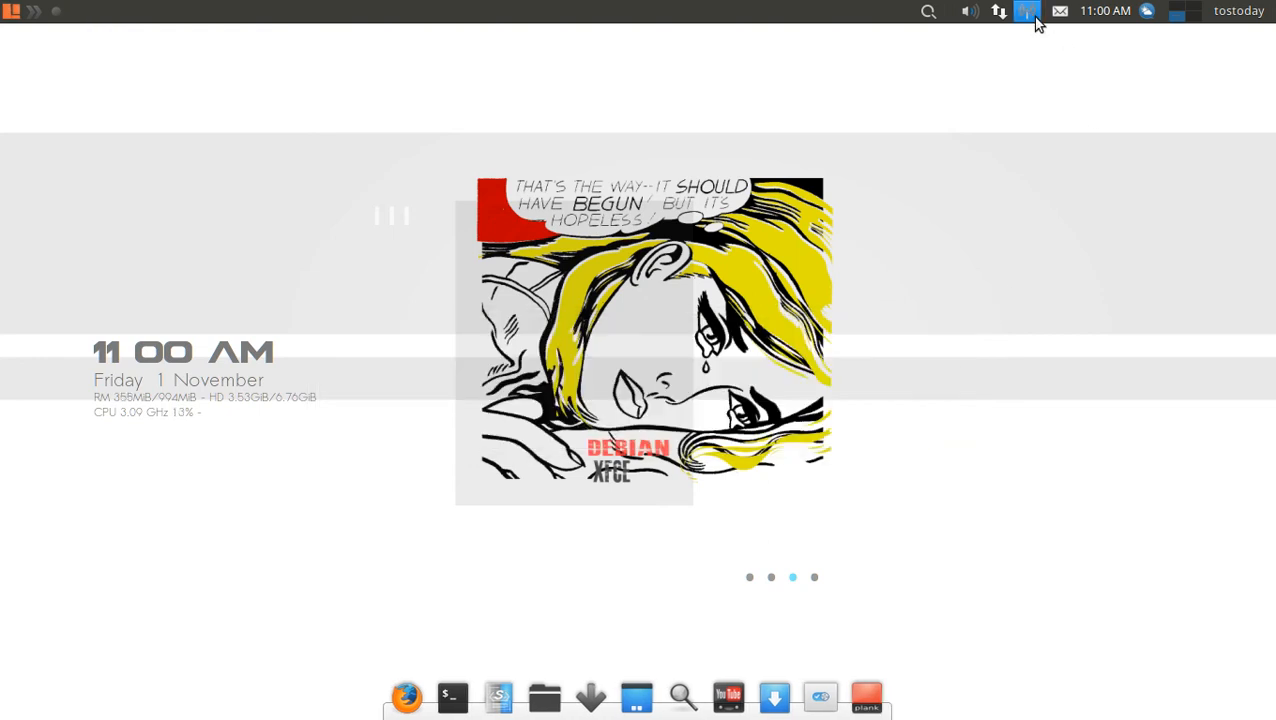
pyautogui.click(1028, 11)
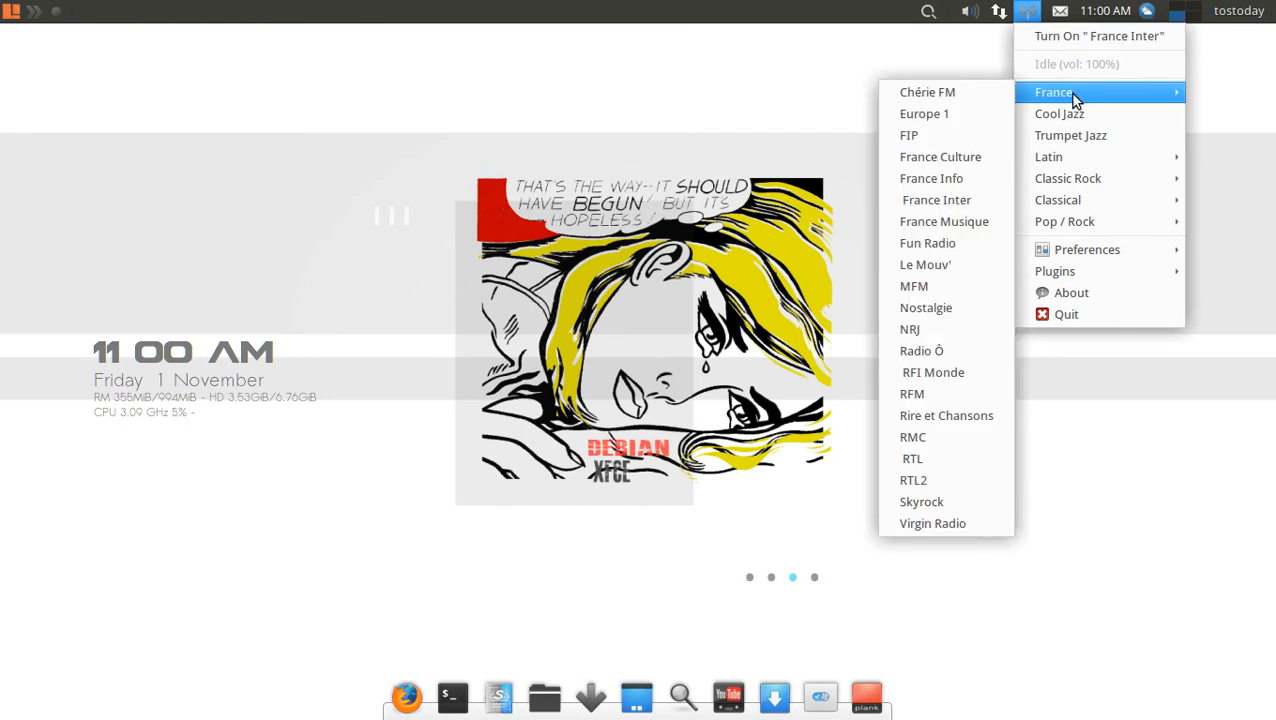
pyautogui.moveTo(1083, 157)
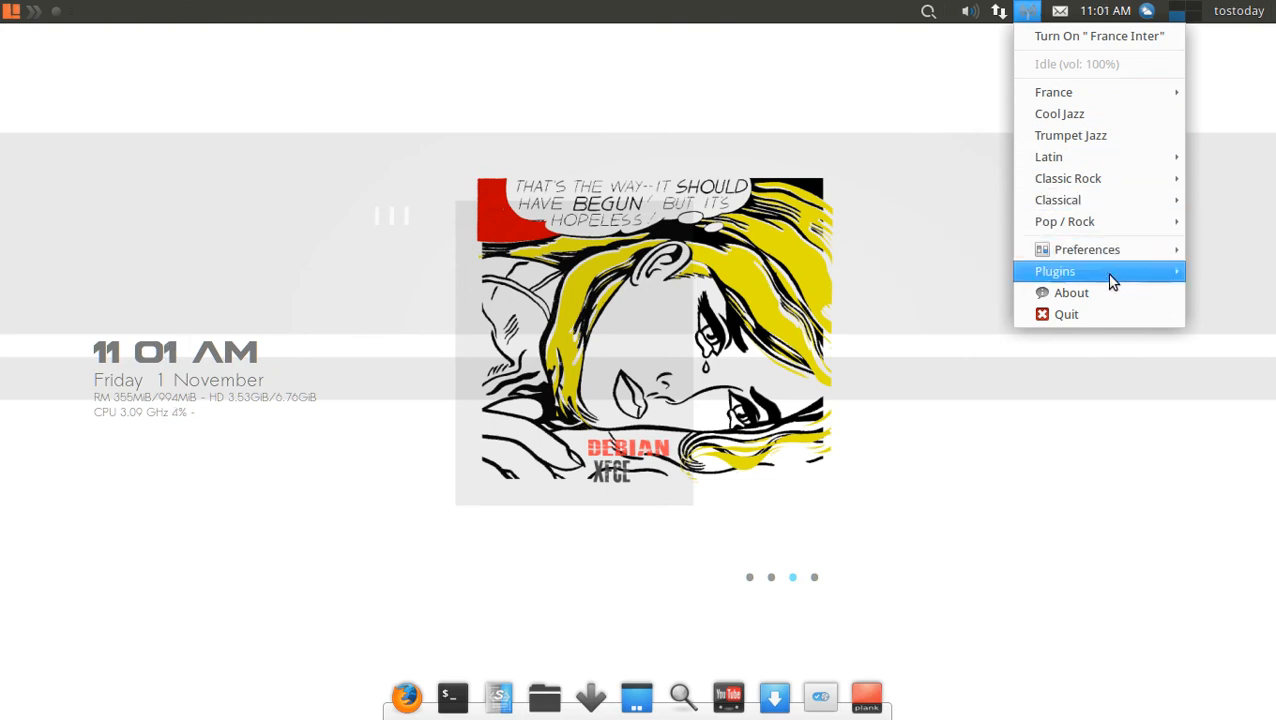
pyautogui.click(1071, 292)
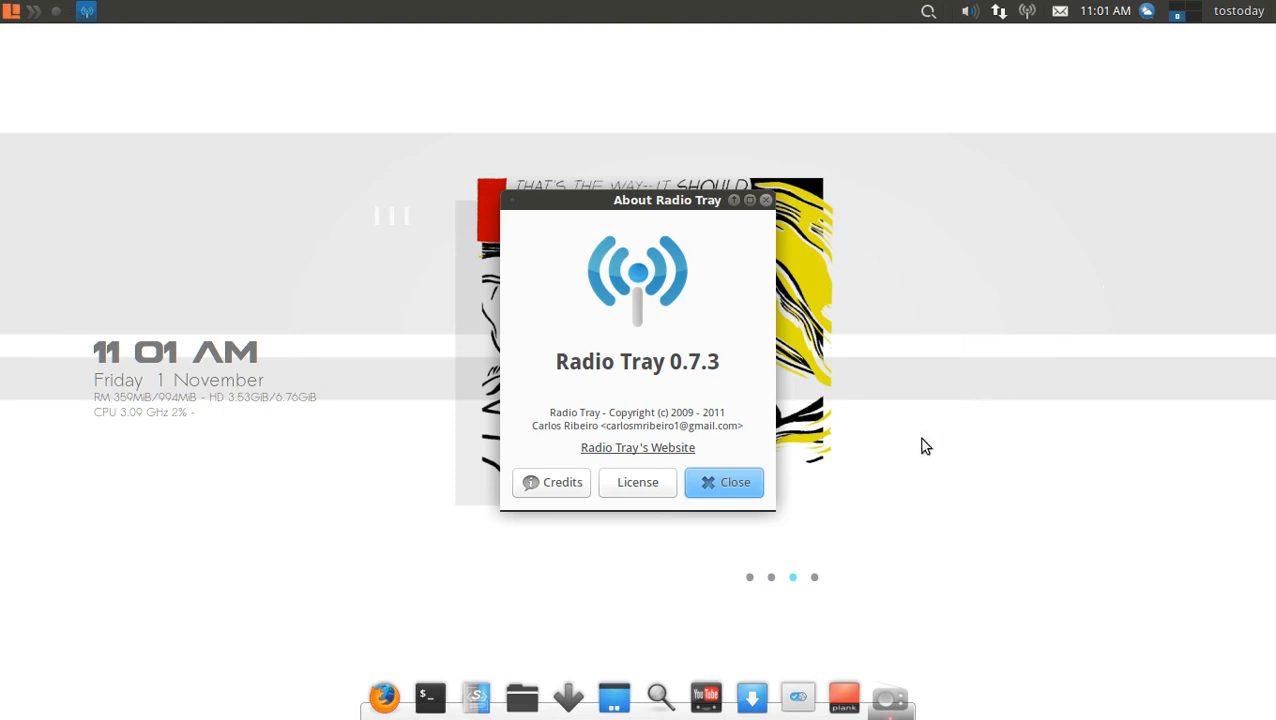
pyautogui.click(724, 482)
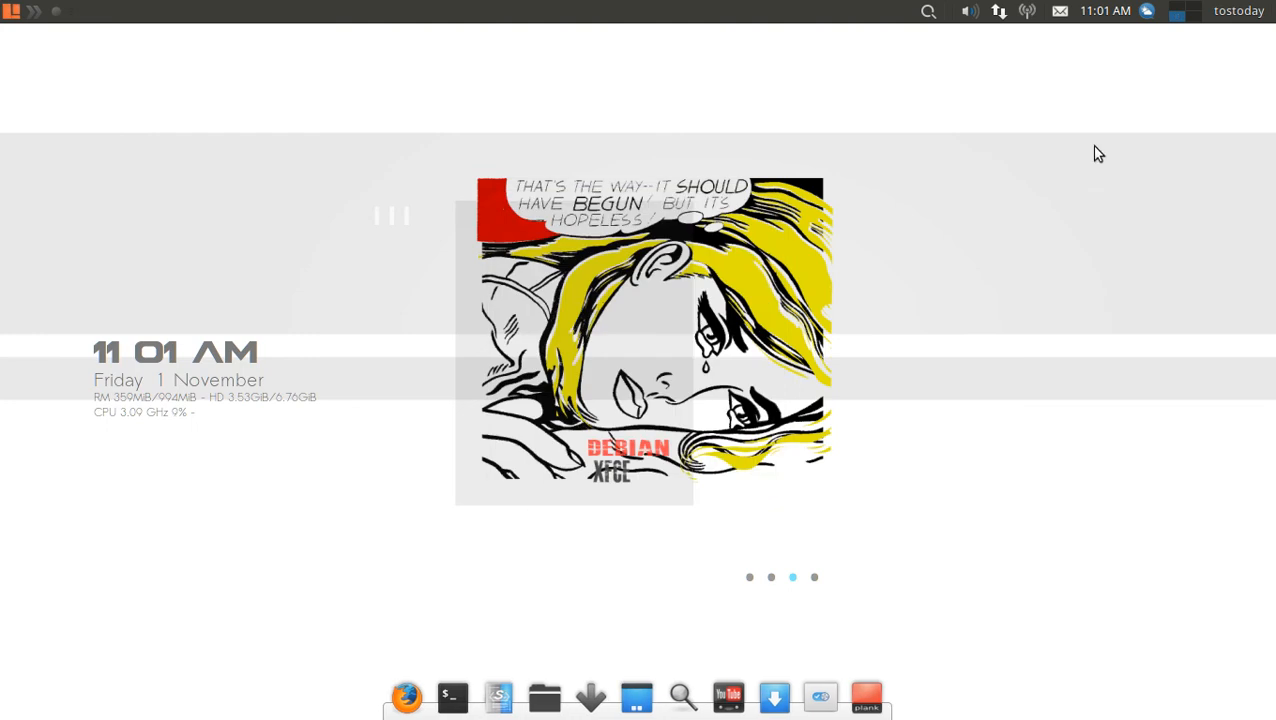
pyautogui.click(1027, 11)
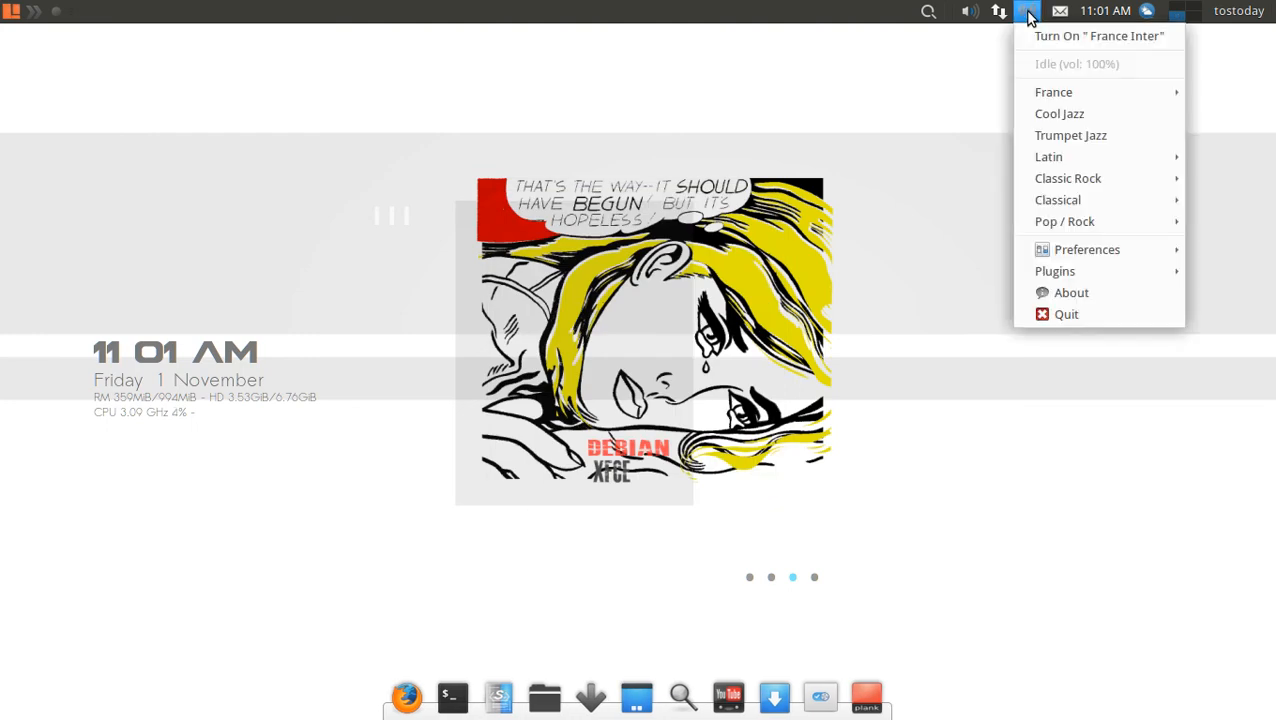
pyautogui.moveTo(1053, 91)
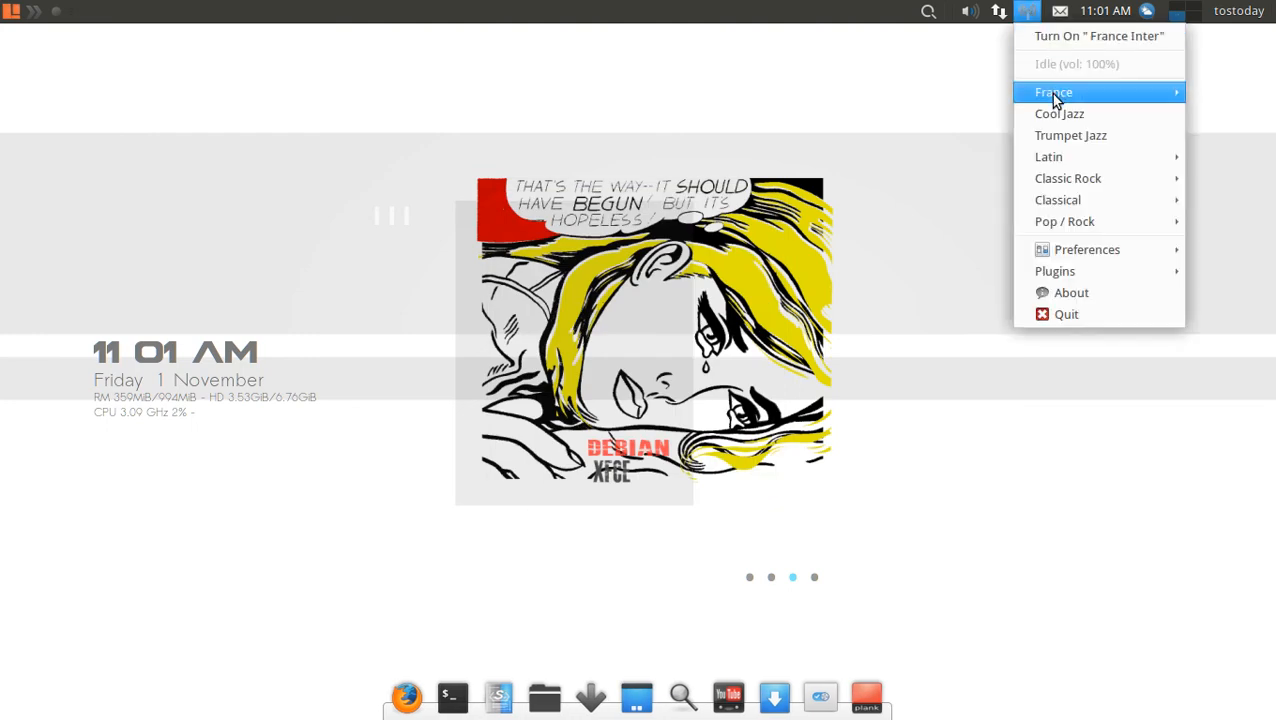
pyautogui.moveTo(1059, 113)
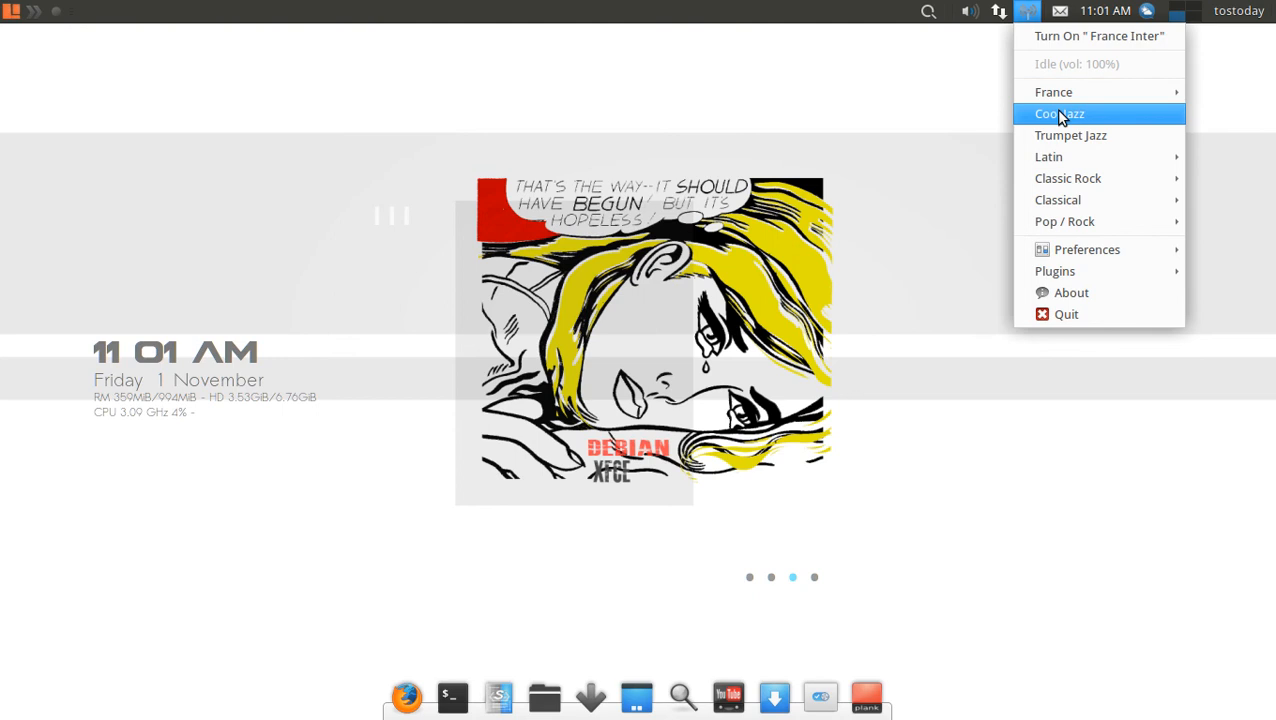
pyautogui.moveTo(1070, 221)
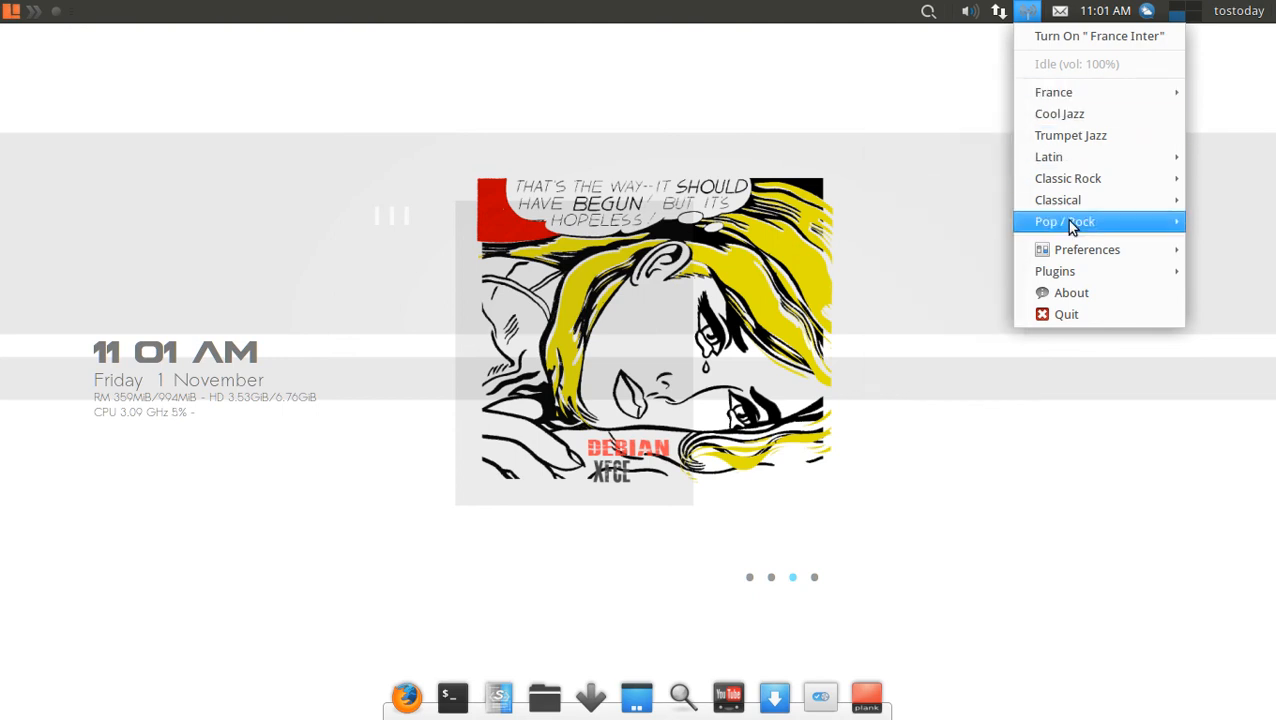
# Open Sound Settings, review the Playback and Output Devices tabs, then close Volume Control
pyautogui.click(998, 11)
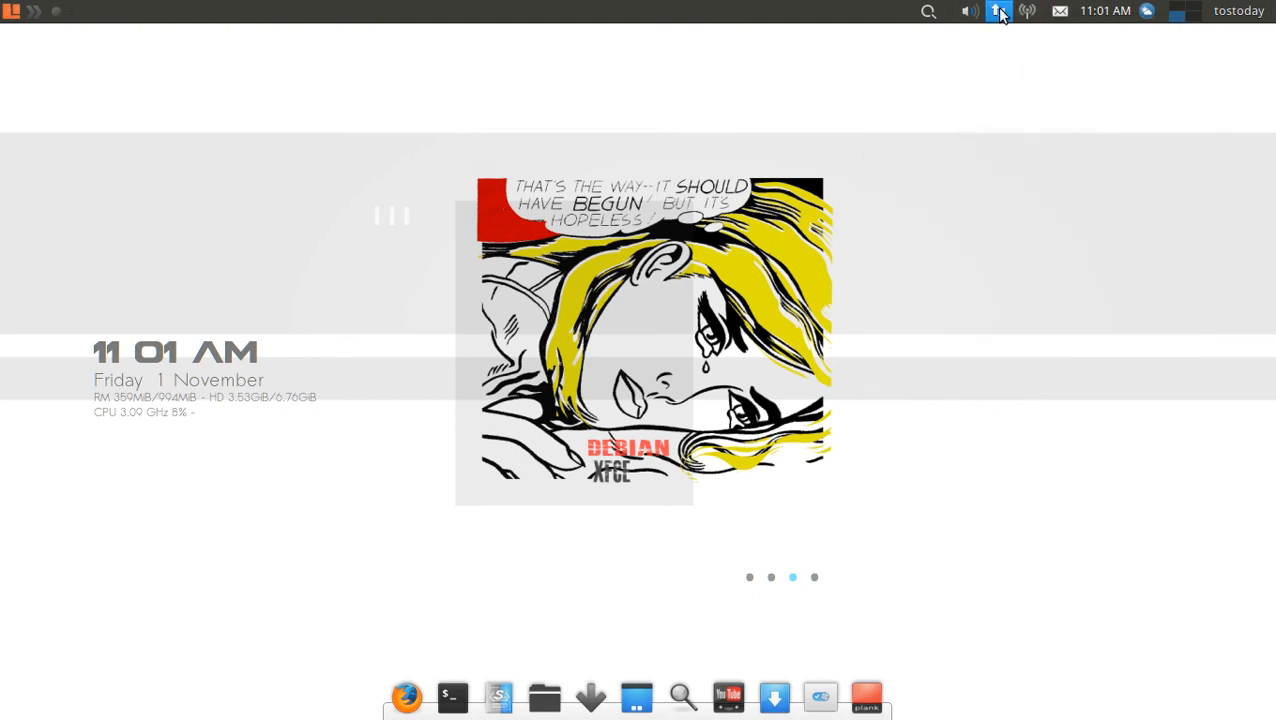
pyautogui.click(967, 11)
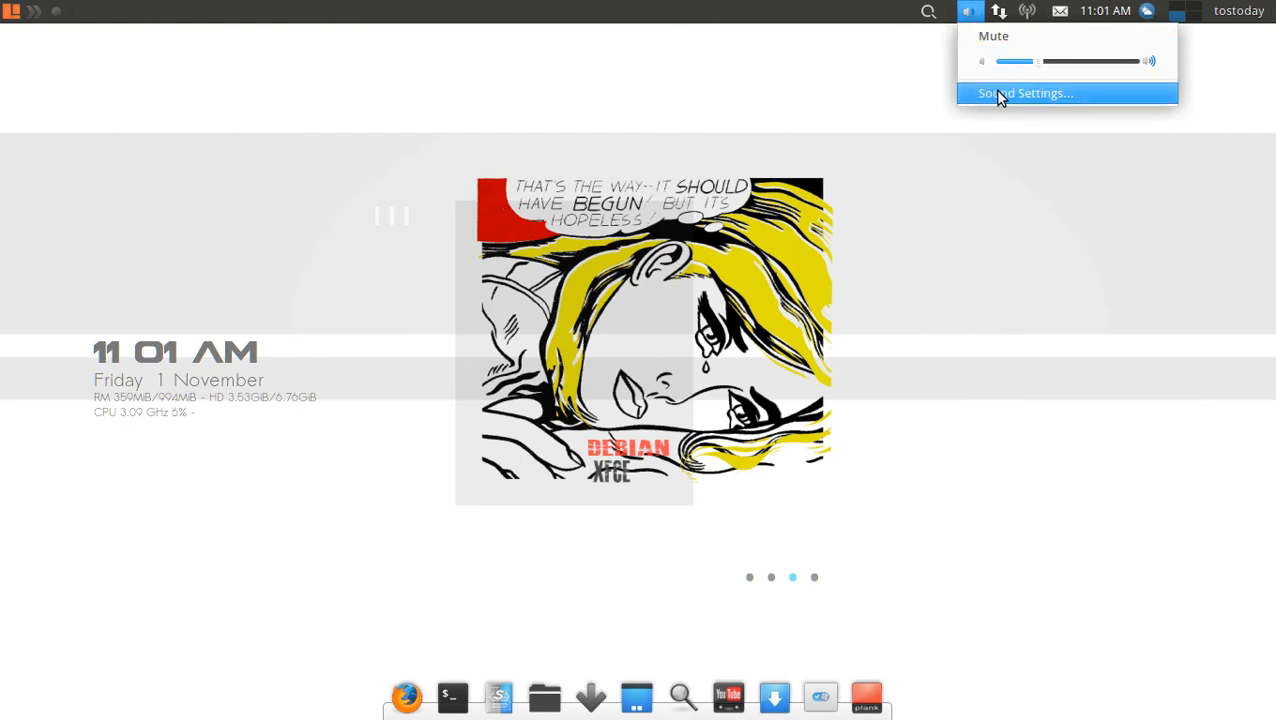
pyautogui.click(1025, 93)
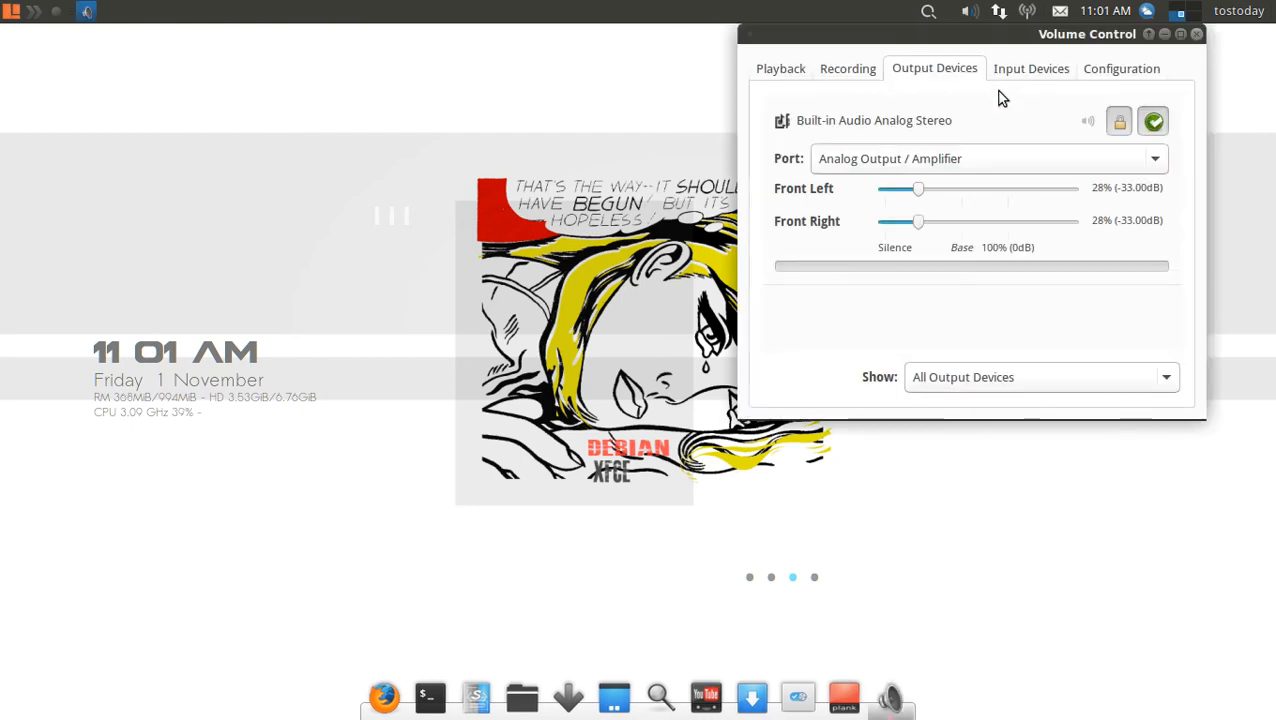
pyautogui.click(781, 68)
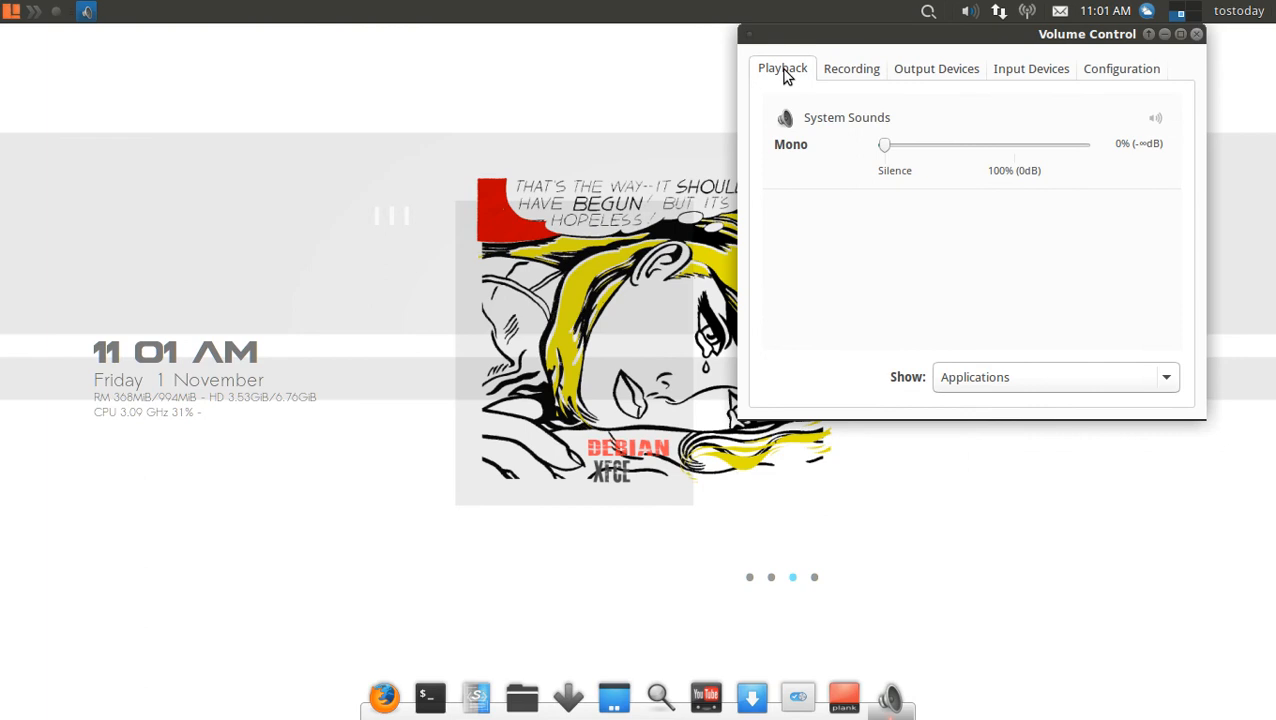
pyautogui.click(935, 68)
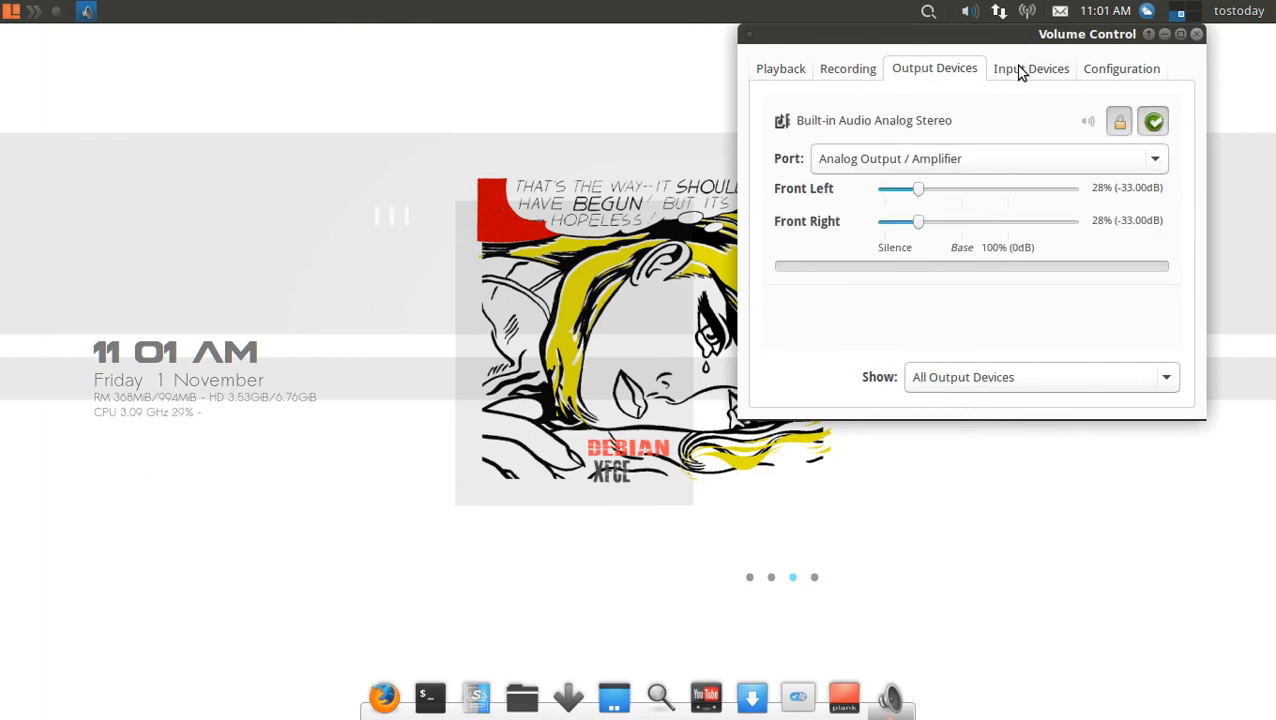
pyautogui.click(1029, 68)
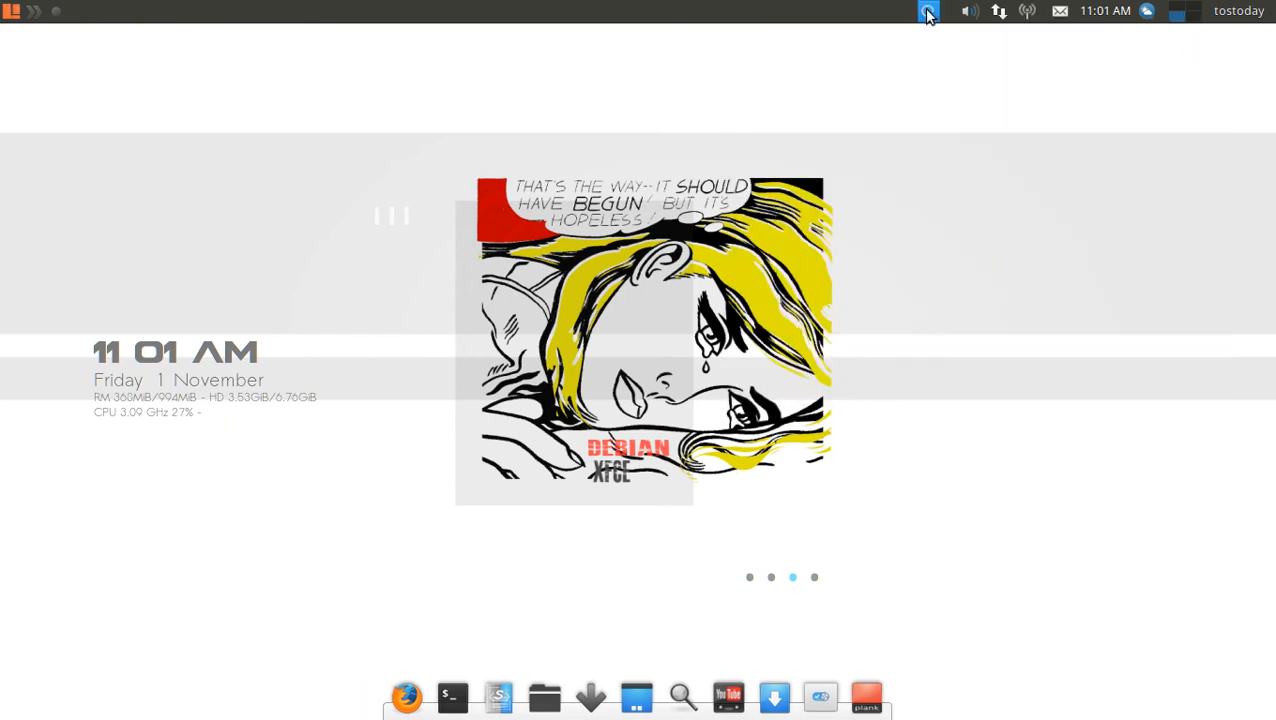
pyautogui.click(927, 11)
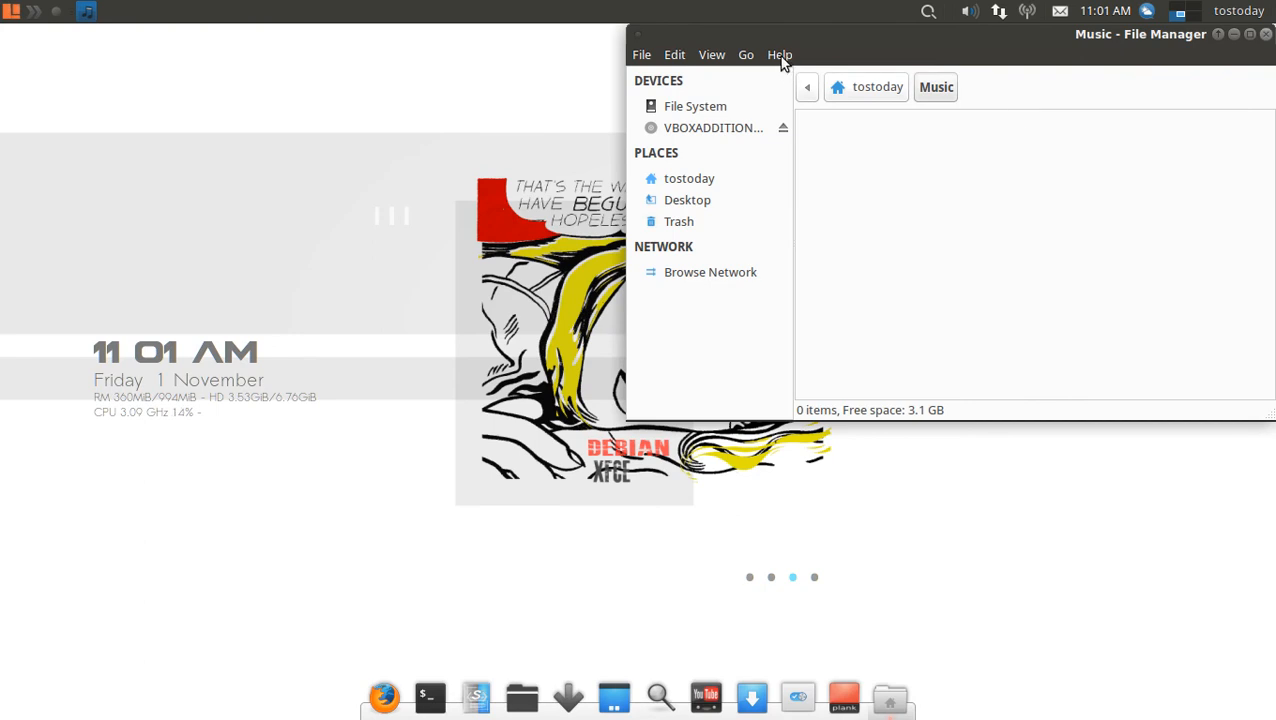
pyautogui.click(779, 54)
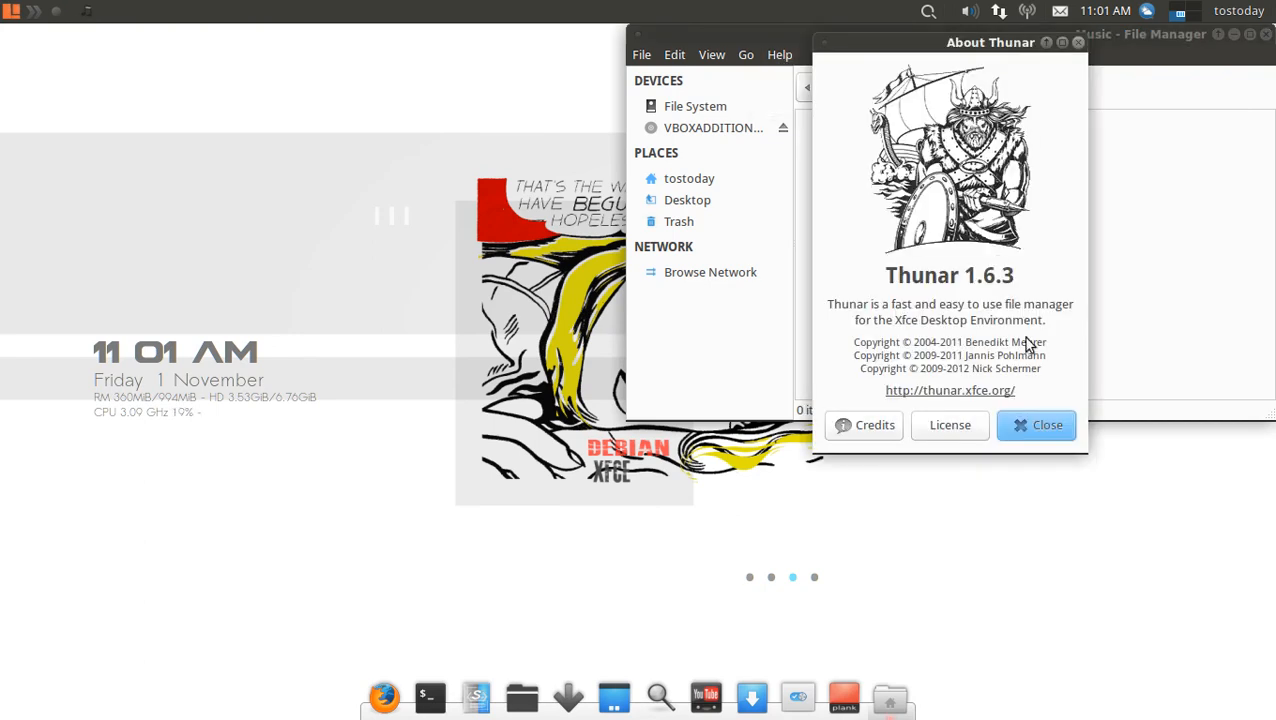
pyautogui.click(1047, 425)
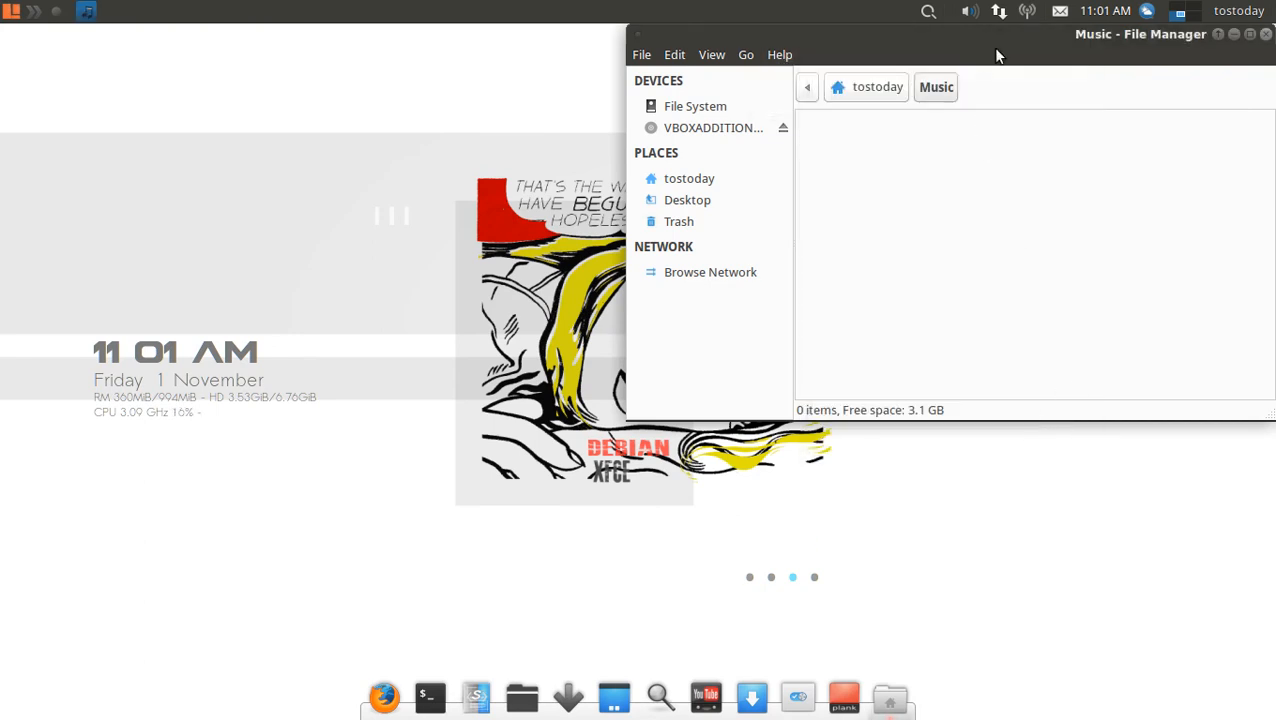
pyautogui.click(1266, 33)
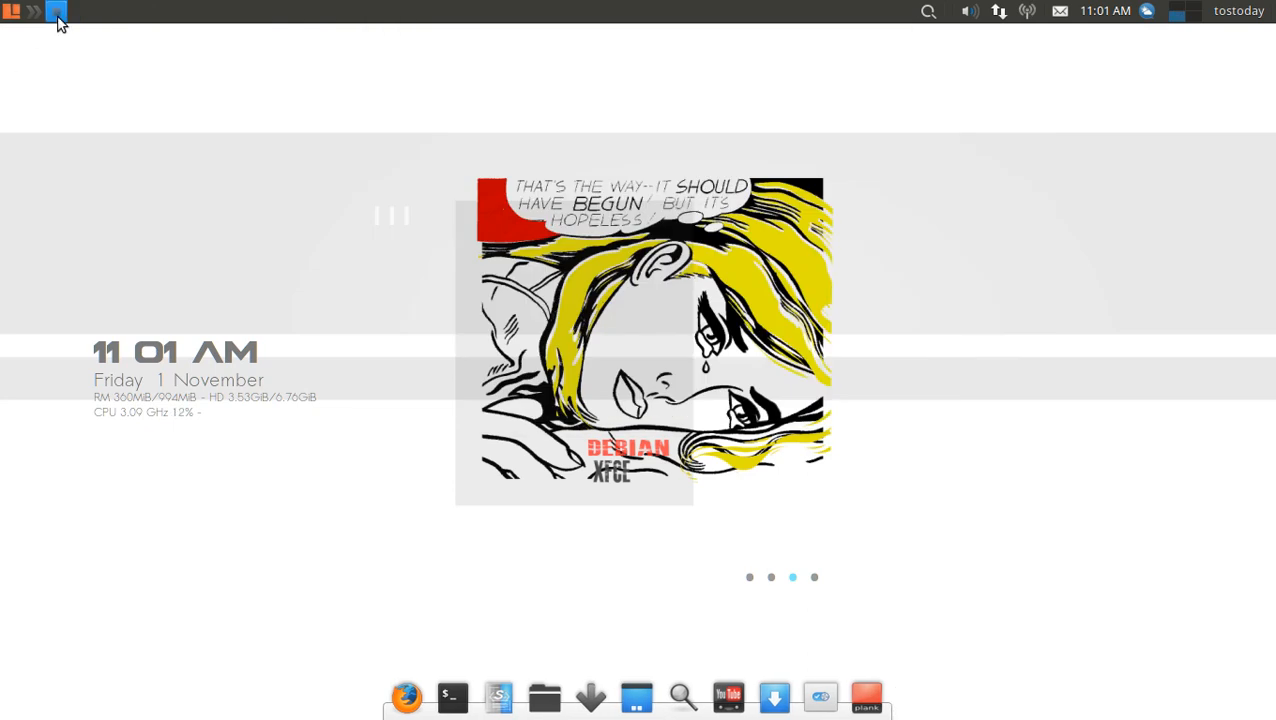
pyautogui.click(56, 11)
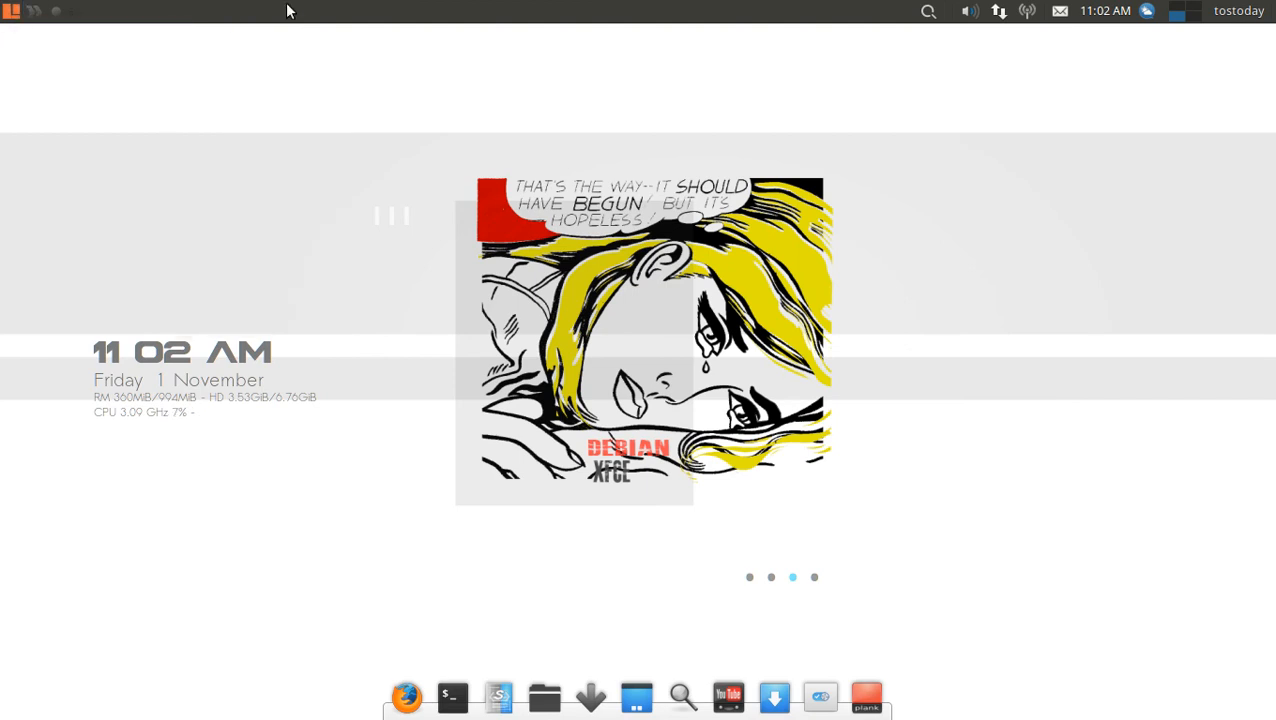
pyautogui.click(10, 11)
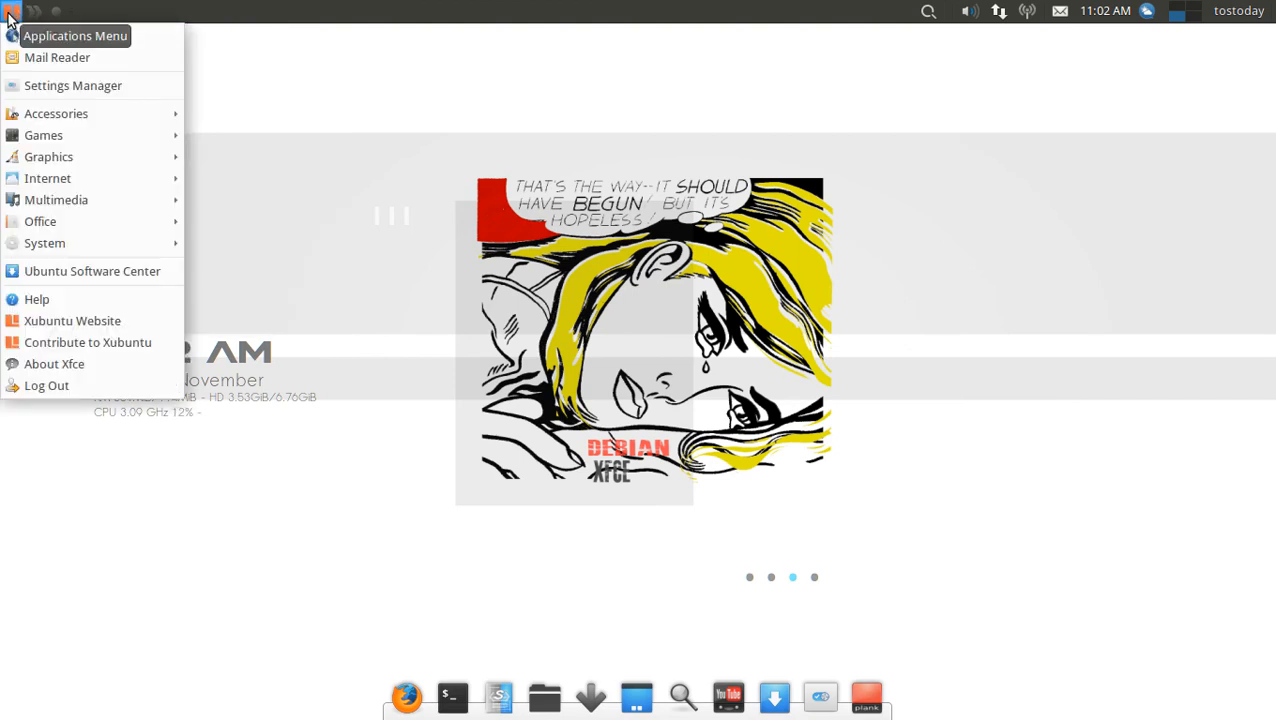
pyautogui.moveTo(92, 271)
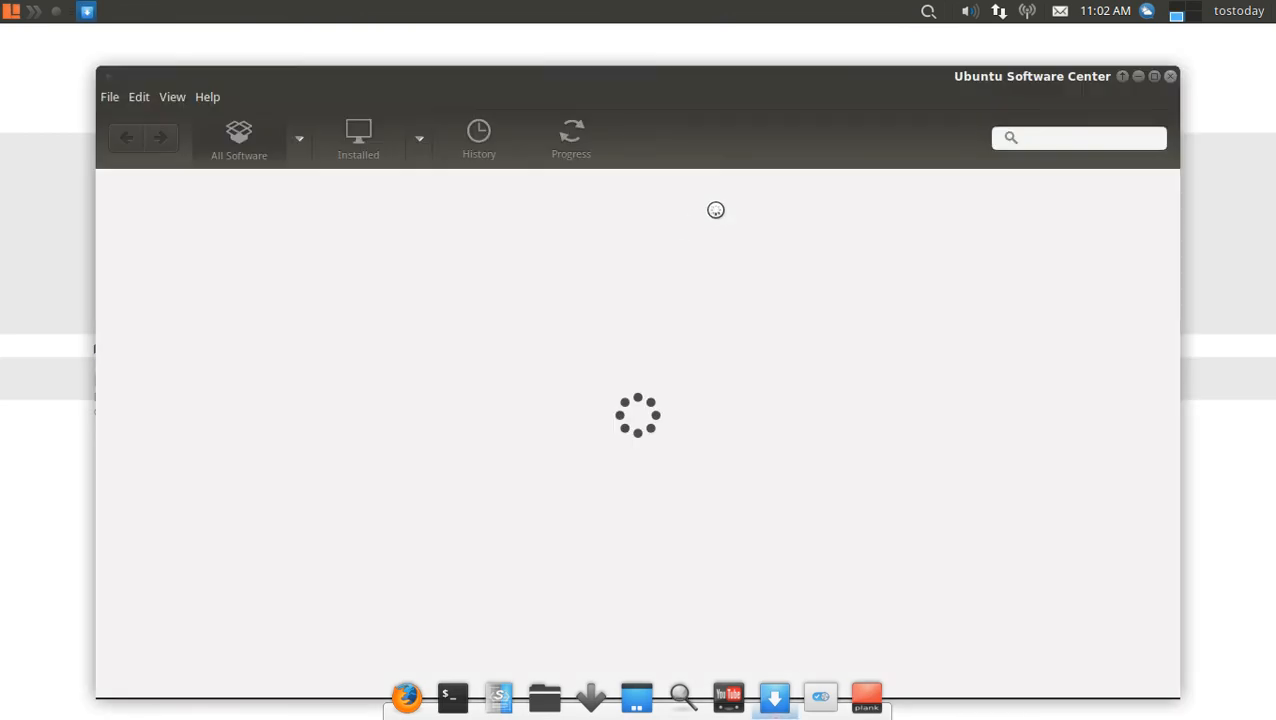
pyautogui.moveTo(761, 87)
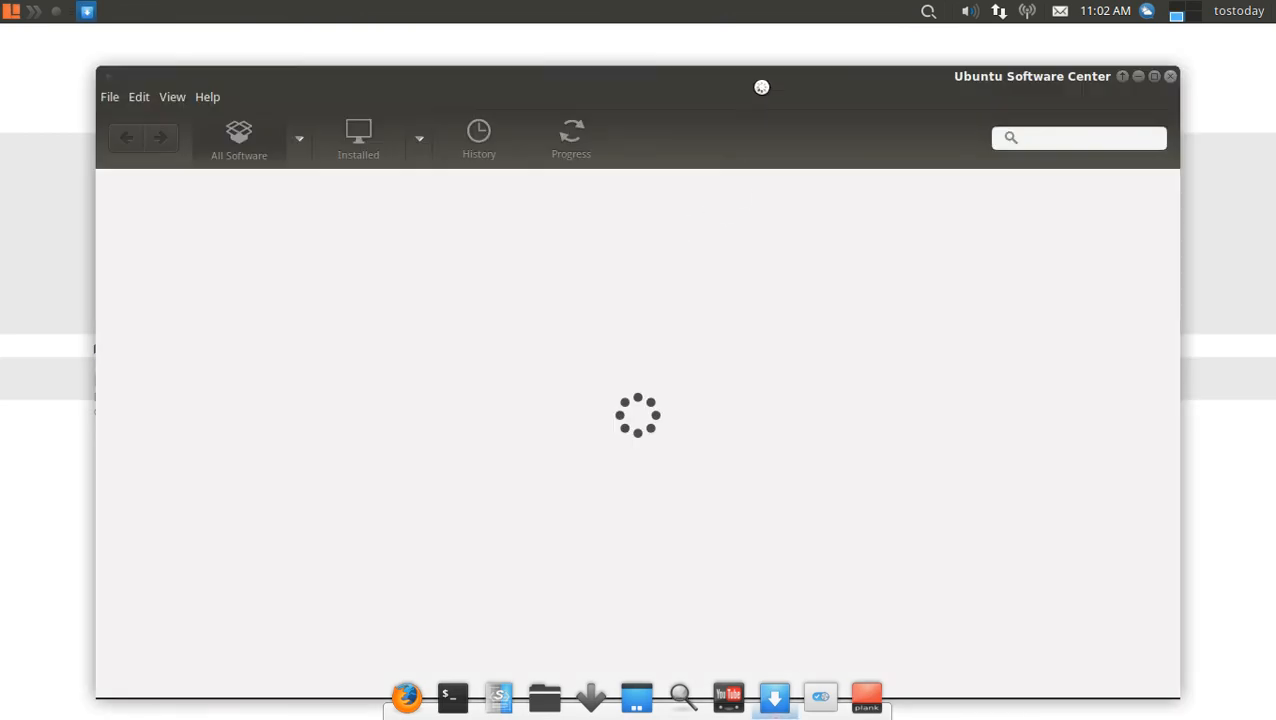
pyautogui.moveTo(724, 83)
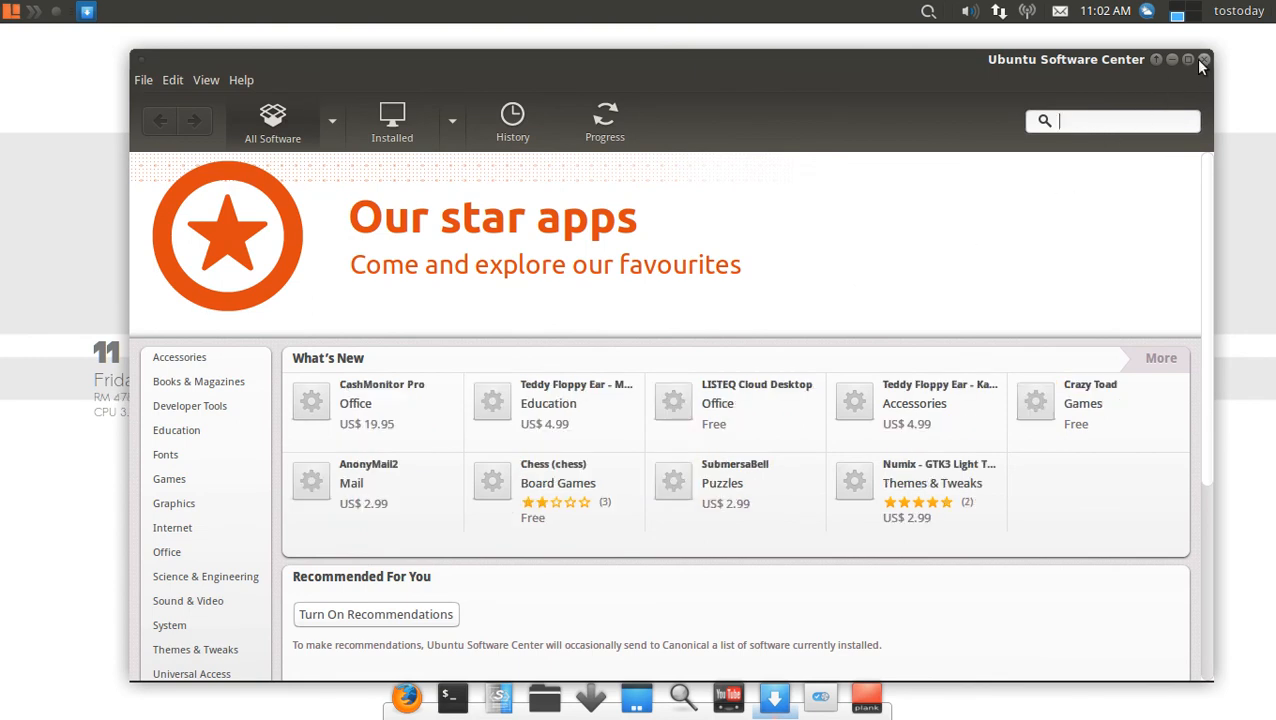
pyautogui.click(1204, 60)
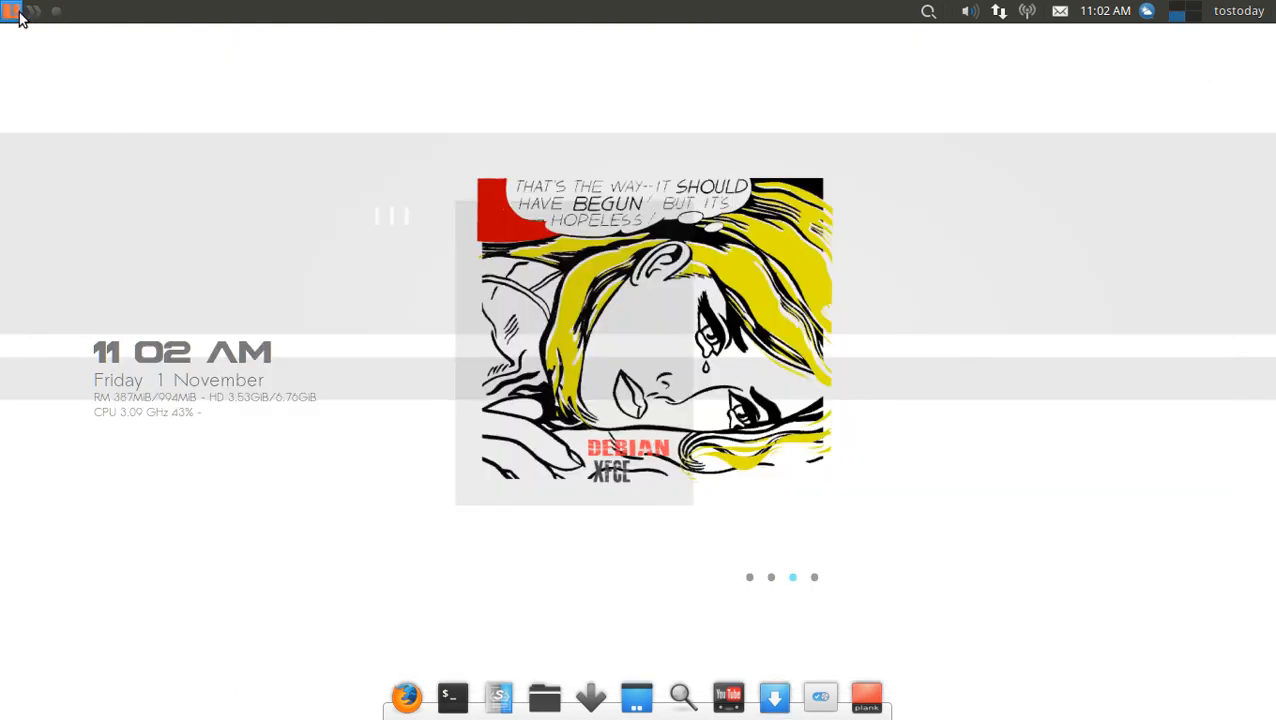
# Launch Firefox from the applications list and dismiss the plugin installation prompt
pyautogui.click(12, 11)
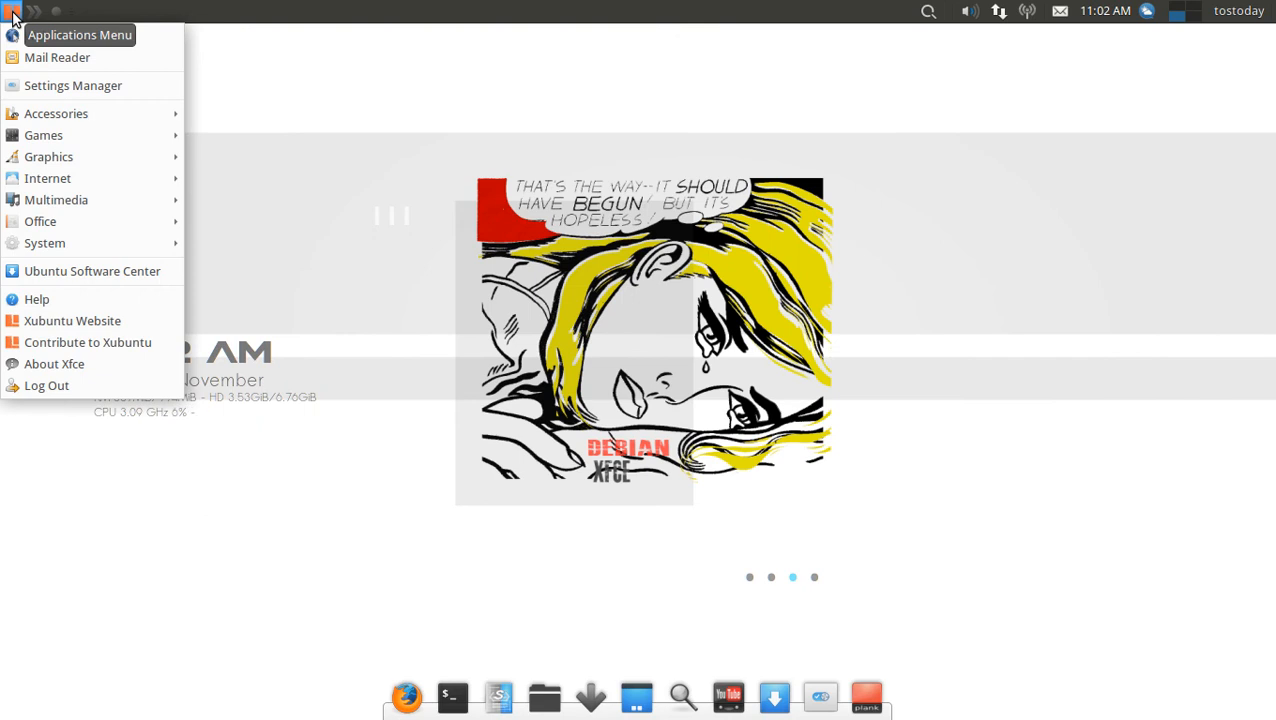
pyautogui.moveTo(62, 36)
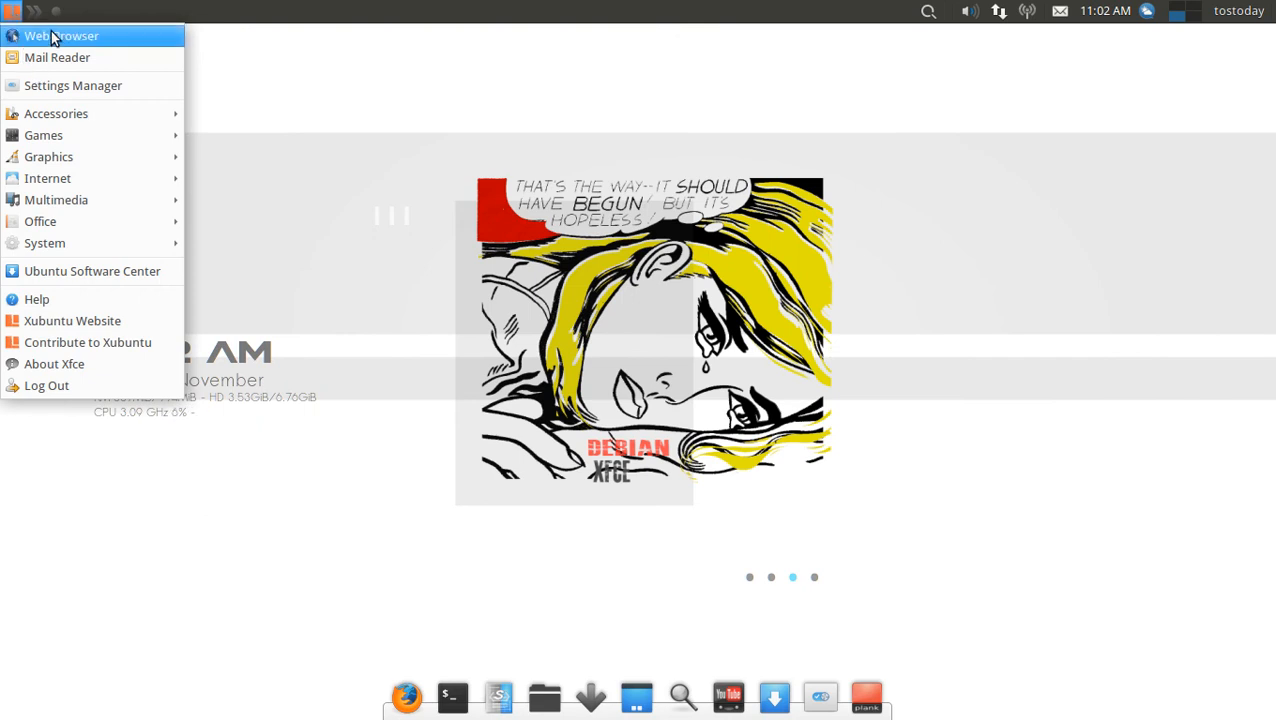
pyautogui.click(655, 162)
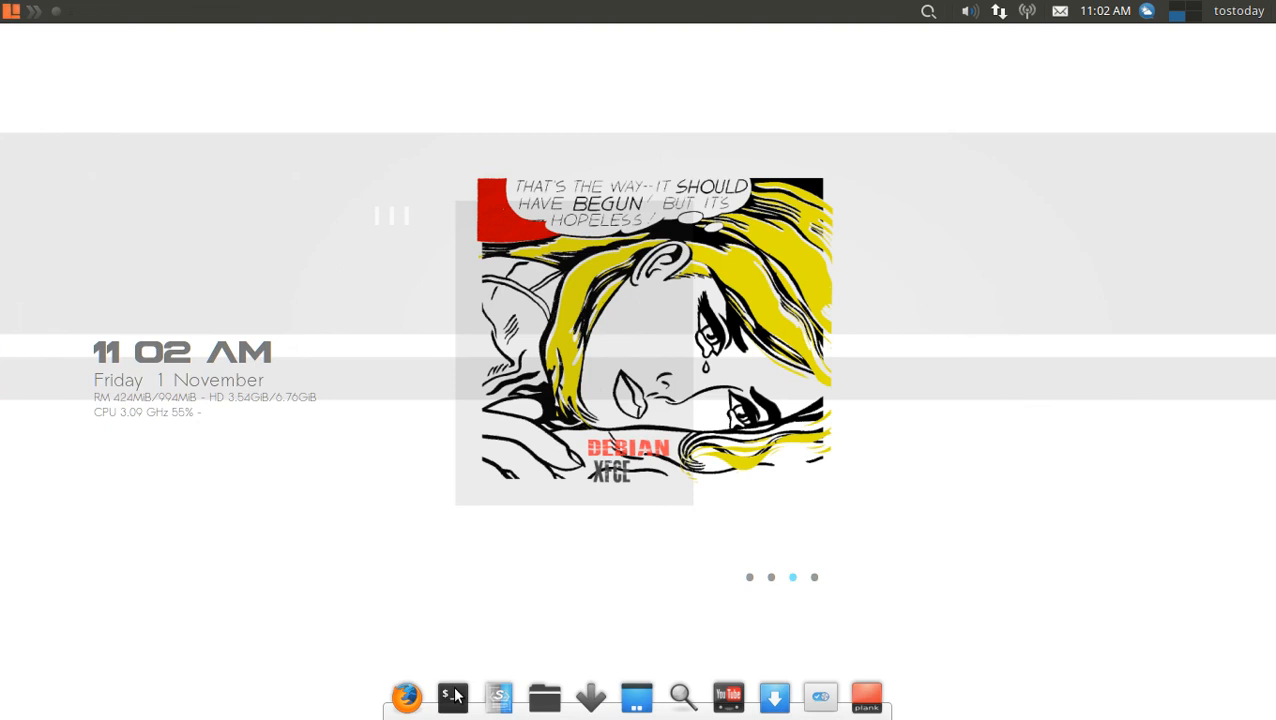
pyautogui.click(406, 696)
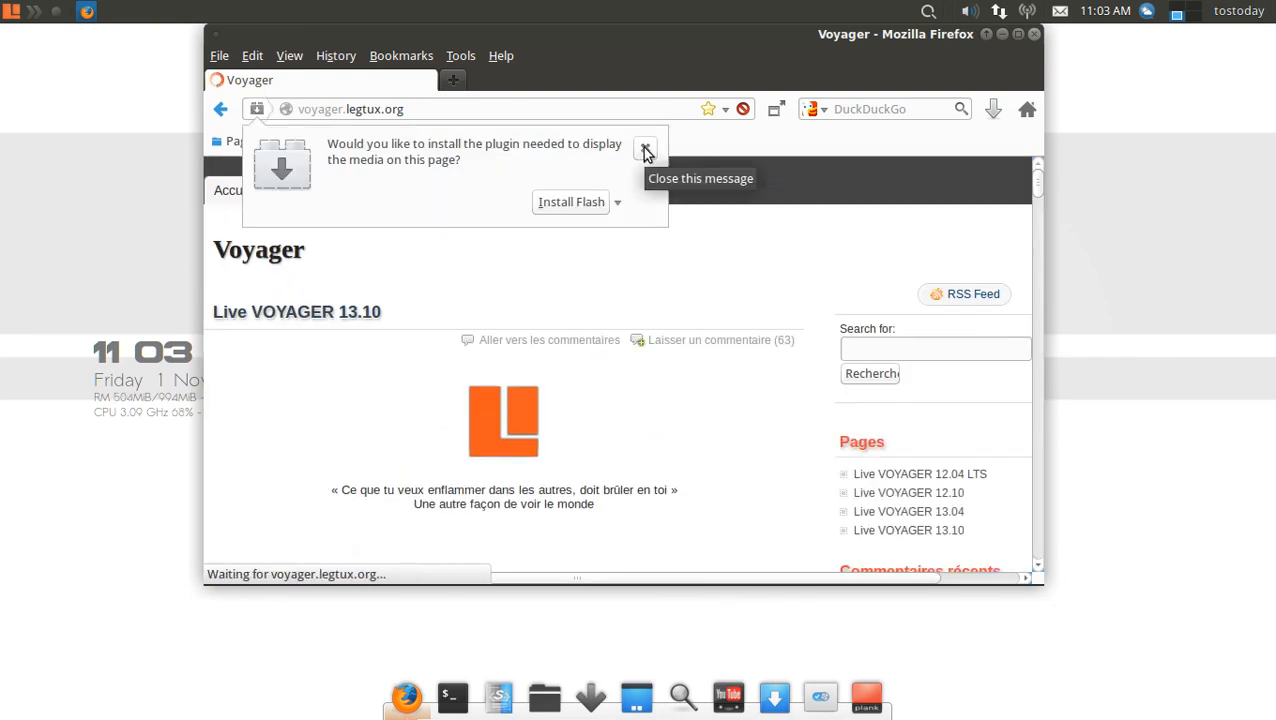
pyautogui.click(645, 149)
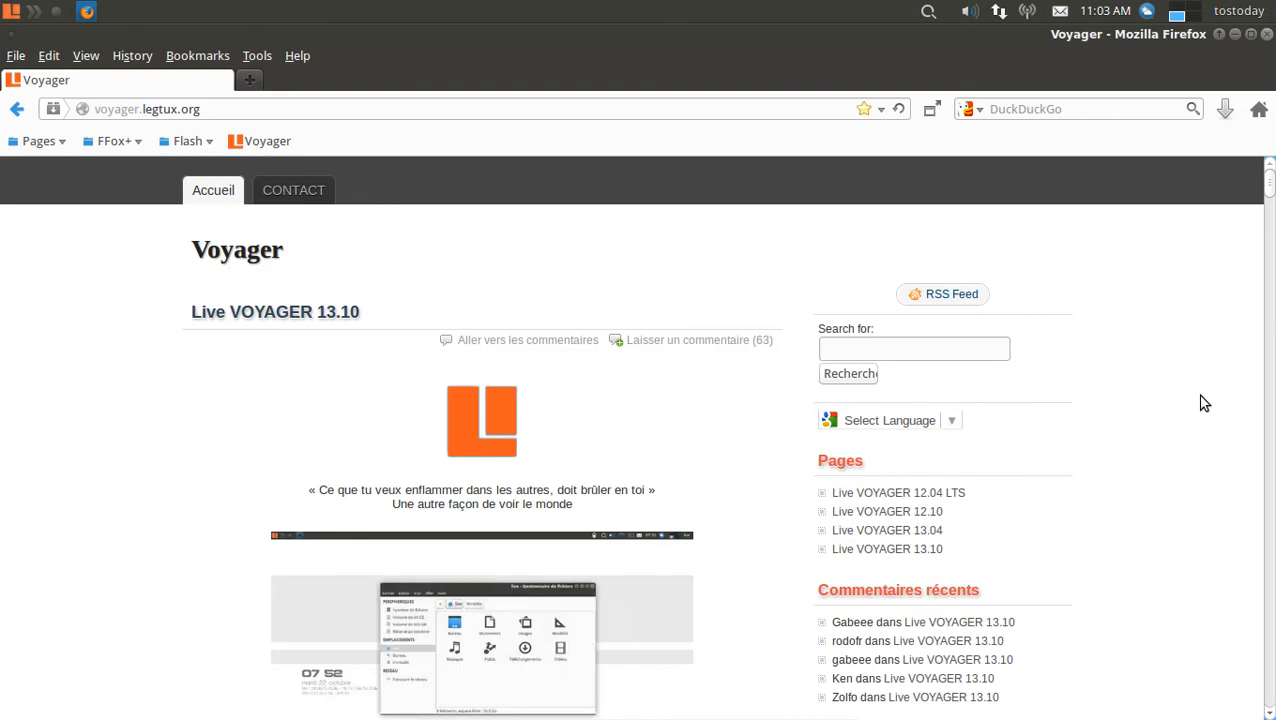
# Scroll through the voyager.legtux.org Voyager 13.10 page
pyautogui.scroll(-3)
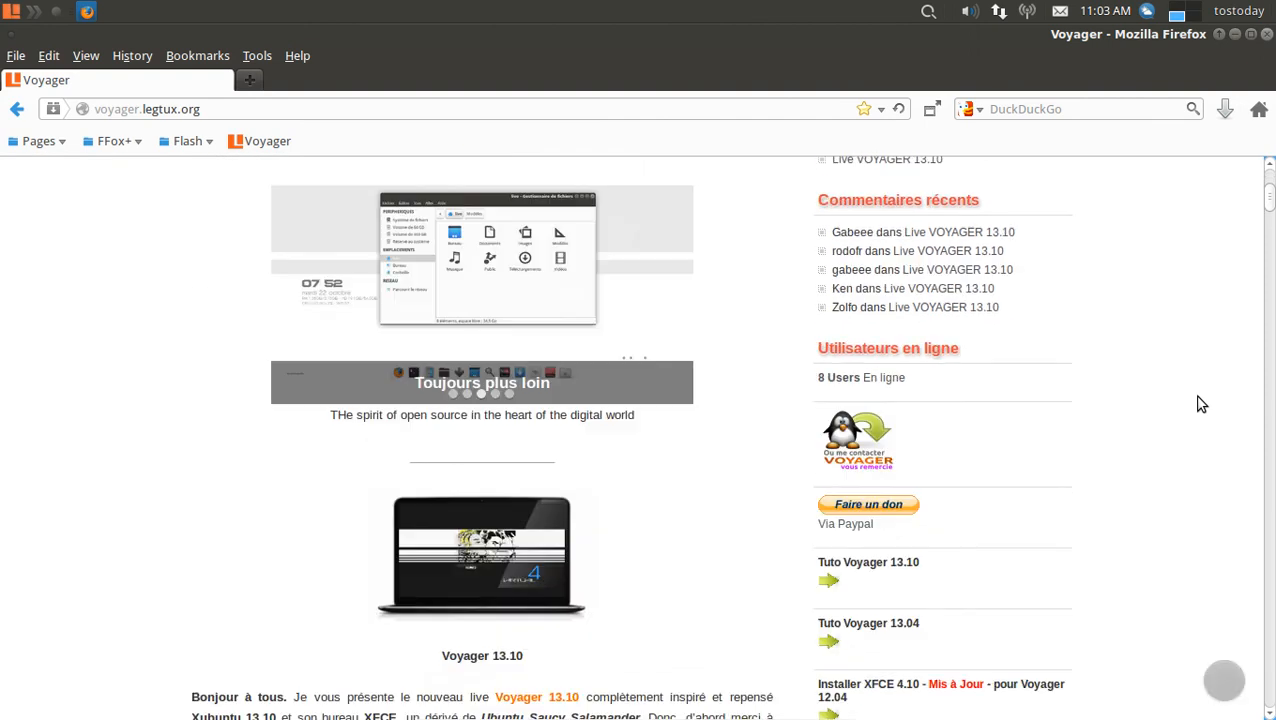
pyautogui.scroll(-3)
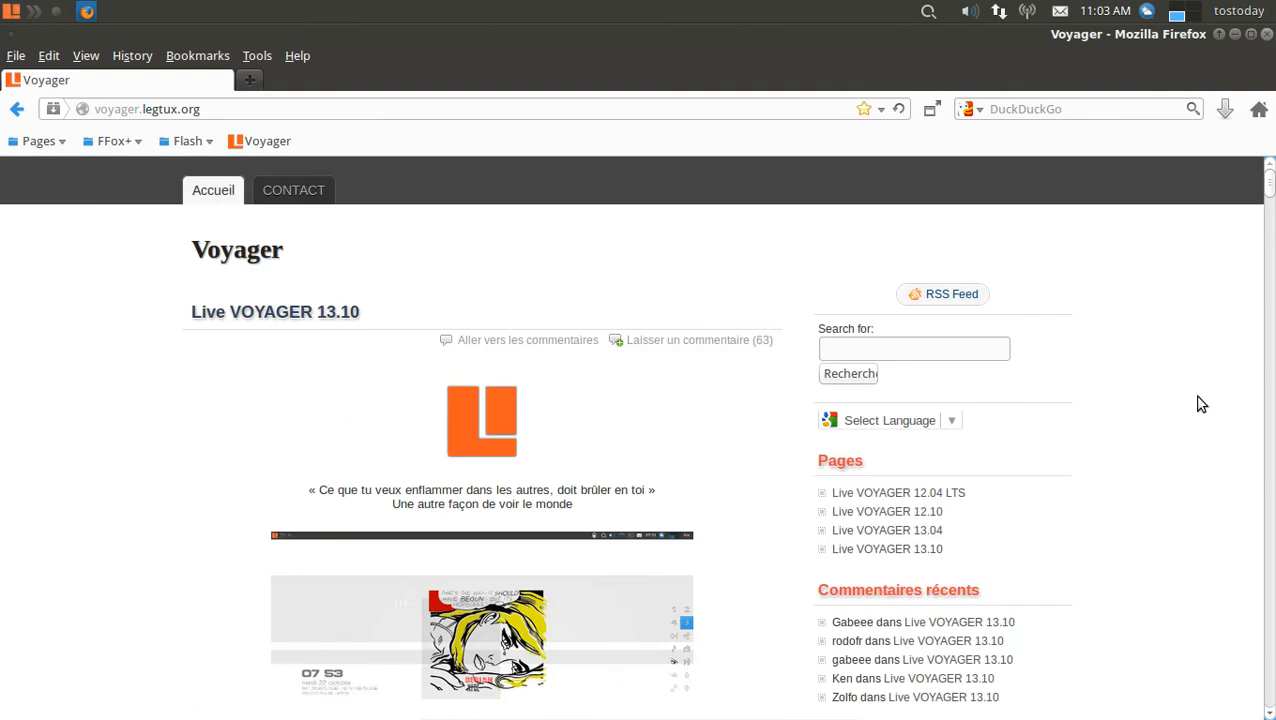
pyautogui.moveTo(378, 238)
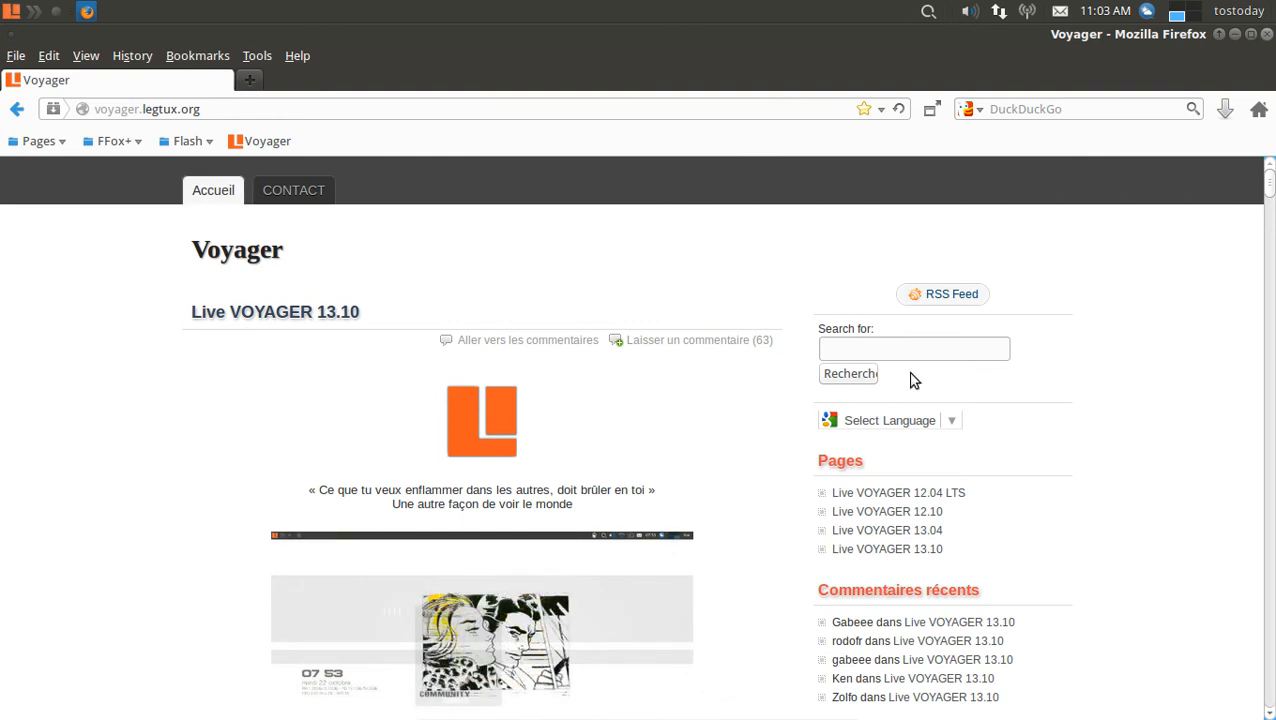
pyautogui.scroll(-3)
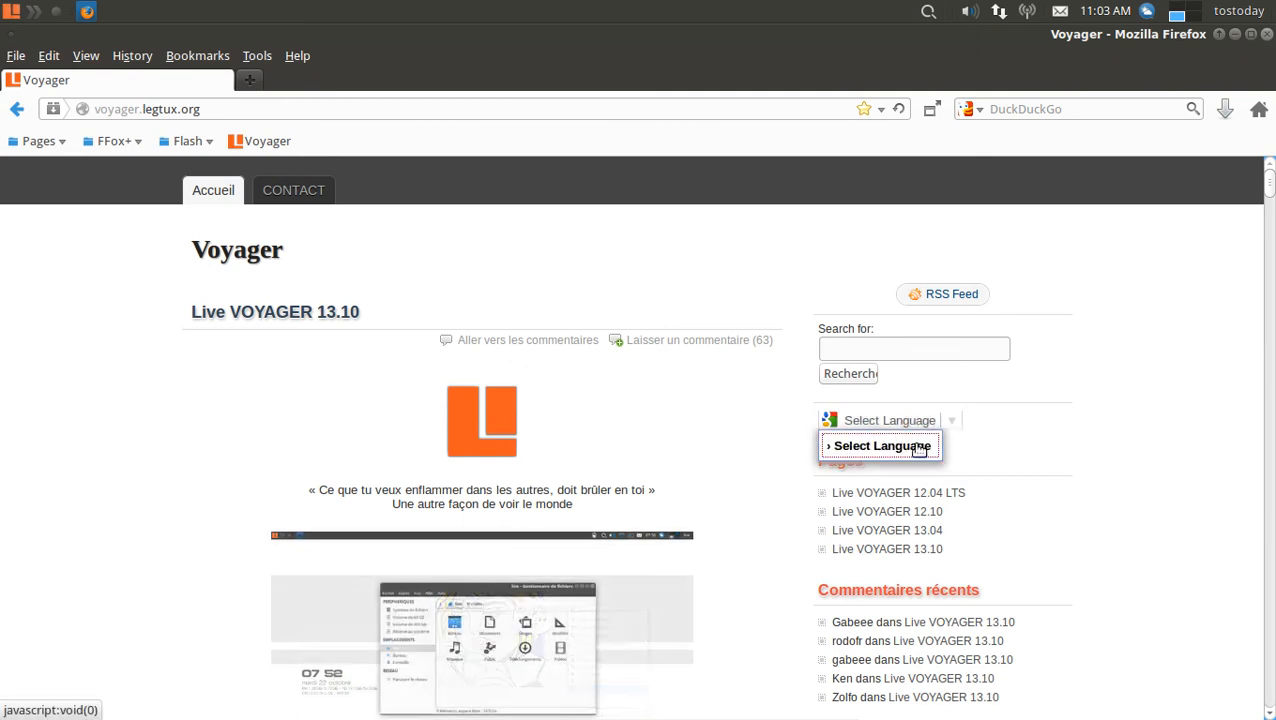
pyautogui.scroll(-3)
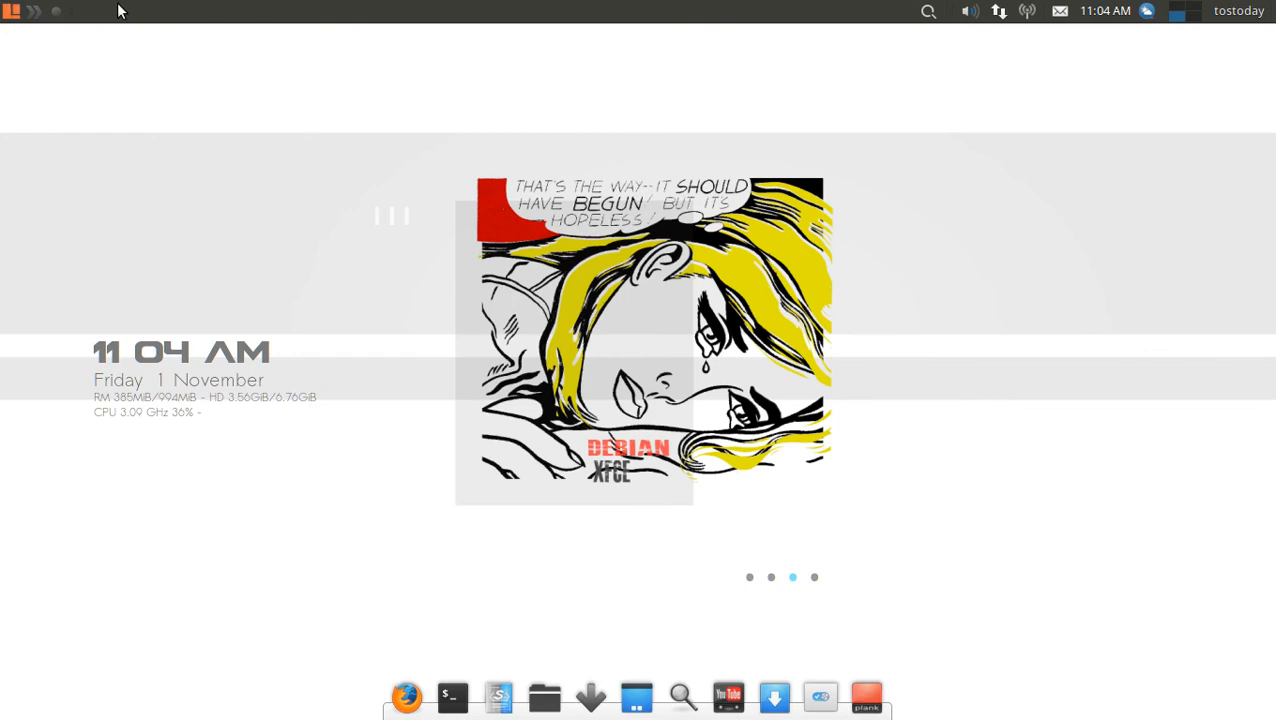
pyautogui.click(12, 11)
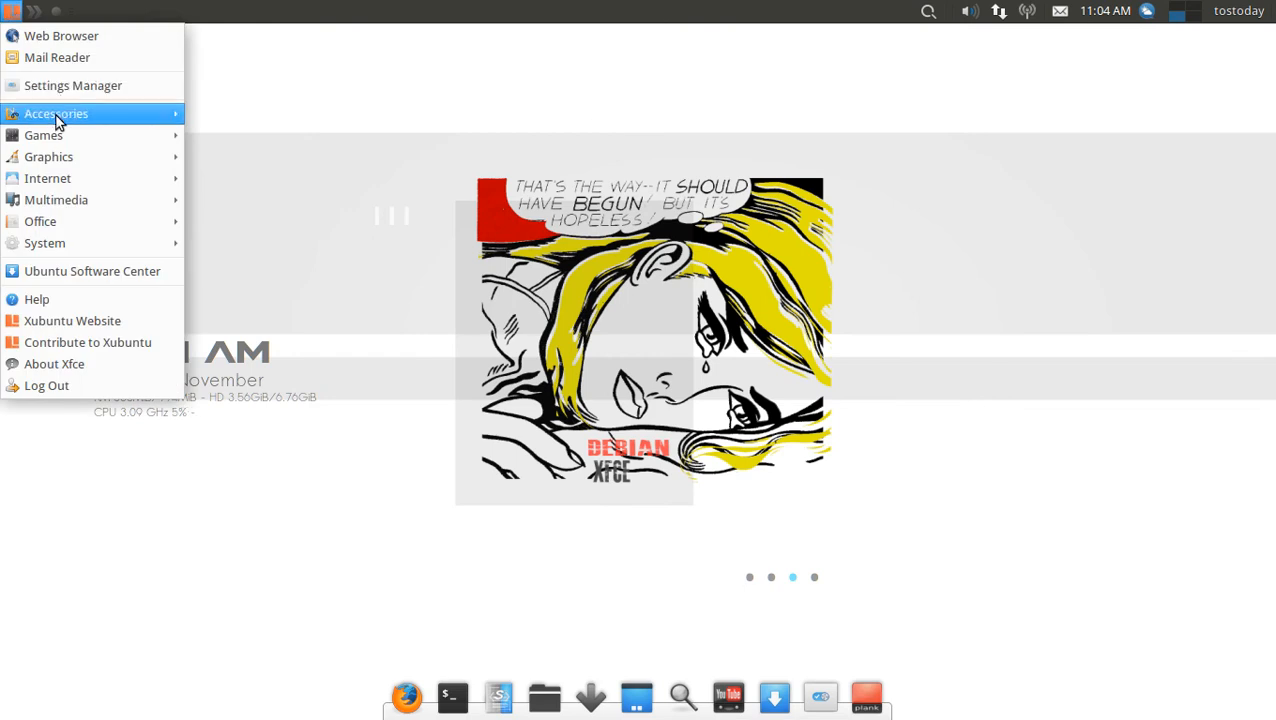
pyautogui.moveTo(56, 113)
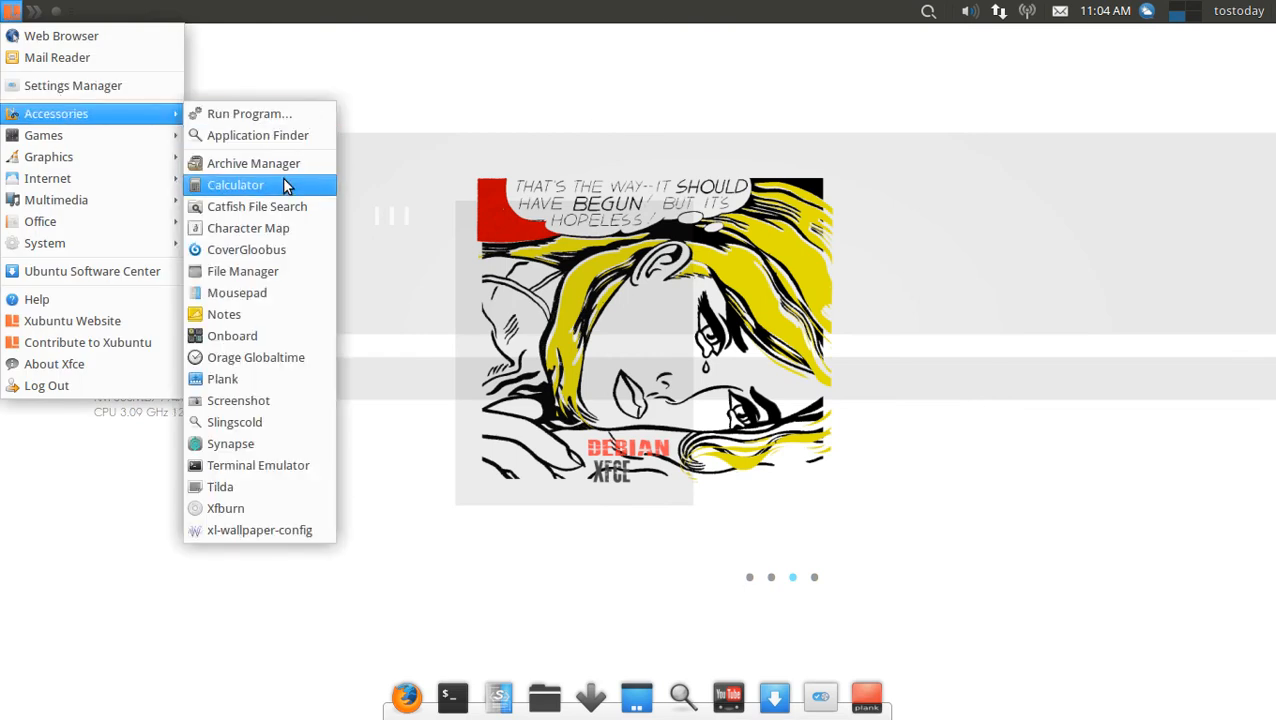
pyautogui.moveTo(265, 443)
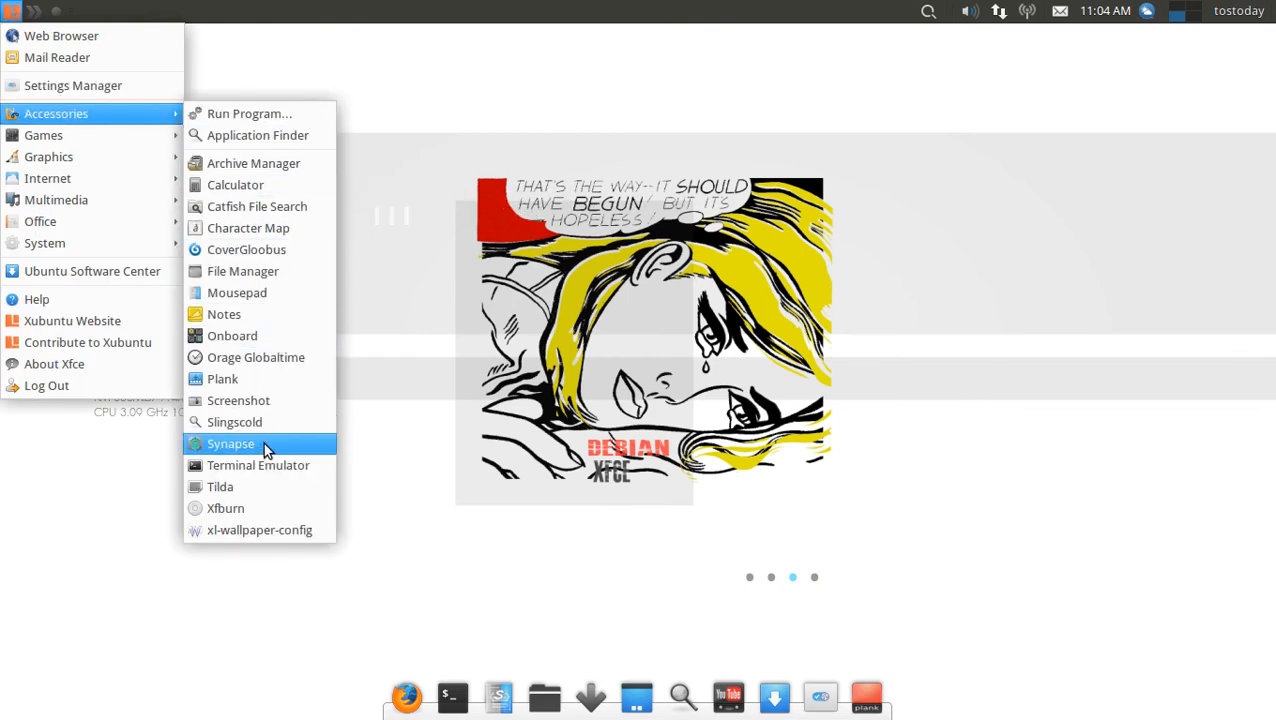
pyautogui.moveTo(258, 421)
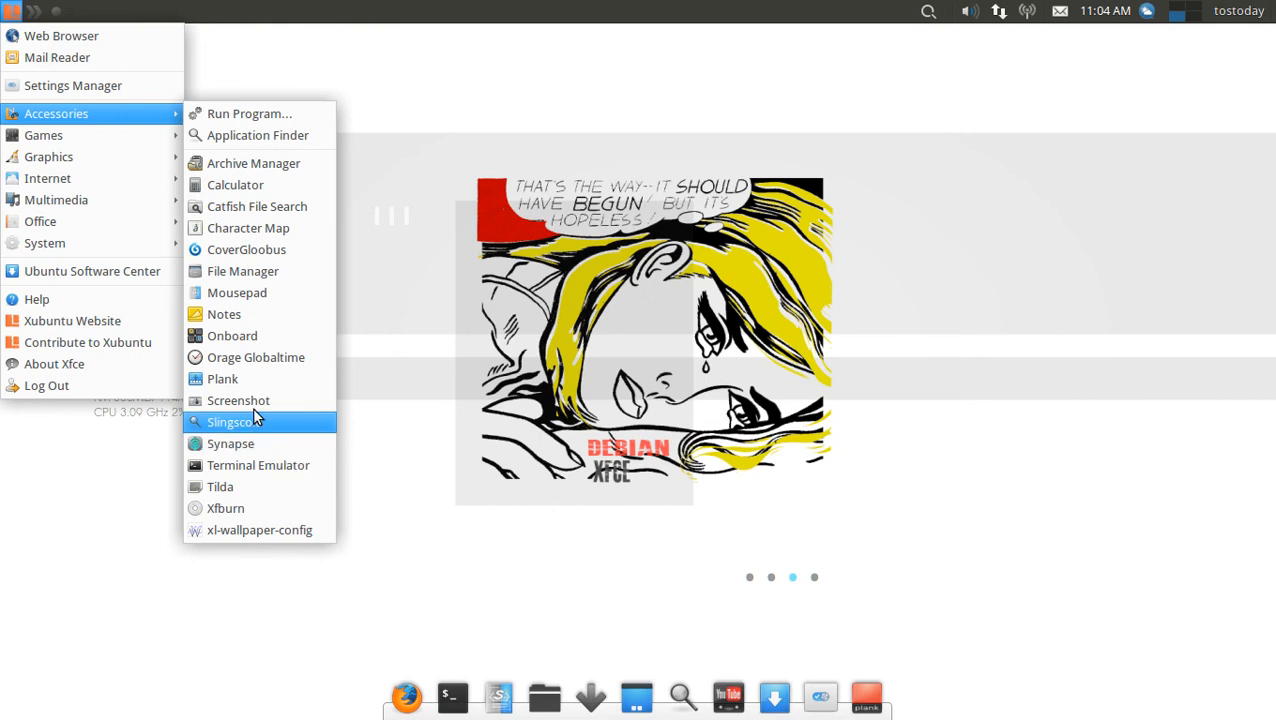
pyautogui.moveTo(42, 135)
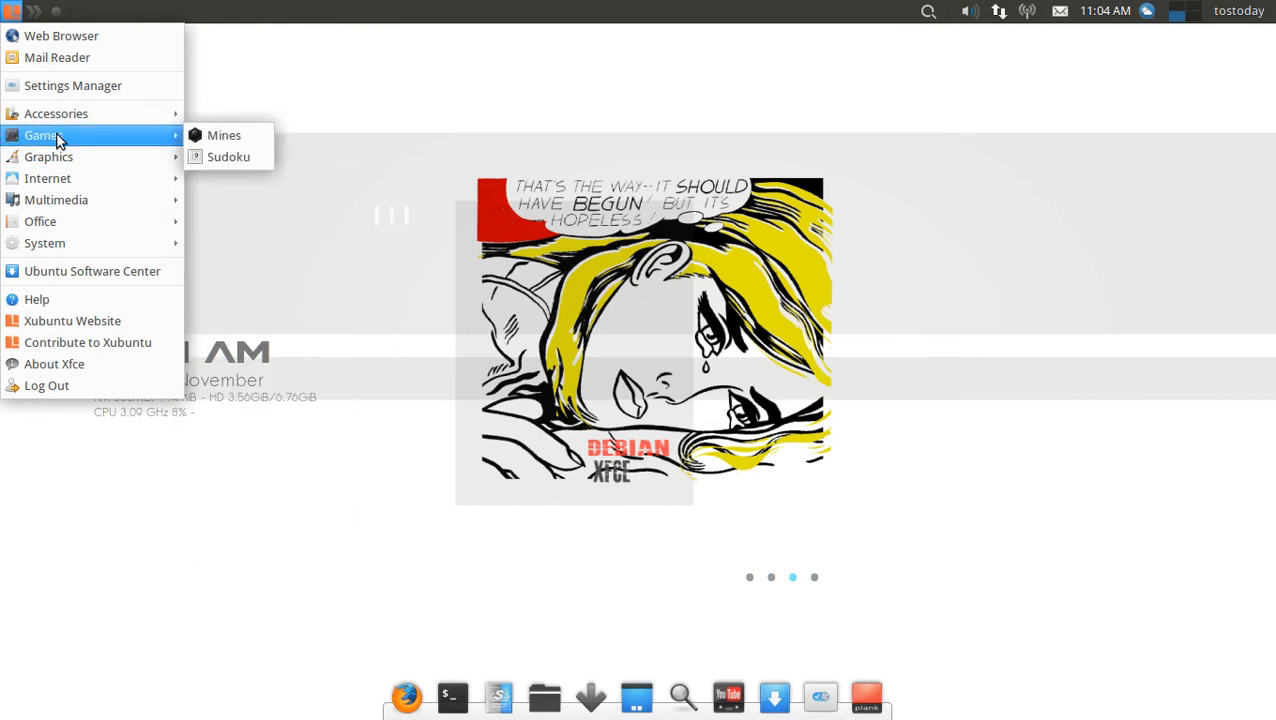
pyautogui.moveTo(48, 156)
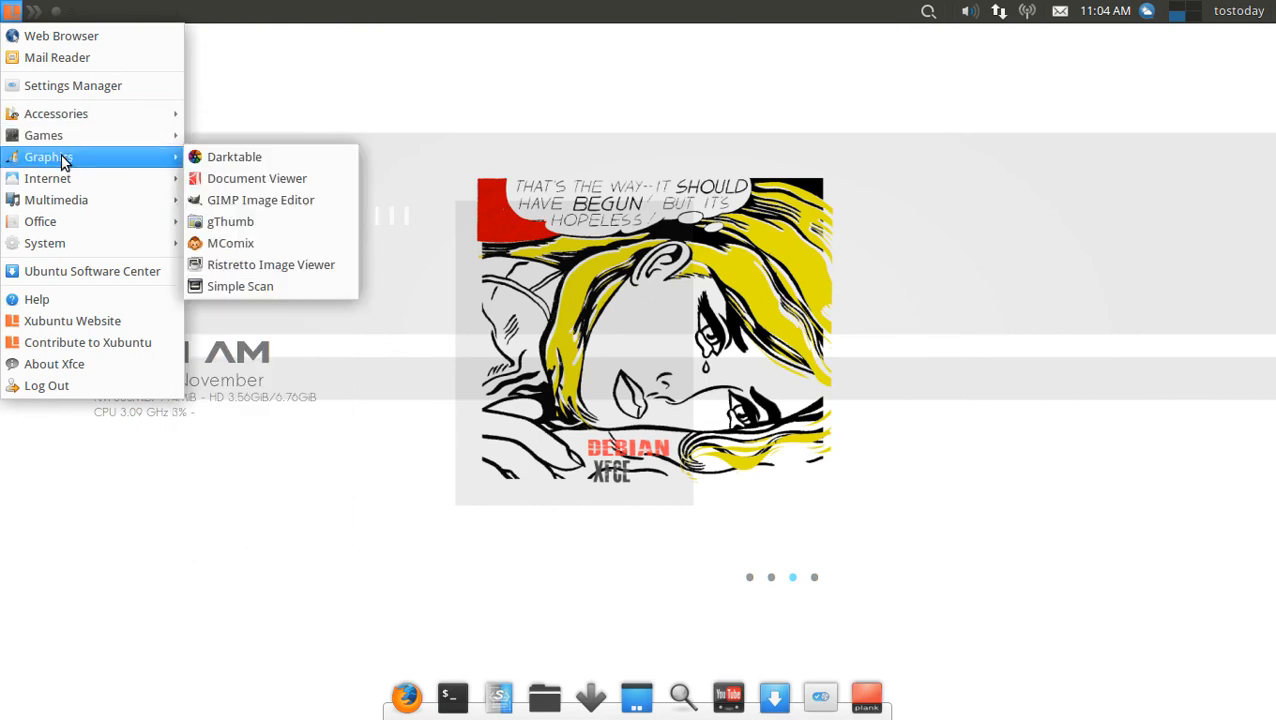
pyautogui.moveTo(260, 200)
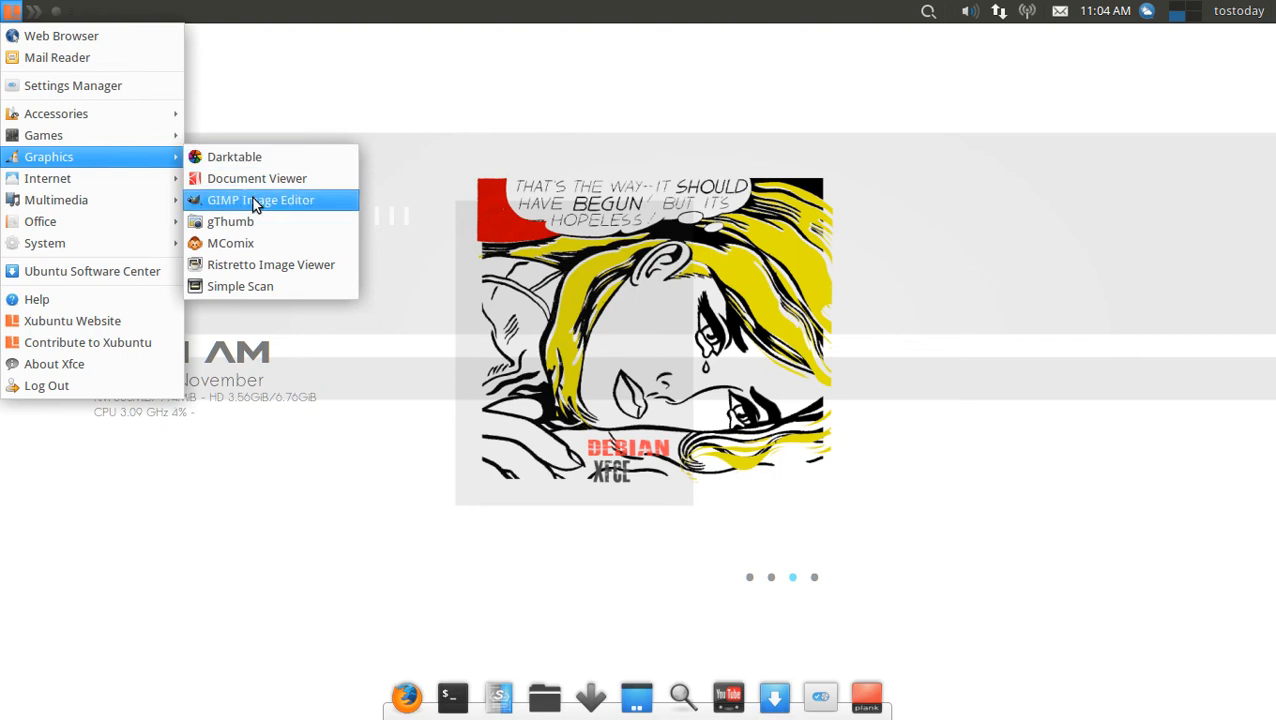
pyautogui.moveTo(260, 199)
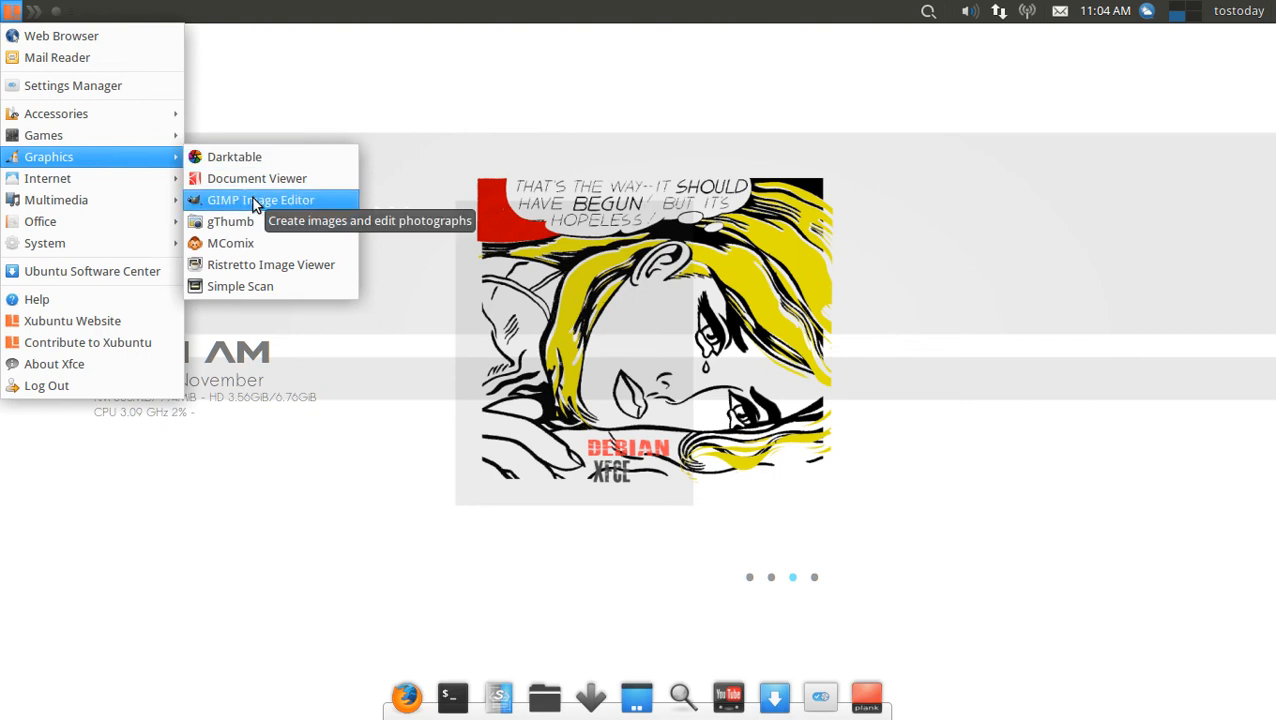
pyautogui.moveTo(56, 199)
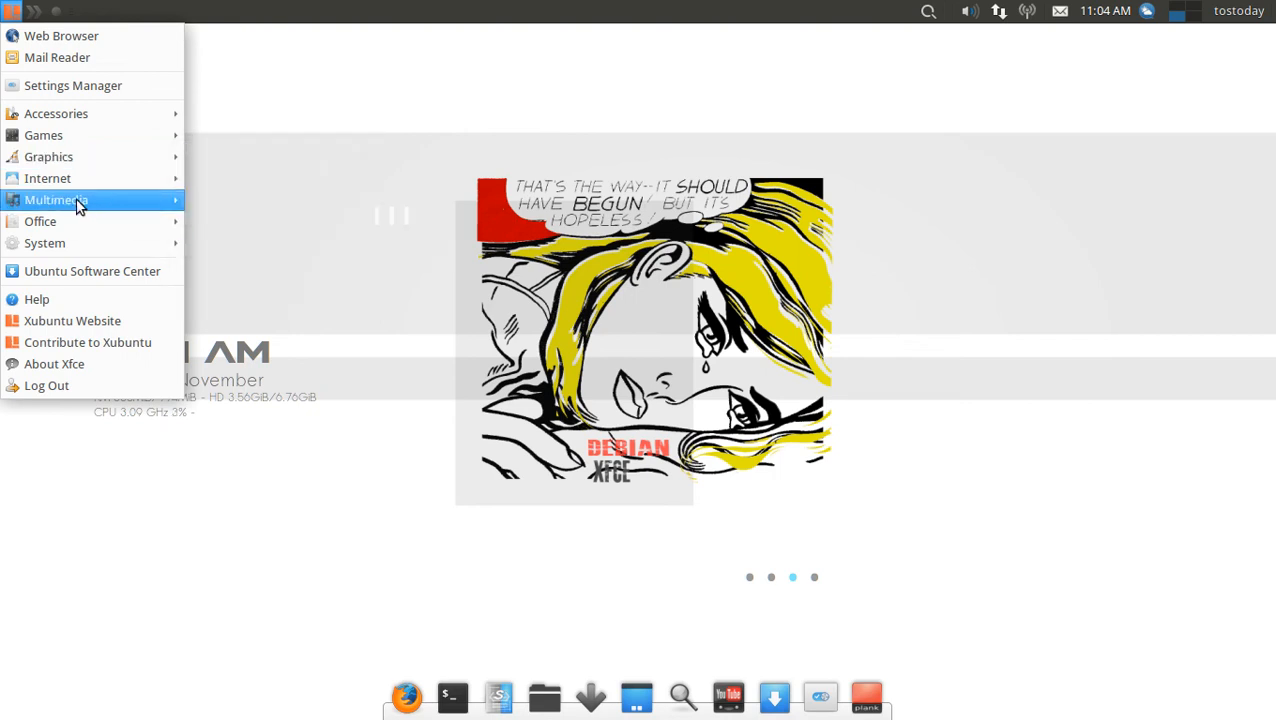
pyautogui.moveTo(48, 178)
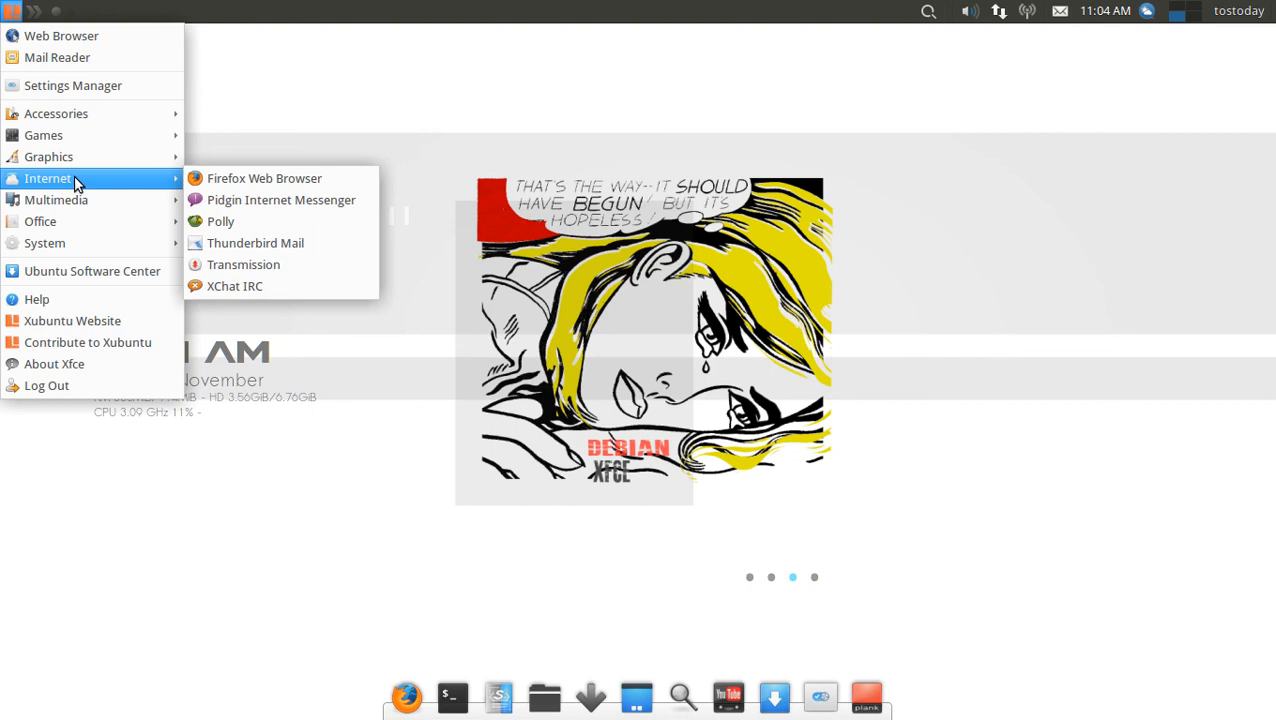
pyautogui.moveTo(255, 243)
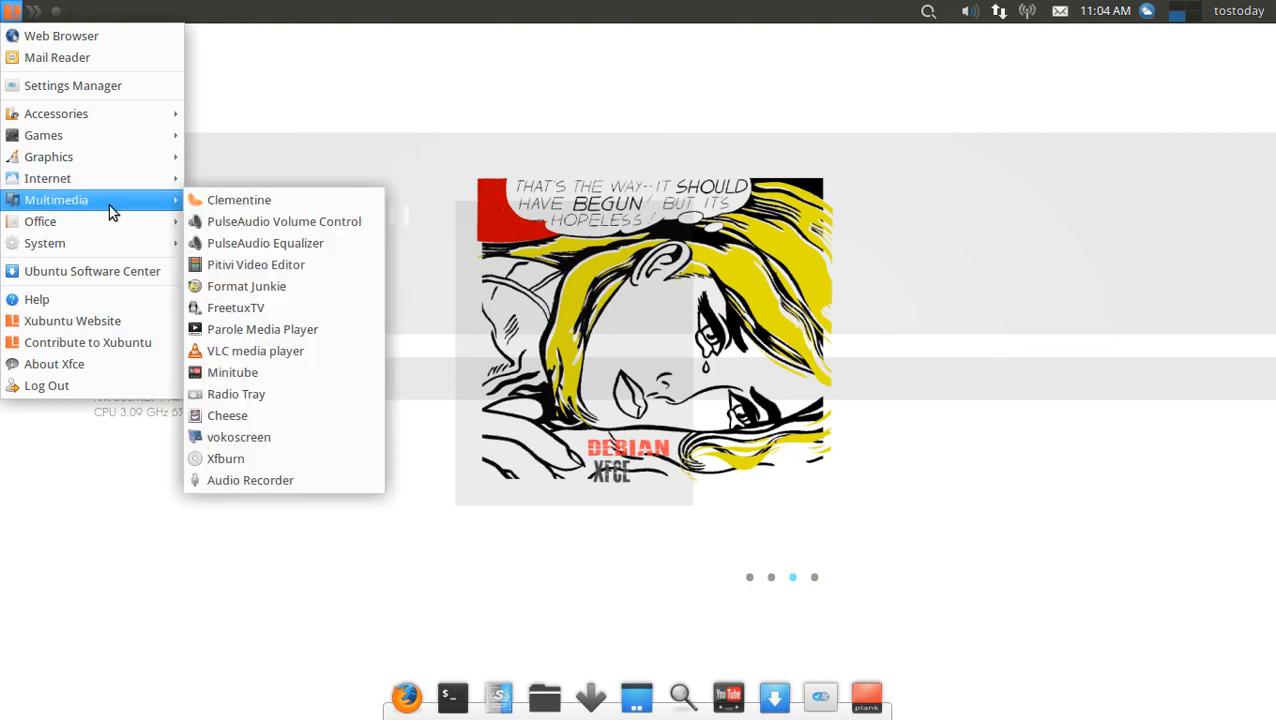
pyautogui.moveTo(284, 221)
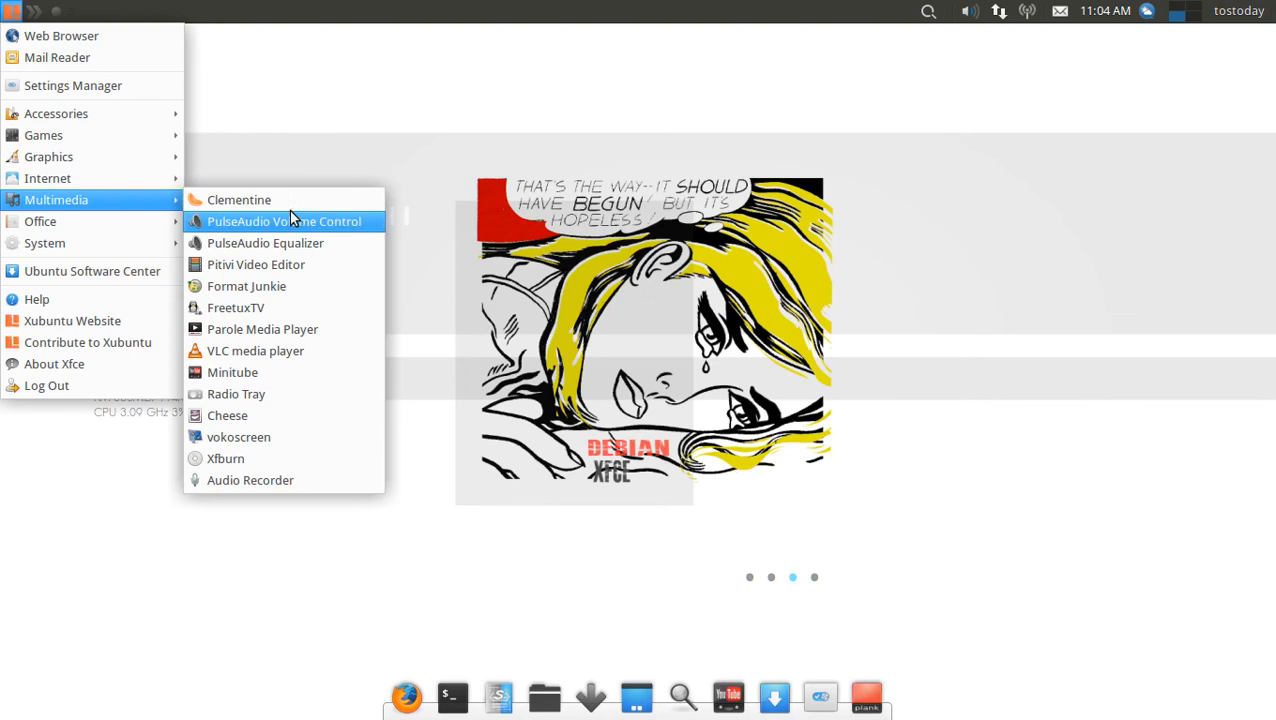
pyautogui.moveTo(318, 230)
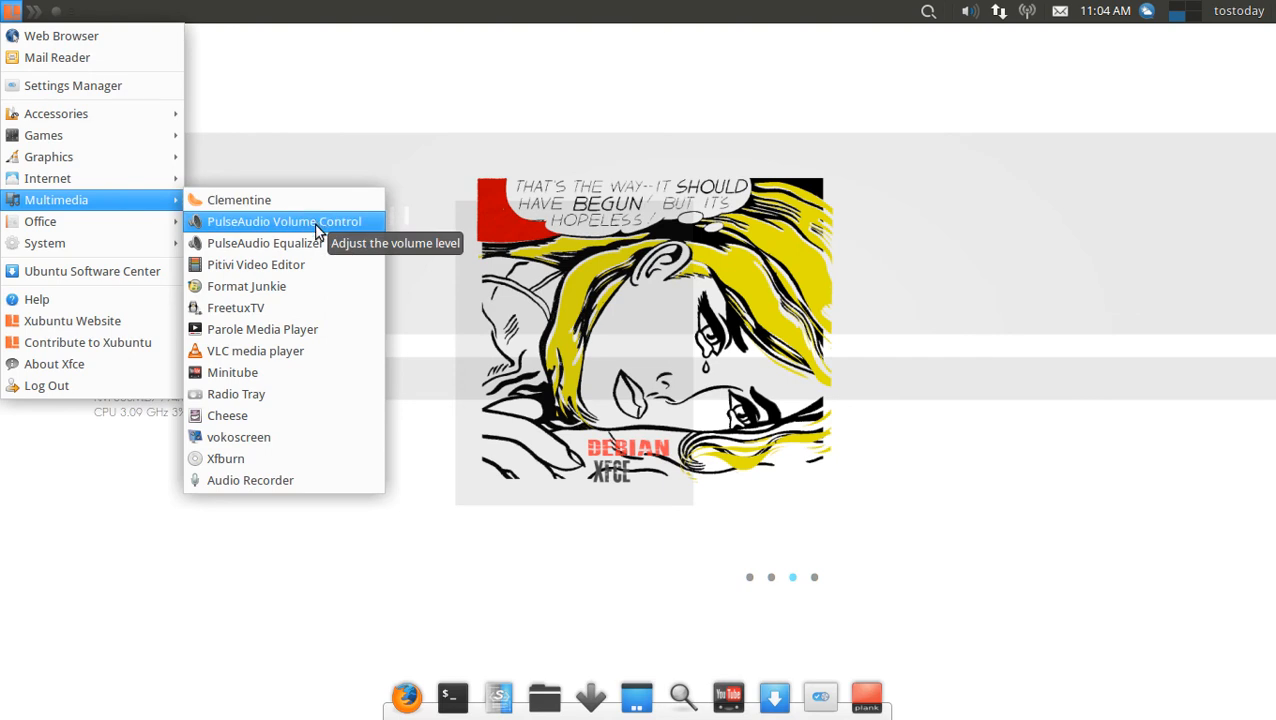
pyautogui.moveTo(270, 243)
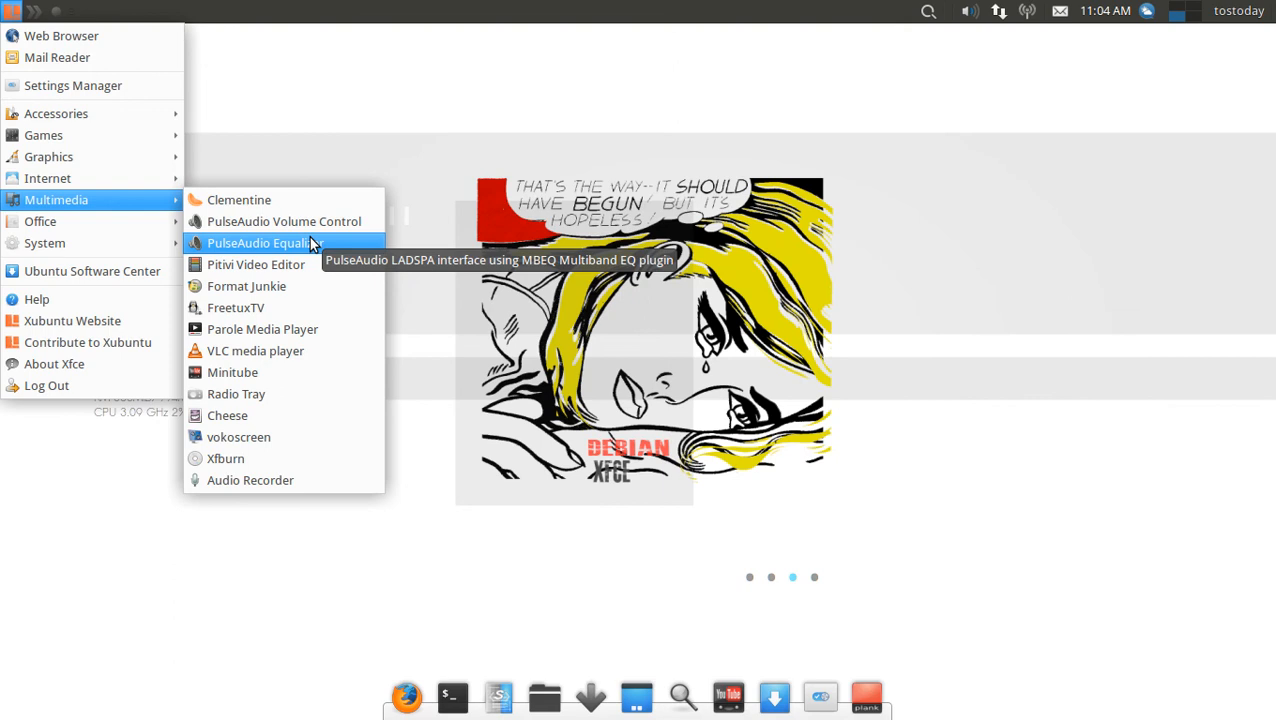
pyautogui.click(263, 242)
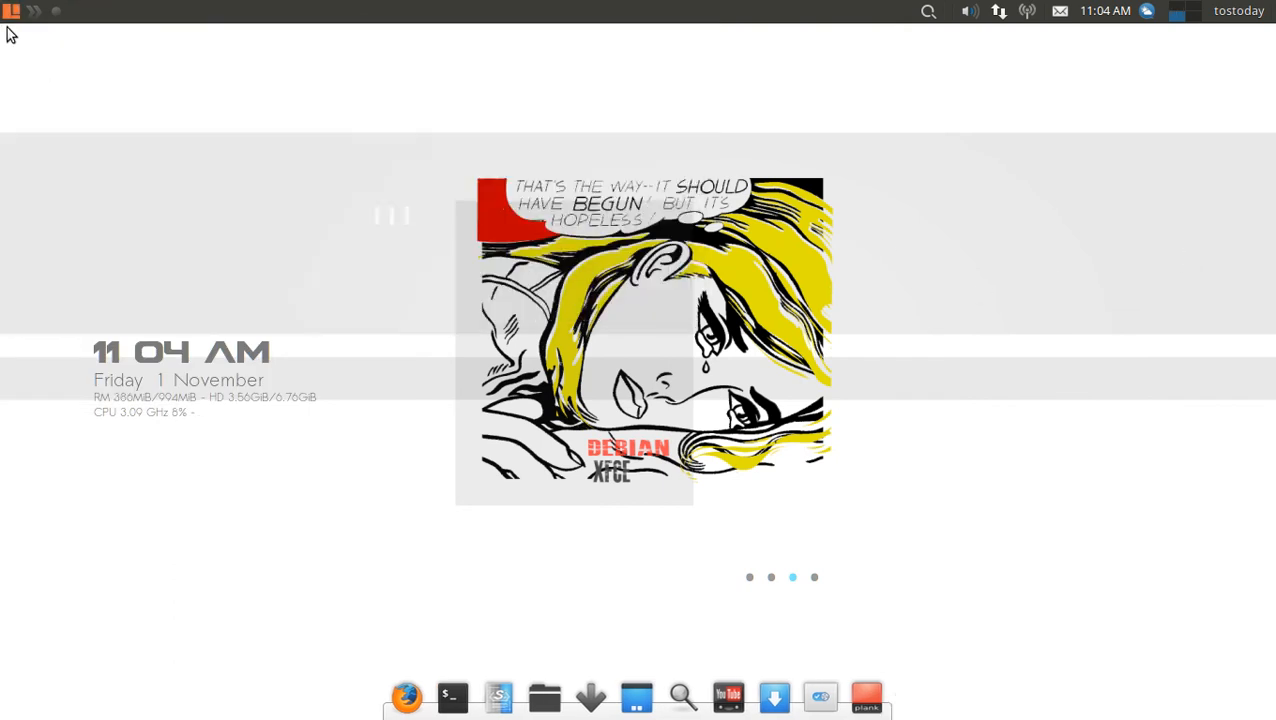
pyautogui.click(11, 11)
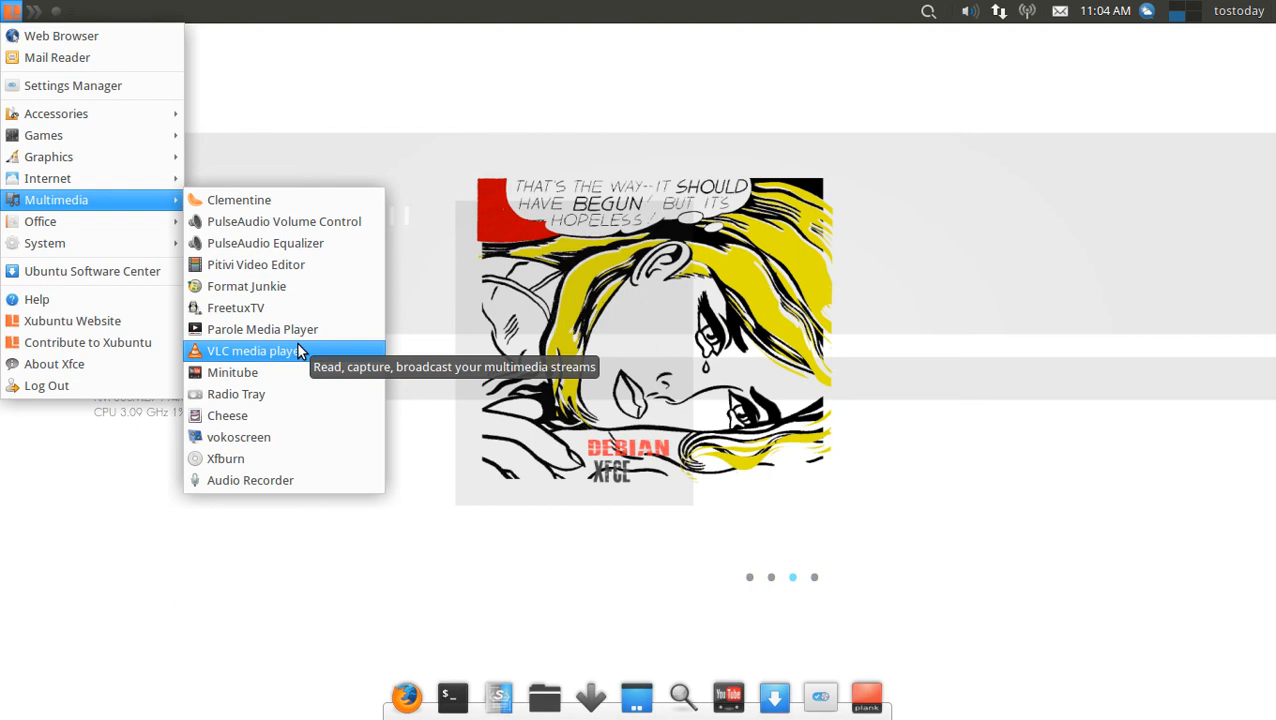
pyautogui.moveTo(287, 393)
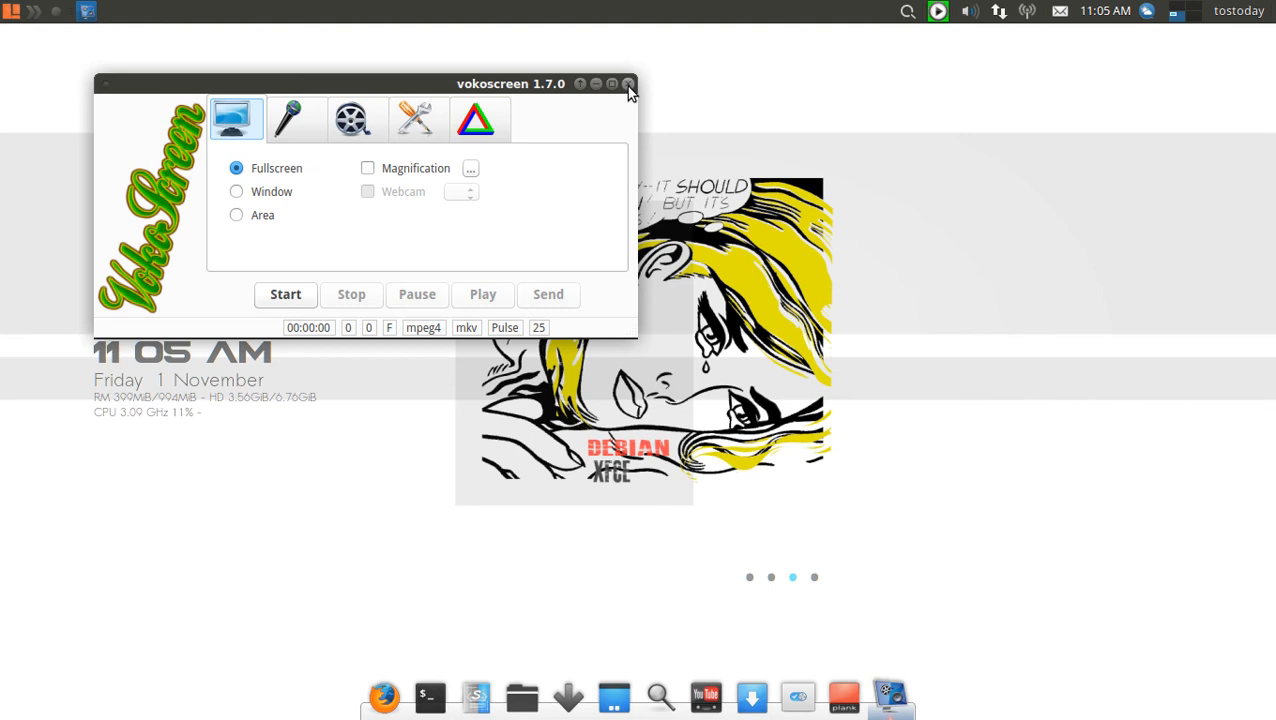
pyautogui.click(629, 83)
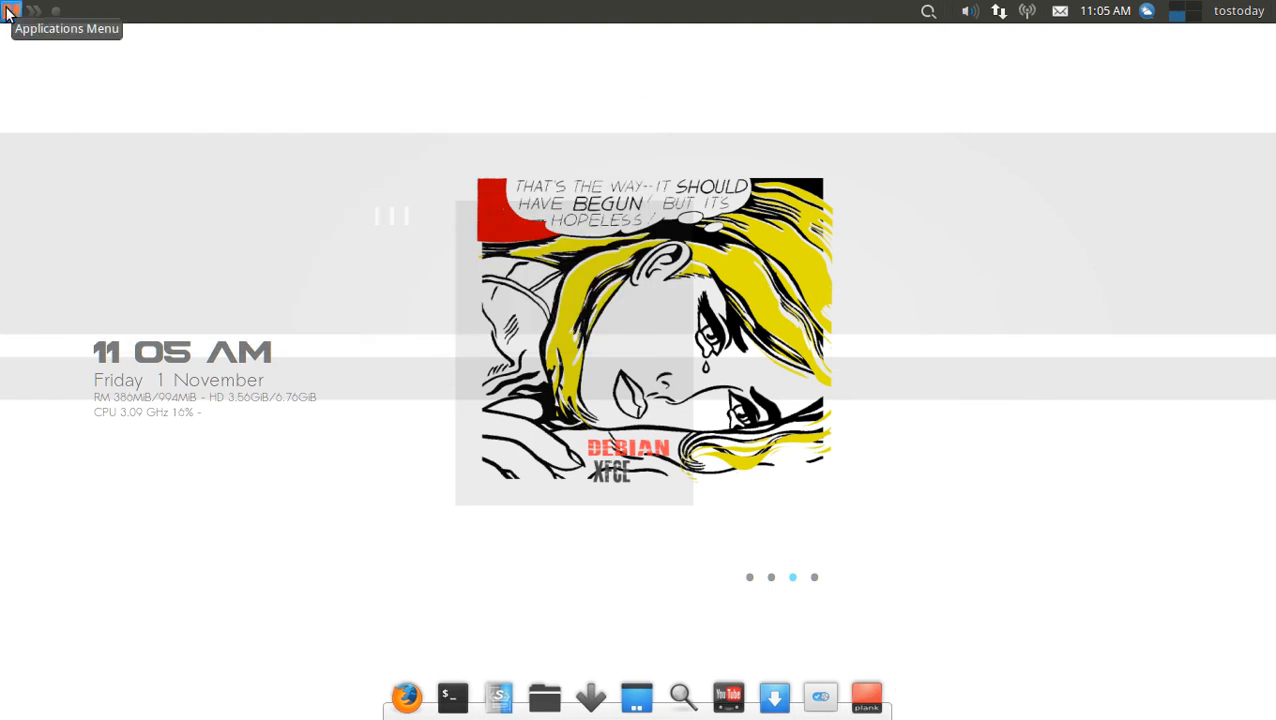
# Open the Applications Menu to browse the Games, Office and System categories
pyautogui.click(9, 11)
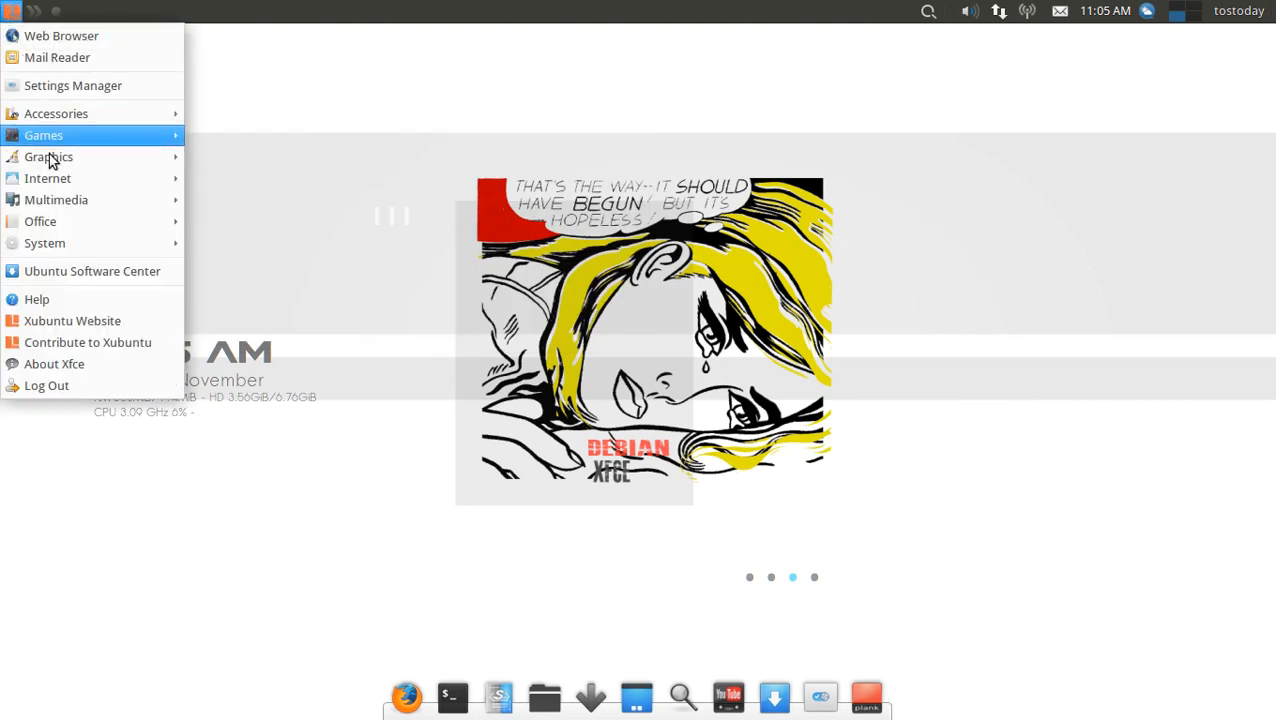
pyautogui.moveTo(40, 221)
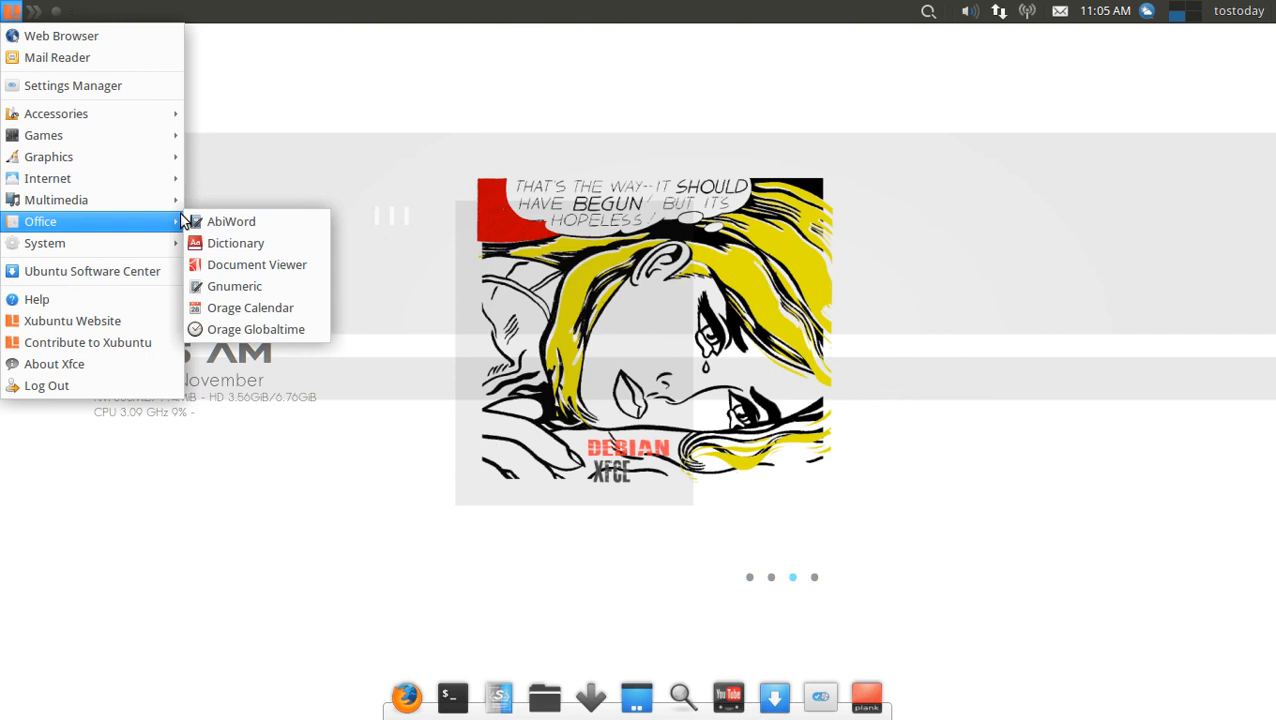
pyautogui.moveTo(170, 238)
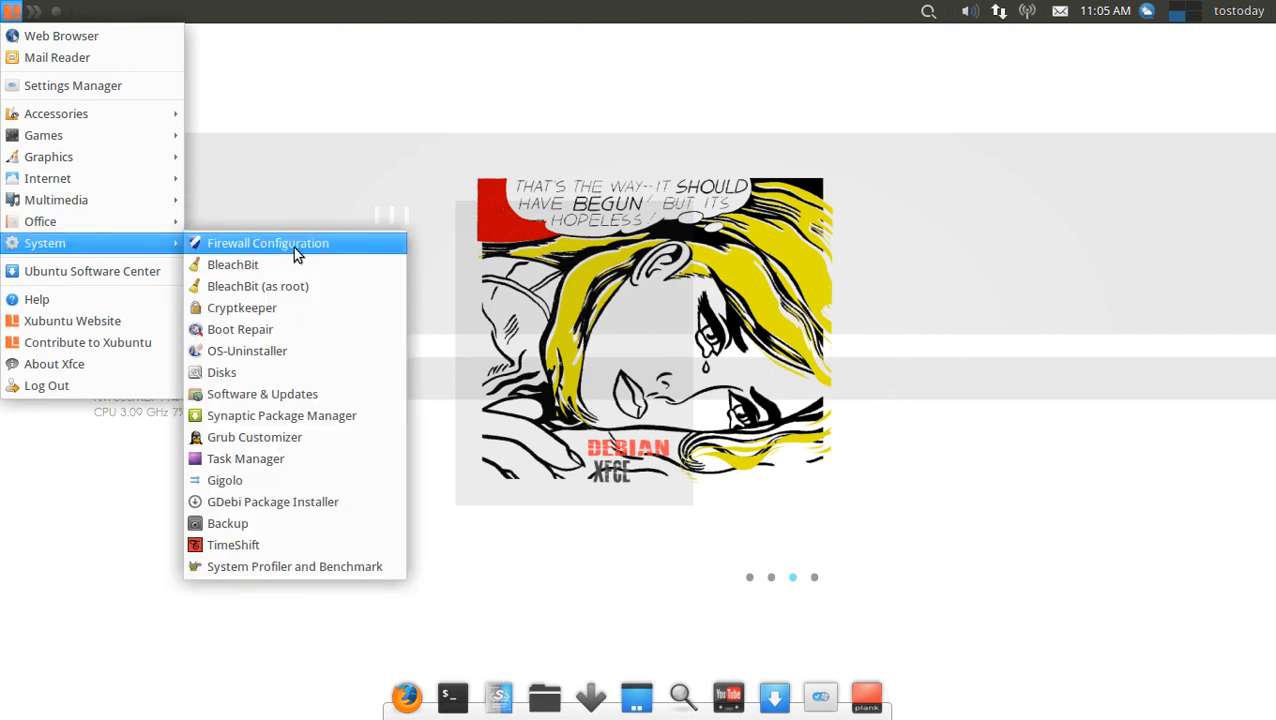
pyautogui.moveTo(257, 286)
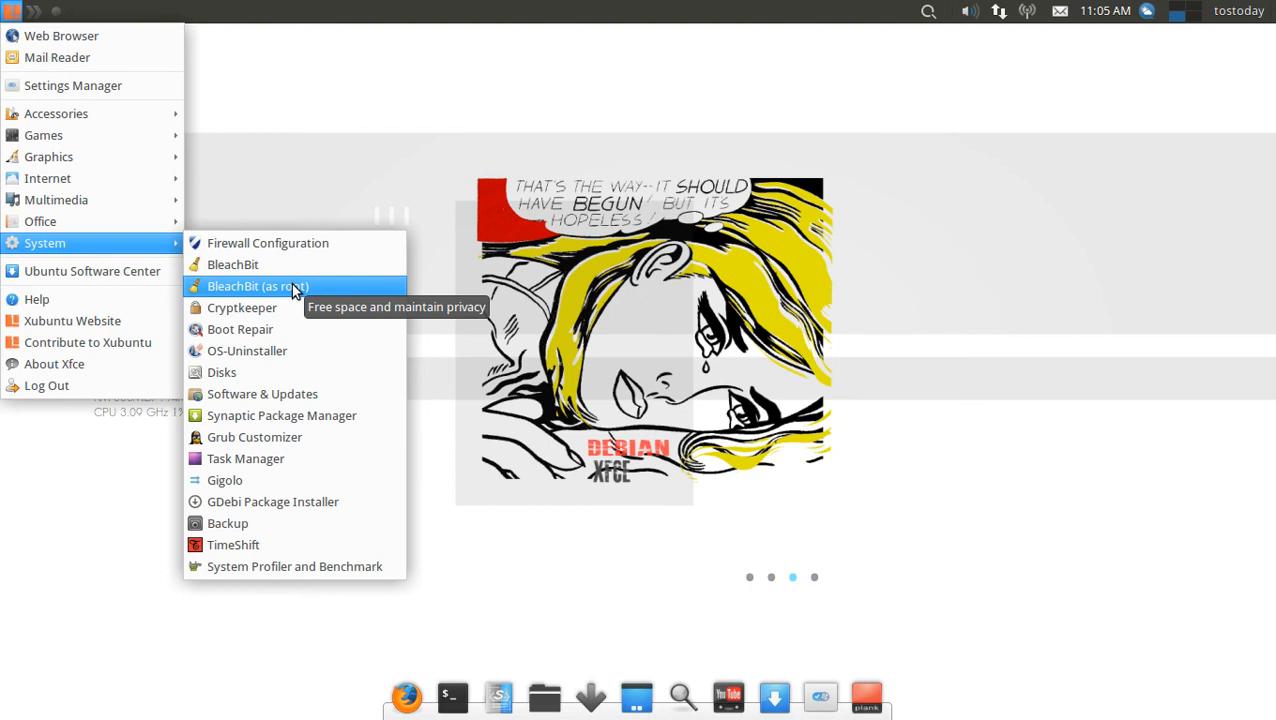
pyautogui.moveTo(282, 415)
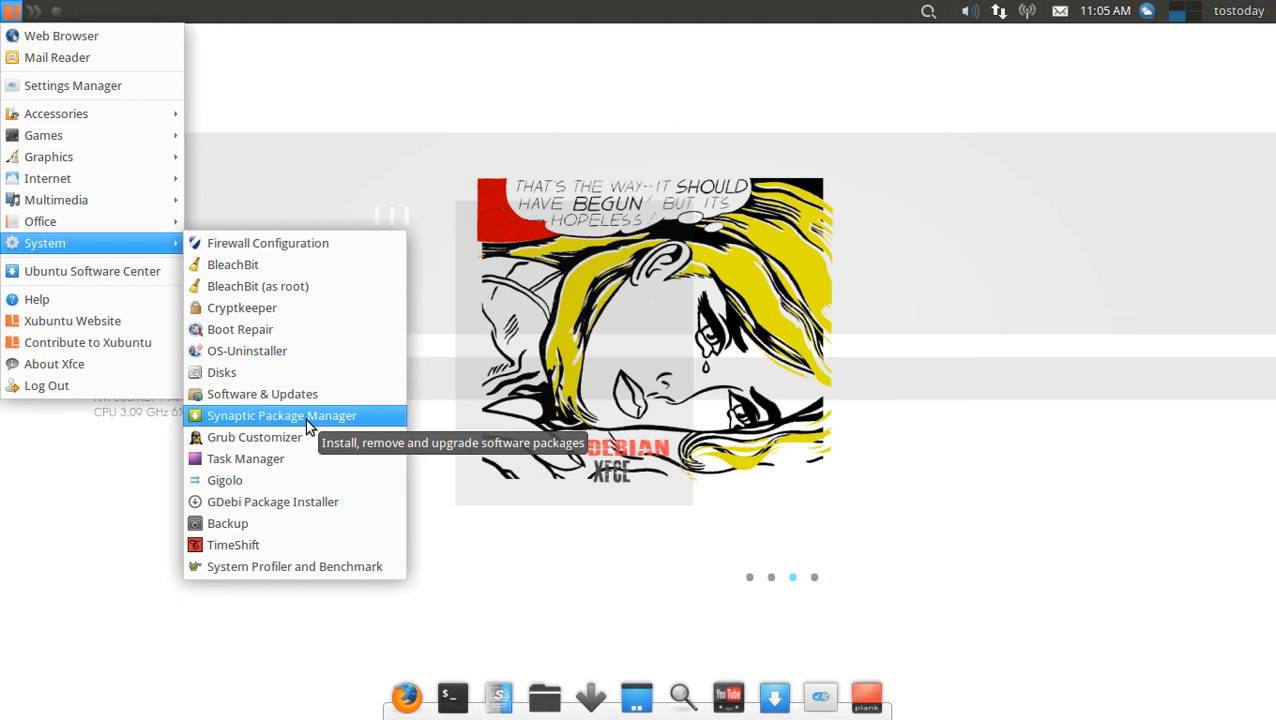
pyautogui.moveTo(262, 394)
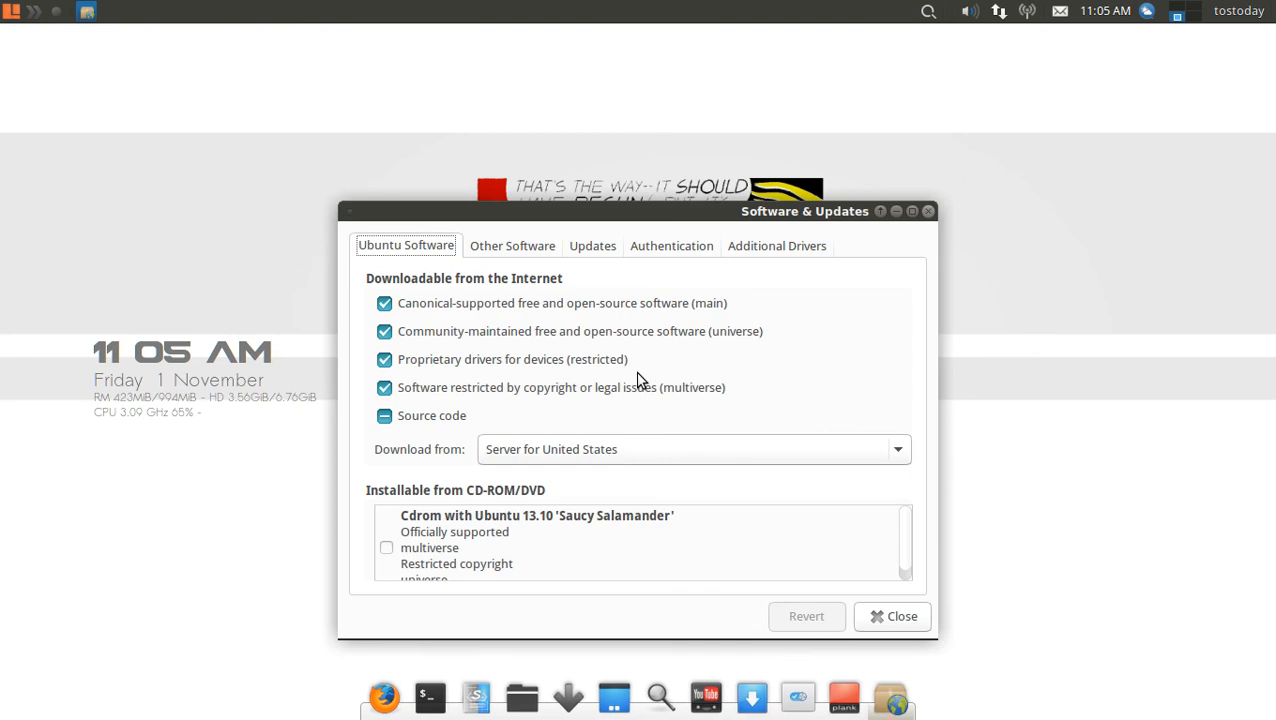
# View the Other Software and Ubuntu Software tabs, then close Software & Updates
pyautogui.click(511, 245)
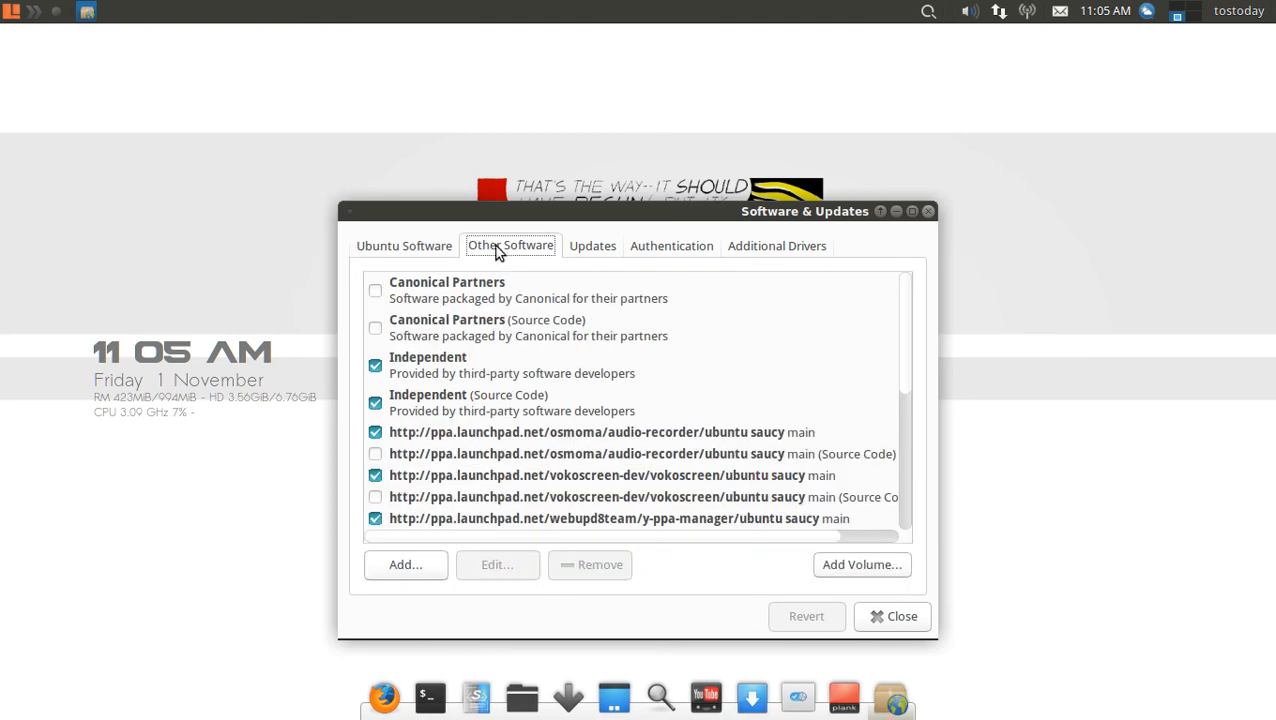
pyautogui.click(406, 245)
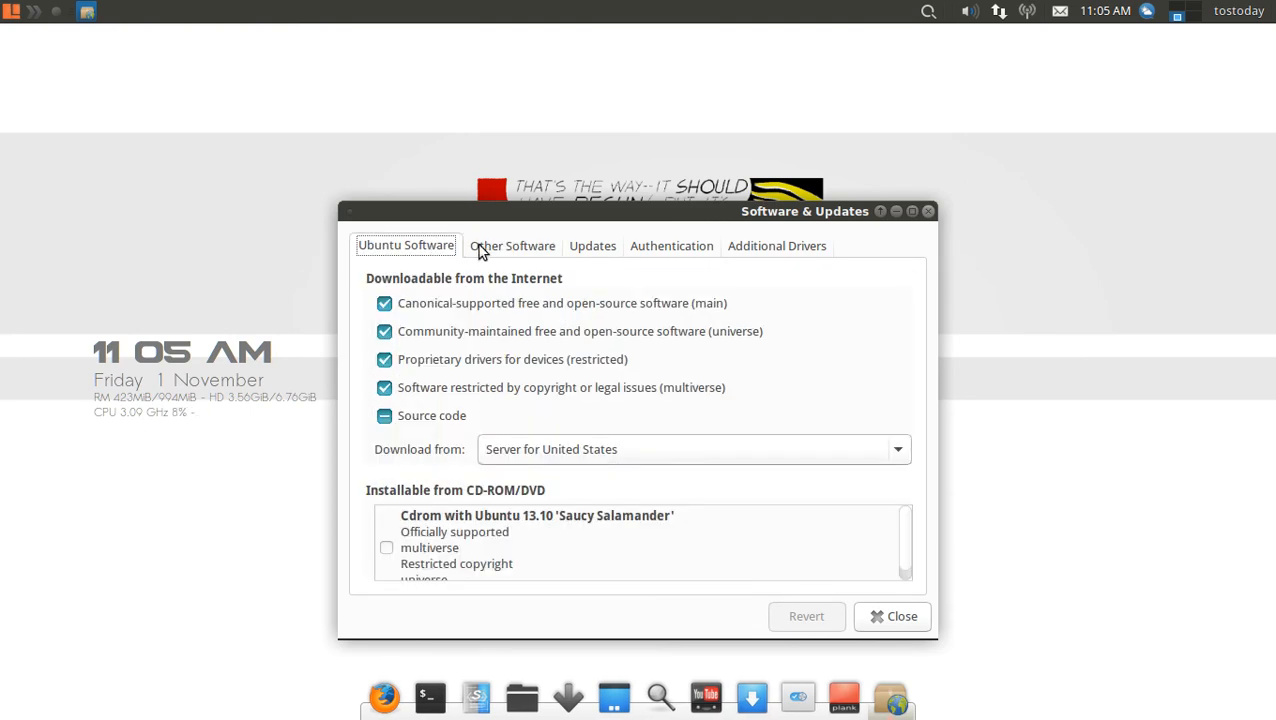
pyautogui.click(510, 245)
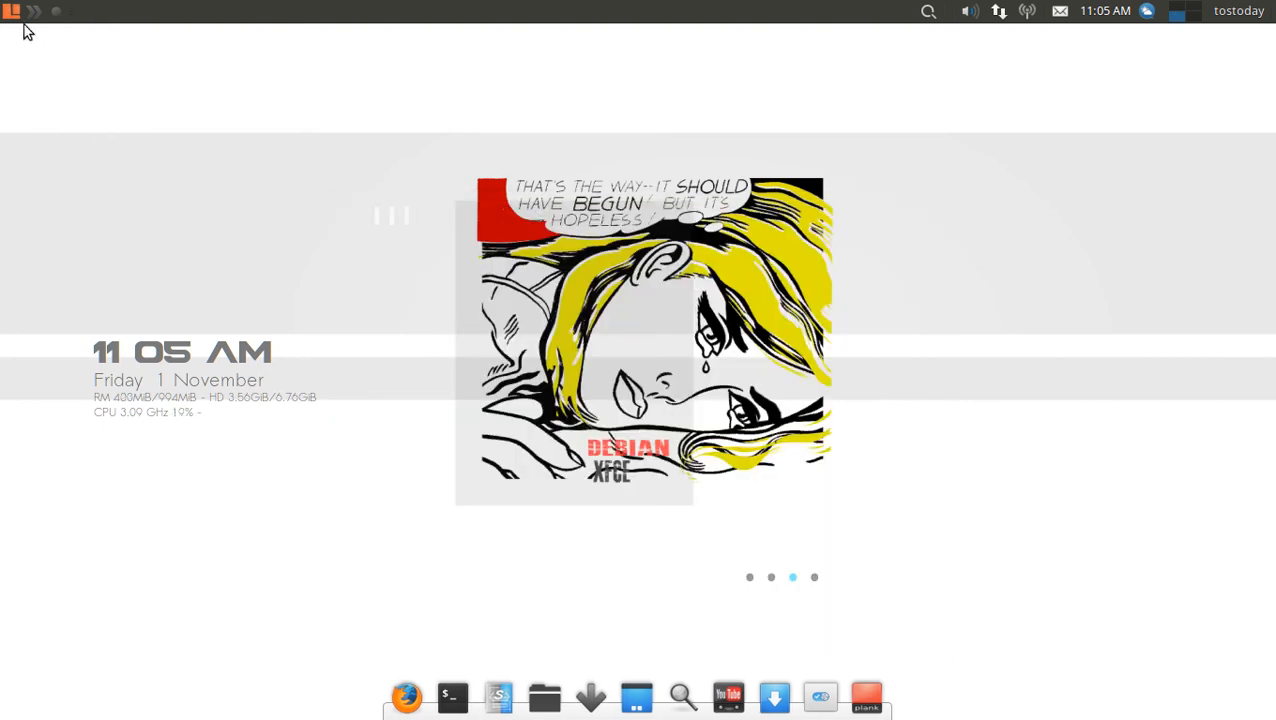
# Launch the local Welcome to Xubuntu 13.10 help page from the Applications Menu
pyautogui.click(12, 11)
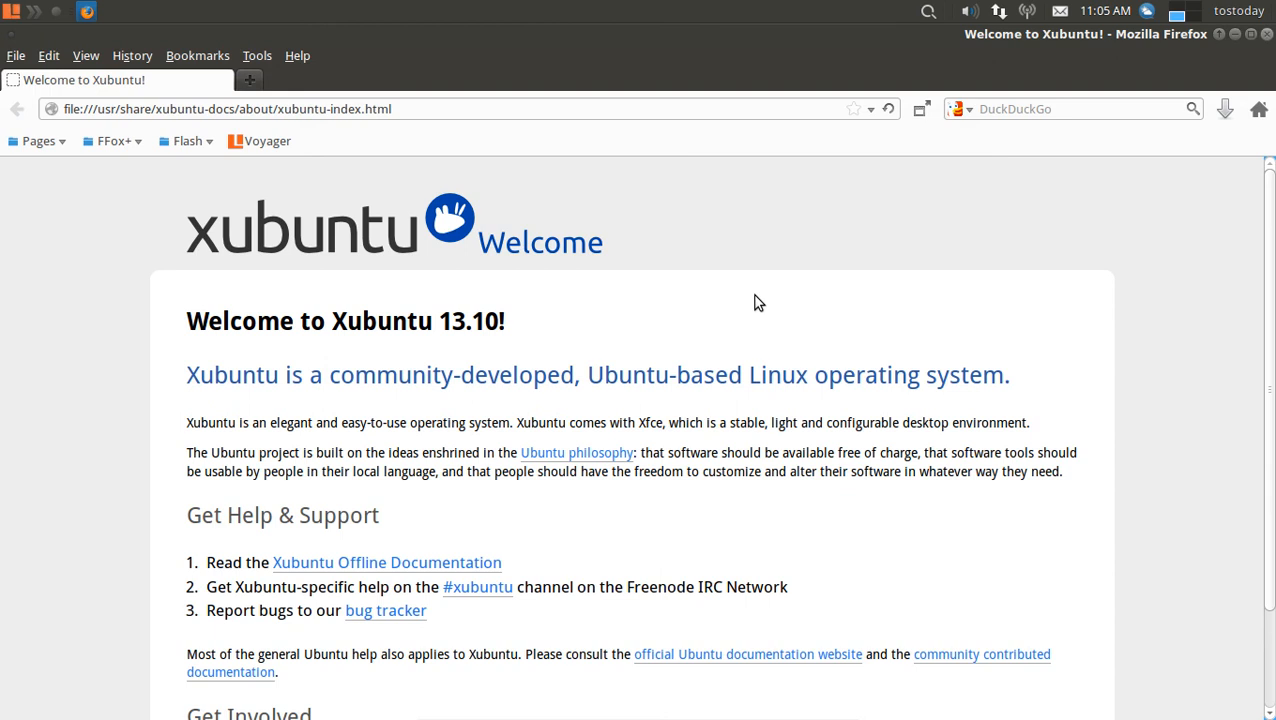
pyautogui.scroll(-3)
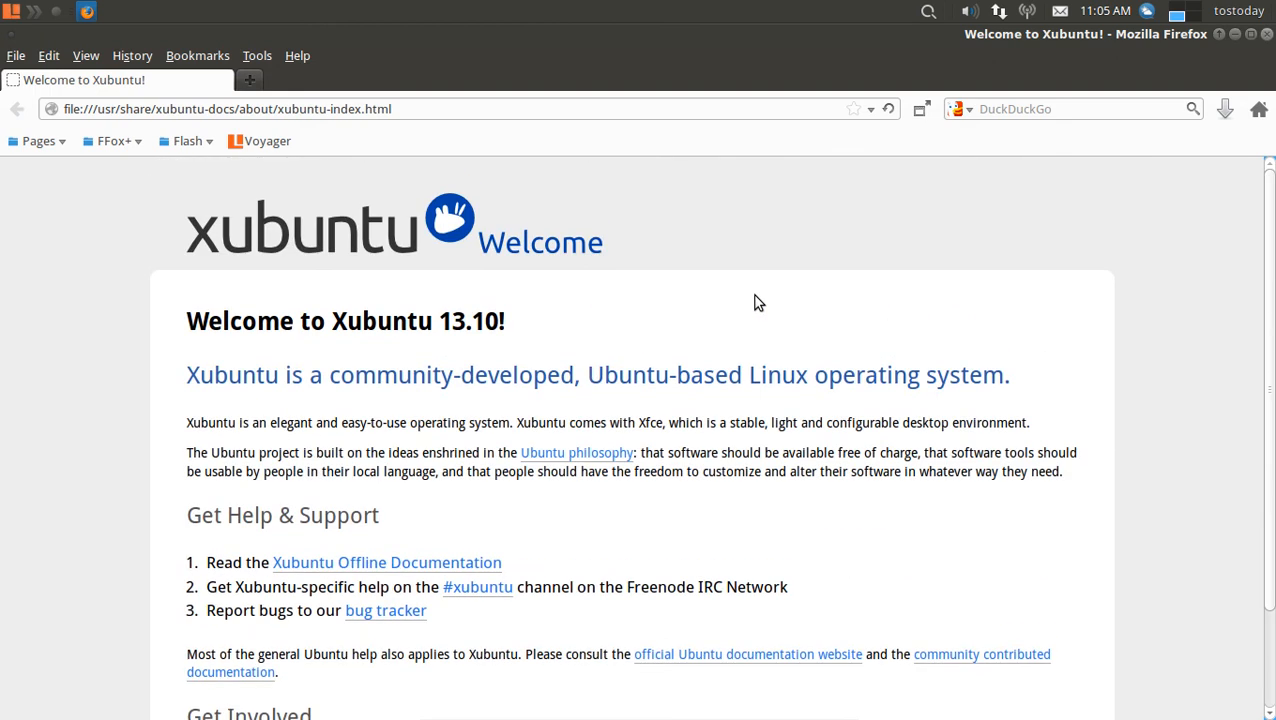
pyautogui.moveTo(913, 207)
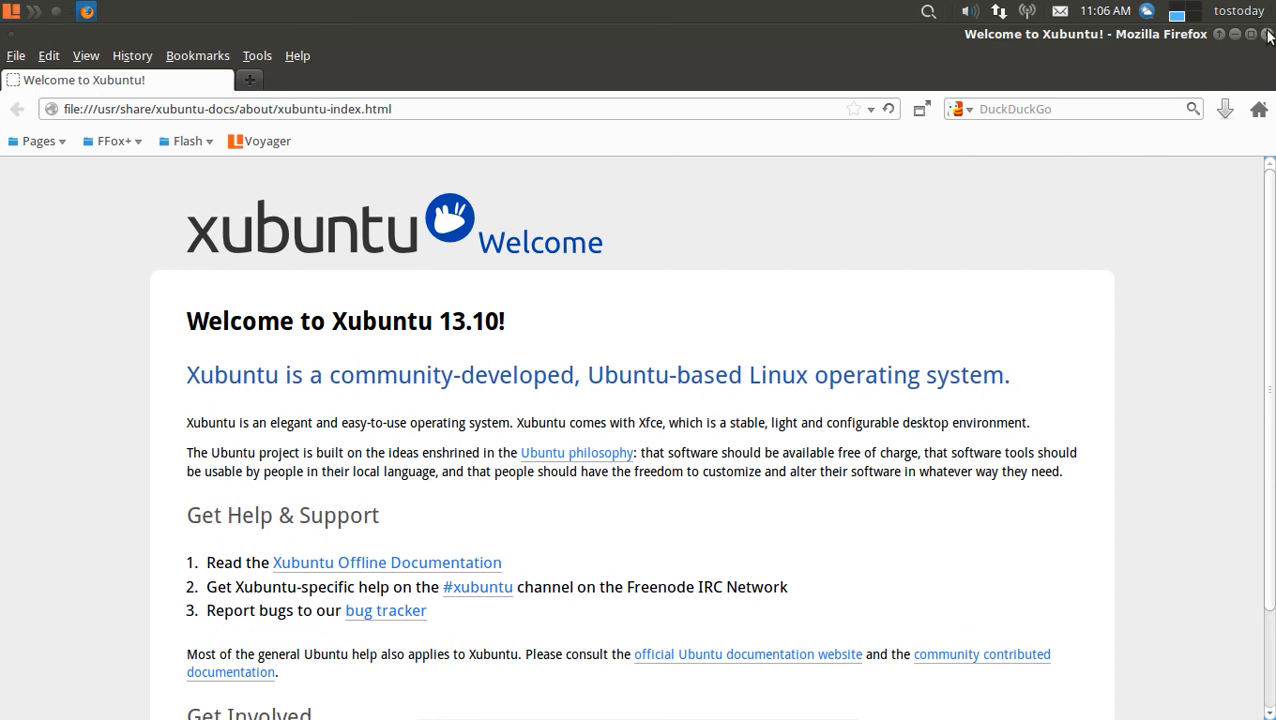
pyautogui.click(10, 10)
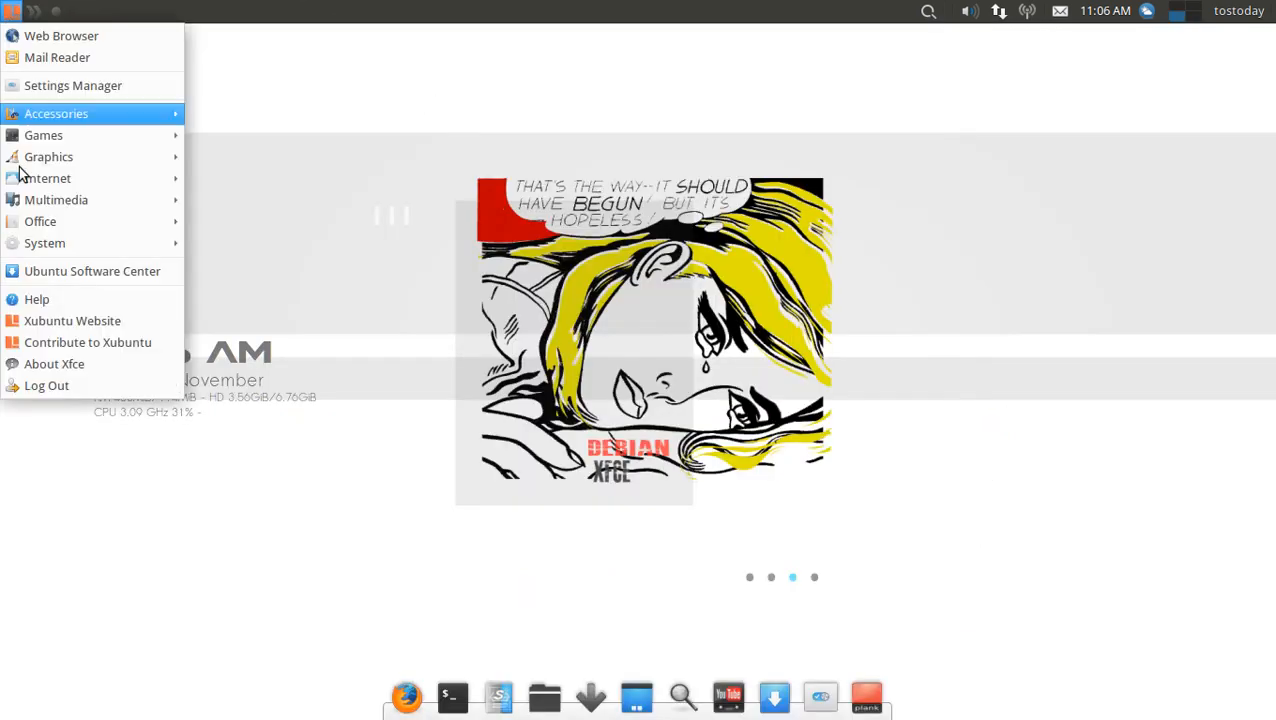
pyautogui.moveTo(65, 342)
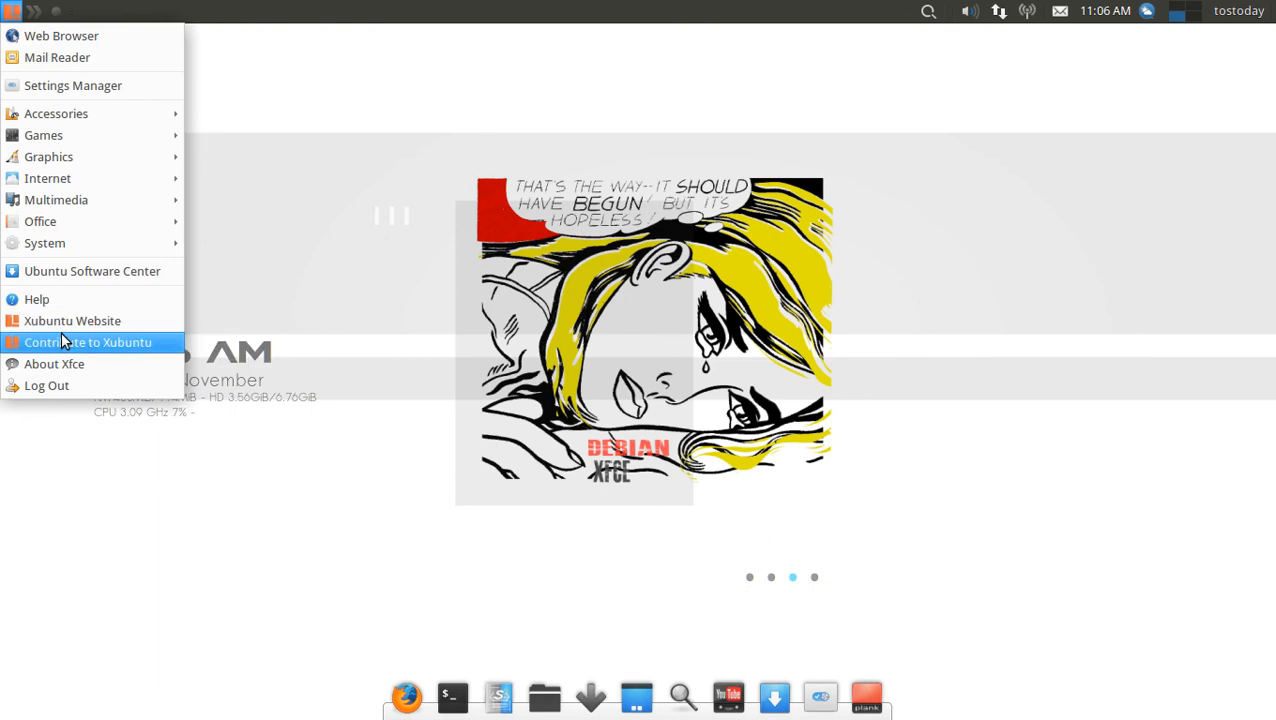
pyautogui.moveTo(47, 386)
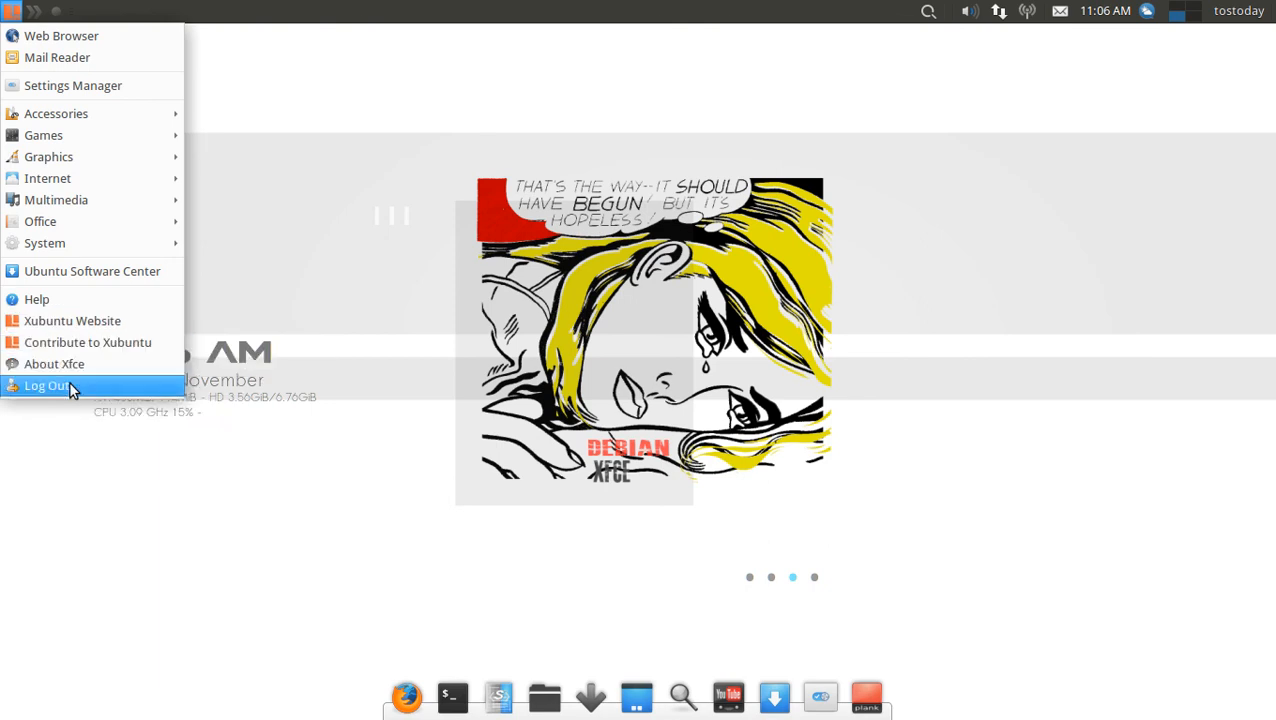
pyautogui.click(47, 386)
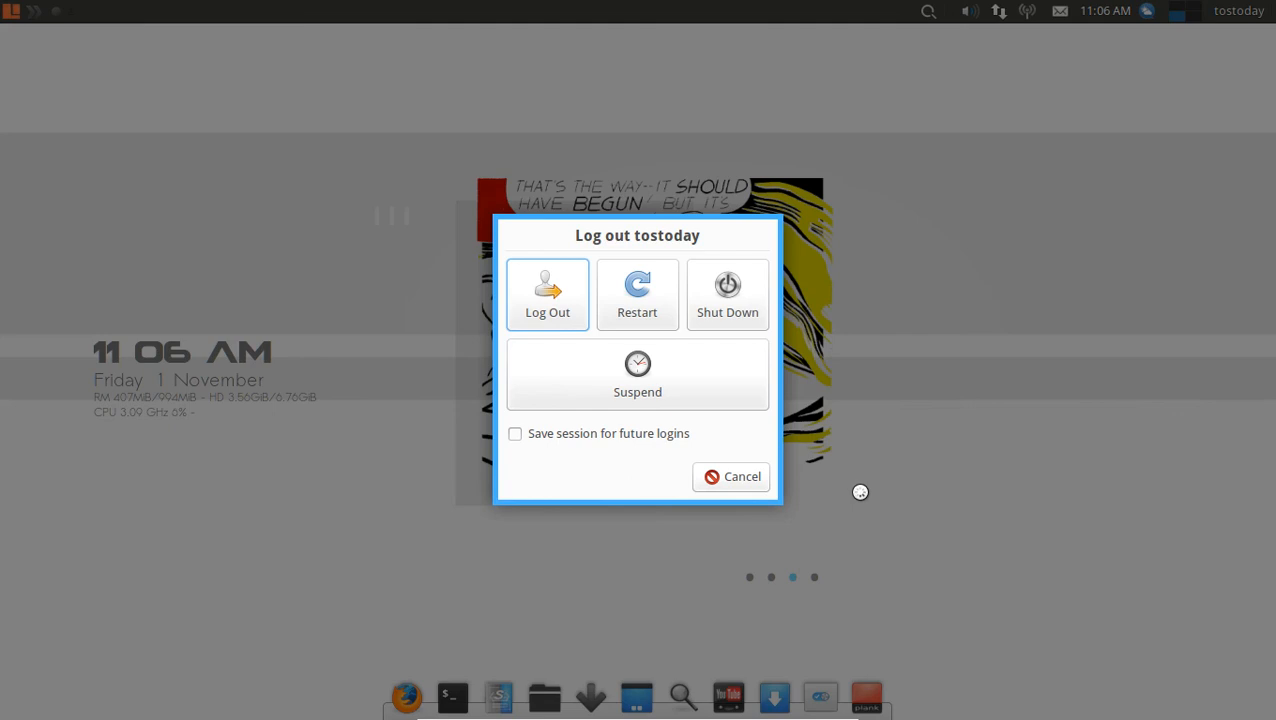
pyautogui.click(731, 476)
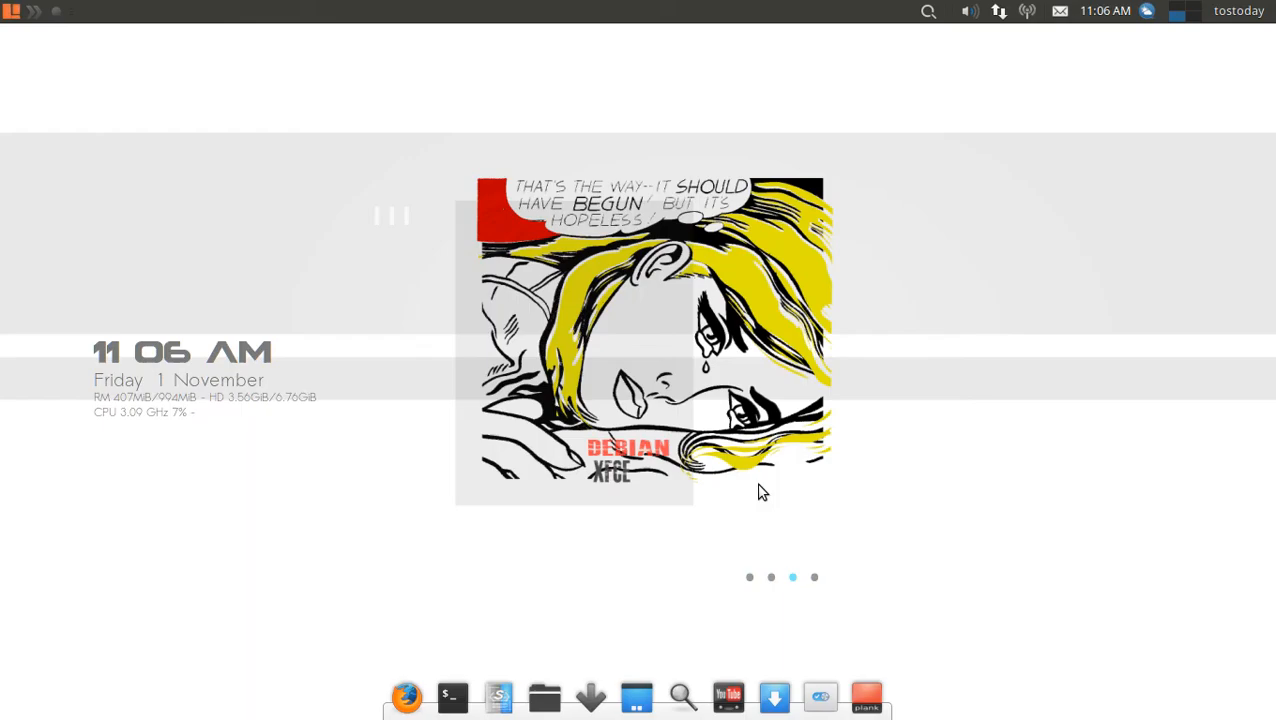
pyautogui.moveTo(406, 695)
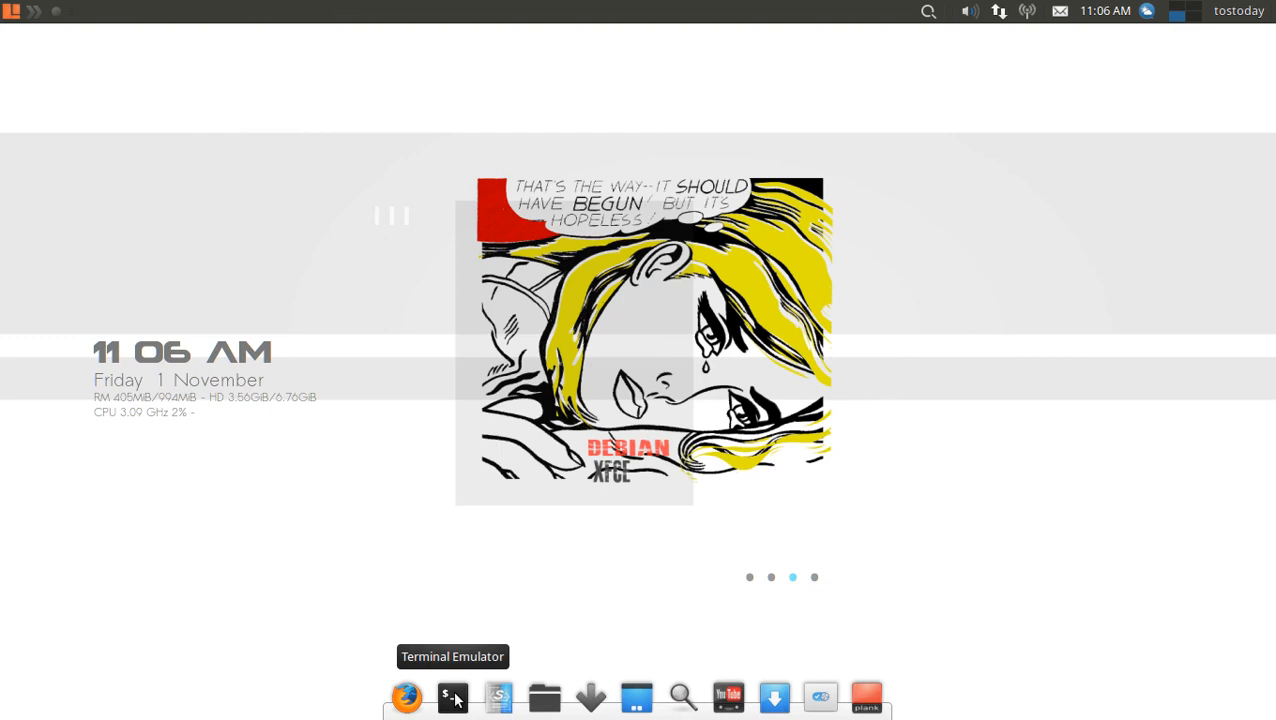
pyautogui.click(452, 697)
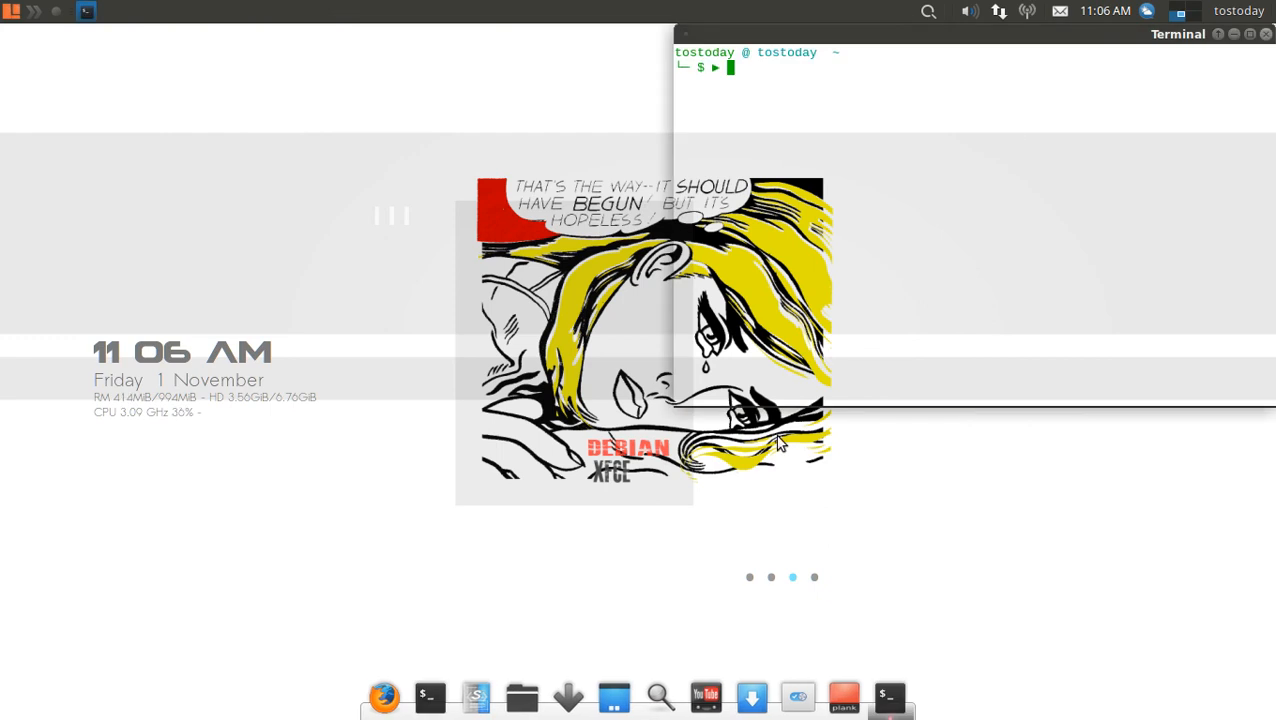
pyautogui.moveTo(960, 34); pyautogui.dragTo(712, 81)
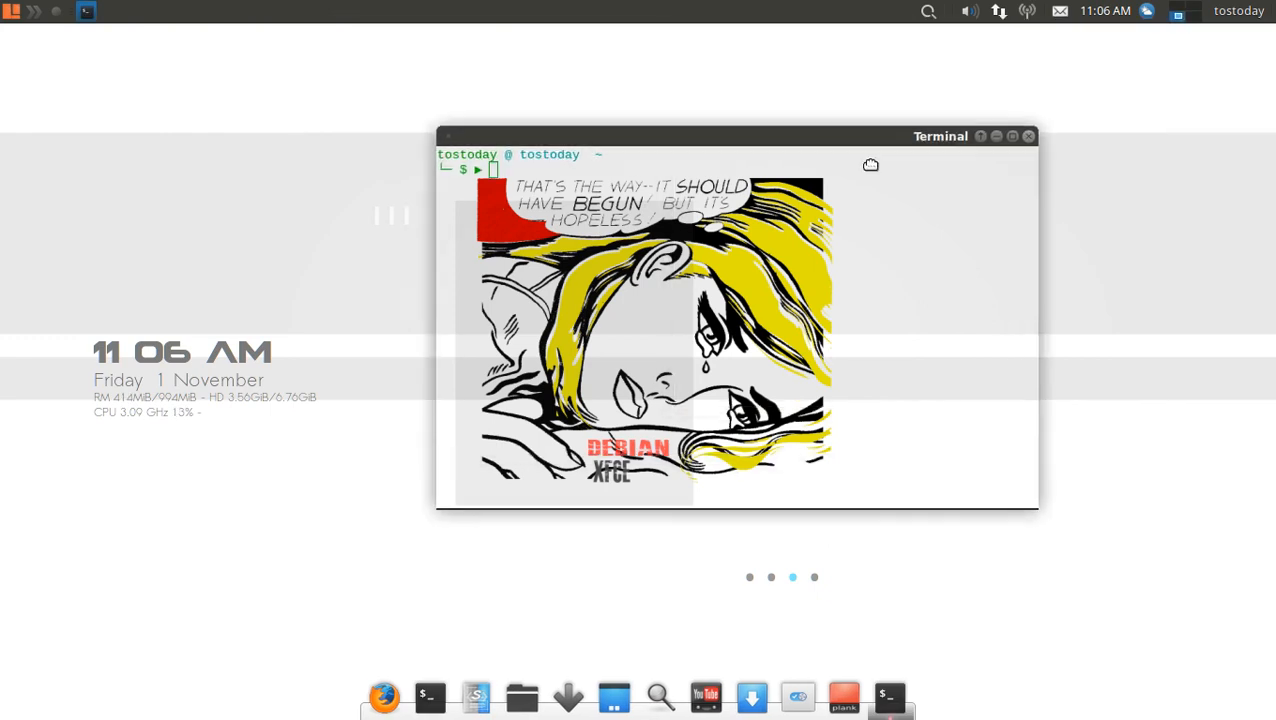
pyautogui.moveTo(735, 136); pyautogui.dragTo(645, 92)
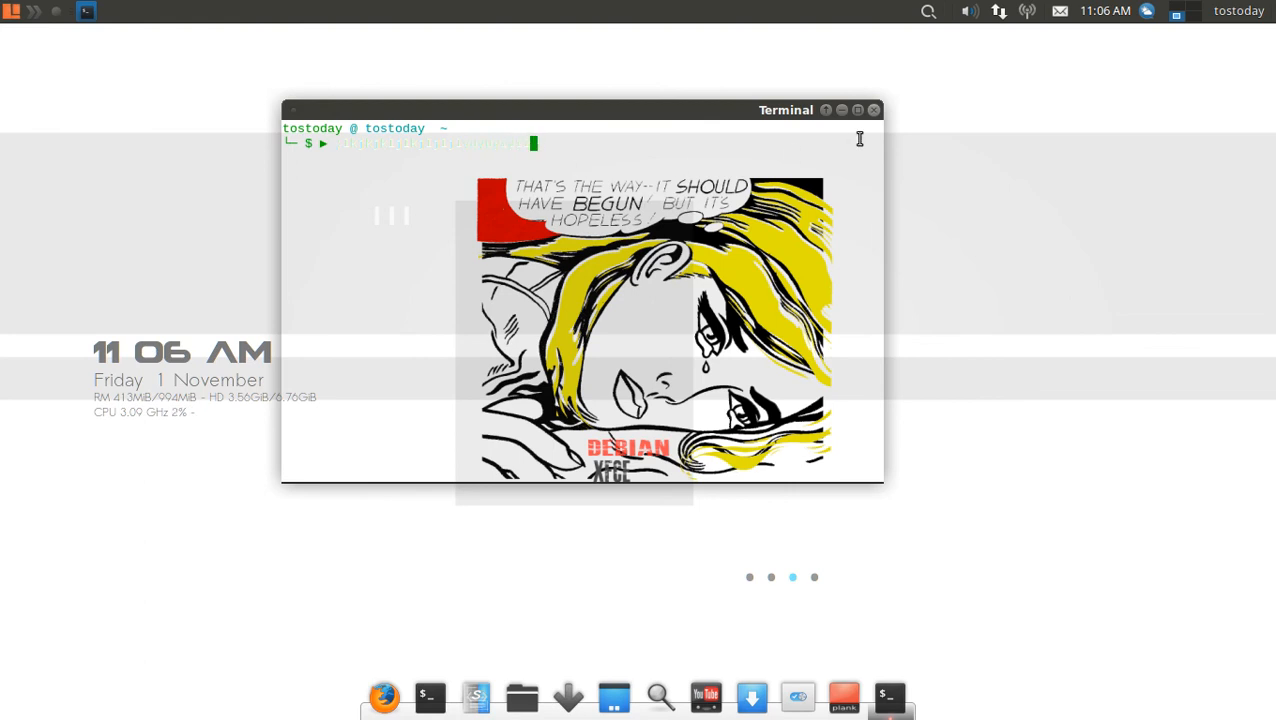
pyautogui.click(872, 110)
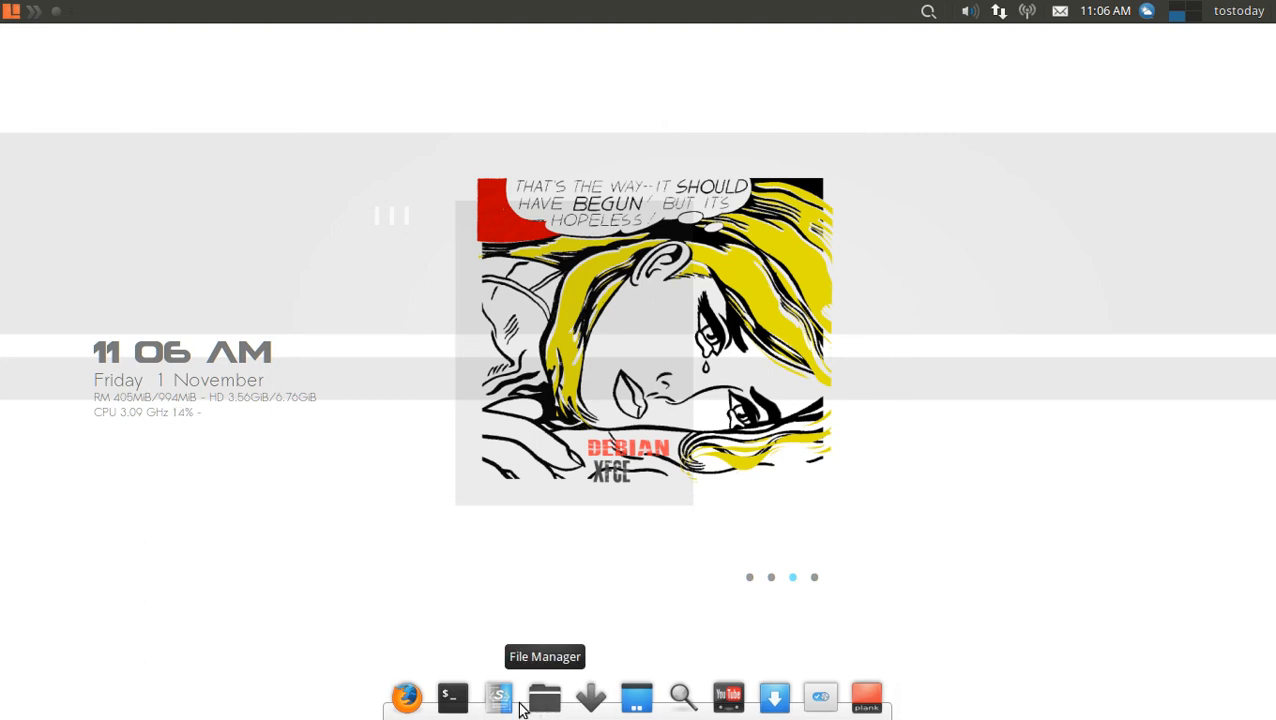
pyautogui.click(498, 697)
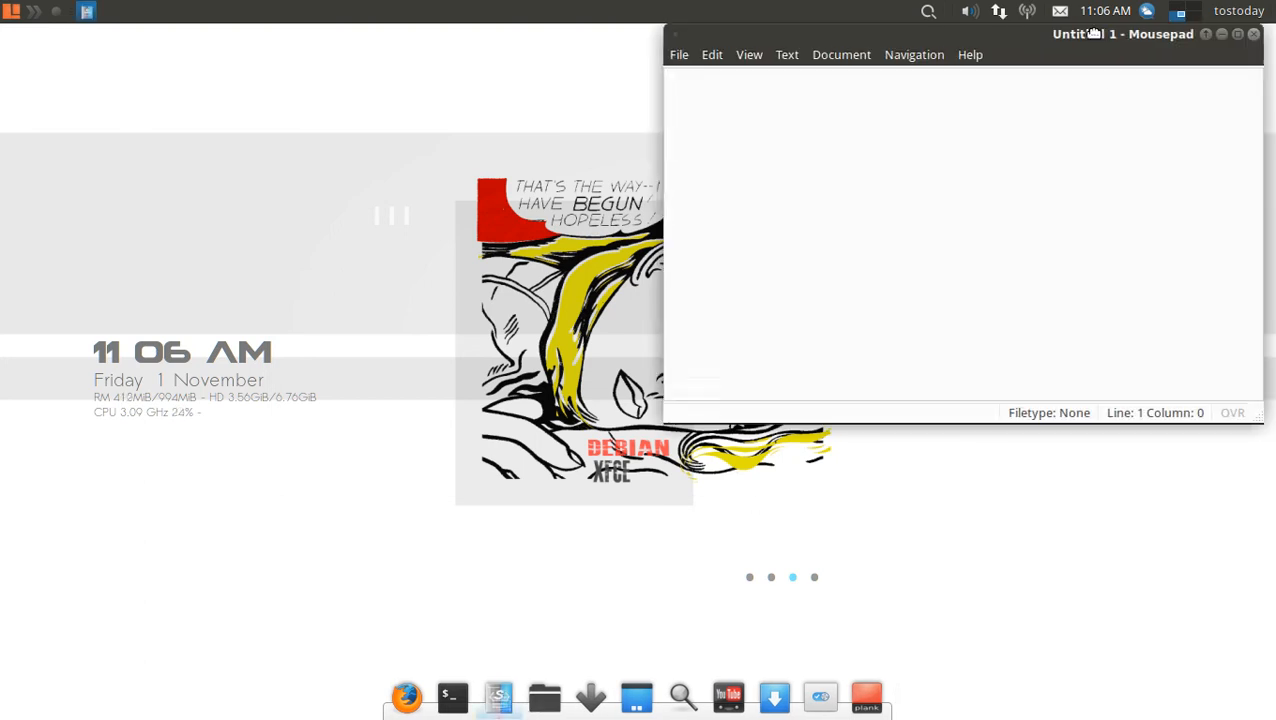
pyautogui.moveTo(1120, 33); pyautogui.dragTo(1000, 33)
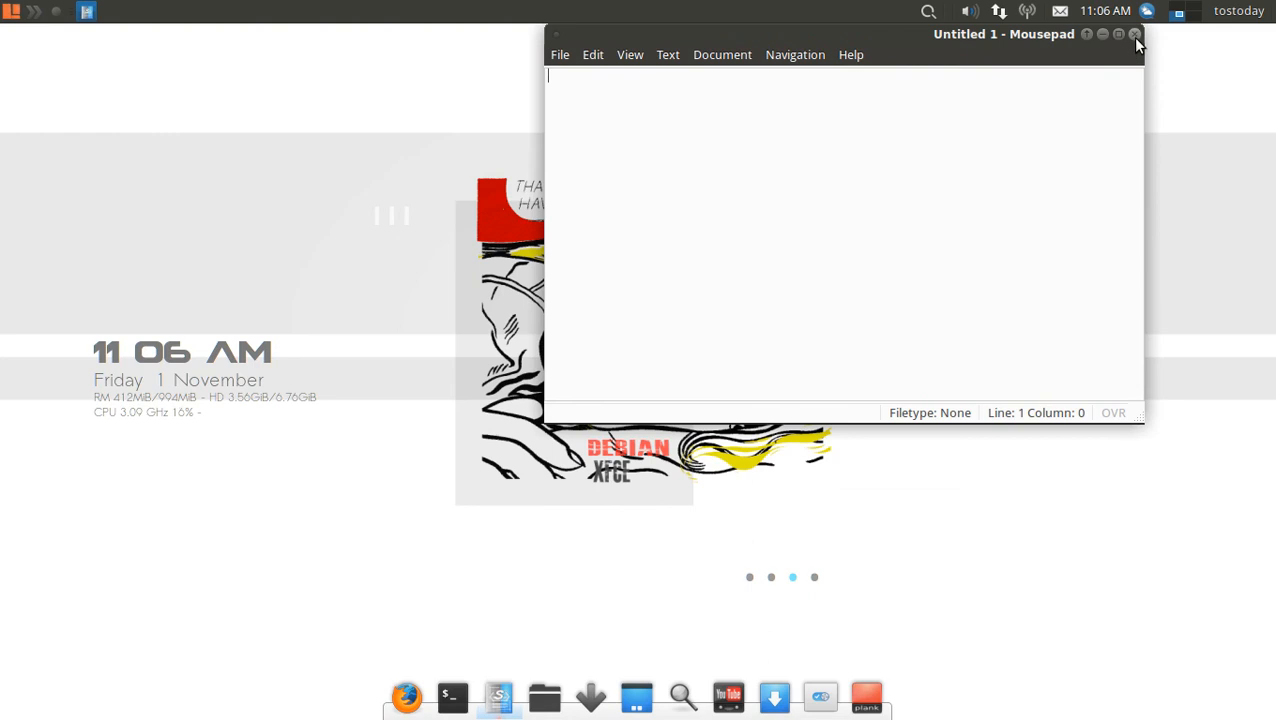
pyautogui.click(1136, 34)
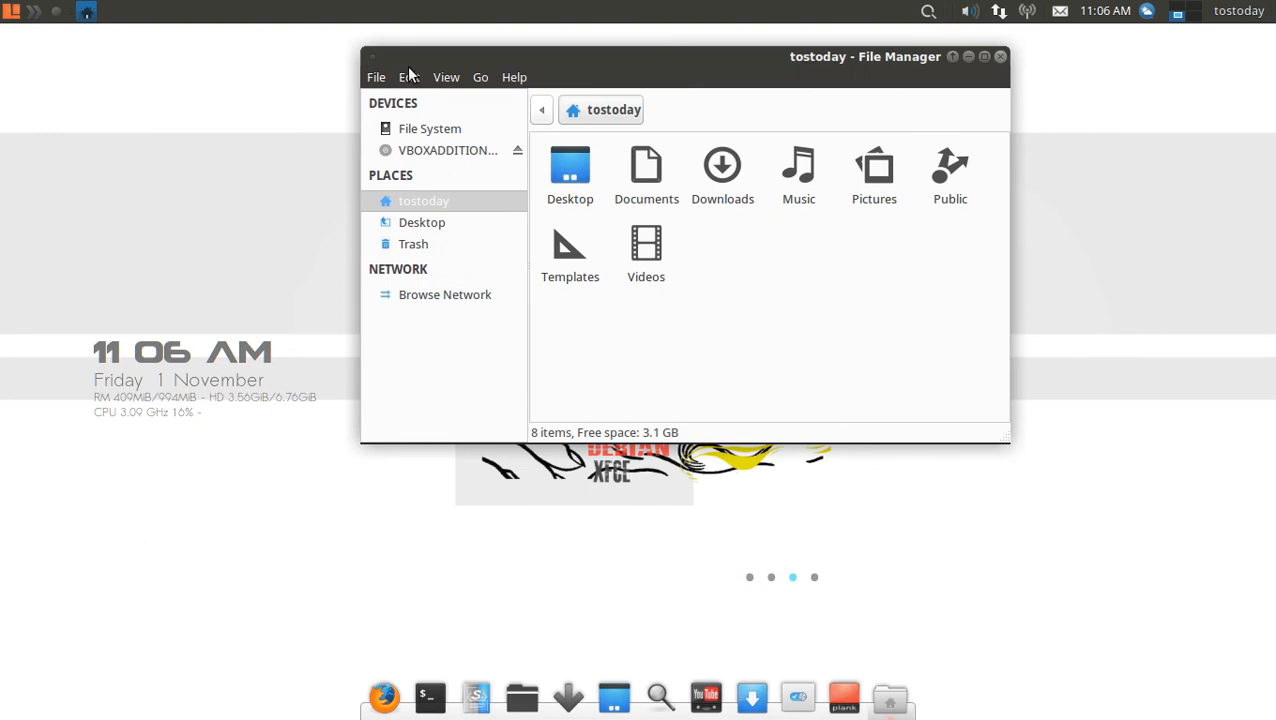
pyautogui.click(446, 77)
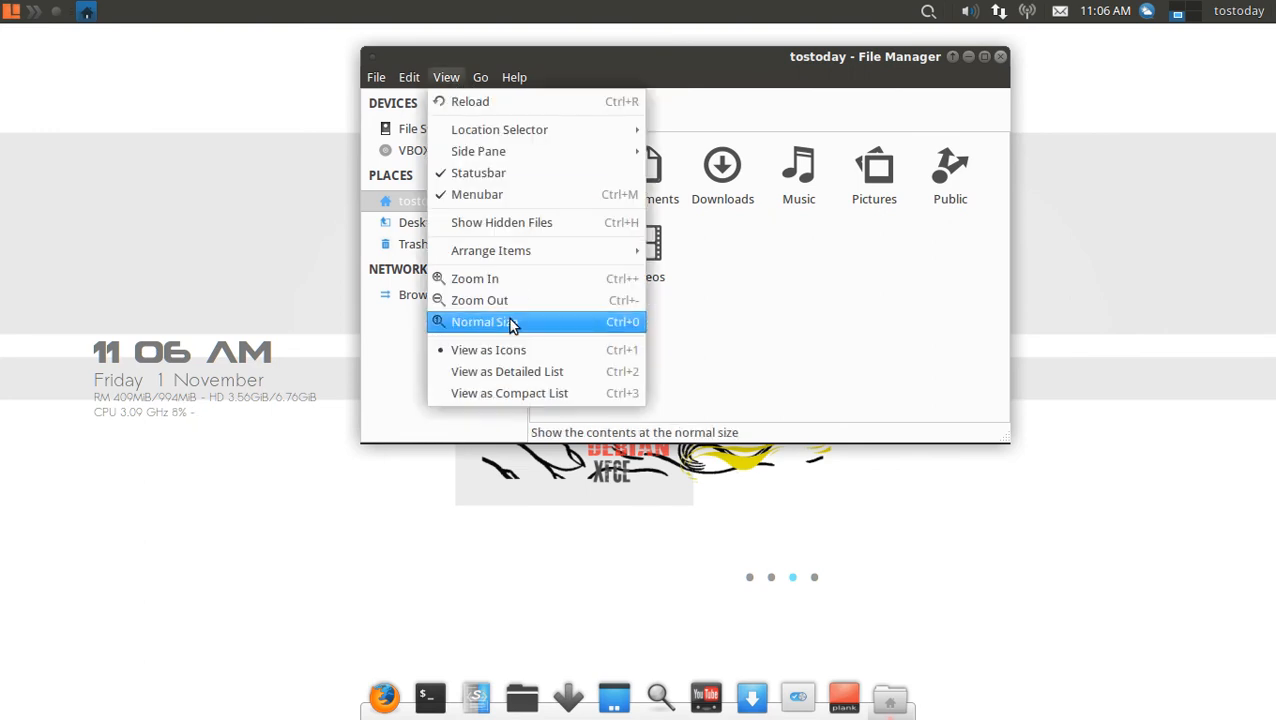
pyautogui.click(507, 371)
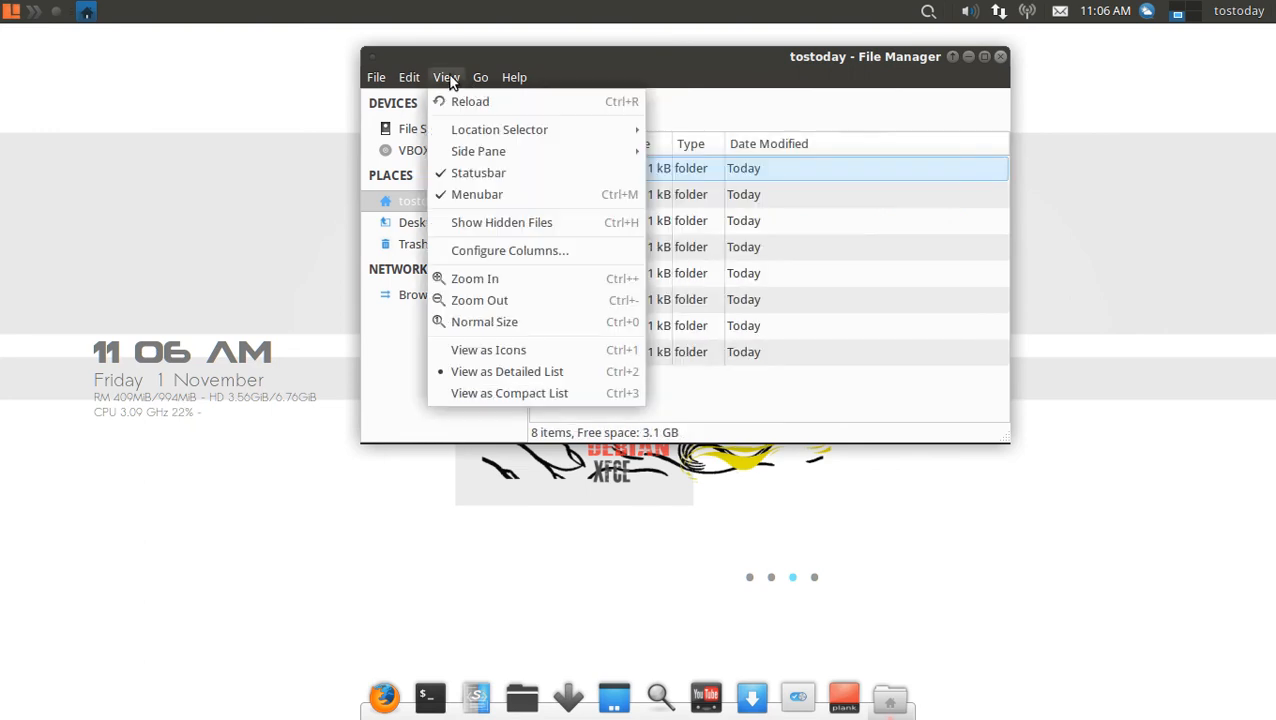
pyautogui.click(488, 349)
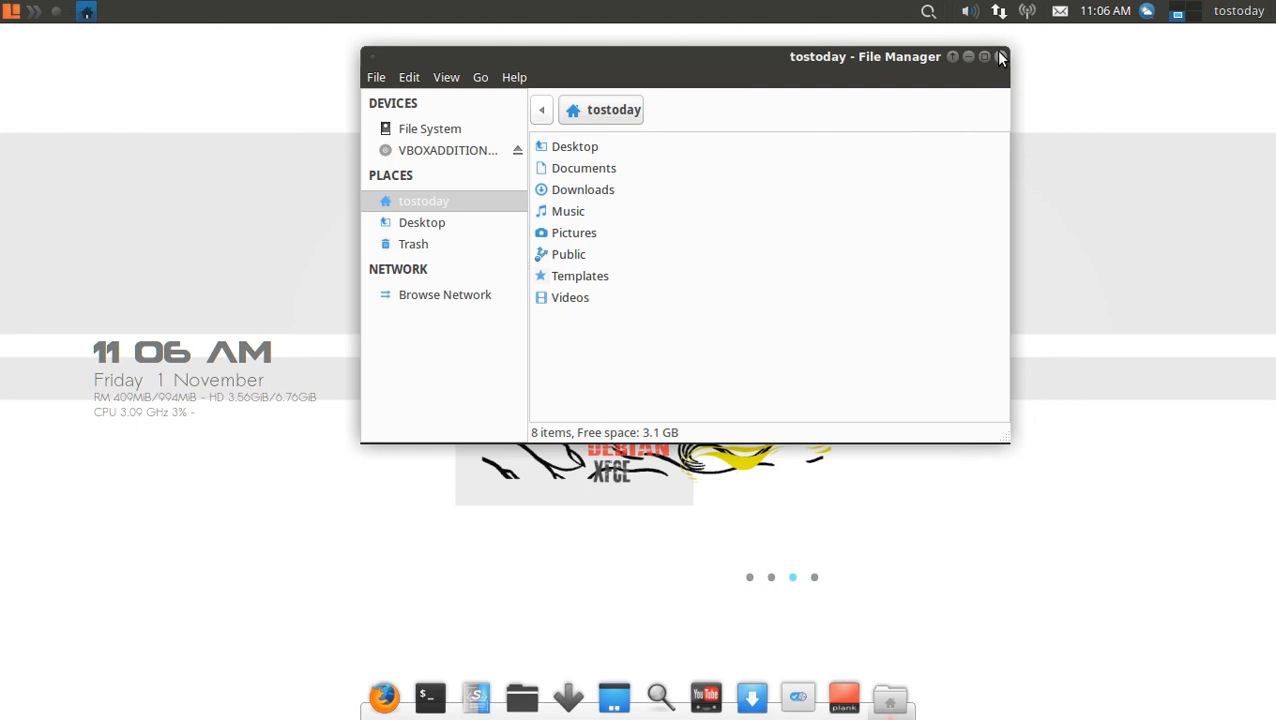
pyautogui.click(1000, 57)
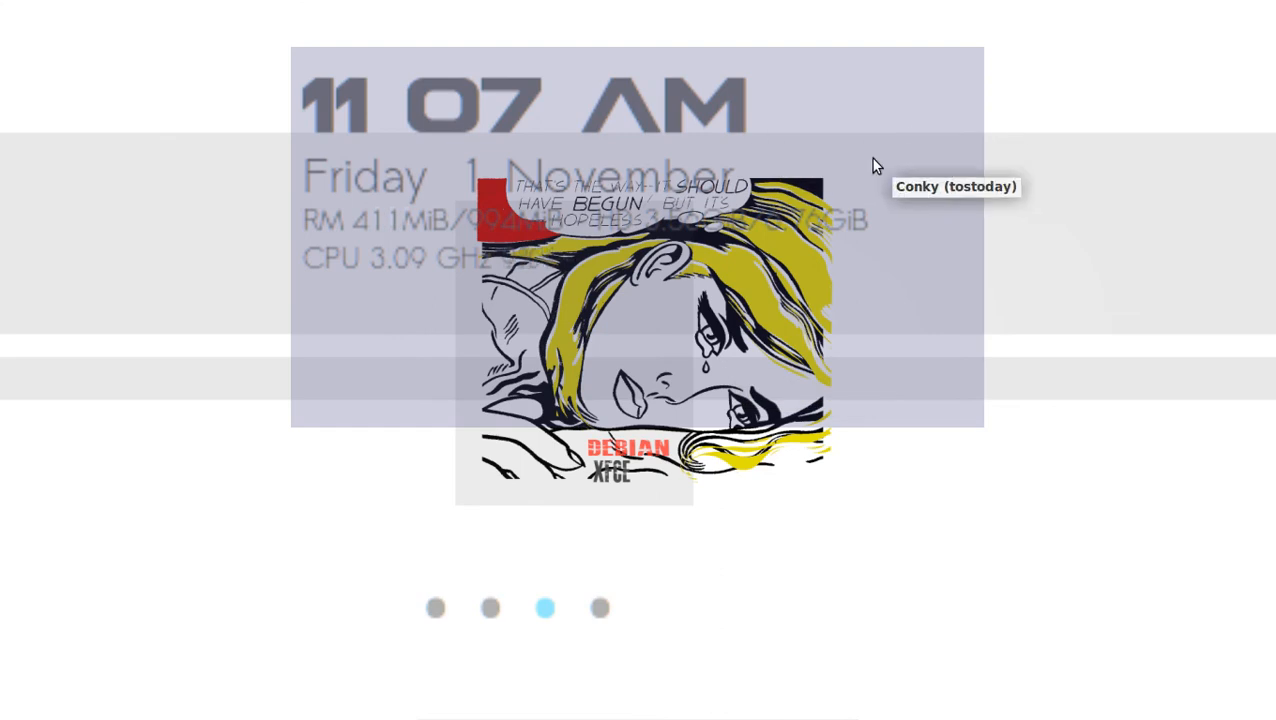
pyautogui.moveTo(808, 184)
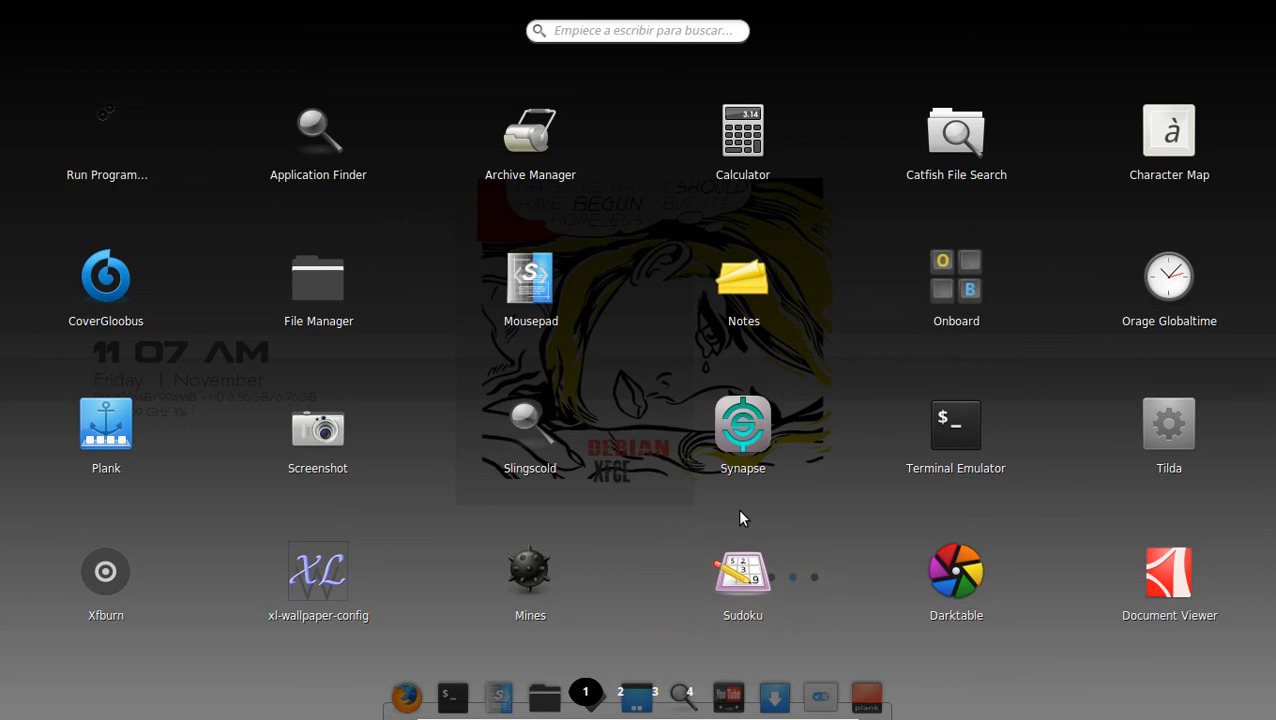
pyautogui.click(742, 572)
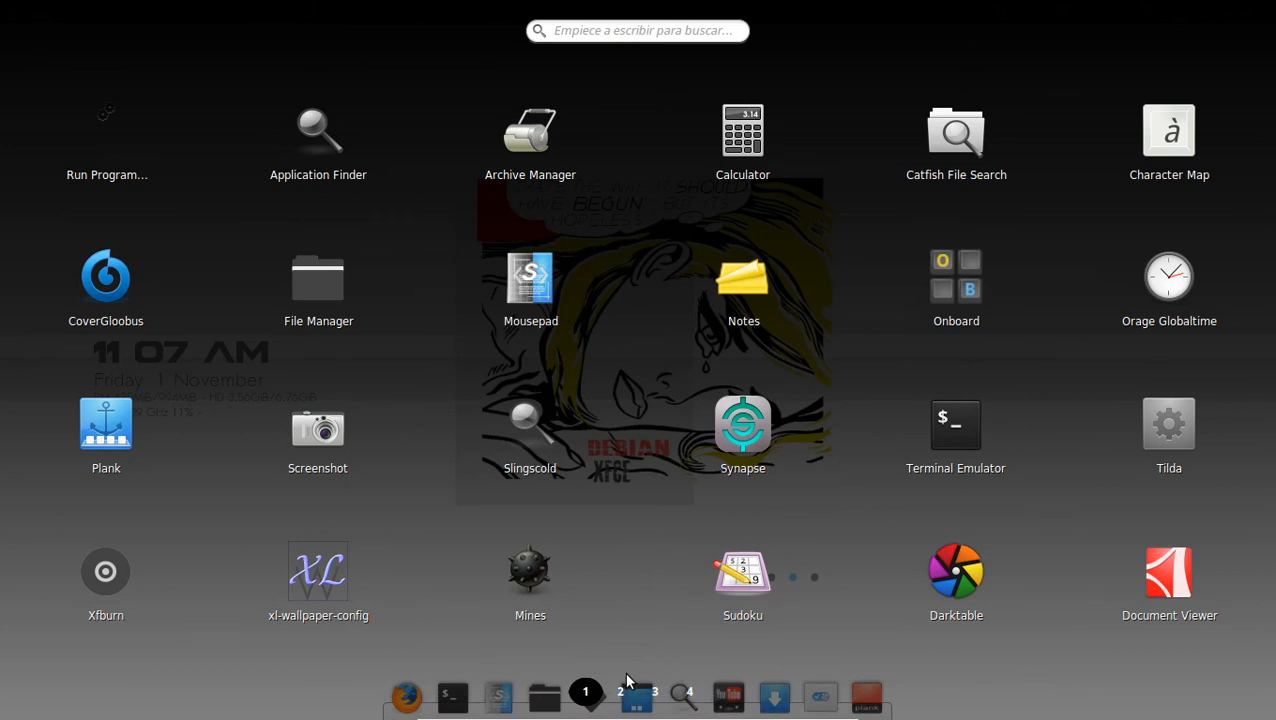
pyautogui.click(620, 691)
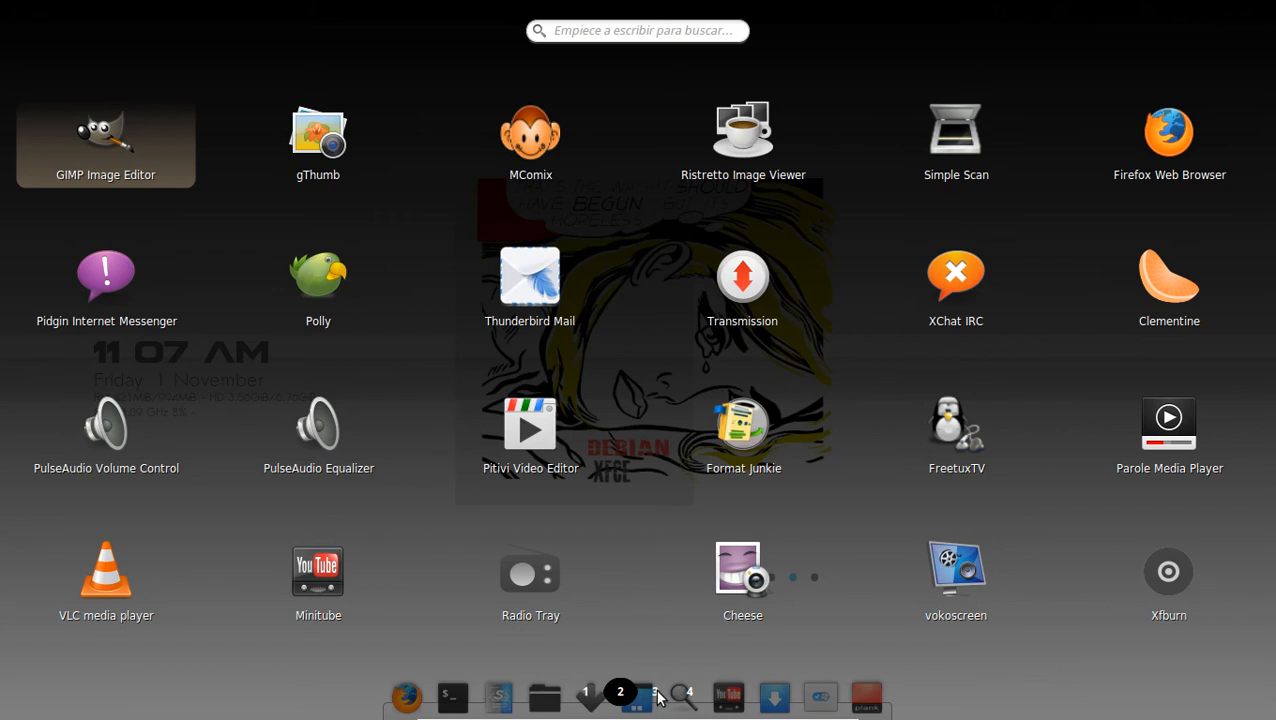
pyautogui.click(654, 691)
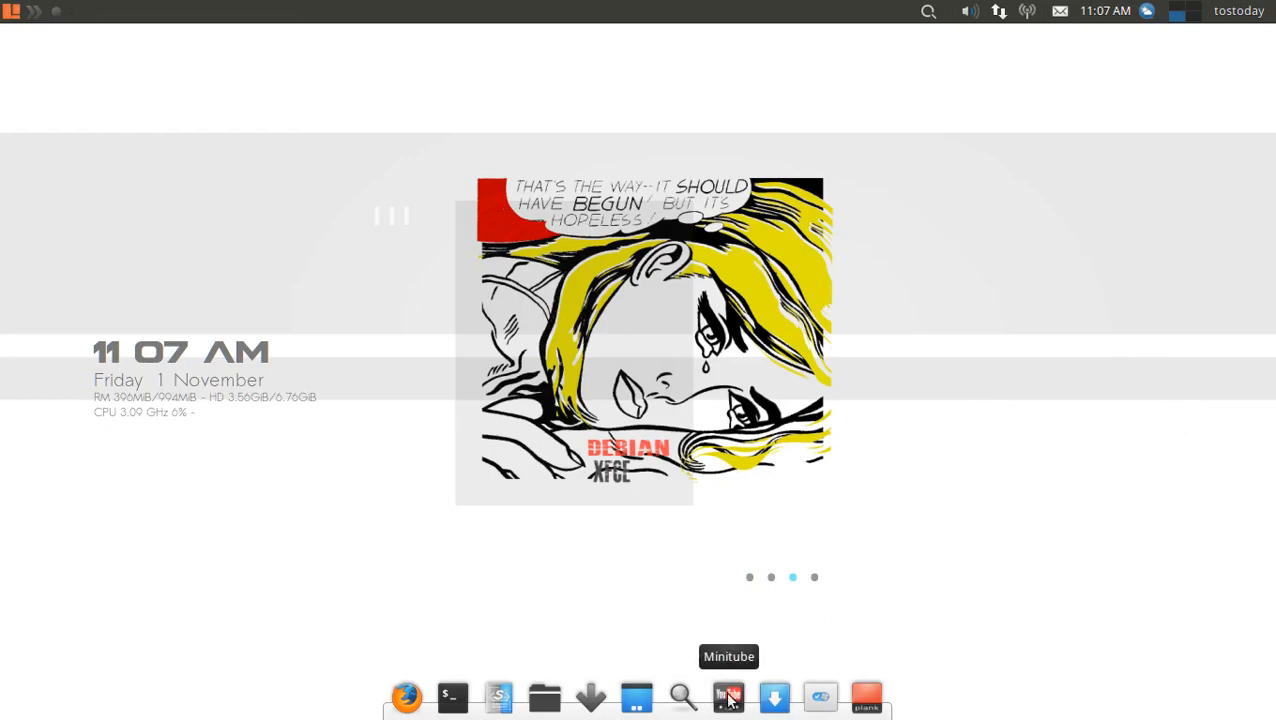
pyautogui.click(728, 697)
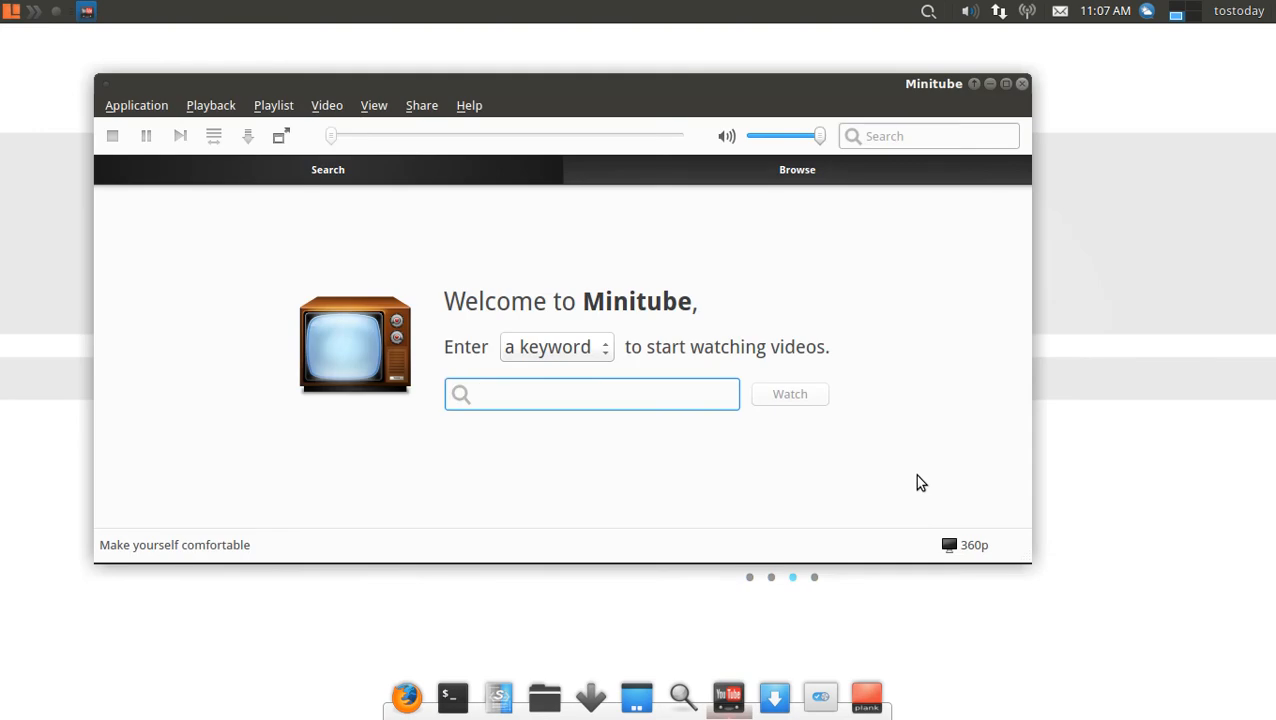
# Search Minitube for 'tostoday' and start watching the results
pyautogui.write('t')
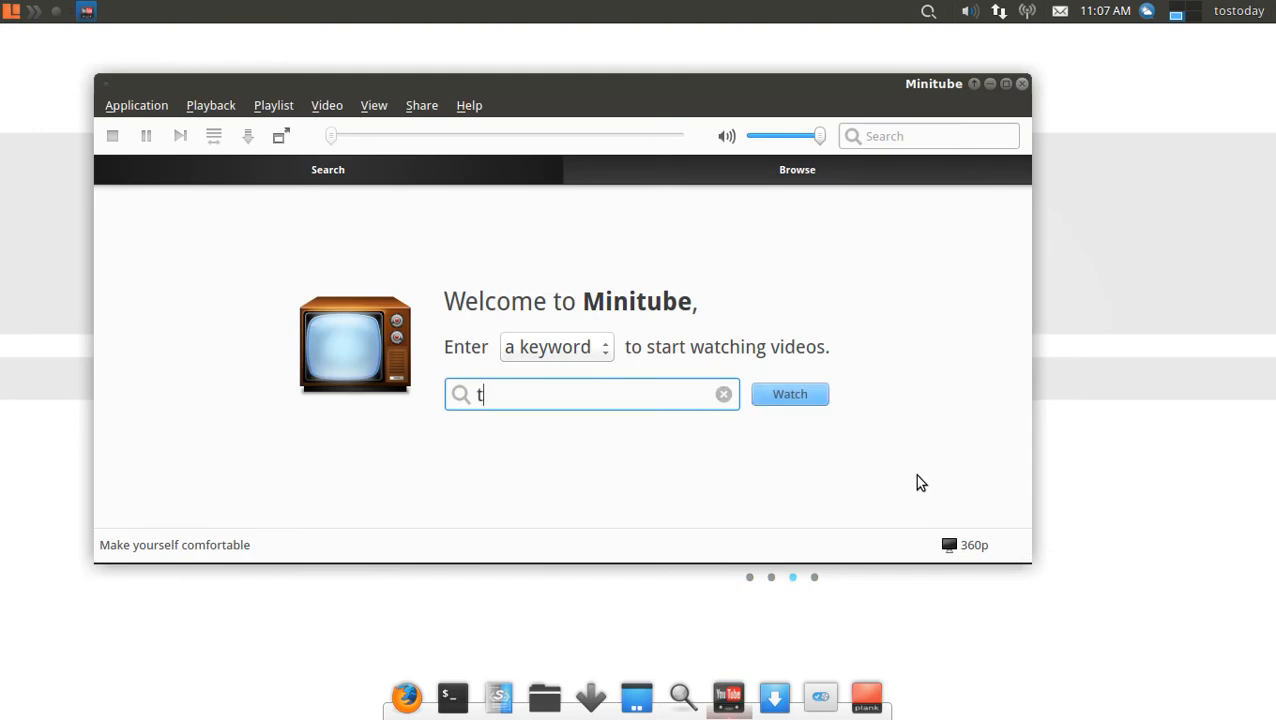
pyautogui.write('ostoday')
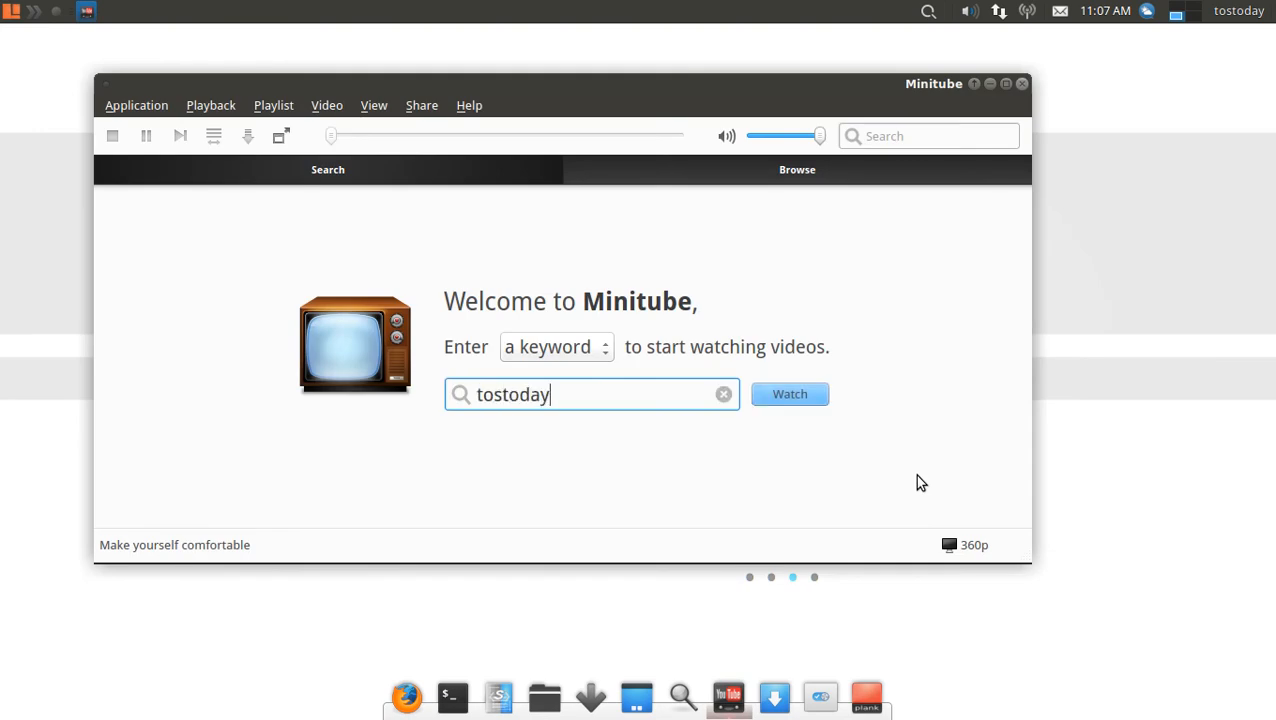
pyautogui.click(789, 393)
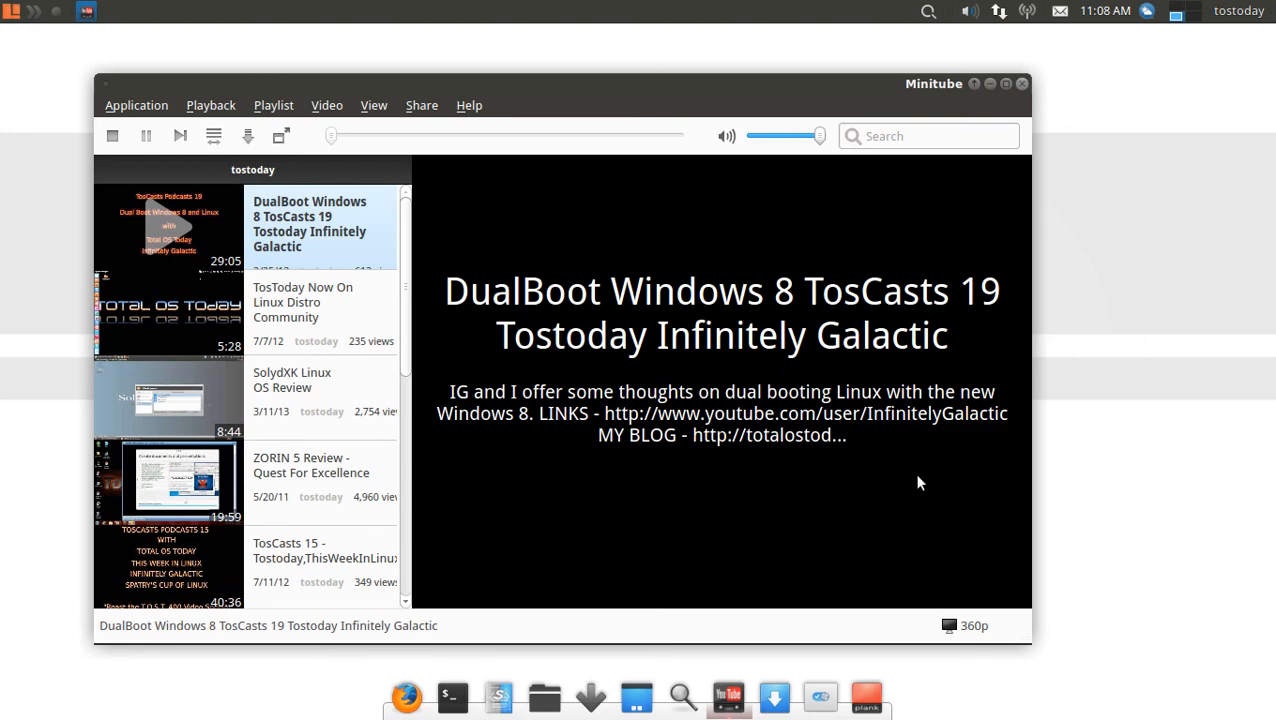
# Close and relaunch Minitube, then type 'tostody' as a new search
pyautogui.click(990, 83)
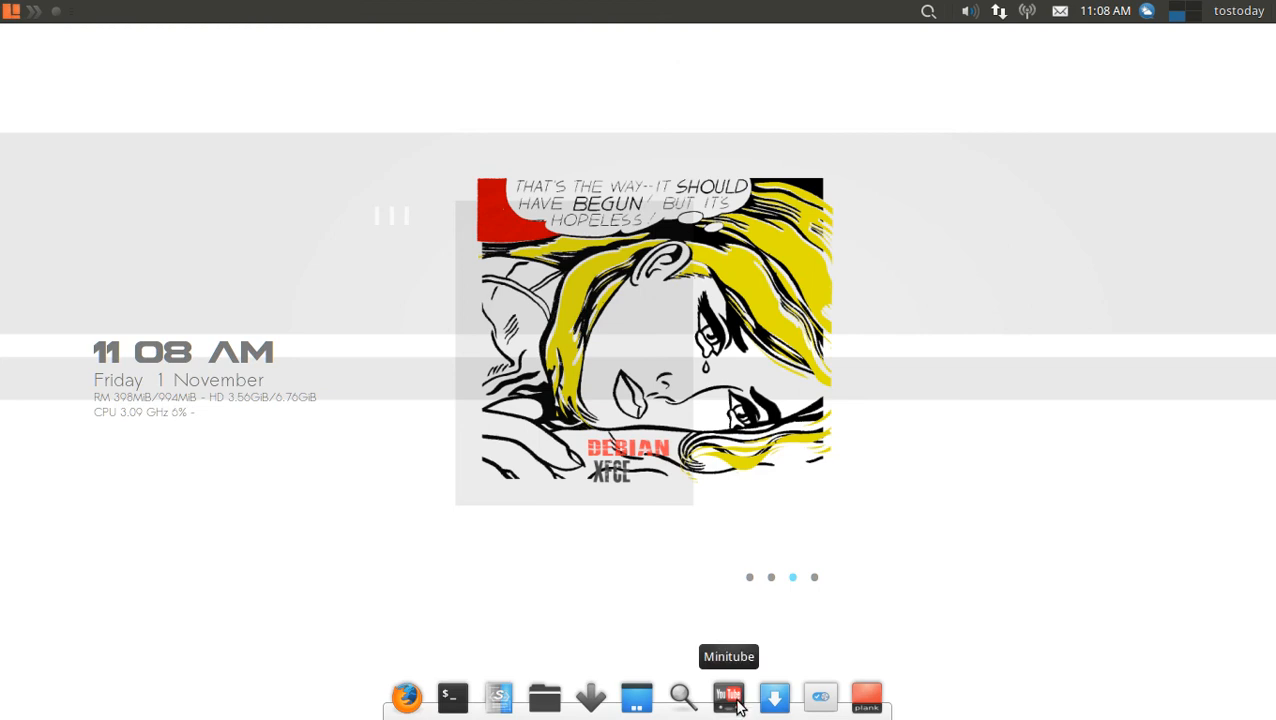
pyautogui.click(728, 697)
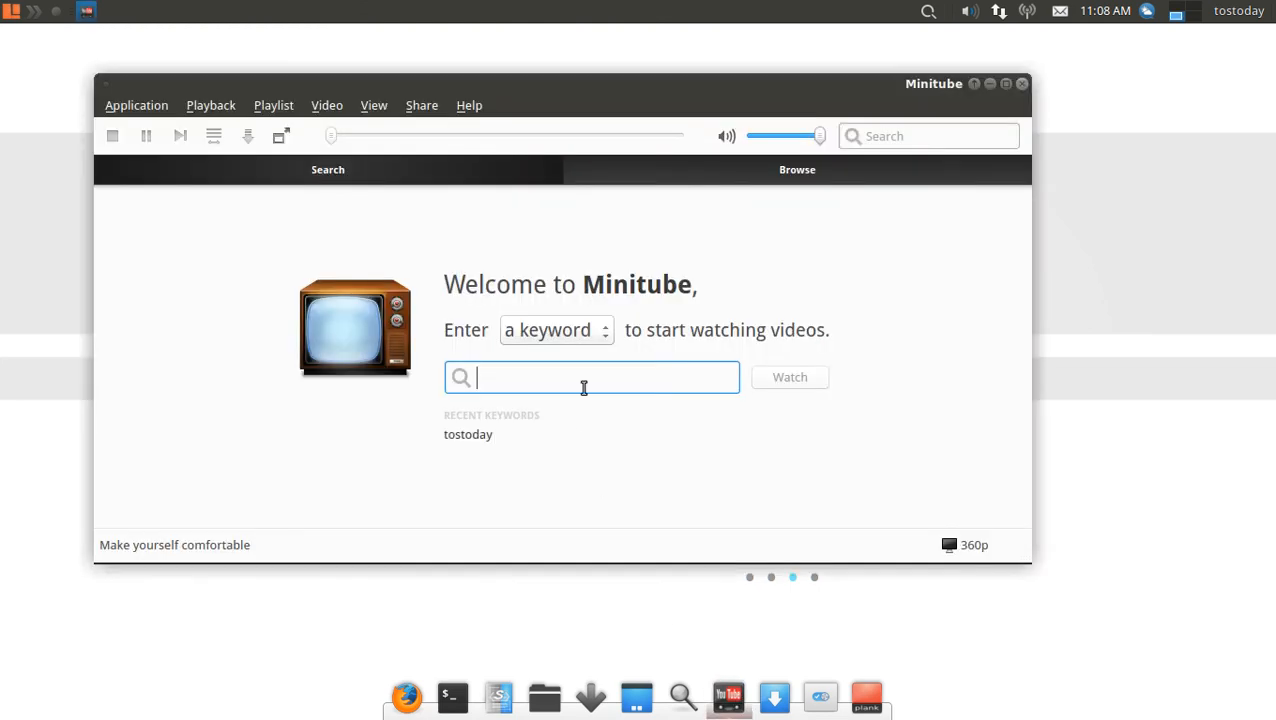
pyautogui.write('tostody')
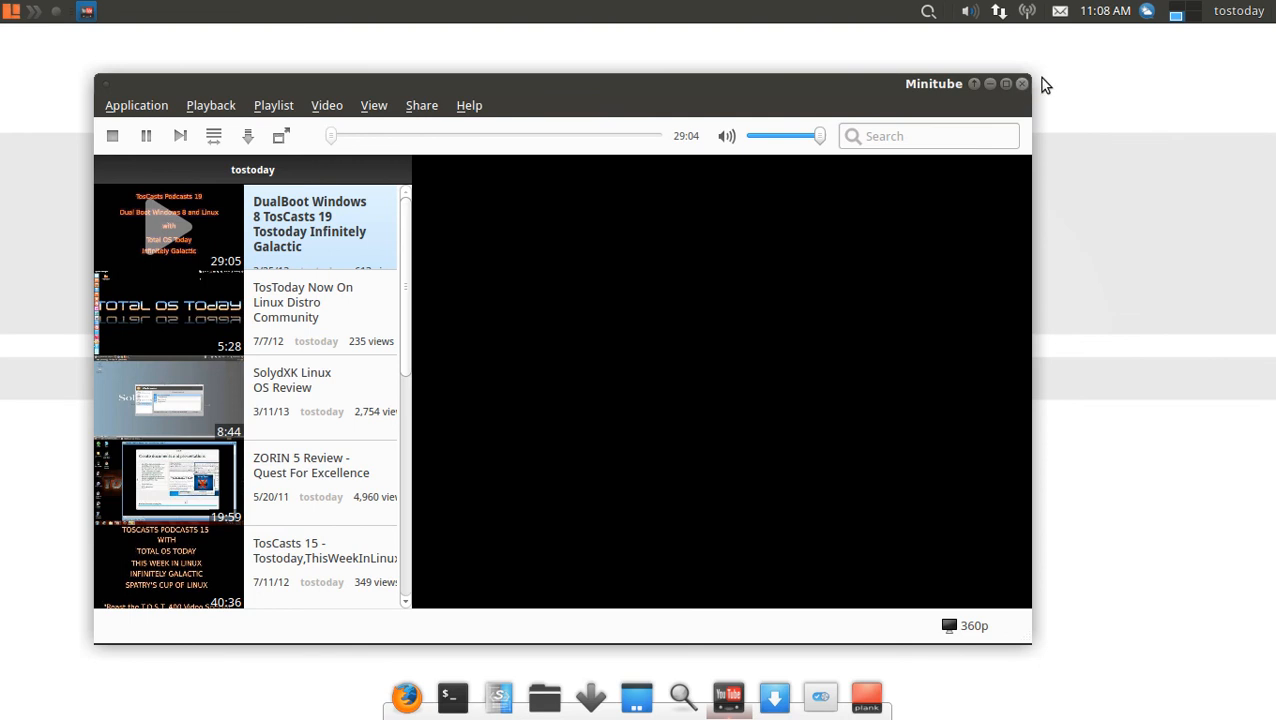
pyautogui.moveTo(1023, 91)
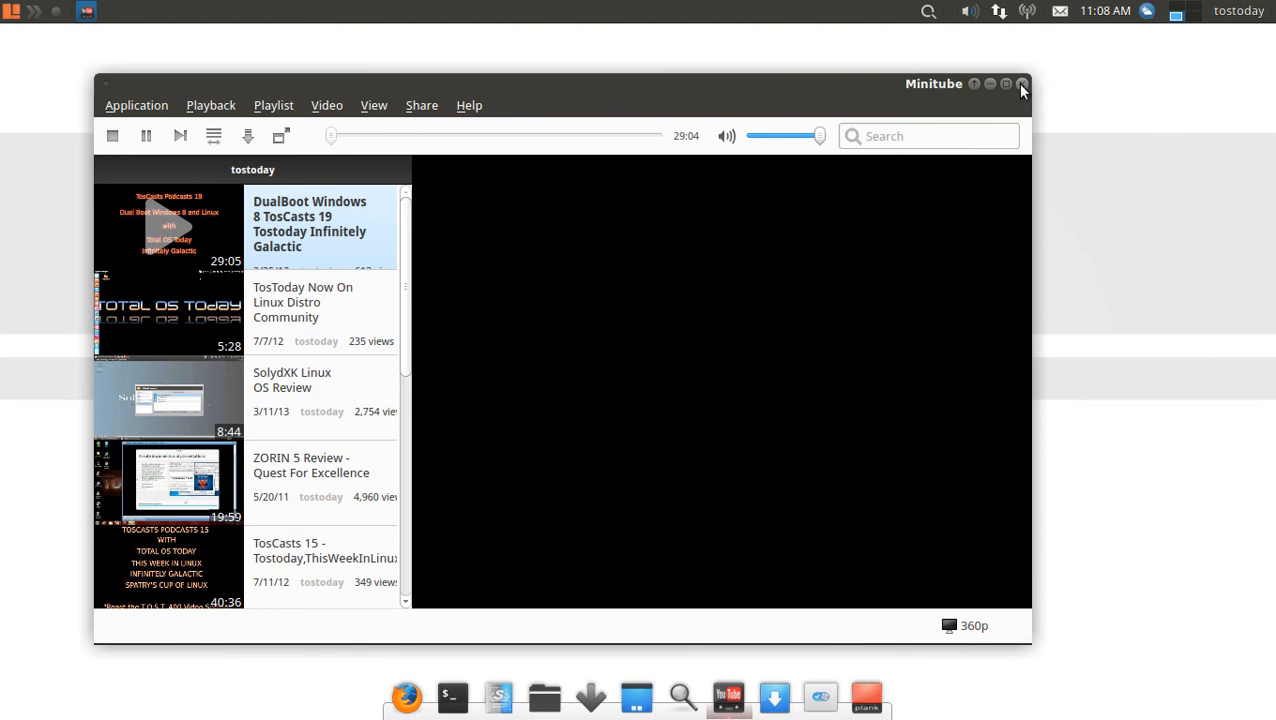
pyautogui.moveTo(137, 105)
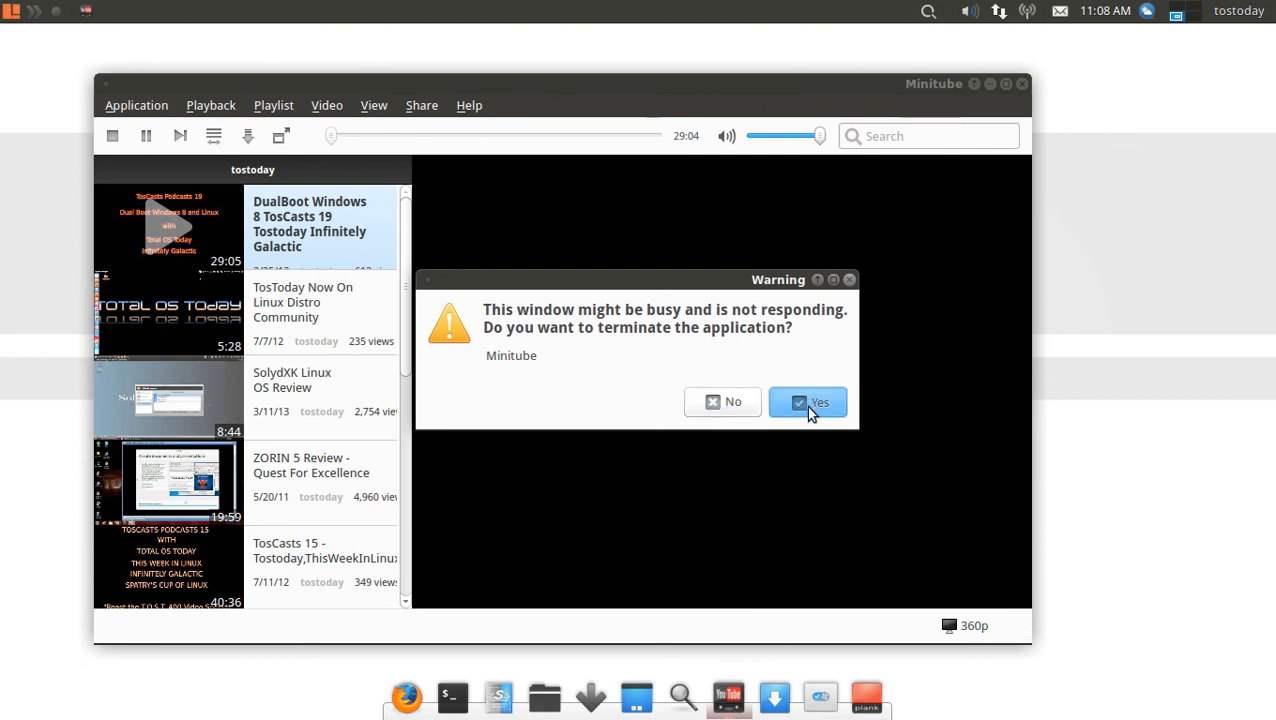
pyautogui.click(808, 401)
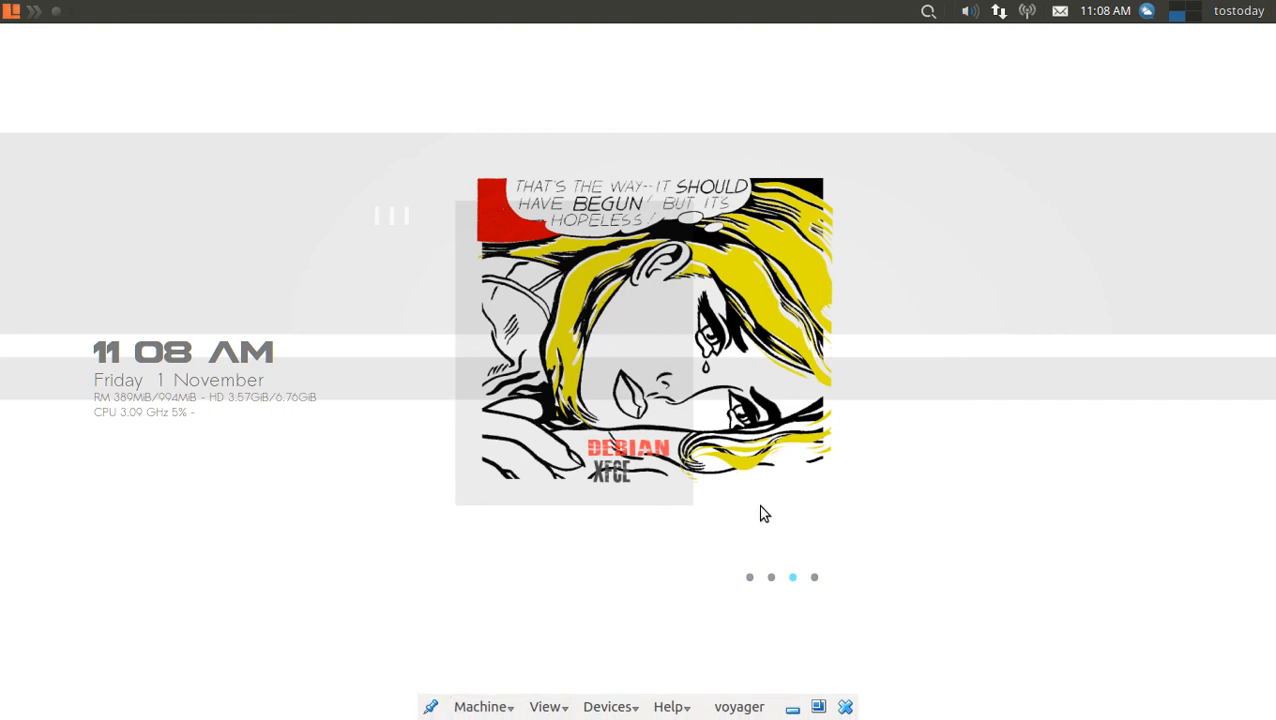
pyautogui.moveTo(925, 440)
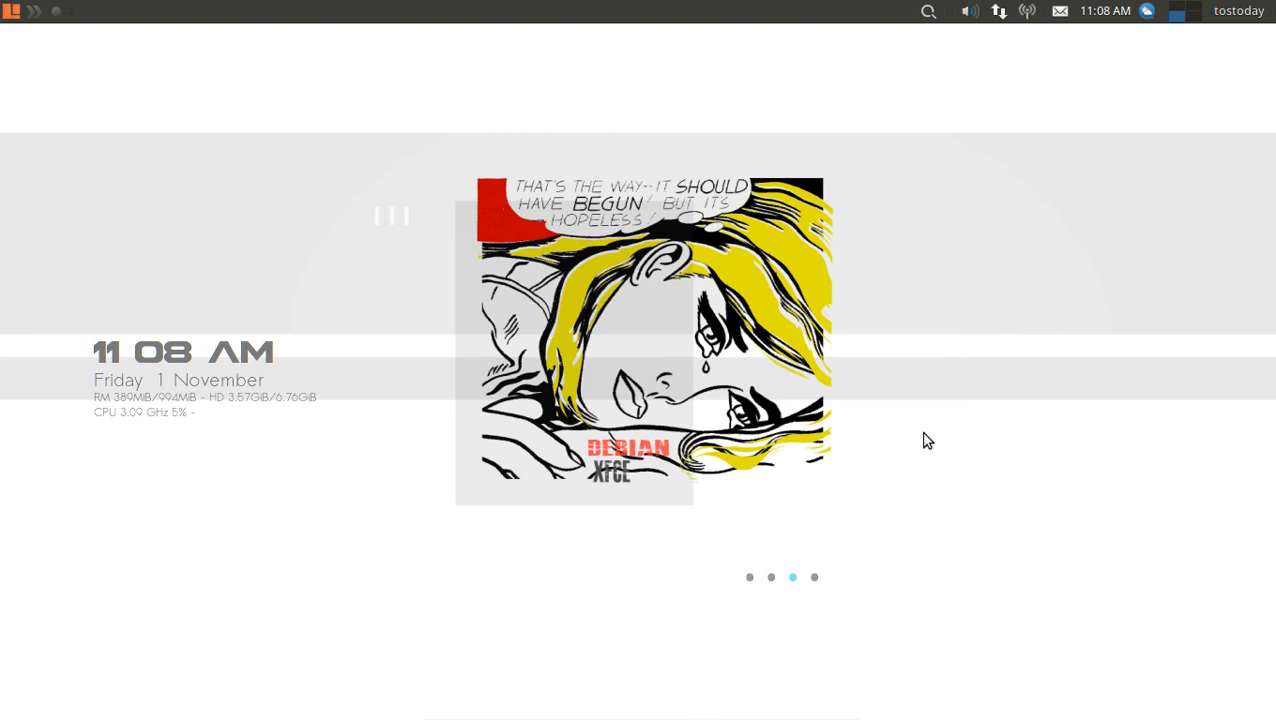
pyautogui.moveTo(1224, 88)
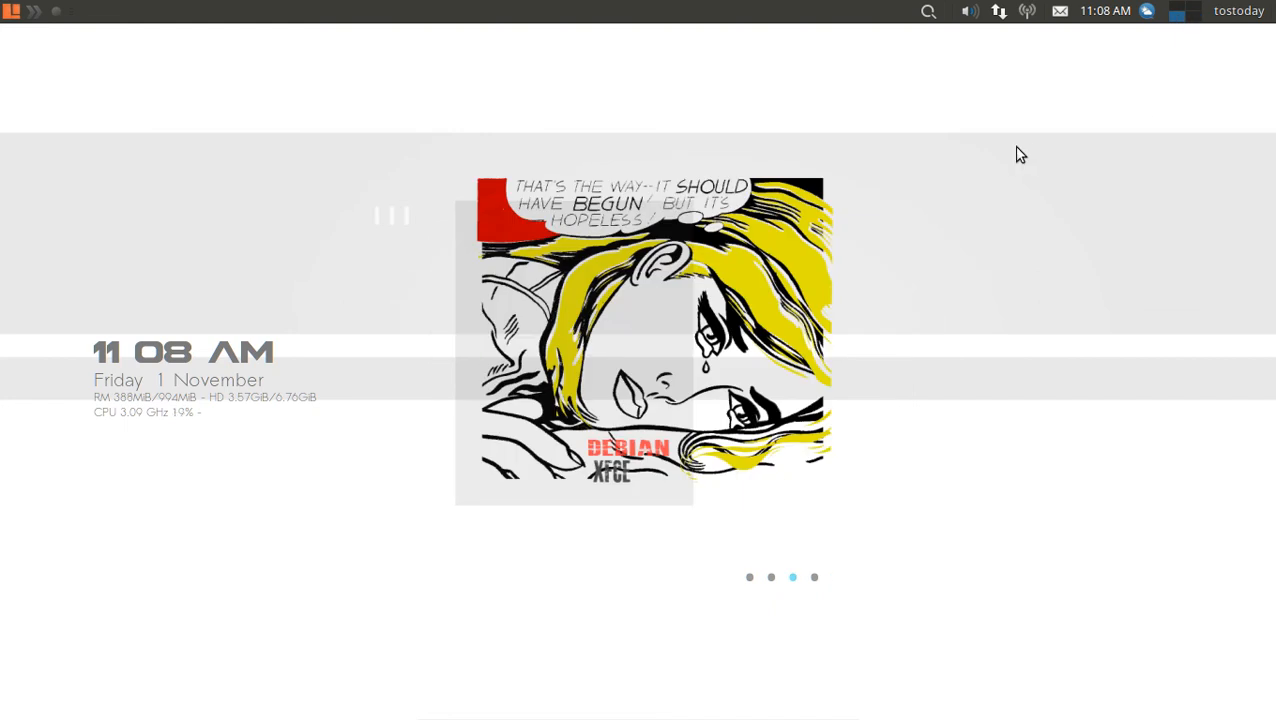
pyautogui.moveTo(1131, 150)
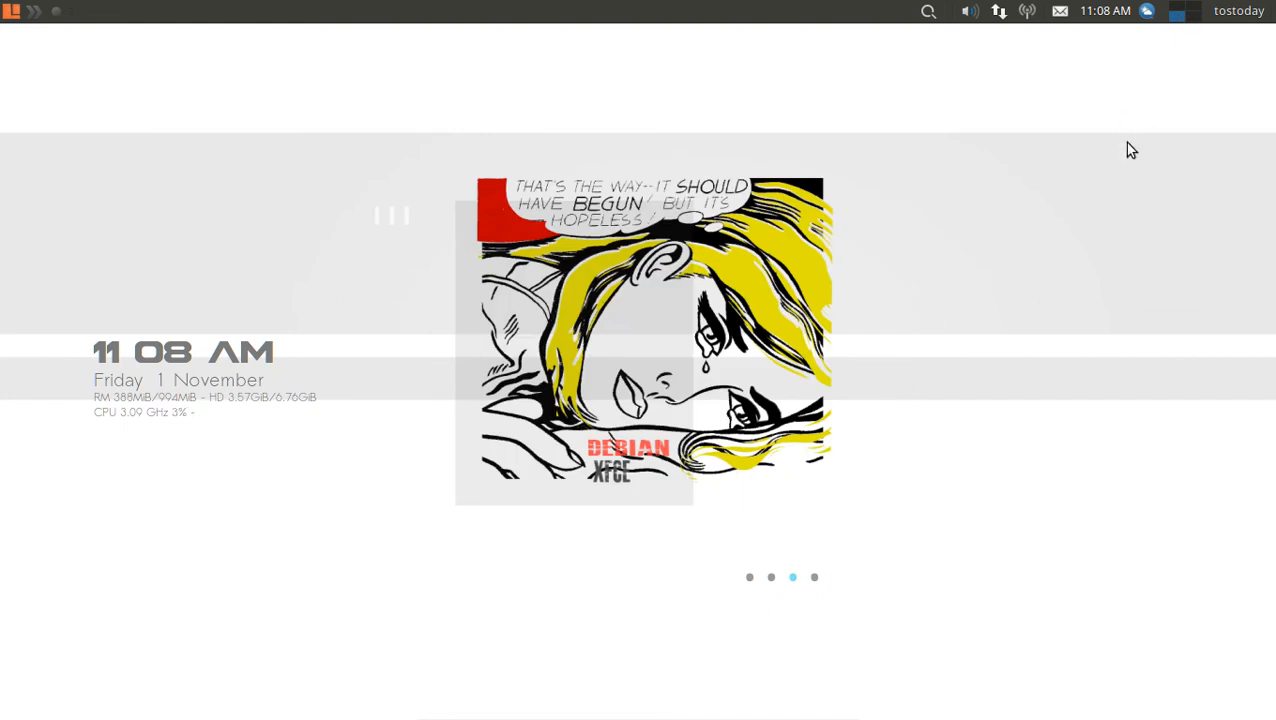
# Right-click the desktop background to show the Create Launcher and Desktop Settings menu
pyautogui.rightClick(1131, 150)
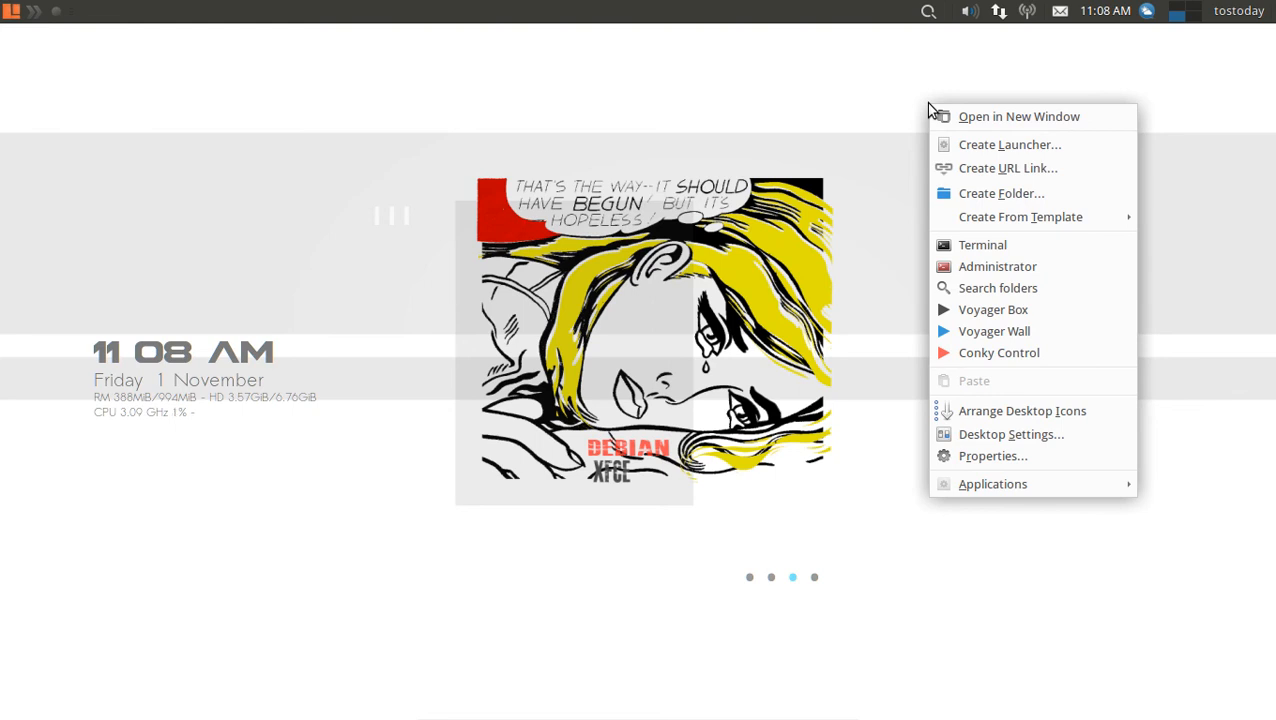
pyautogui.moveTo(867, 91)
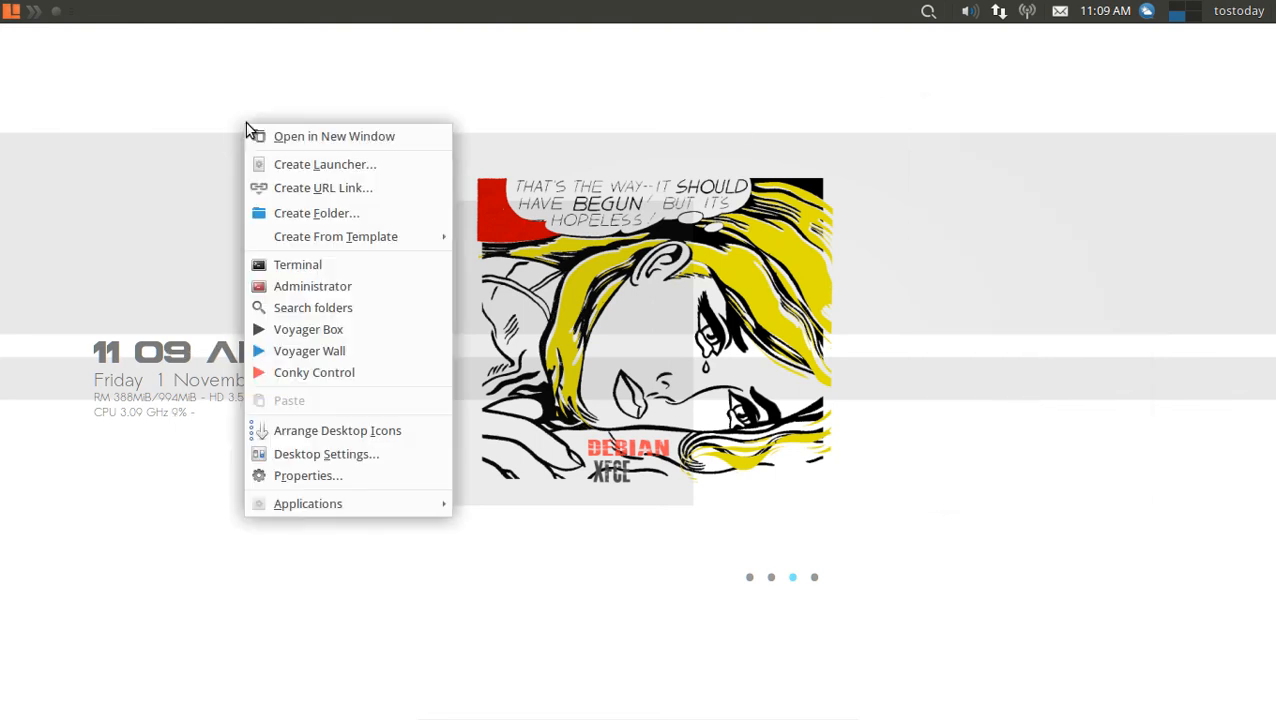
# Open Slingscold, browse pages 4 and 3, and filter apps by 'cl'
pyautogui.click(177, 75)
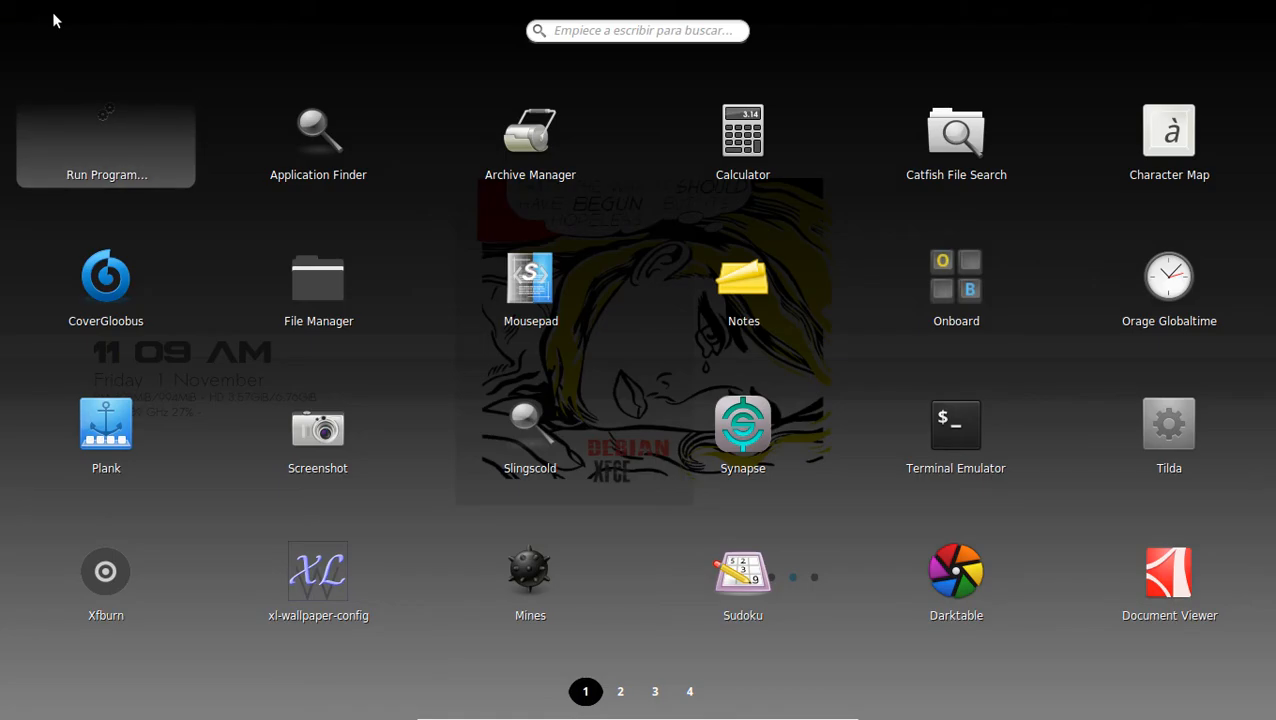
pyautogui.moveTo(112, 81)
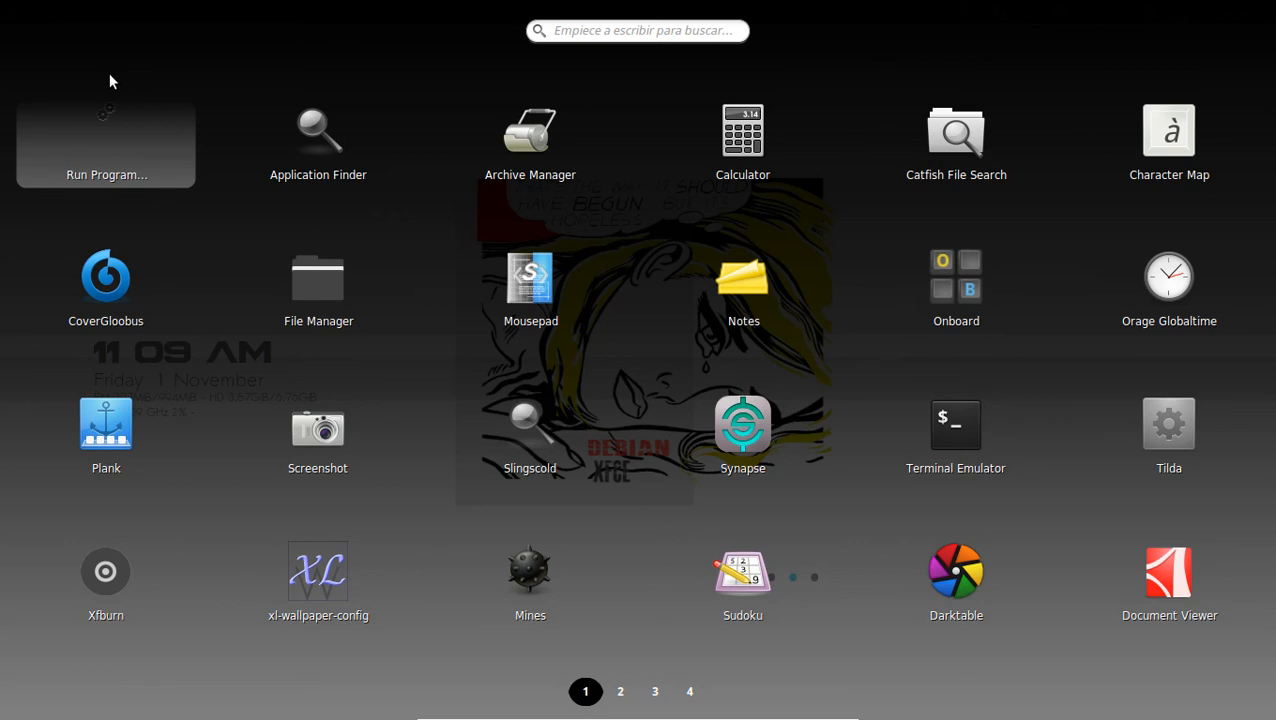
pyautogui.moveTo(632, 691)
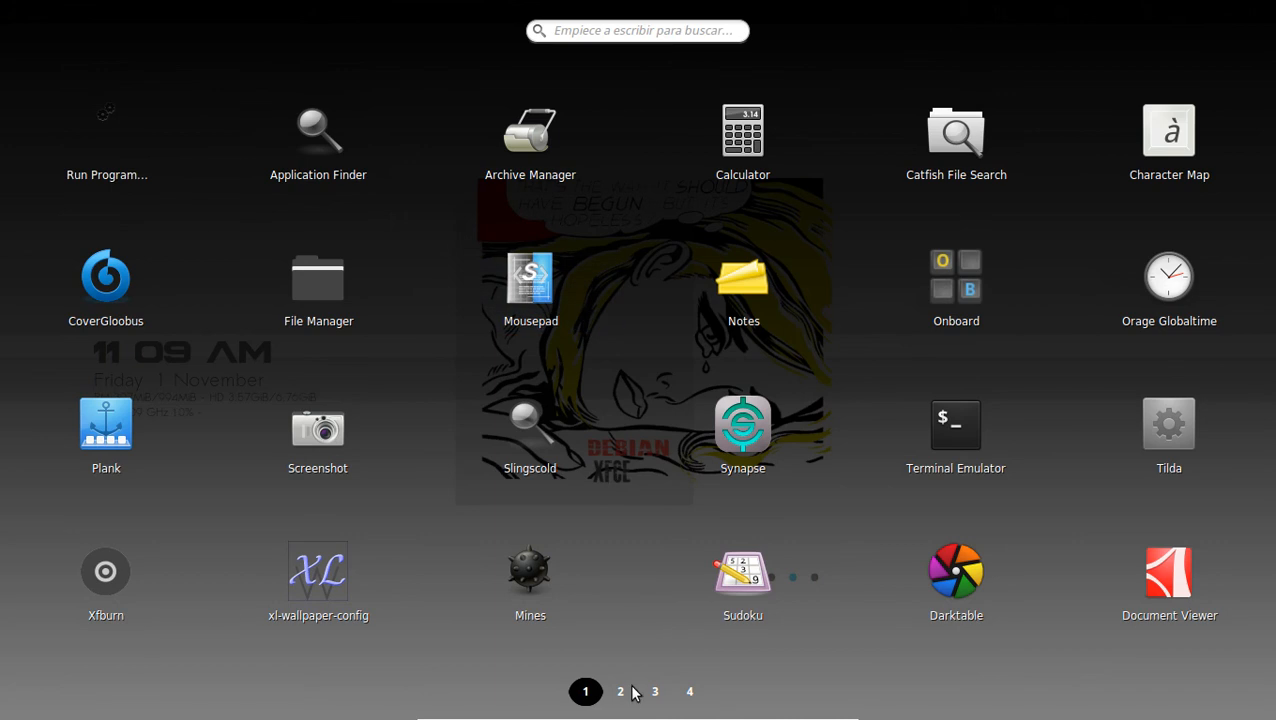
pyautogui.click(654, 691)
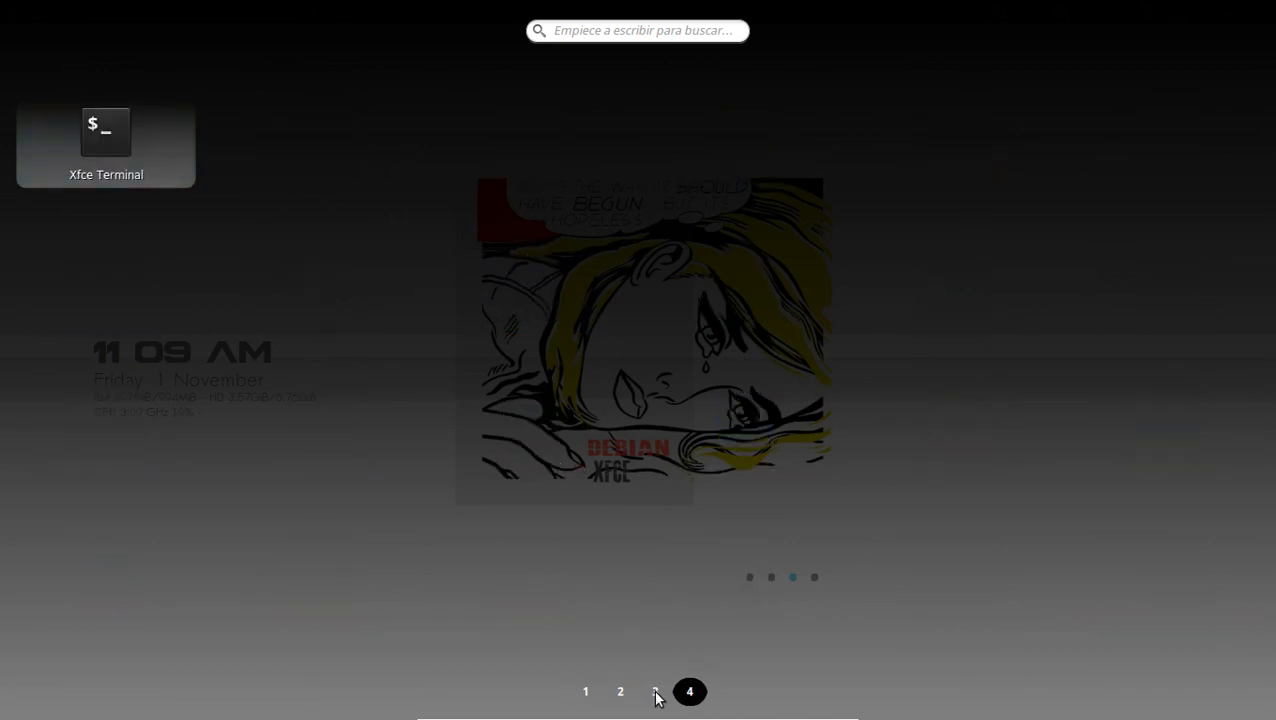
pyautogui.click(655, 691)
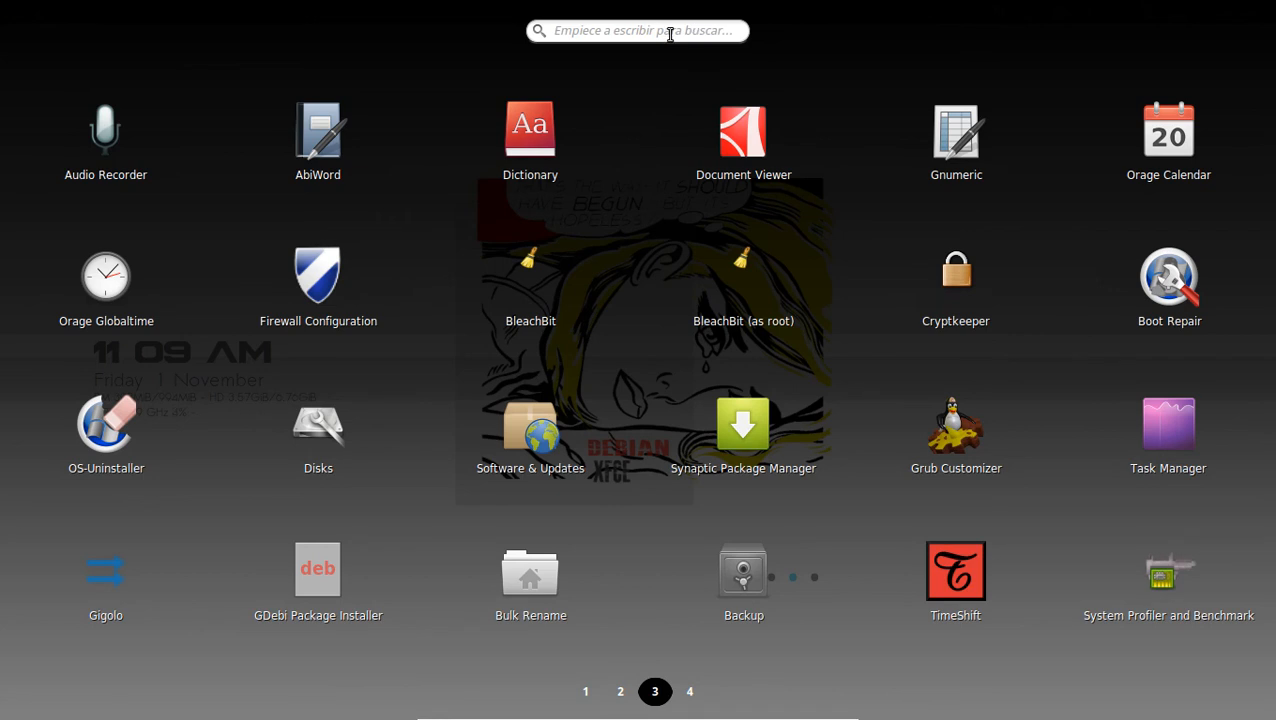
pyautogui.write('cl')
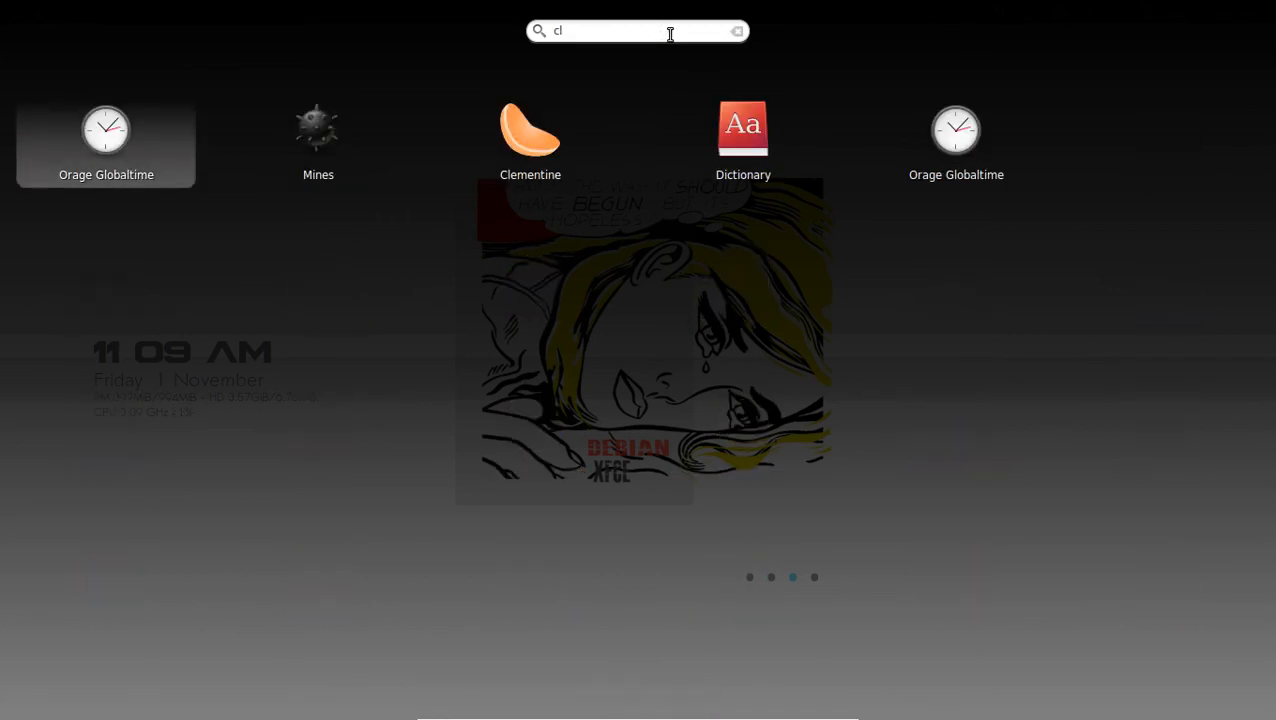
pyautogui.moveTo(530, 140)
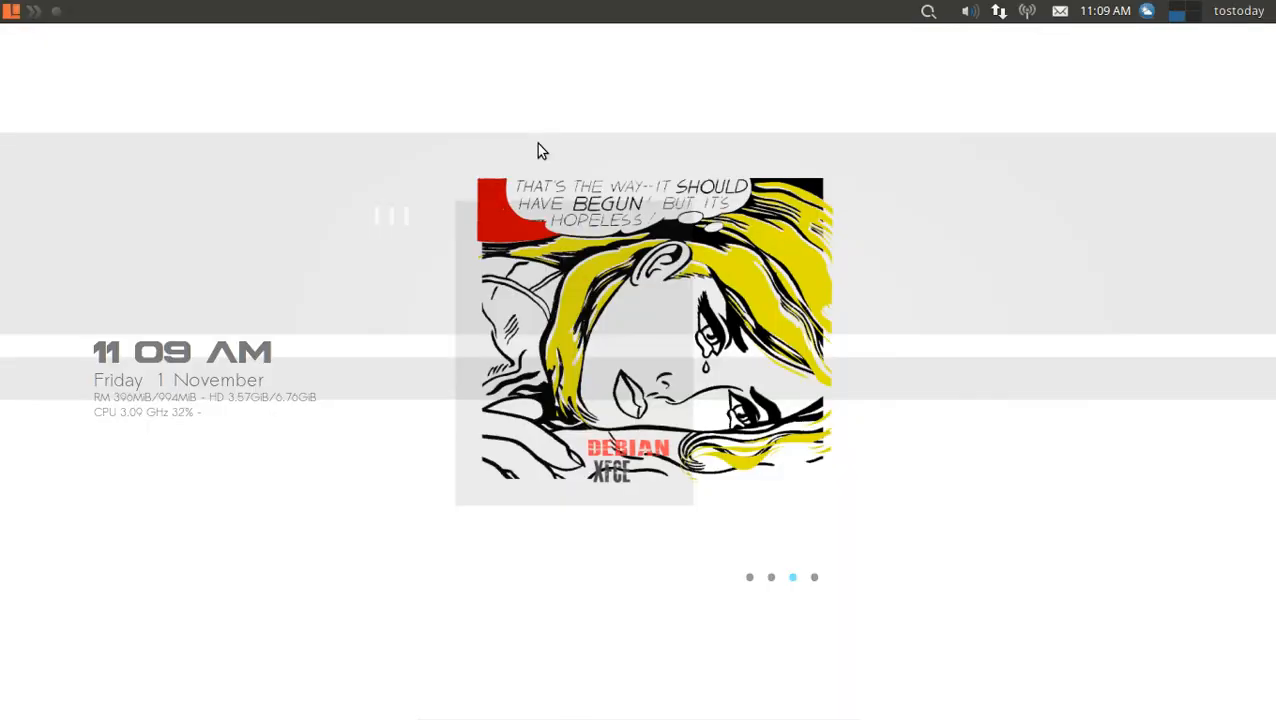
pyautogui.click(86, 11)
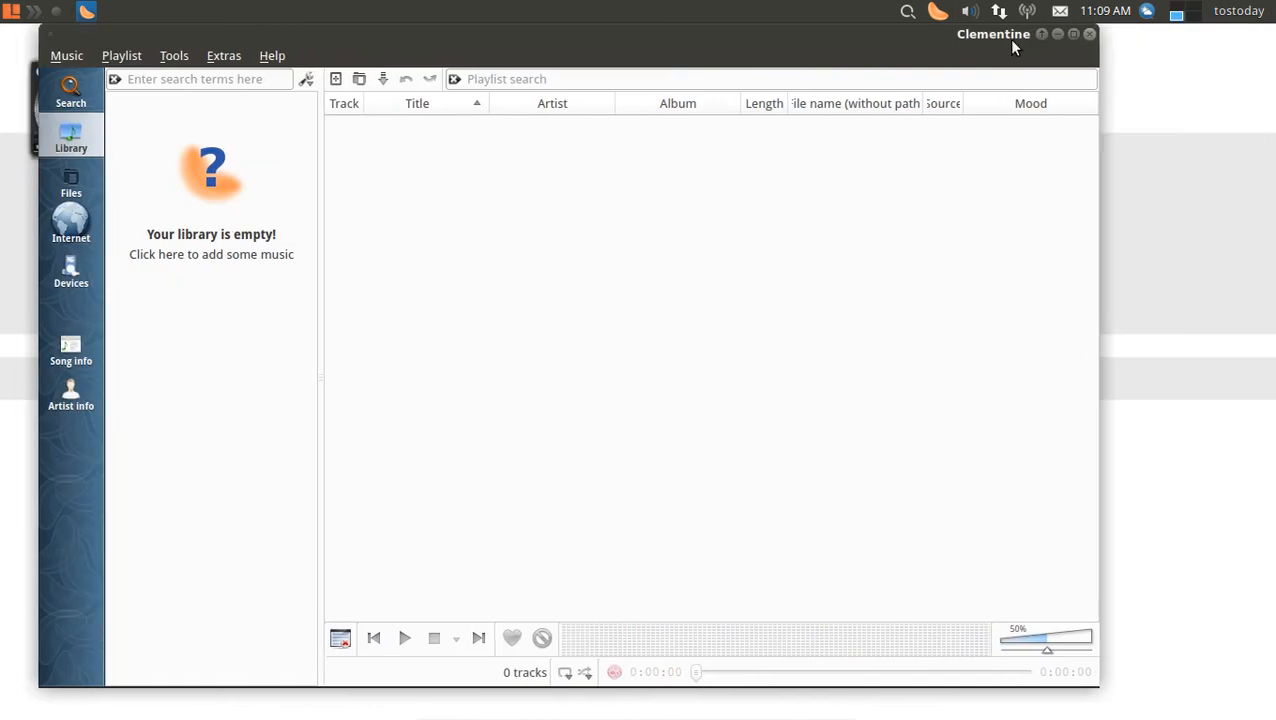
pyautogui.click(1058, 33)
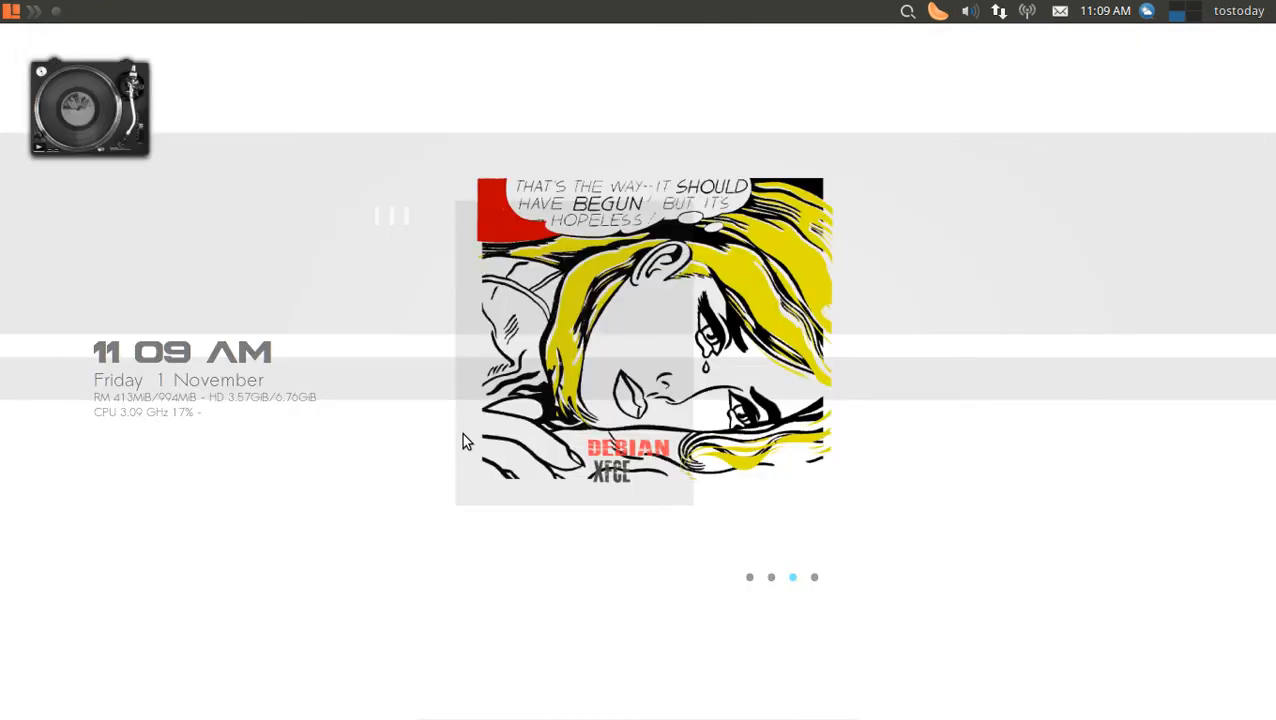
pyautogui.moveTo(270, 454)
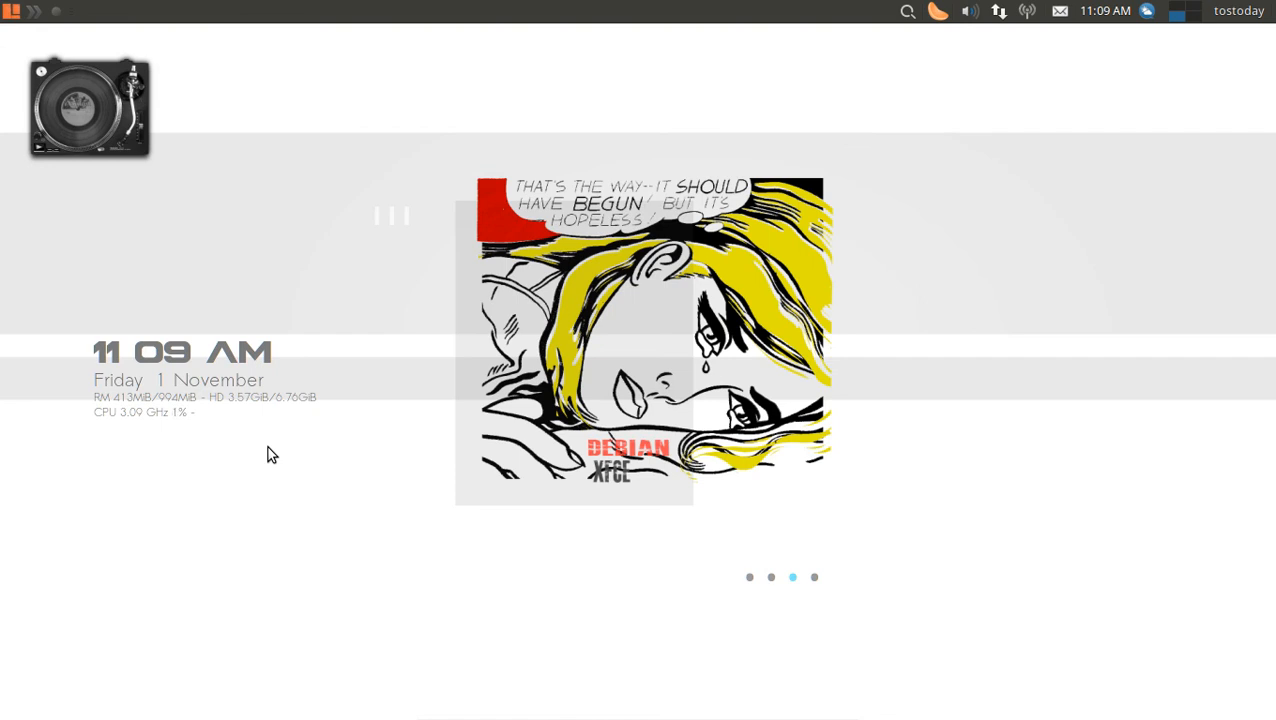
pyautogui.moveTo(733, 259)
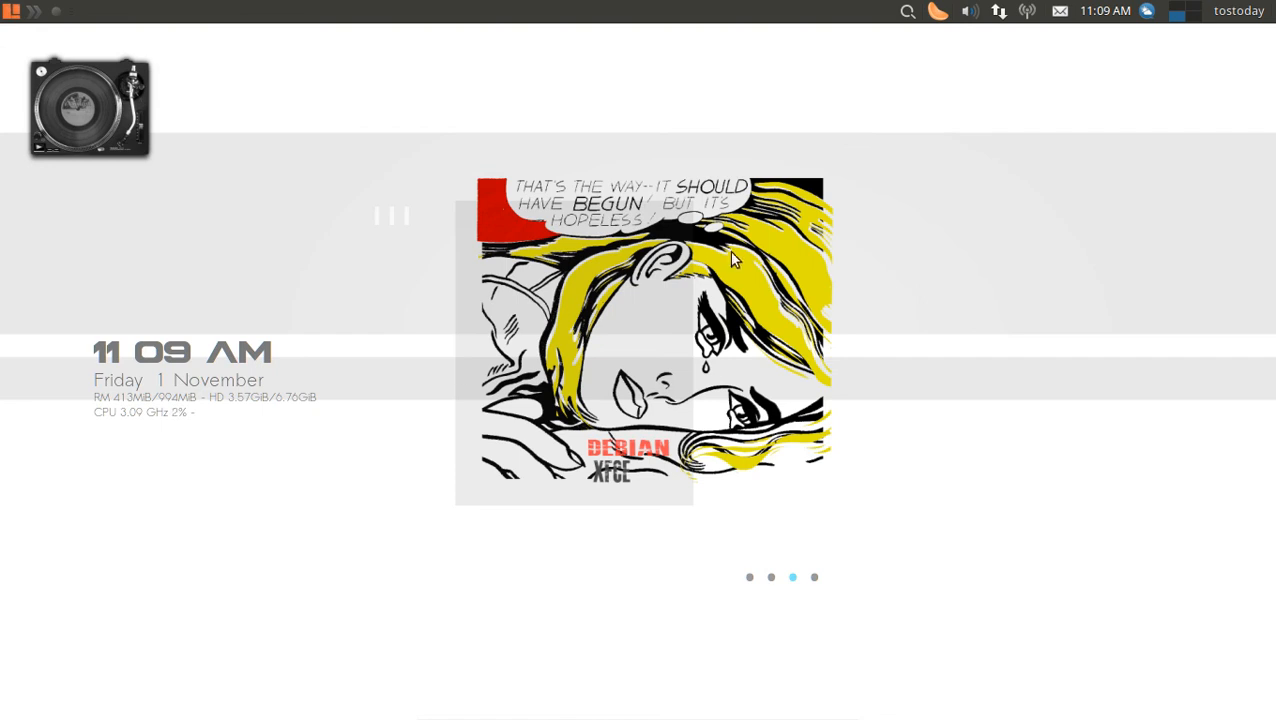
pyautogui.click(938, 11)
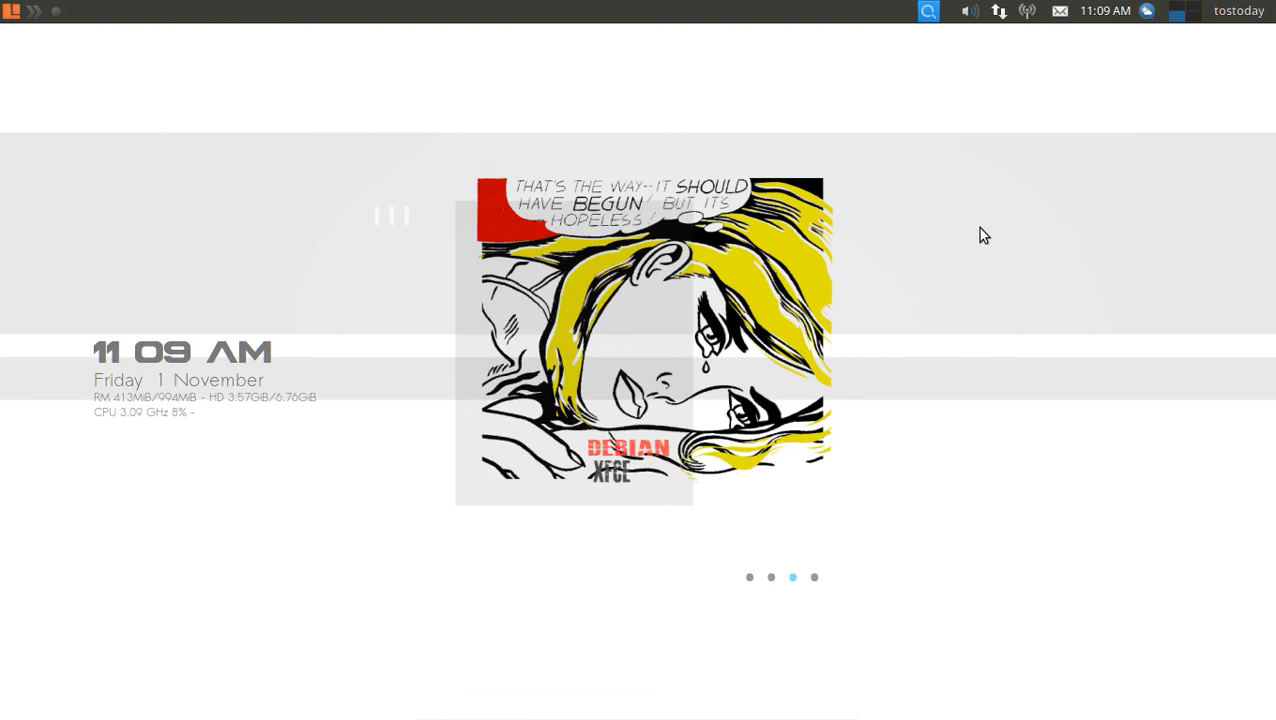
# Add the Notes plugin to the top panel via Add New Items, then close the dialog
pyautogui.rightClick(618, 12)
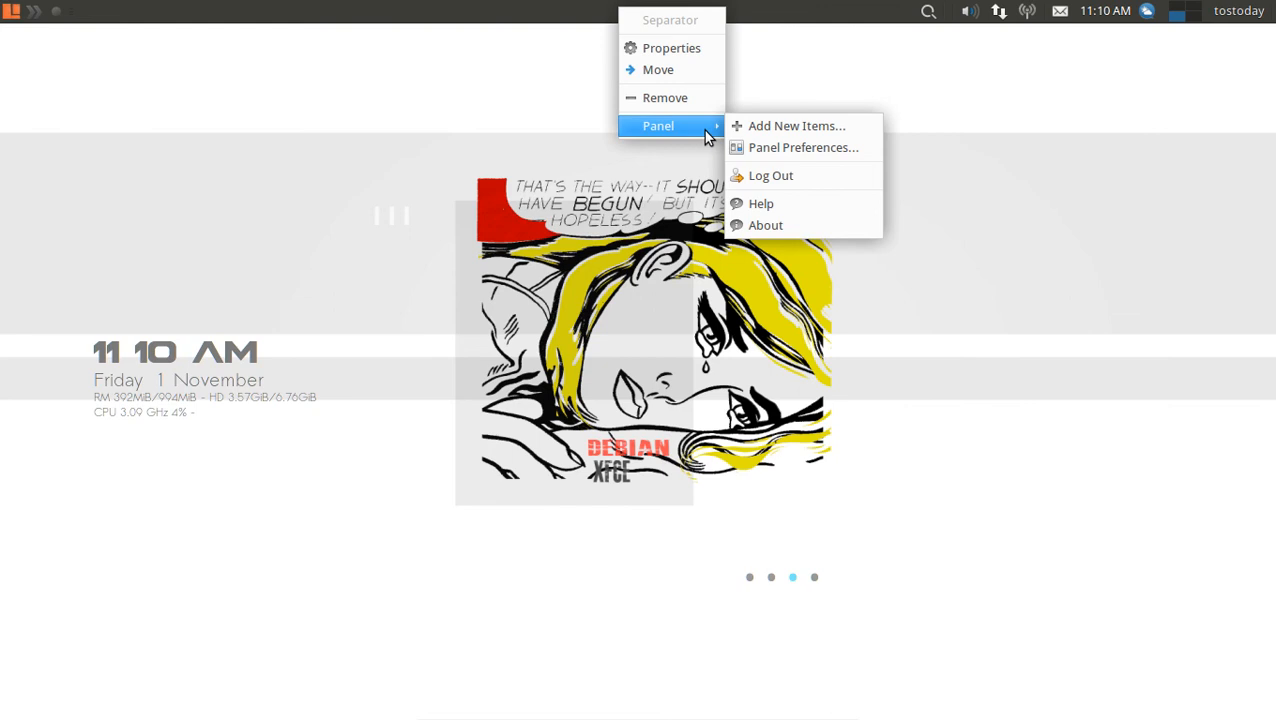
pyautogui.click(796, 125)
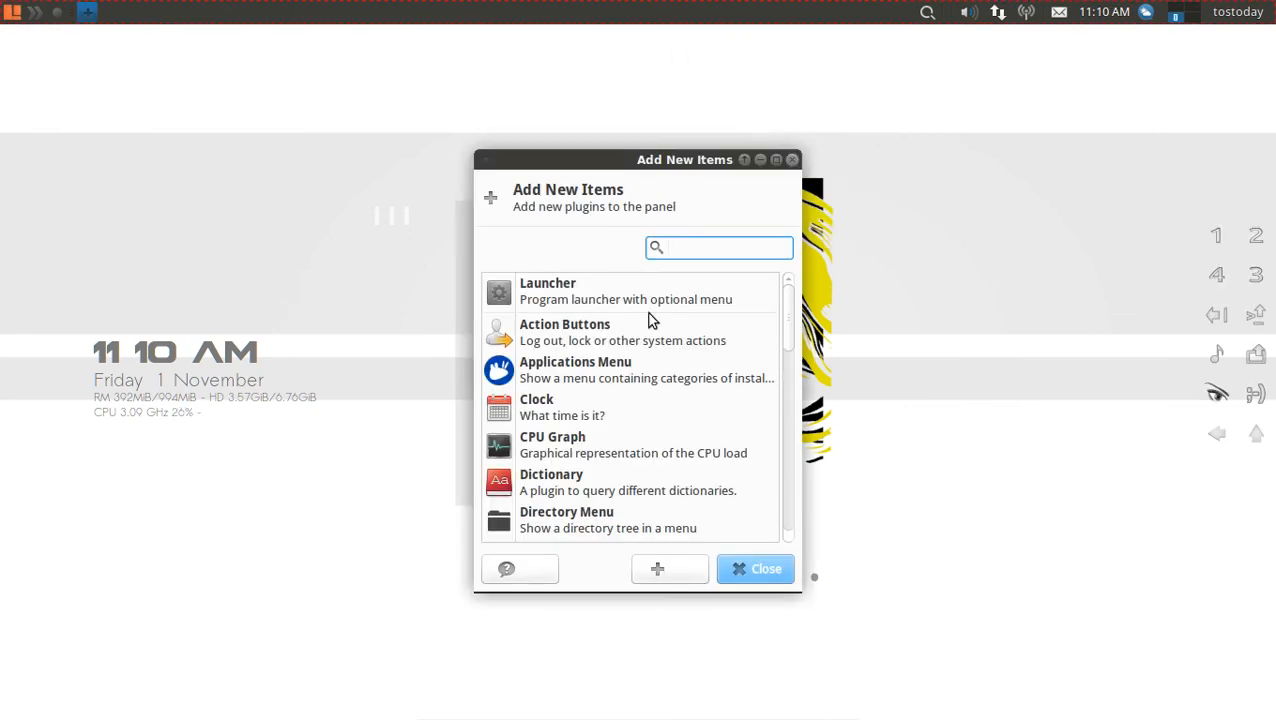
pyautogui.scroll(-3)
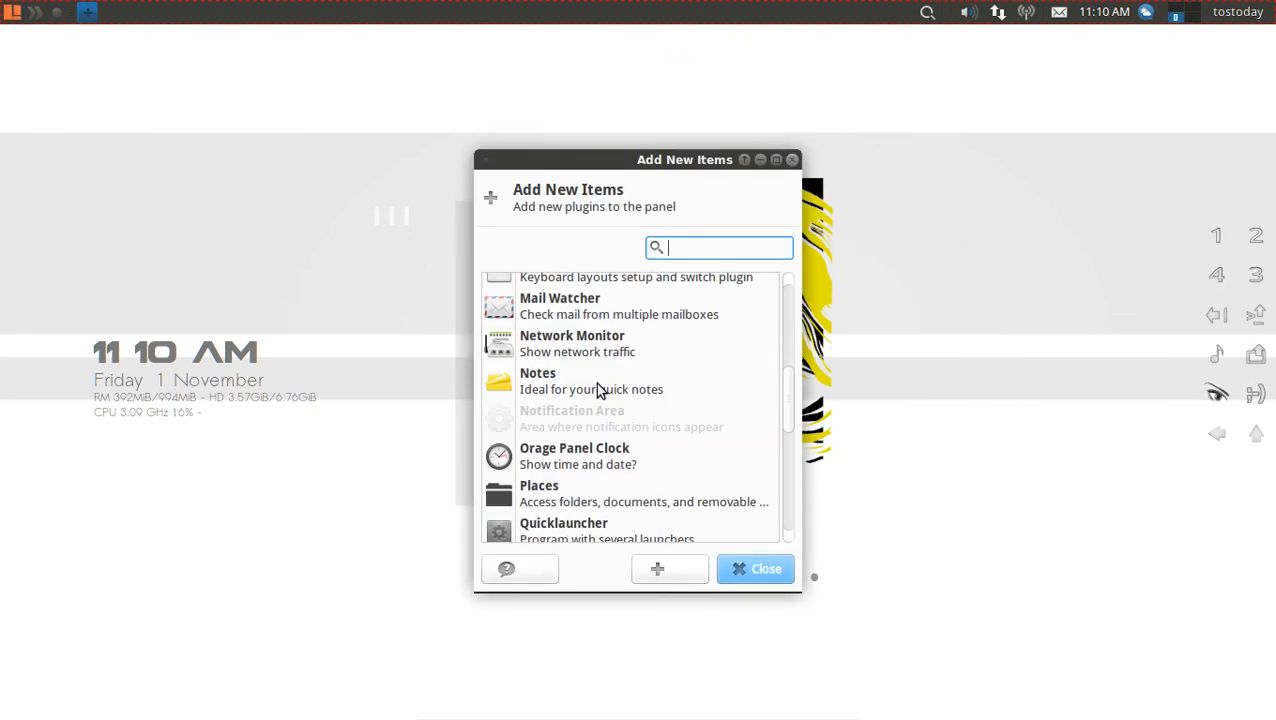
pyautogui.click(590, 389)
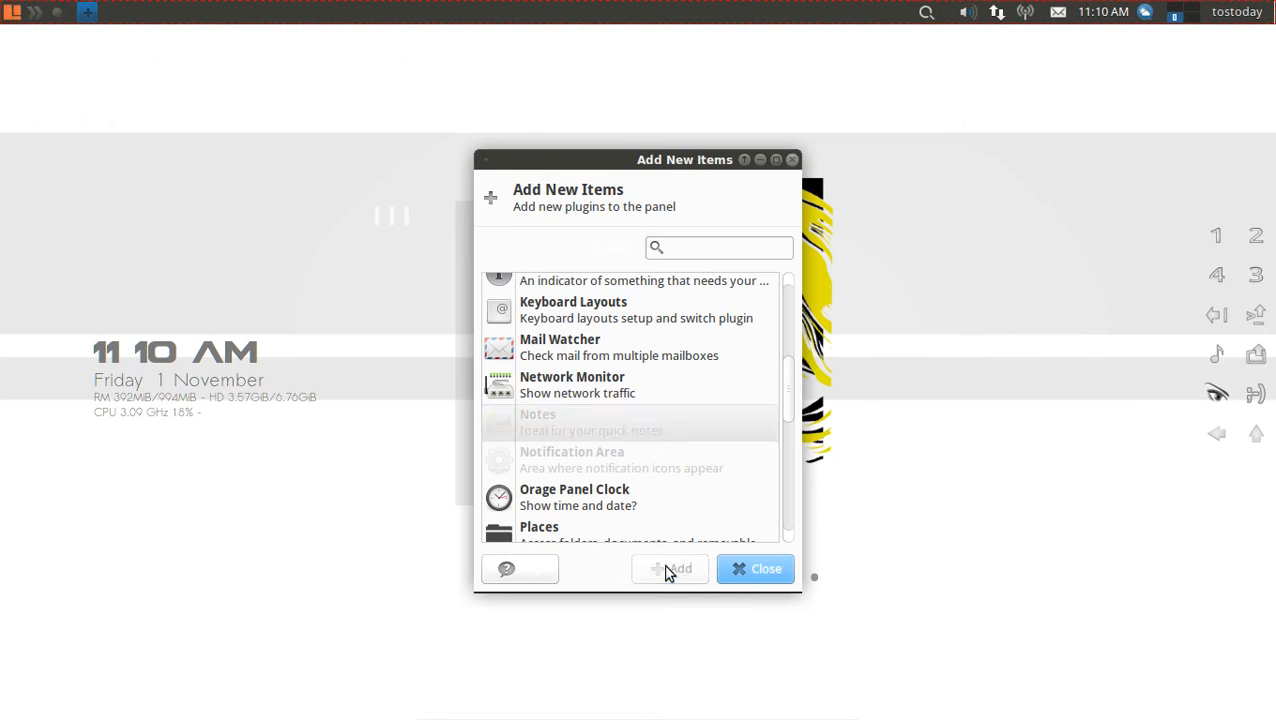
pyautogui.click(679, 568)
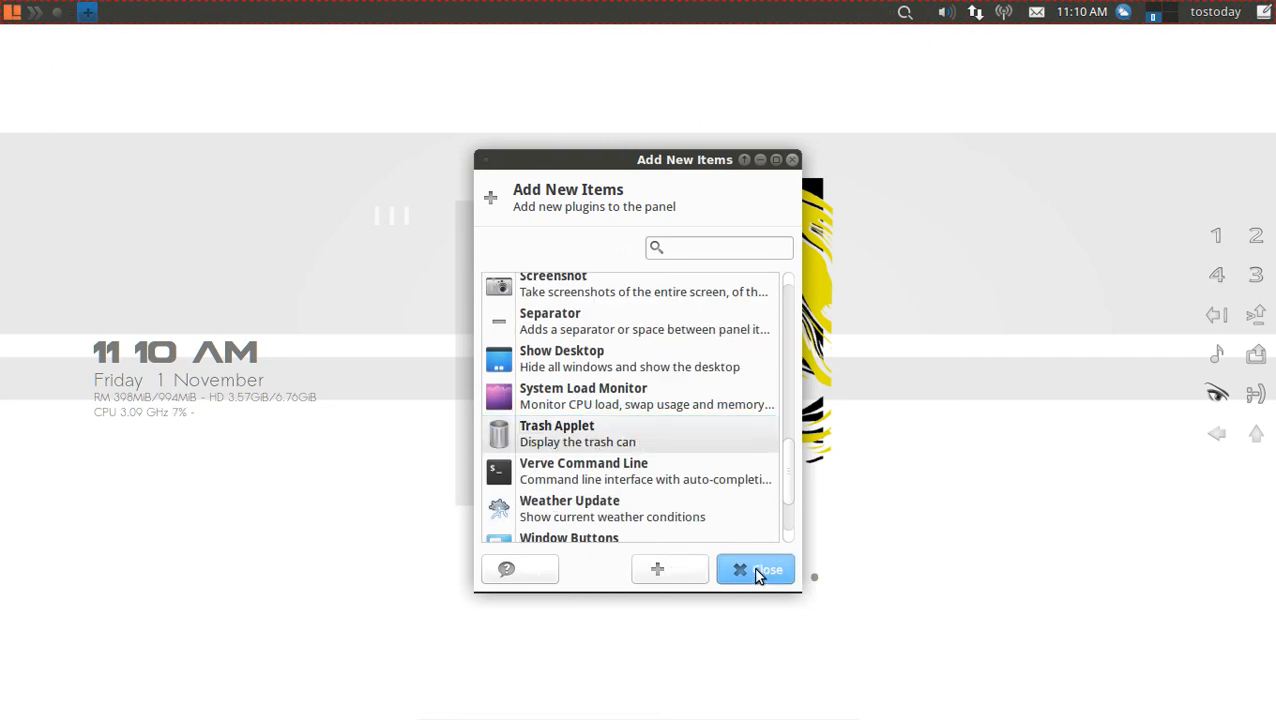
pyautogui.click(755, 569)
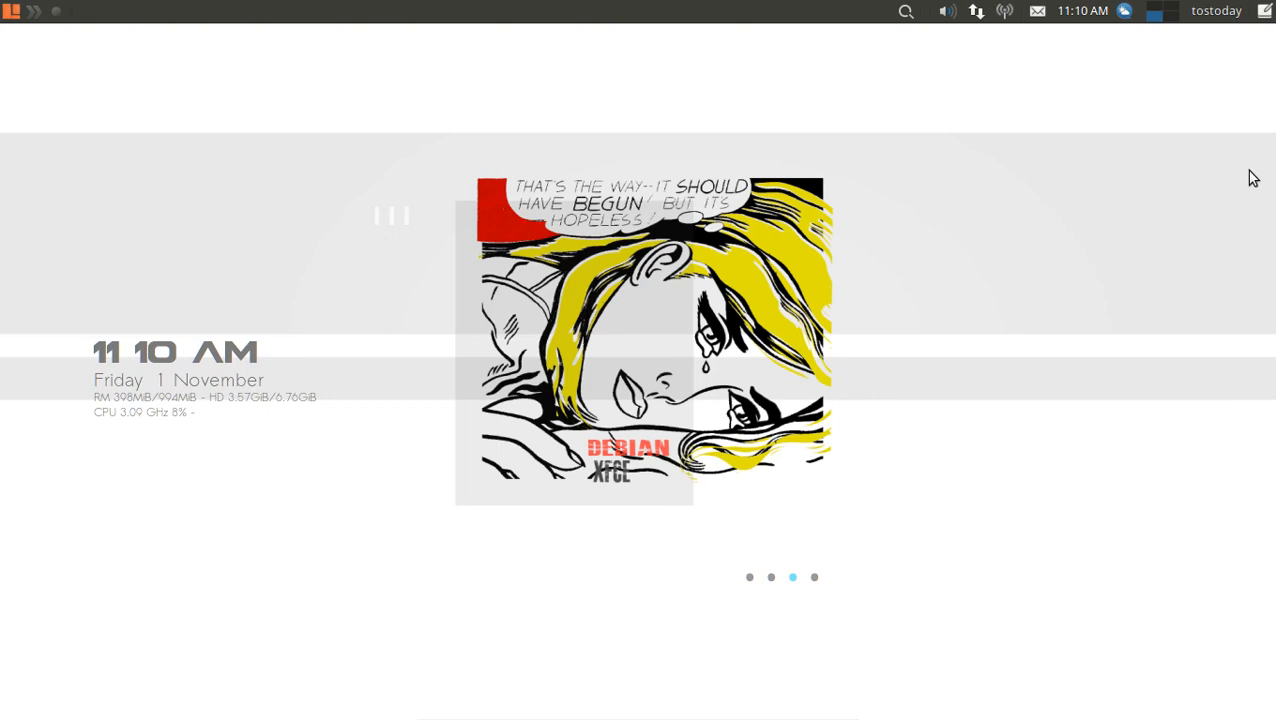
# Open the notes pad from the Notes panel icon and hide it again
pyautogui.click(1263, 11)
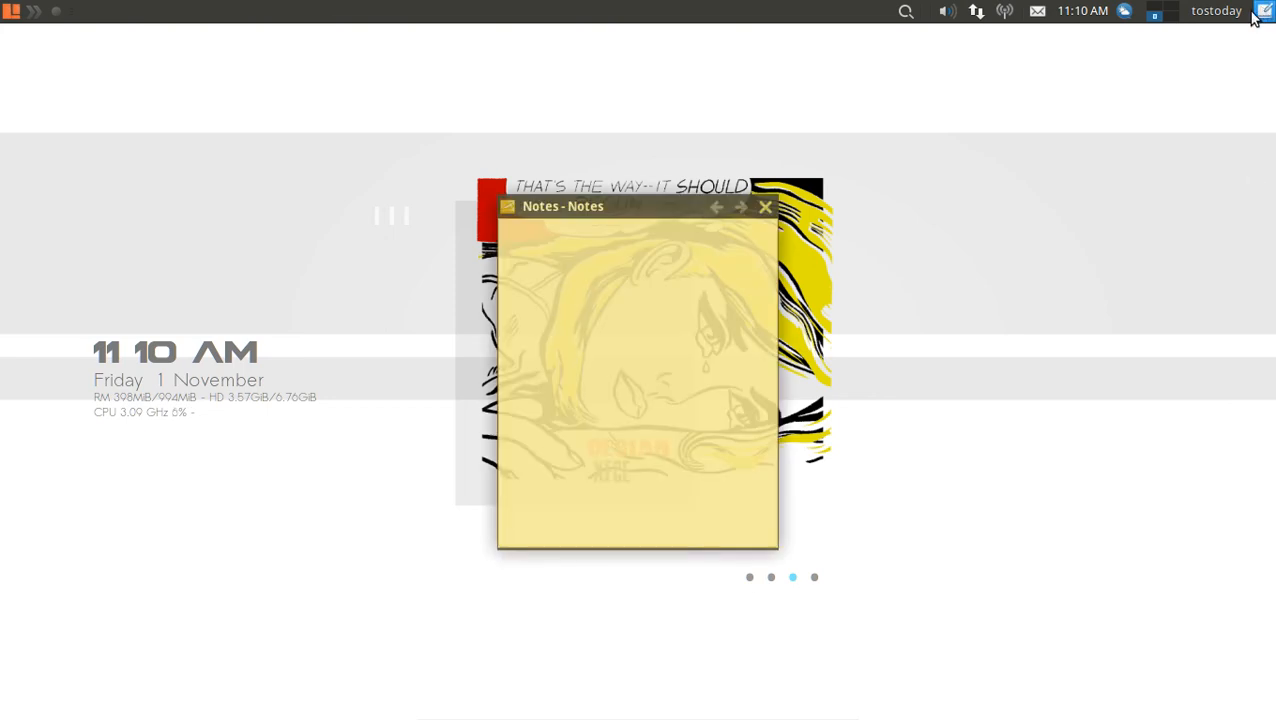
pyautogui.click(766, 207)
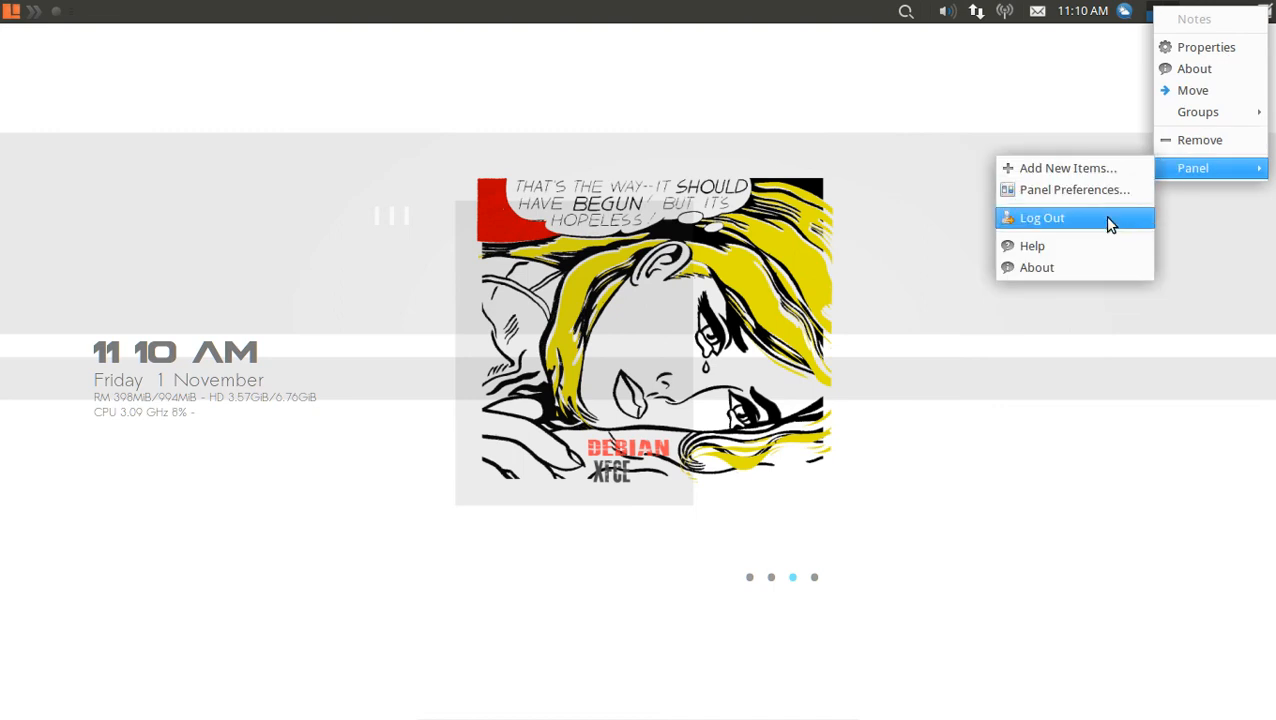
# Choose Log Out, then Shut Down to power off the system
pyautogui.click(1042, 217)
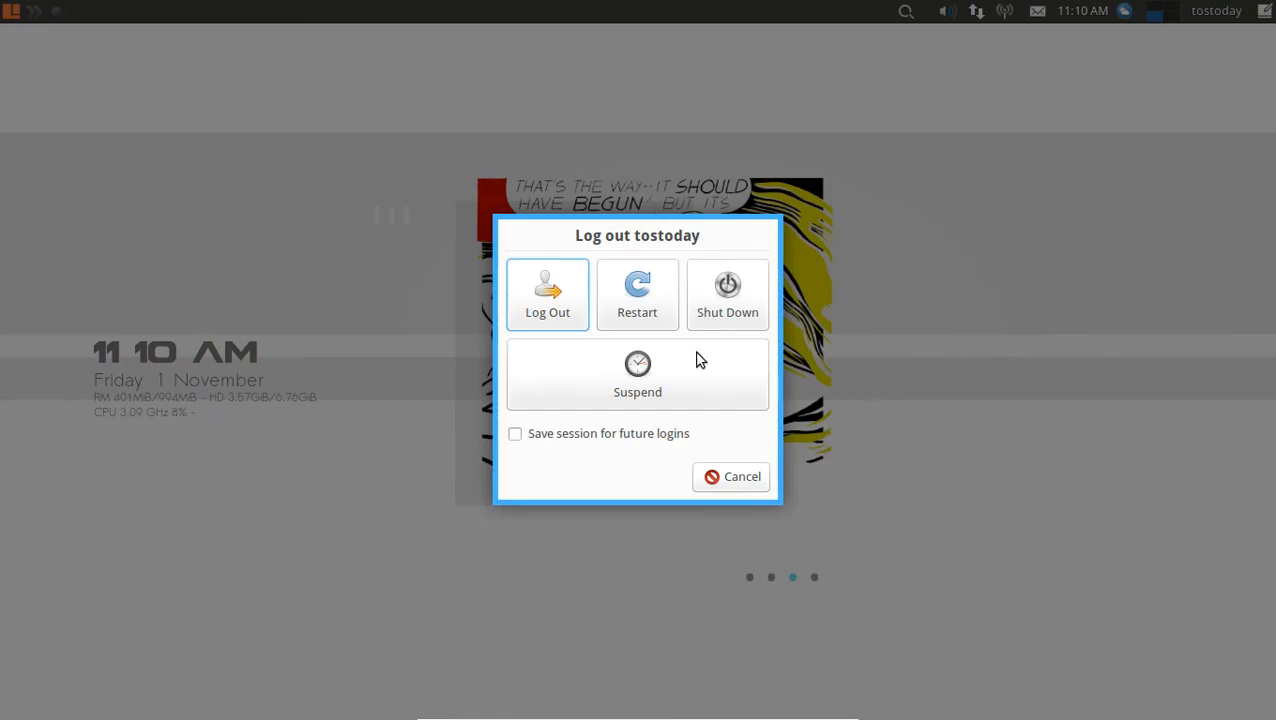
pyautogui.click(727, 295)
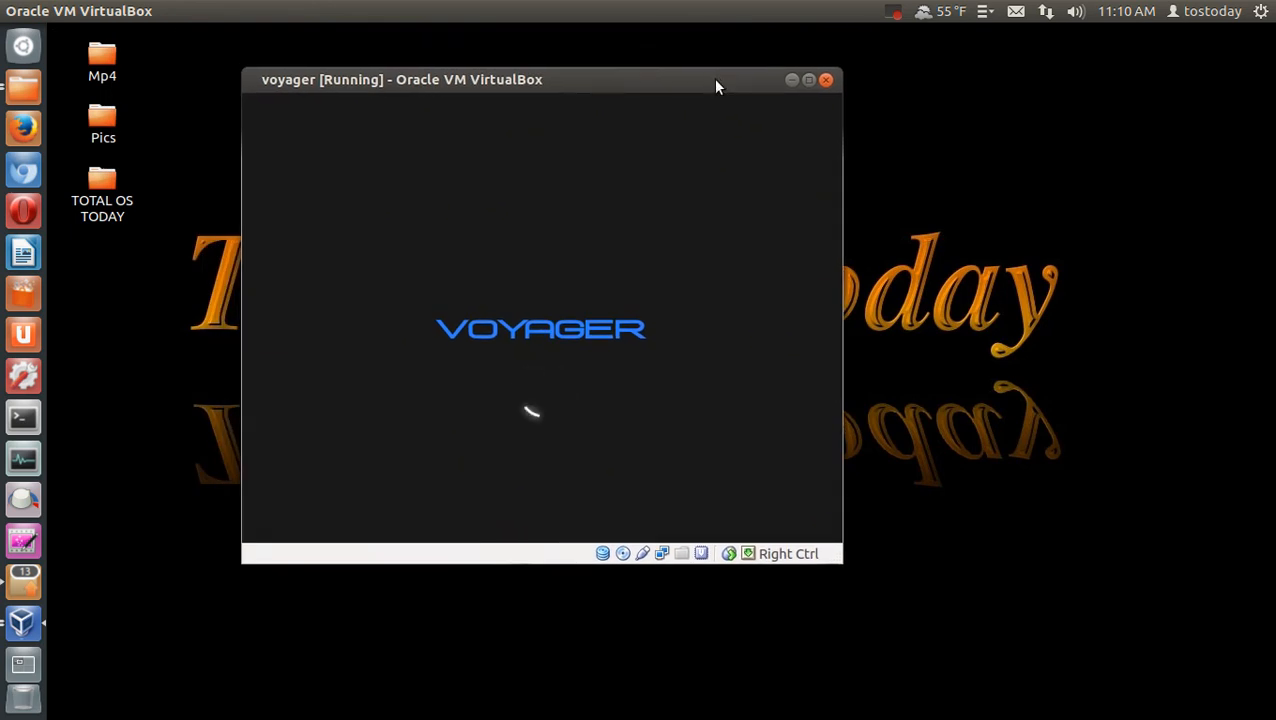
pyautogui.moveTo(1048, 263)
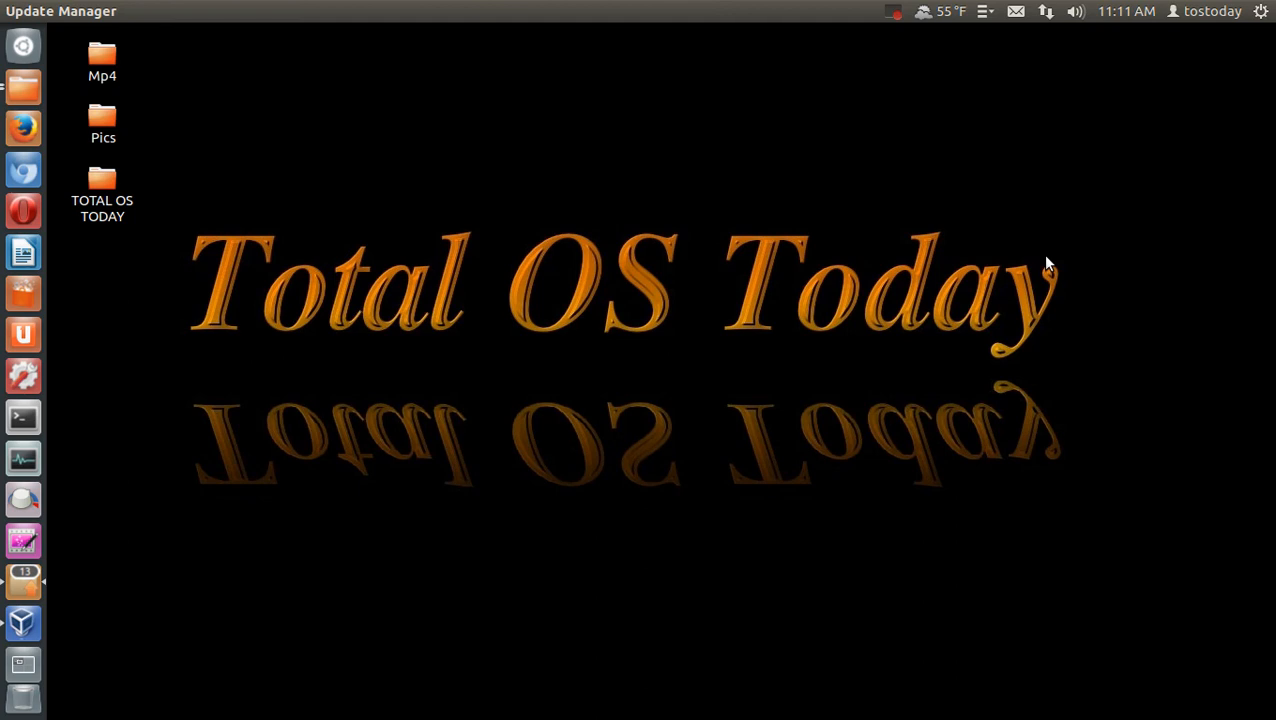
pyautogui.moveTo(903, 35)
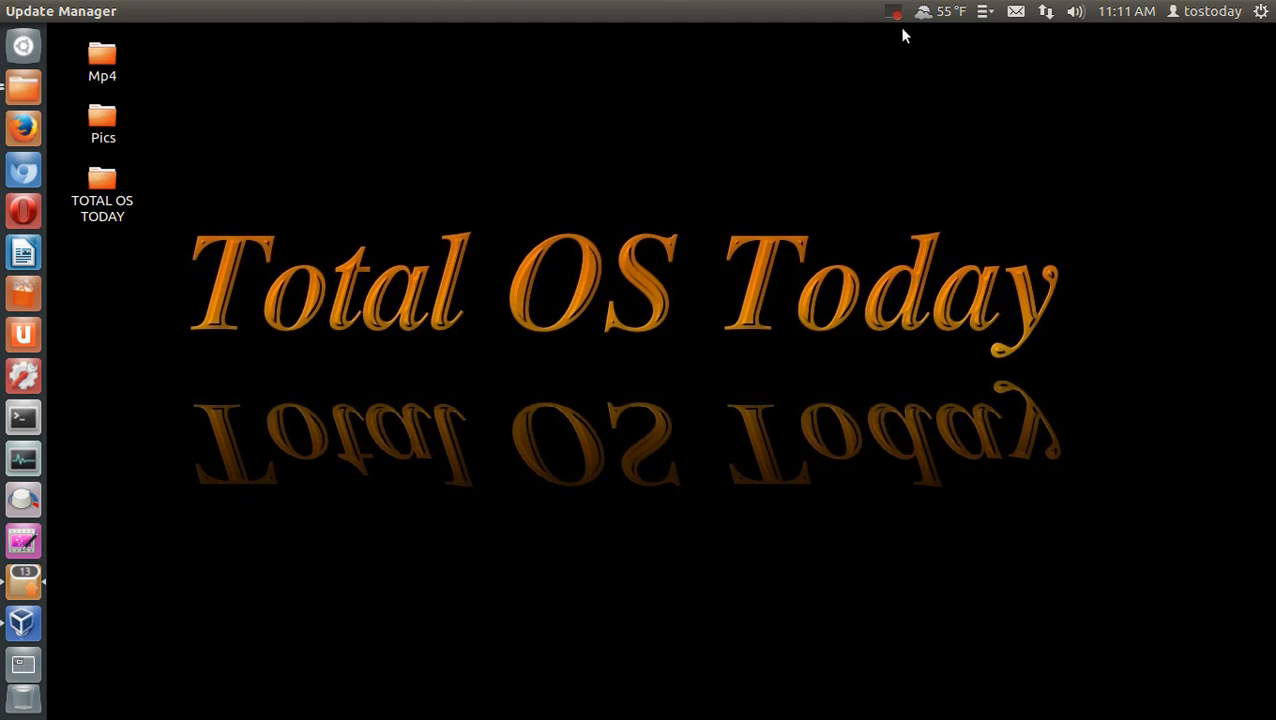